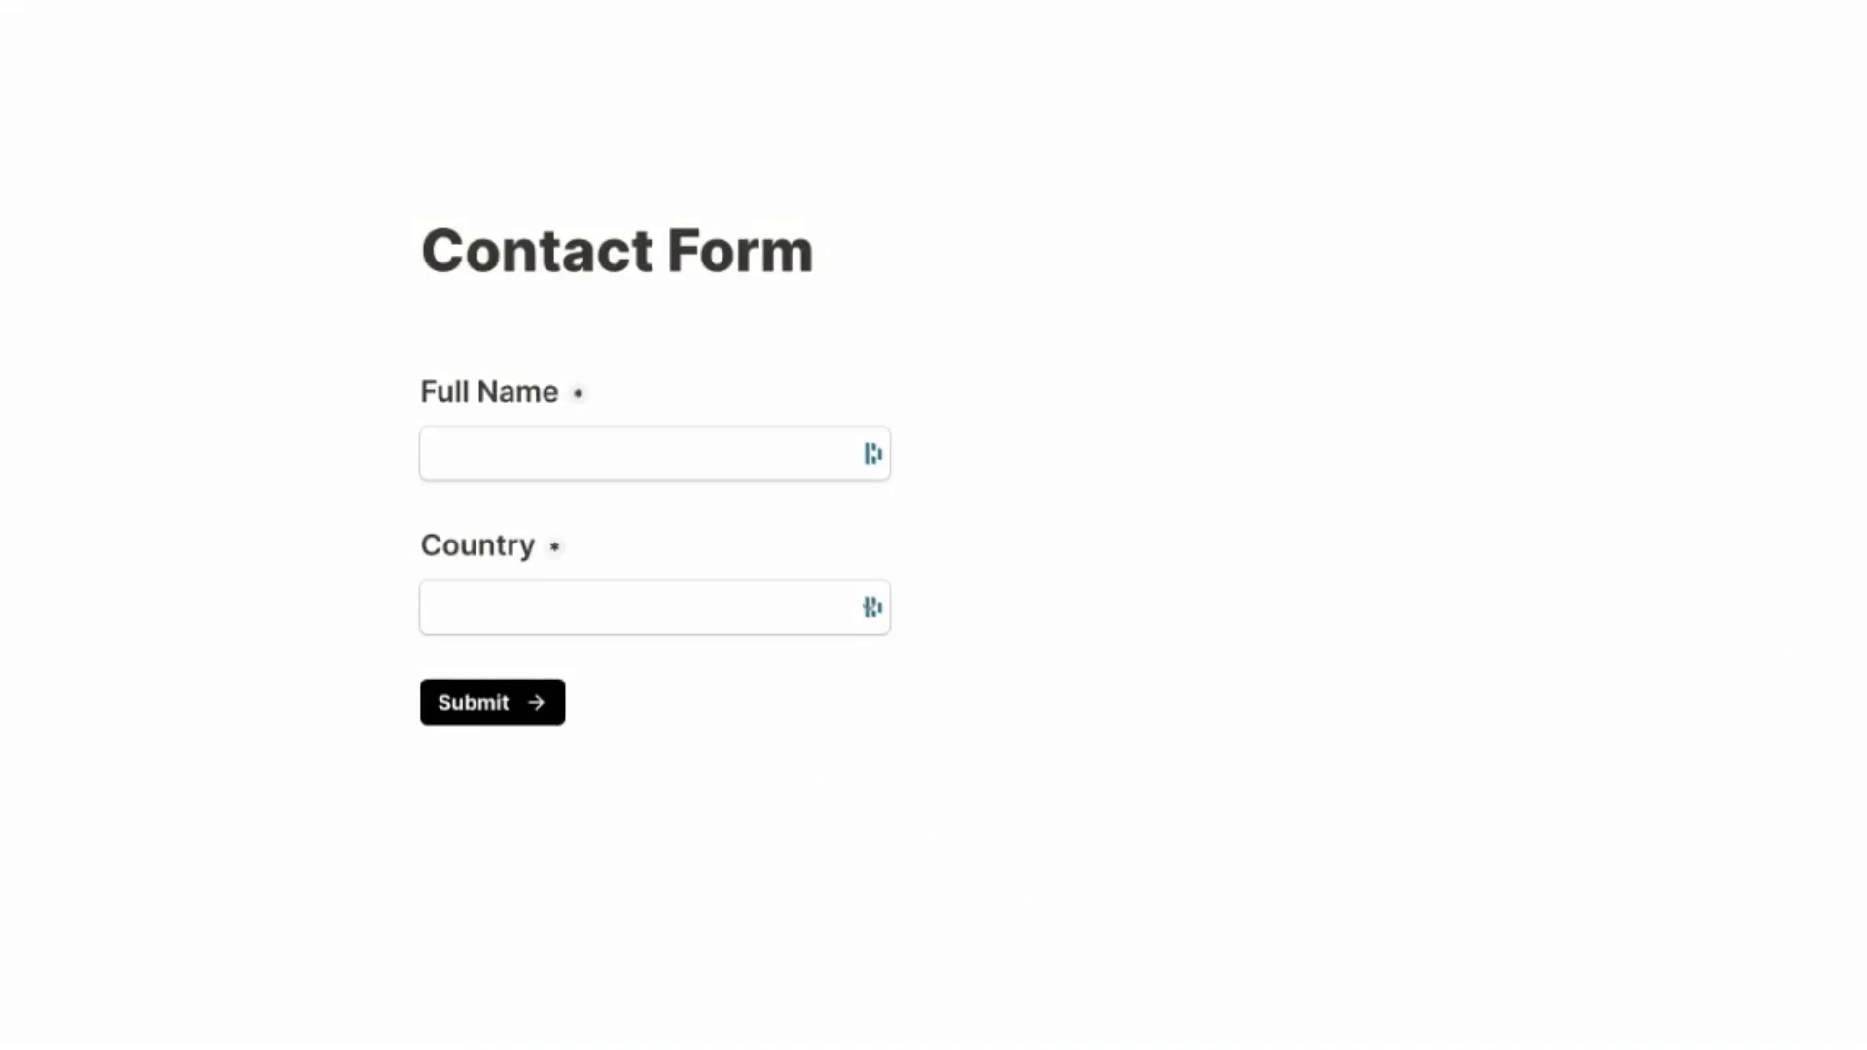
mouse_move(1342, 476)
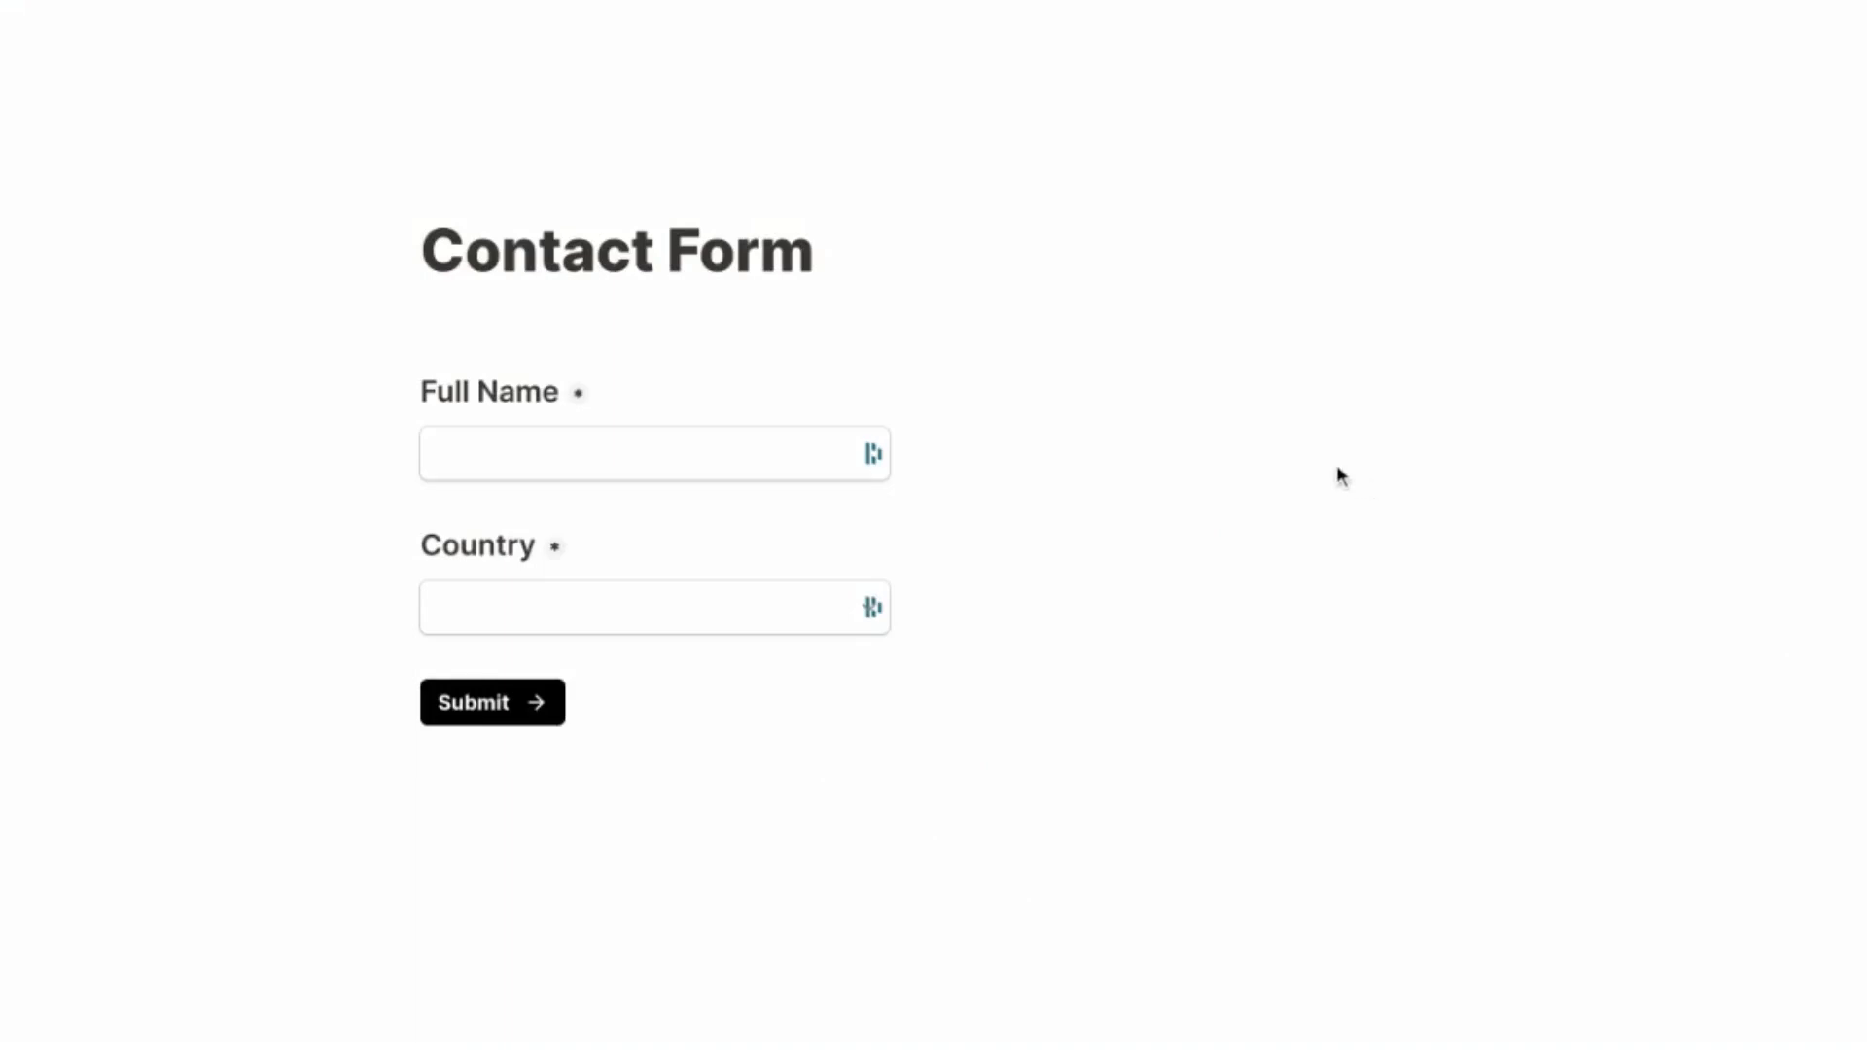
mouse_move(1310, 455)
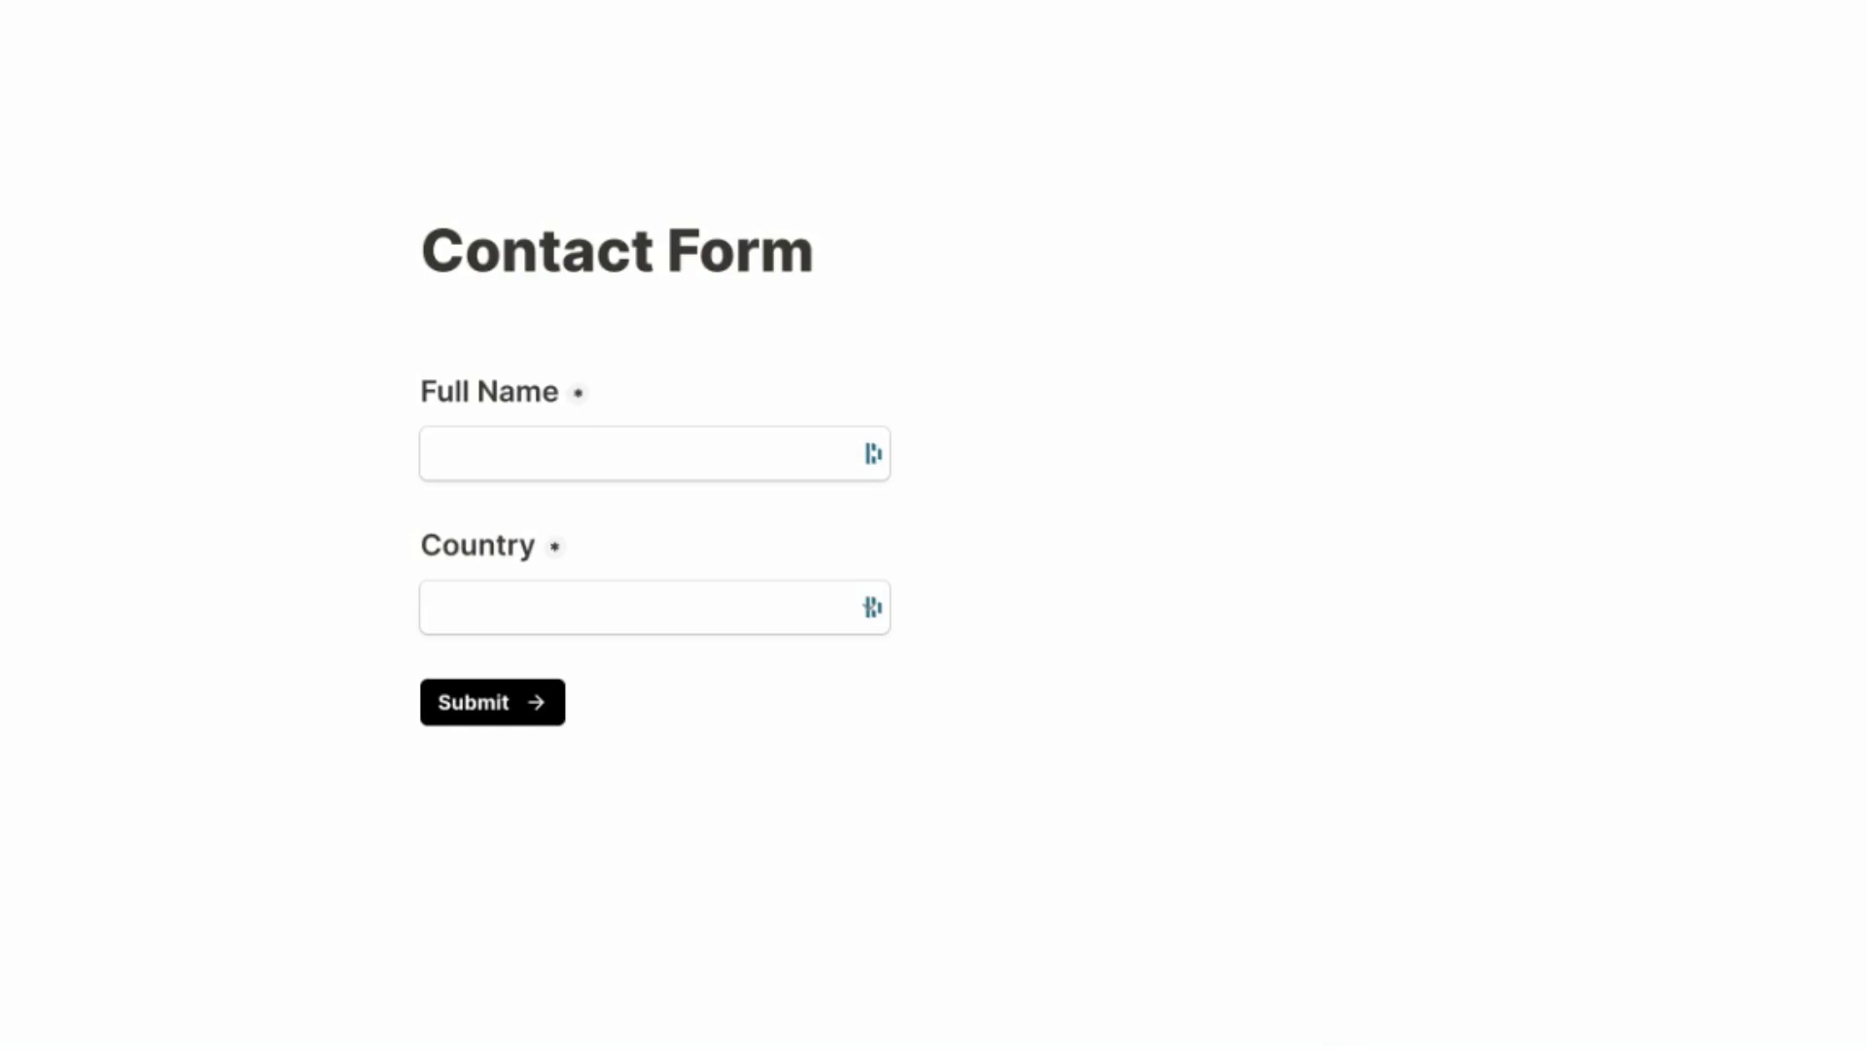
mouse_move(1140, 402)
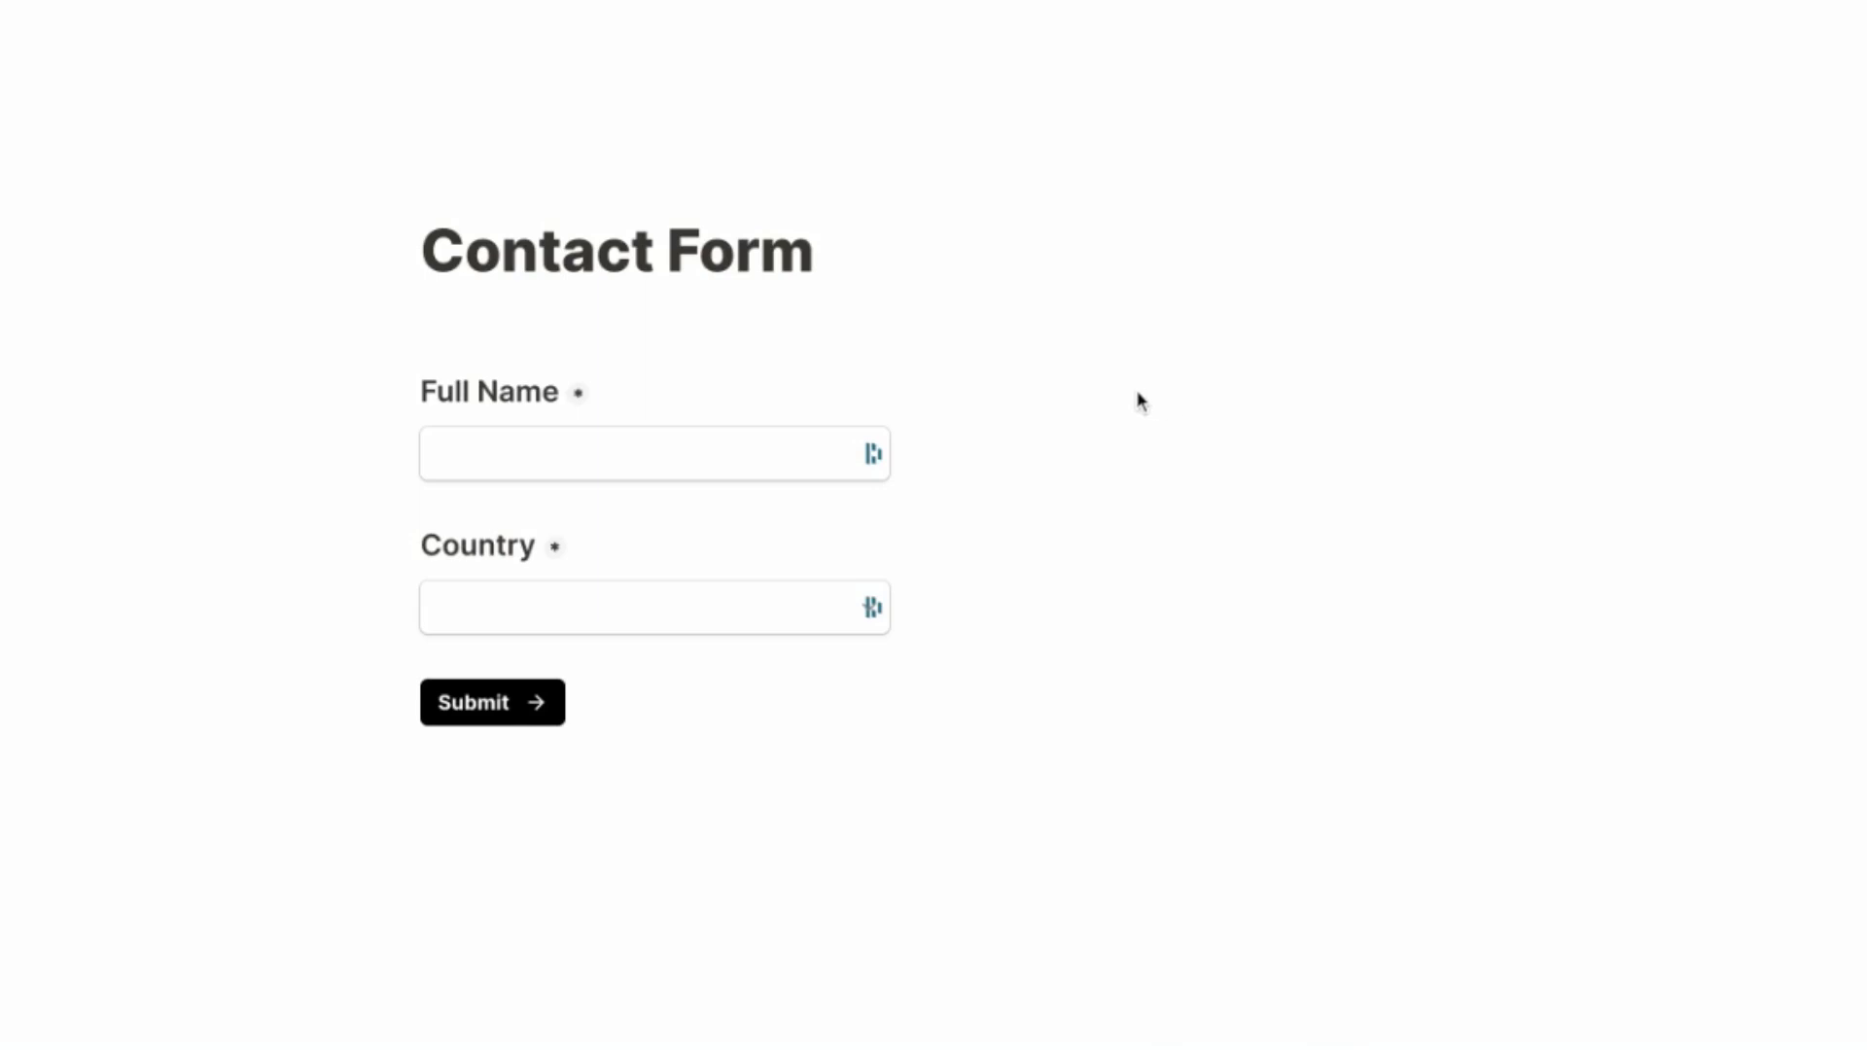
mouse_move(1117, 421)
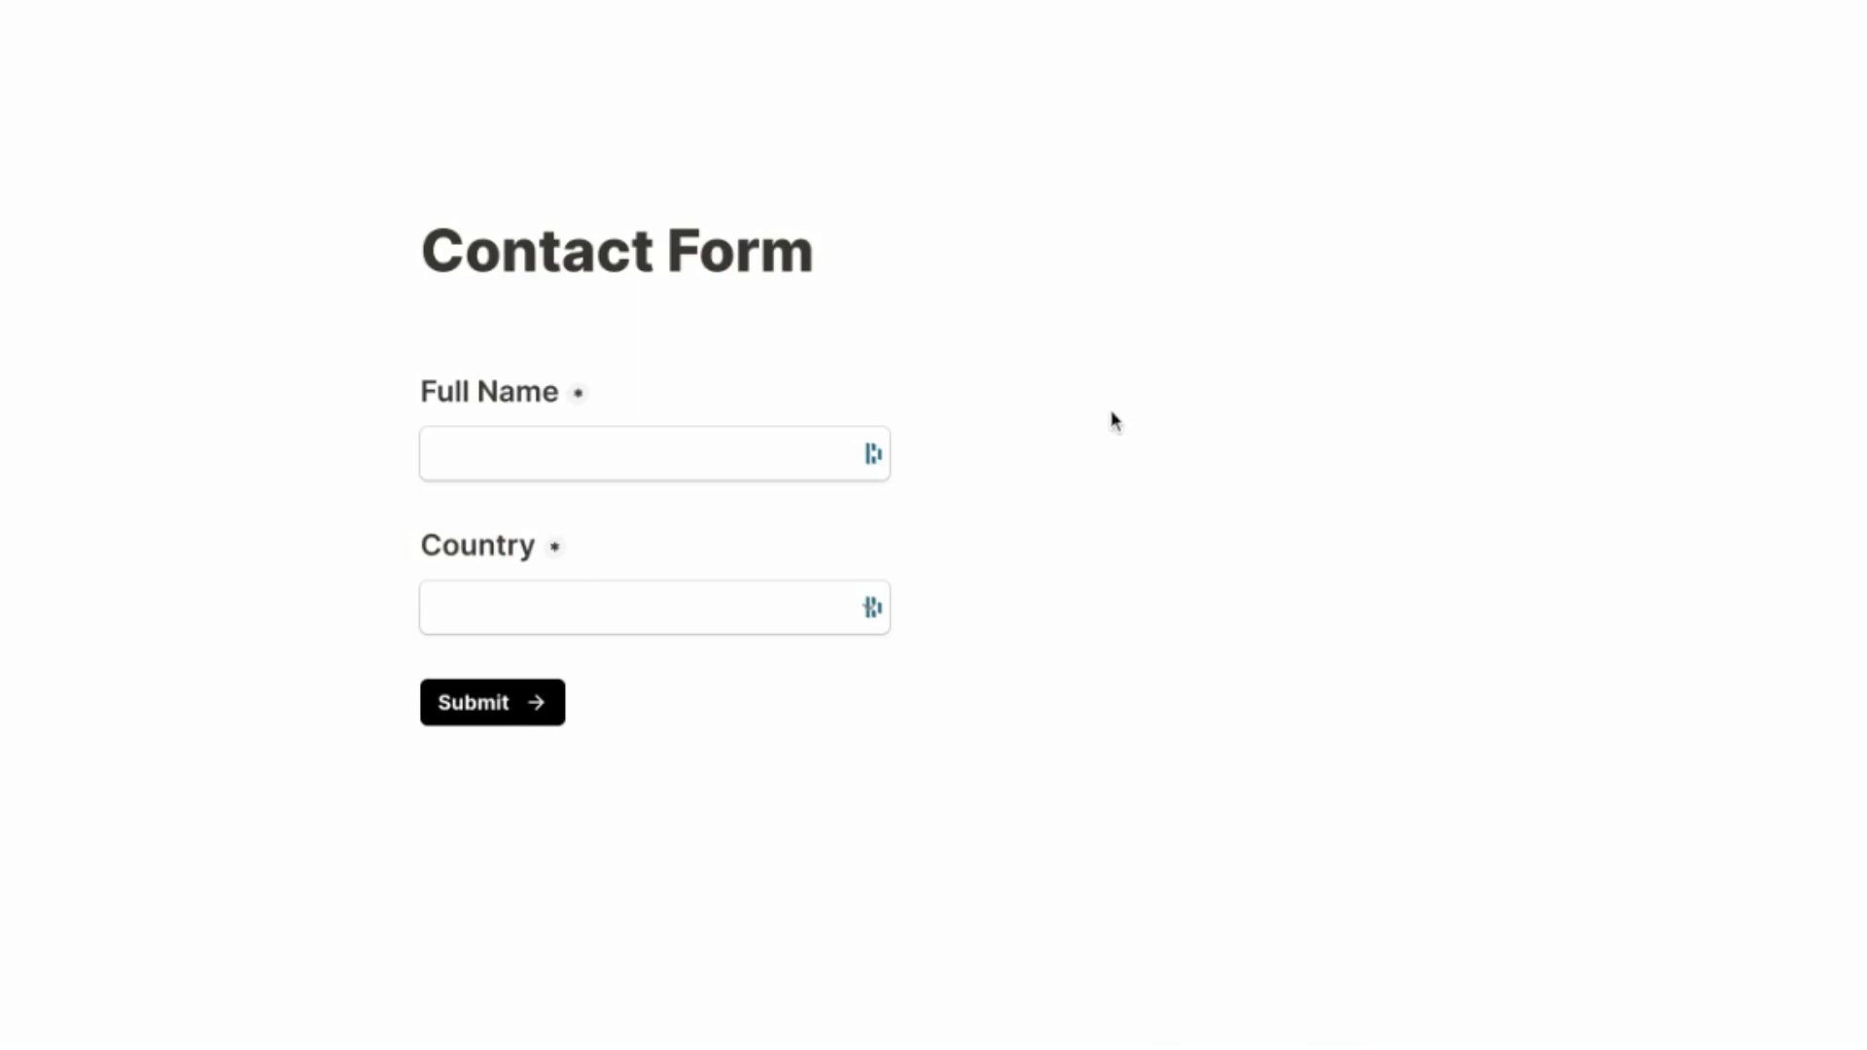
mouse_move(917, 398)
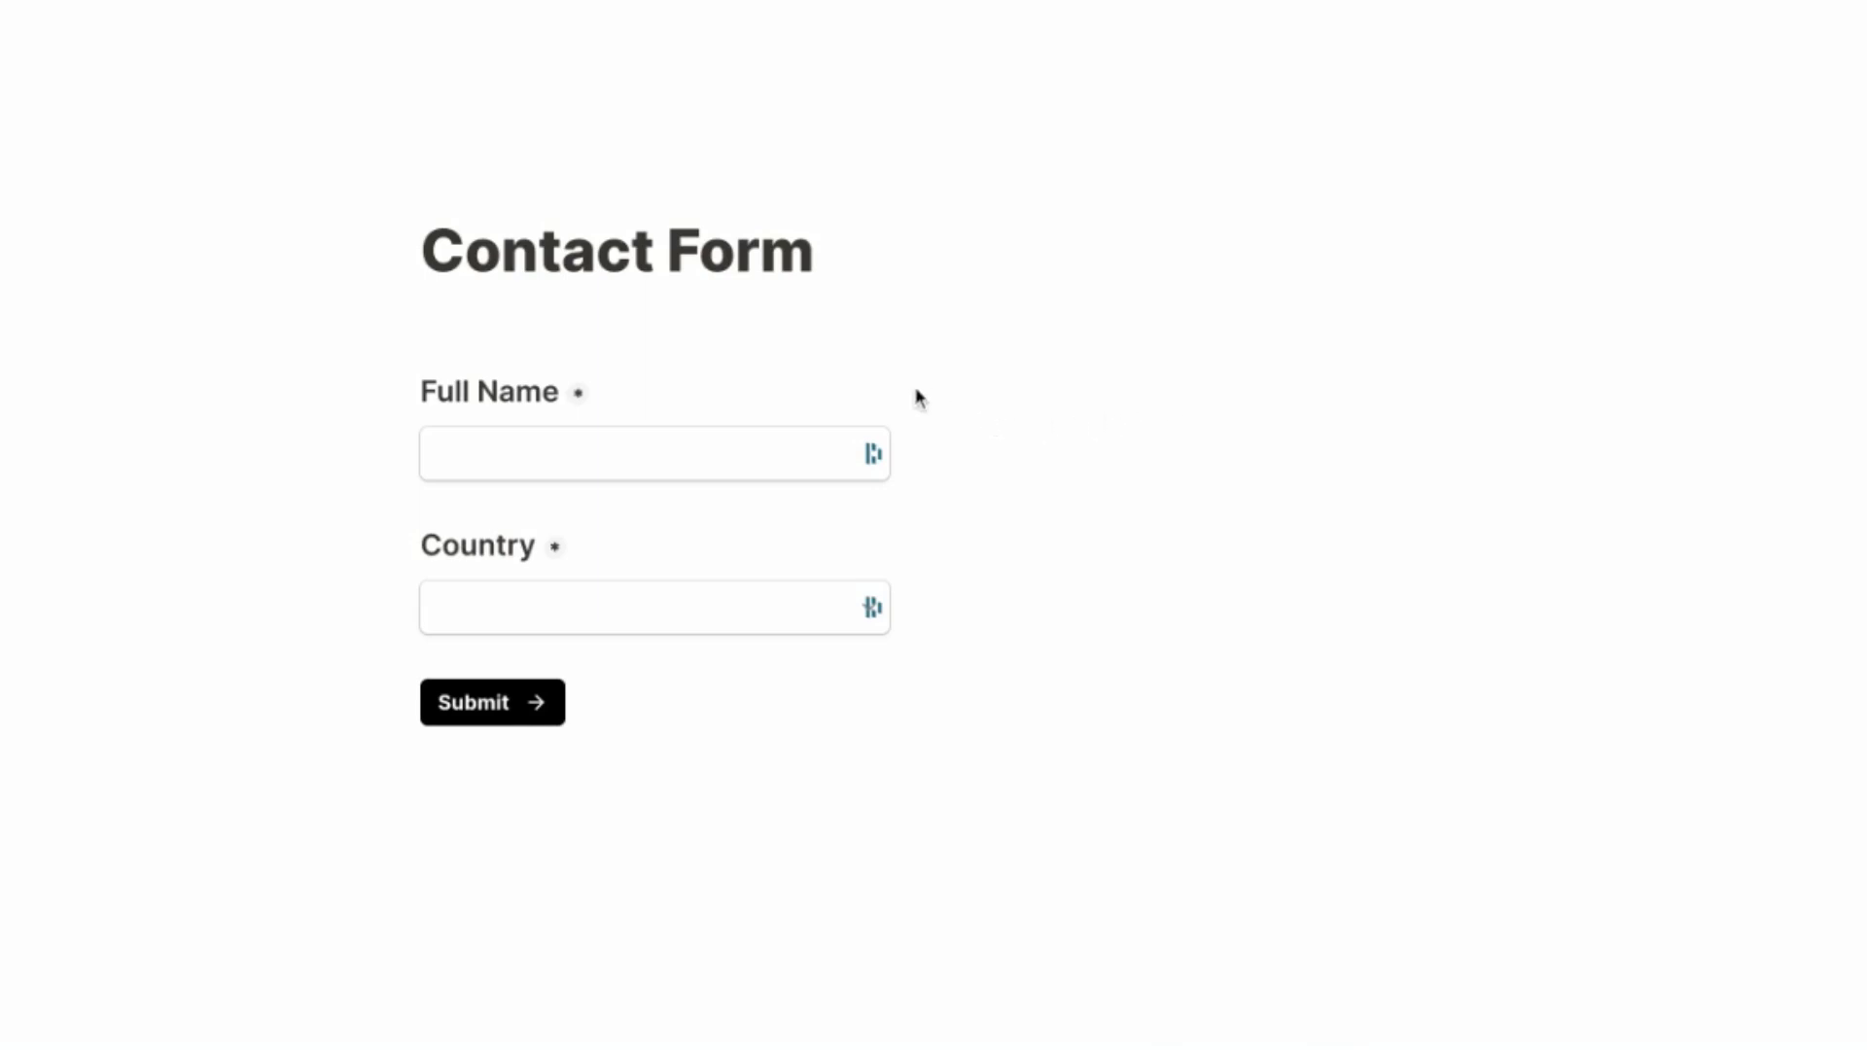
mouse_move(999, 594)
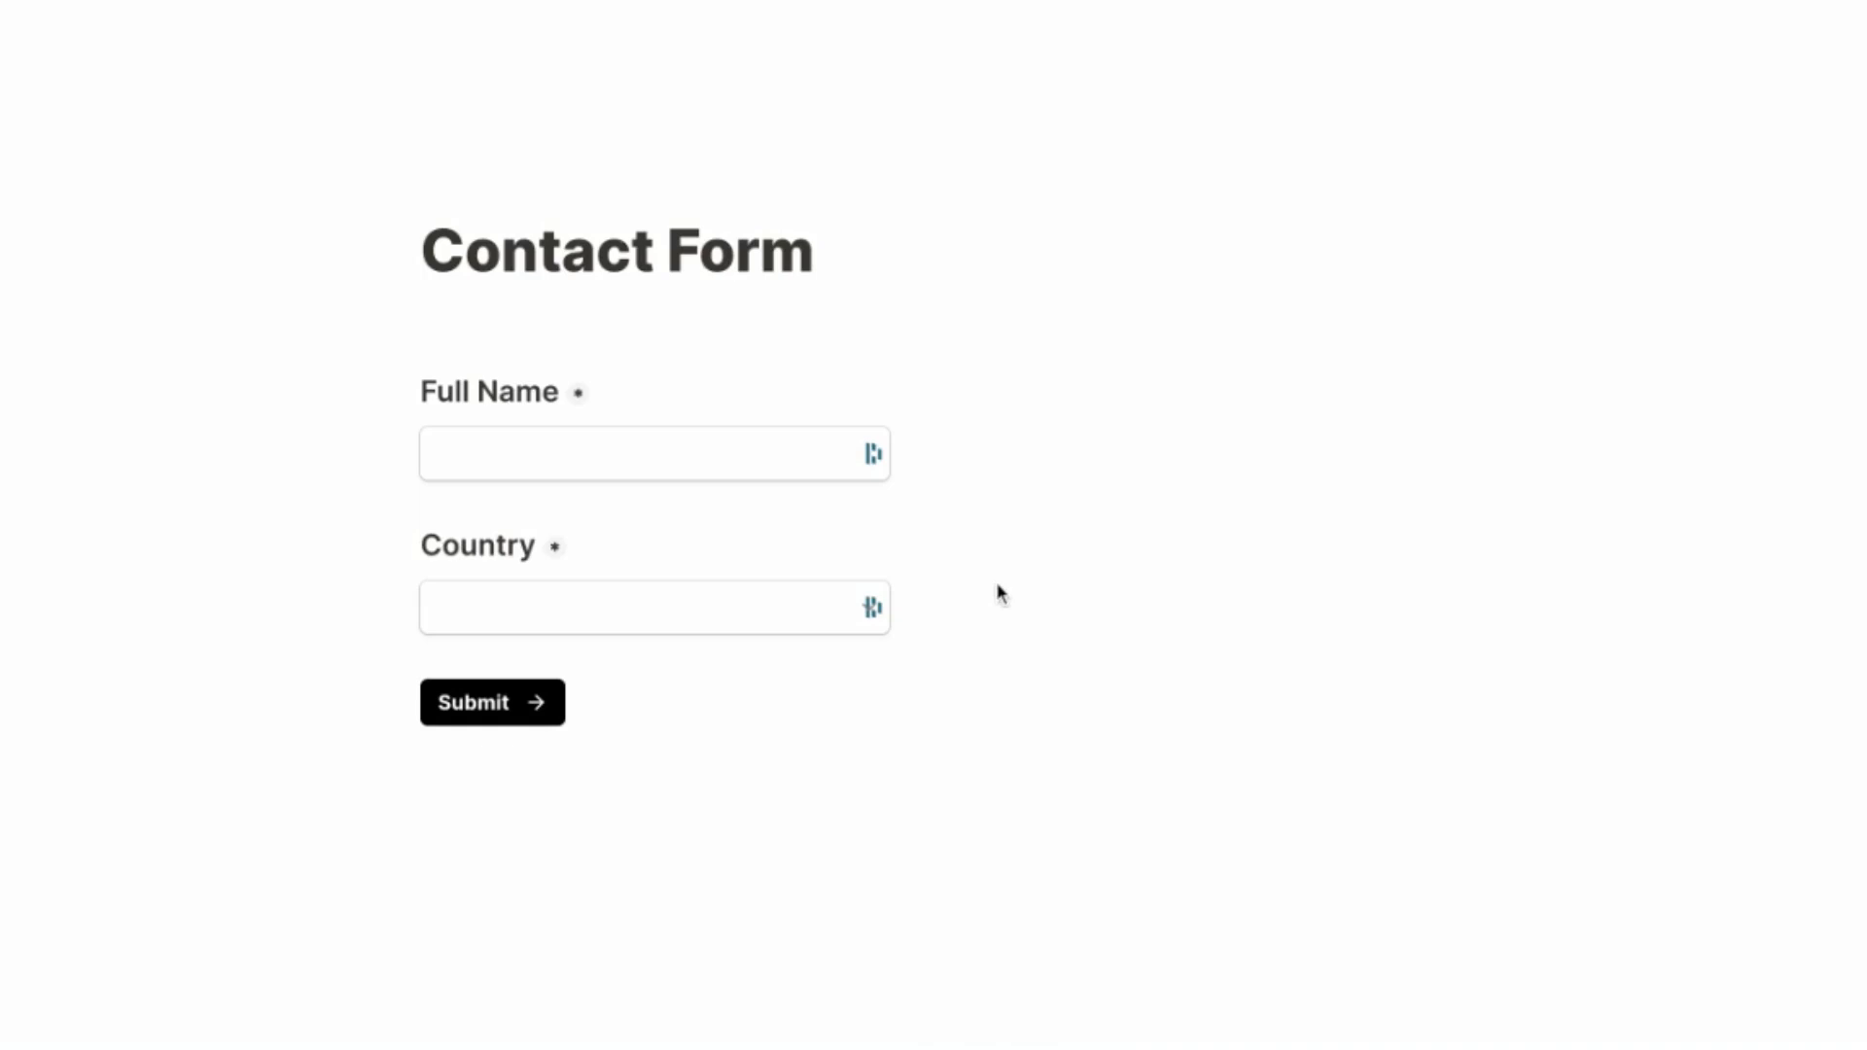
mouse_move(988, 219)
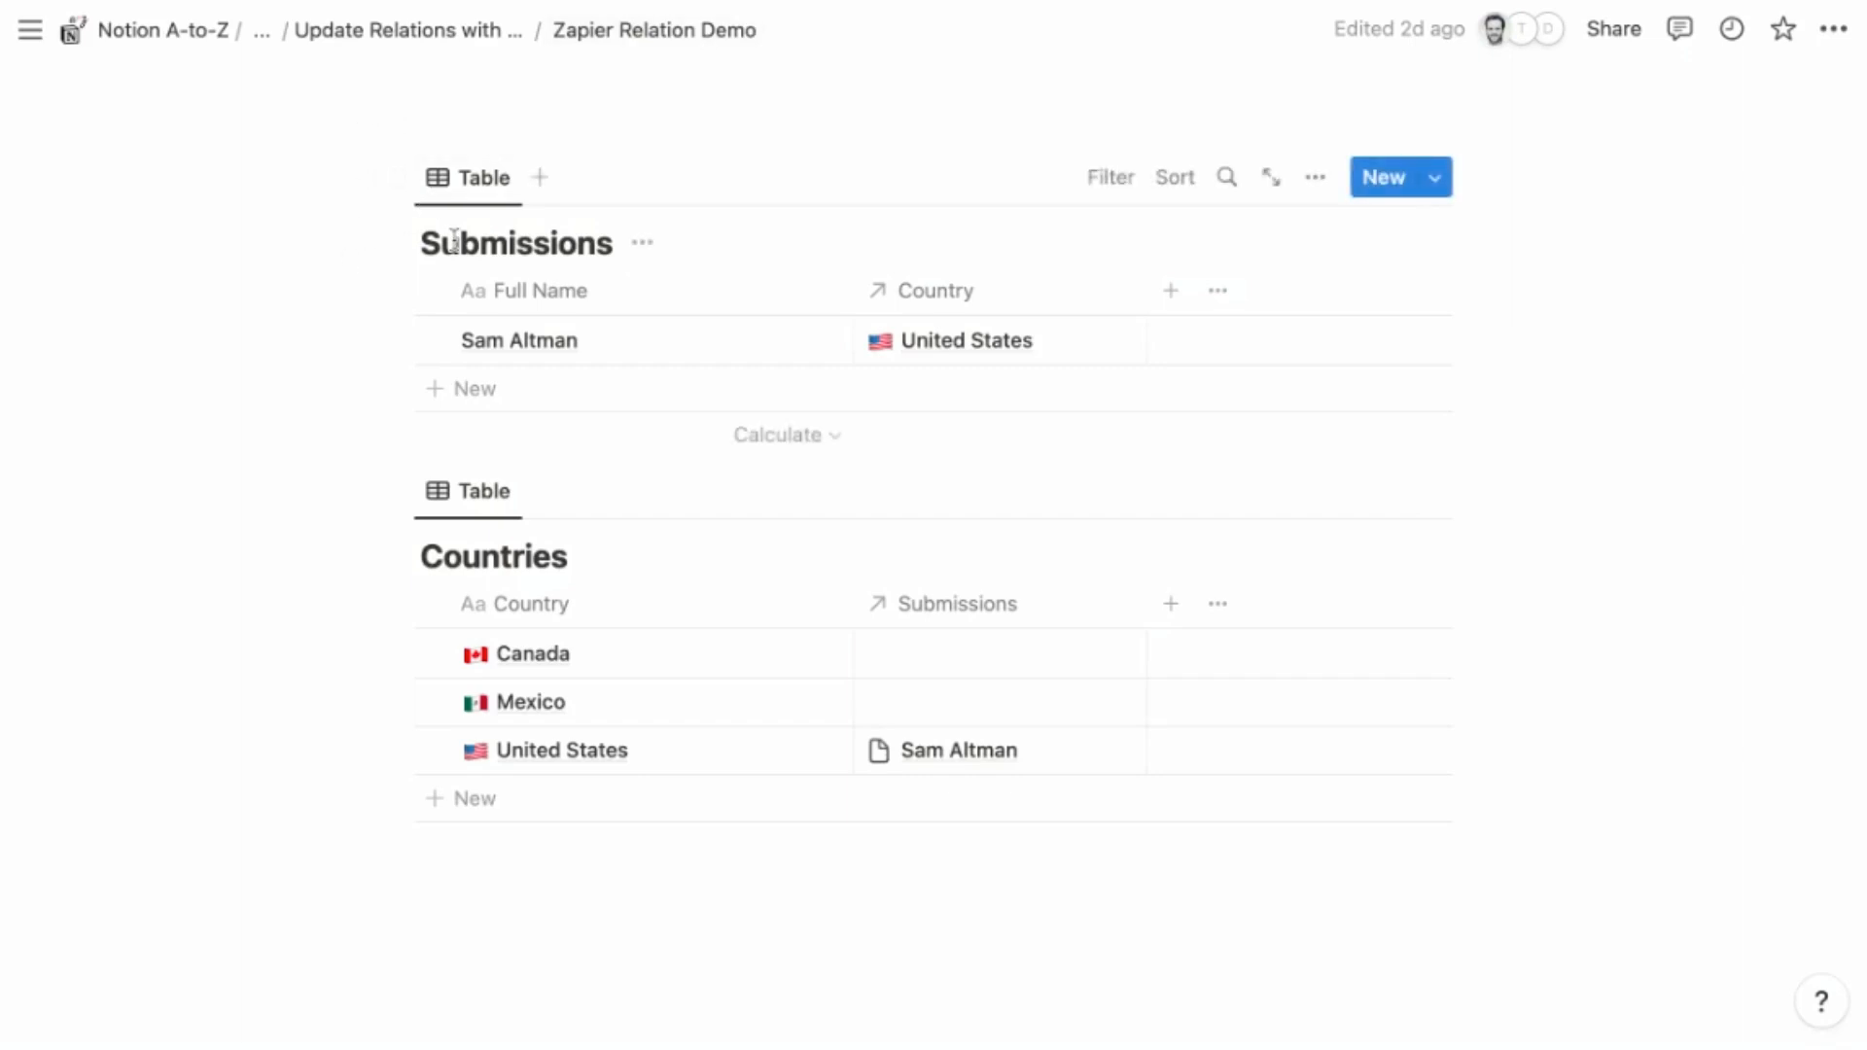
mouse_move(721, 101)
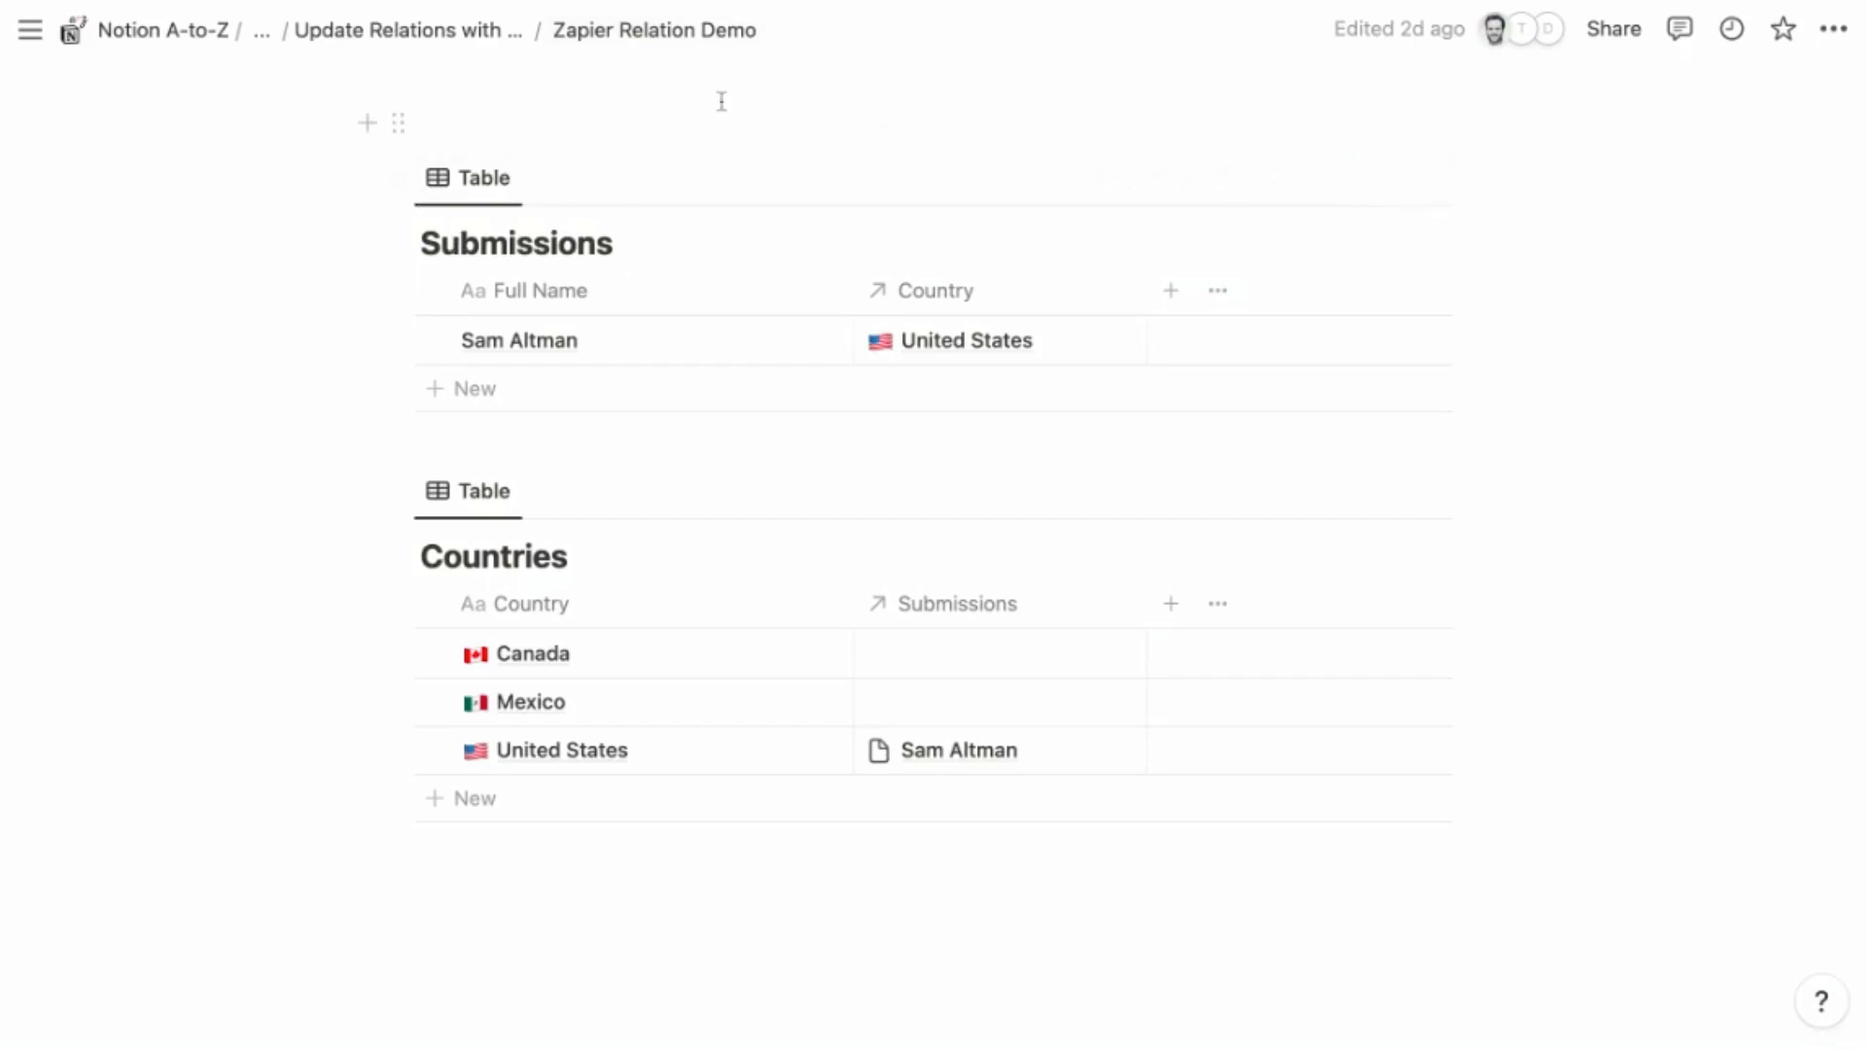
mouse_move(571, 108)
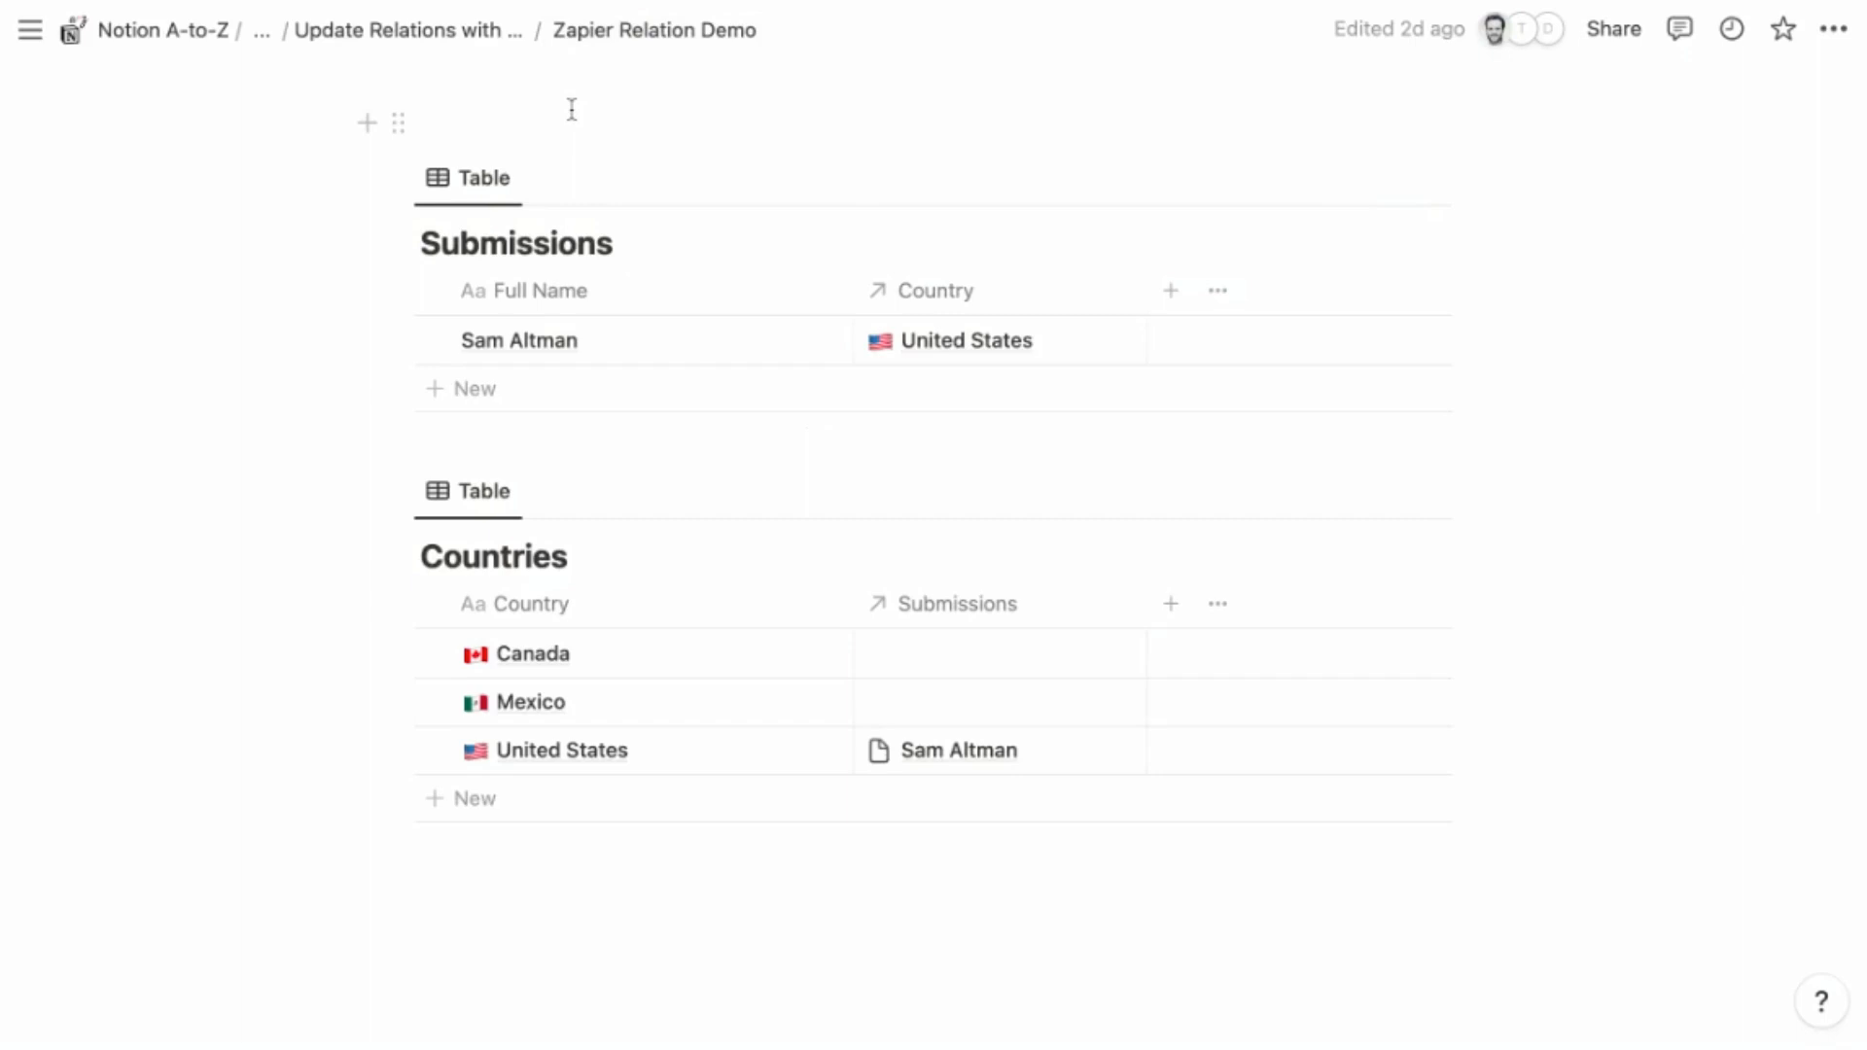
mouse_move(456, 125)
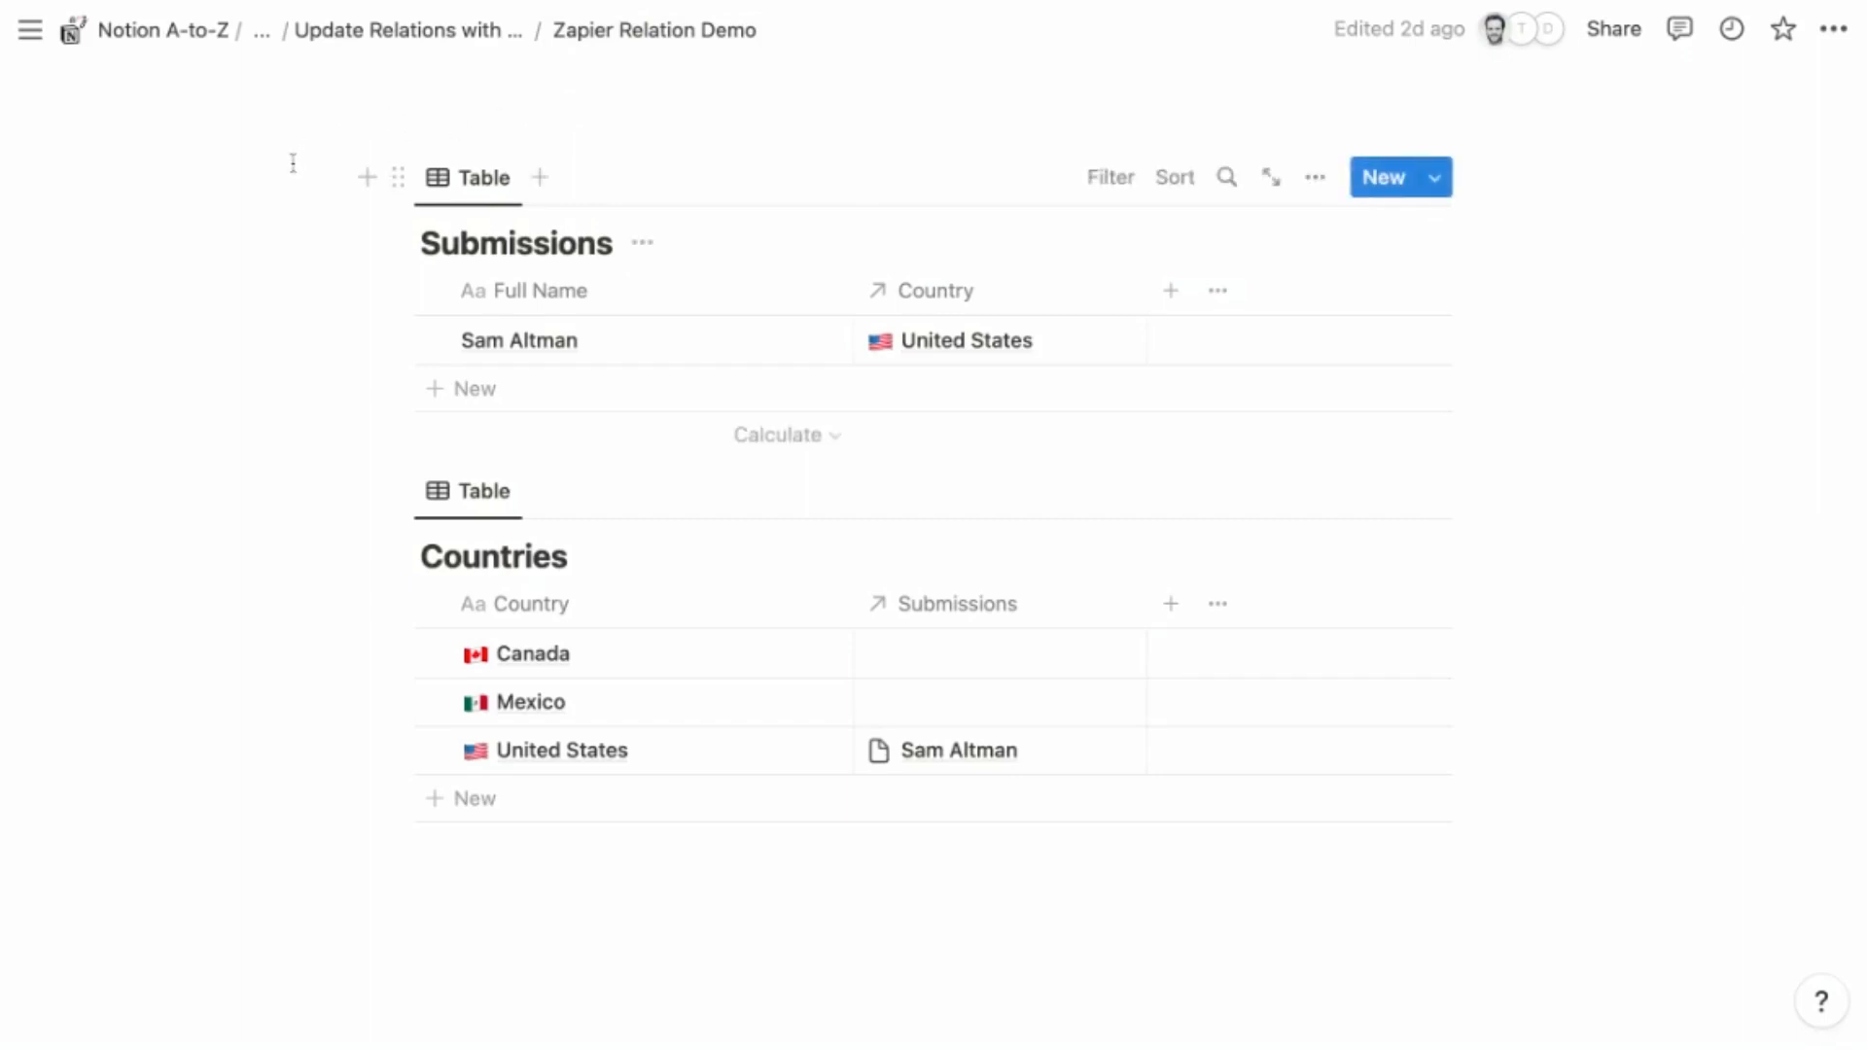
mouse_move(259, 235)
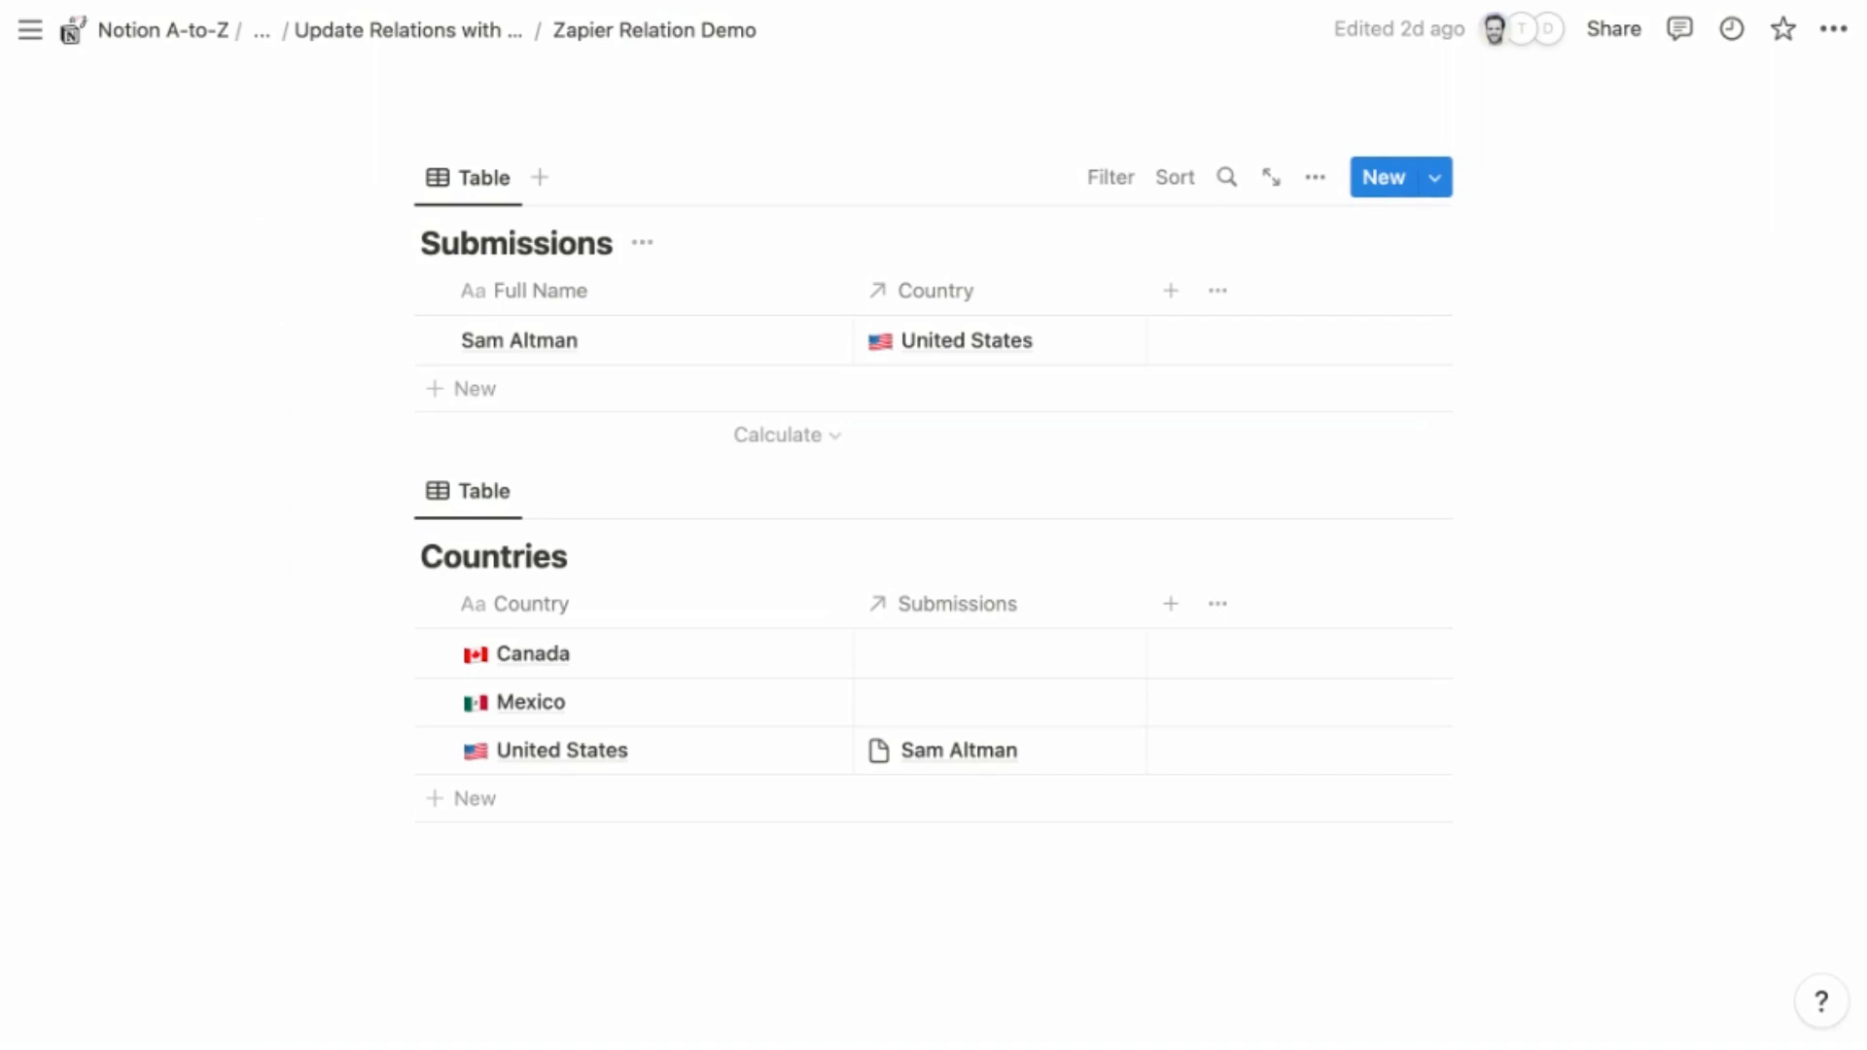
mouse_move(933, 290)
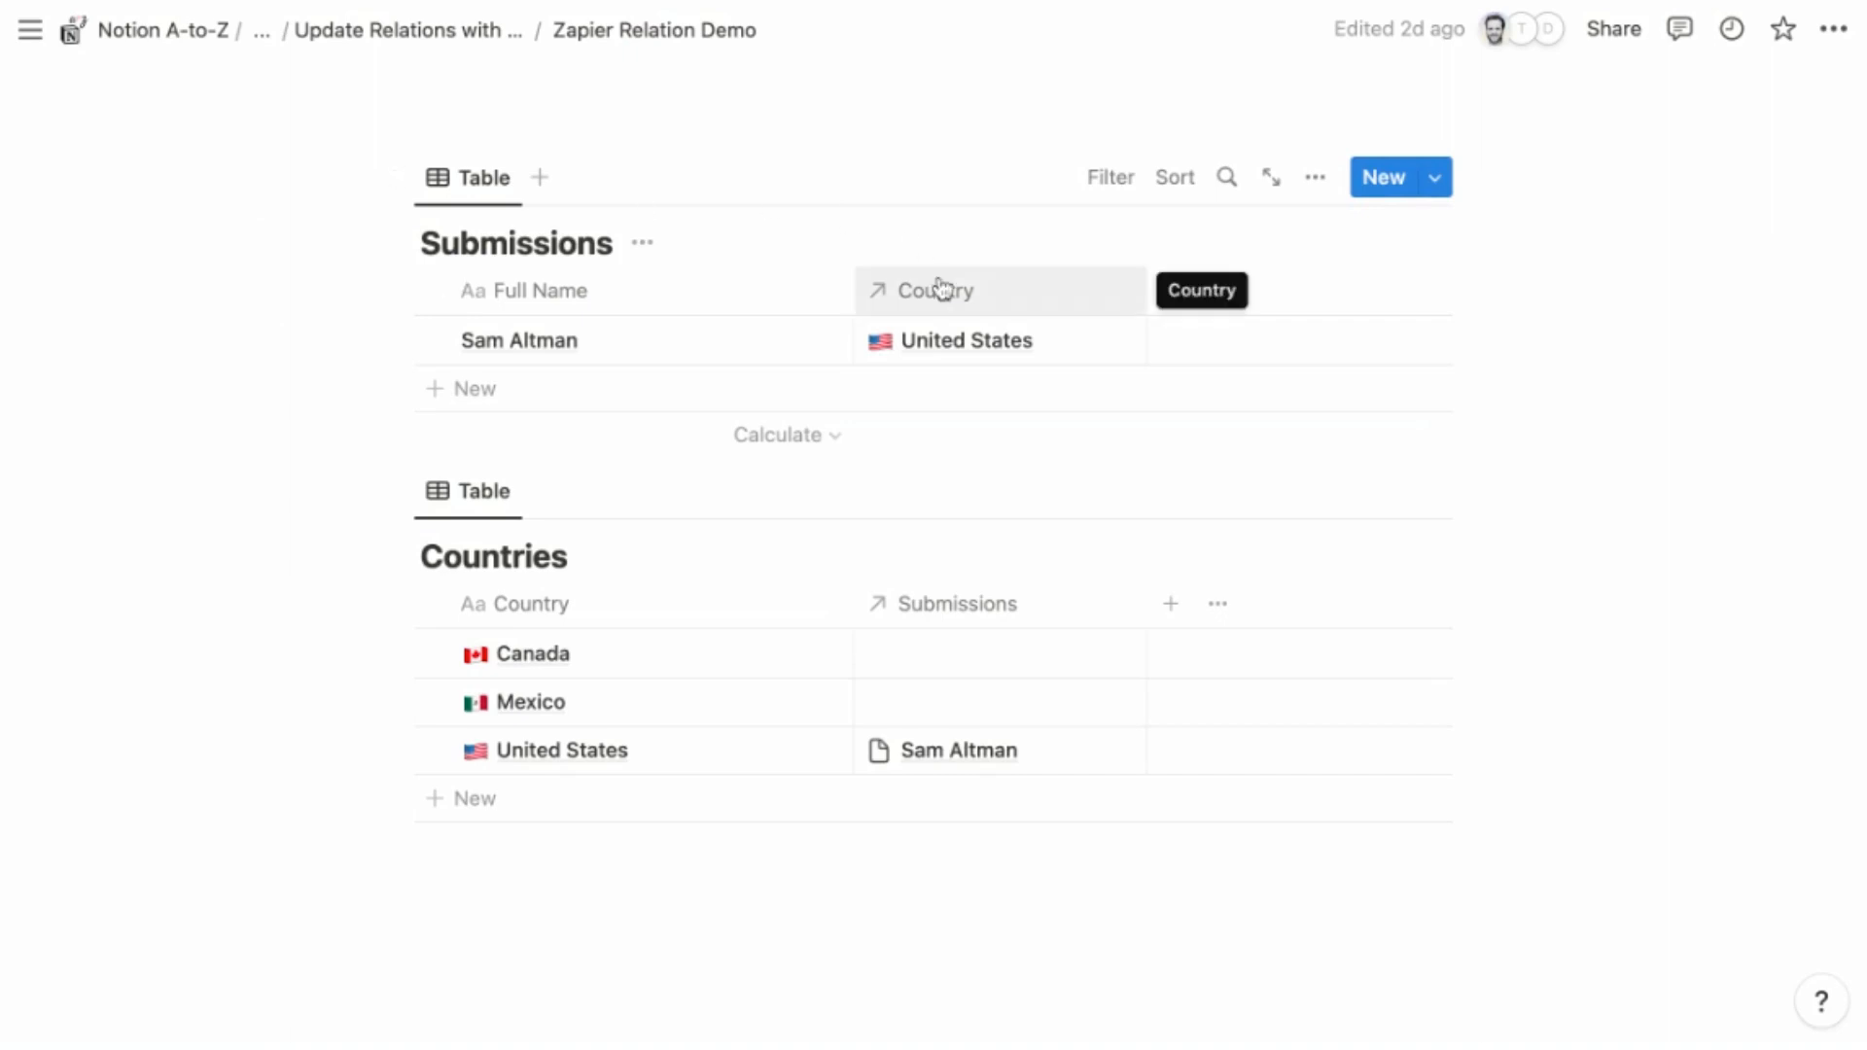
mouse_move(940, 302)
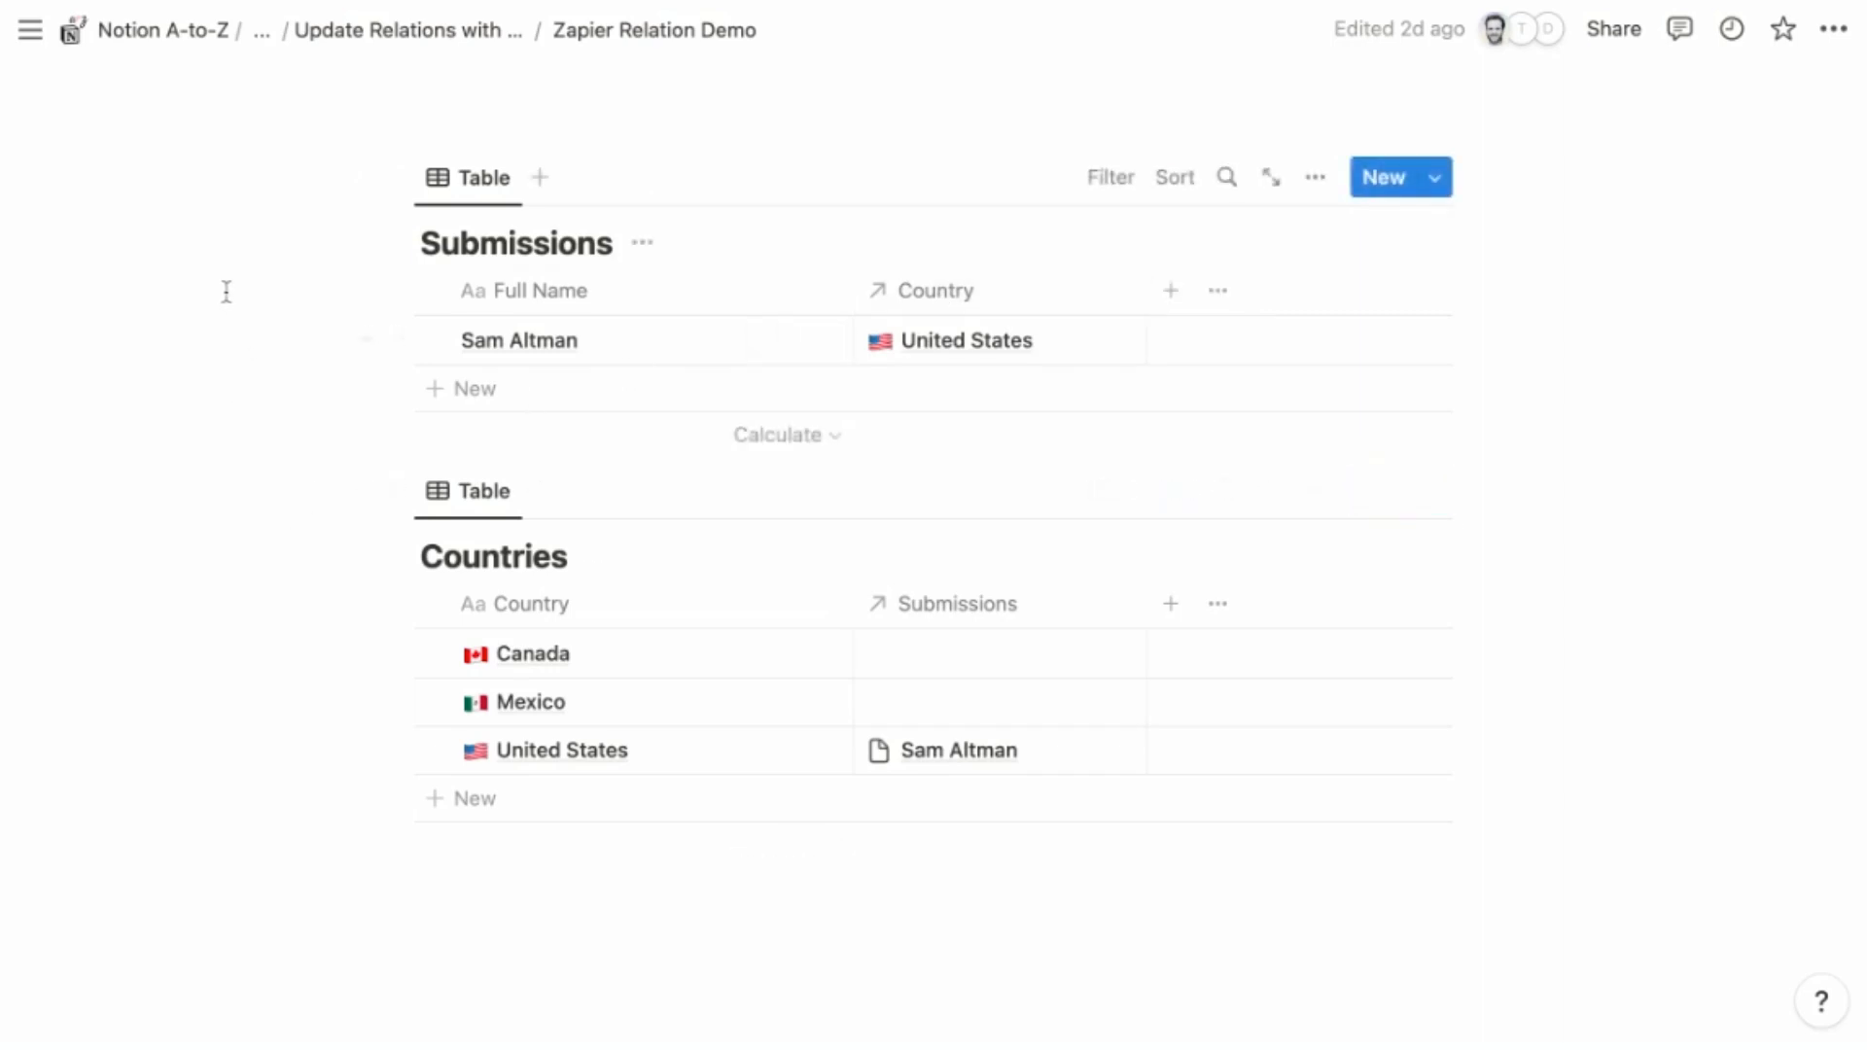
mouse_move(214, 268)
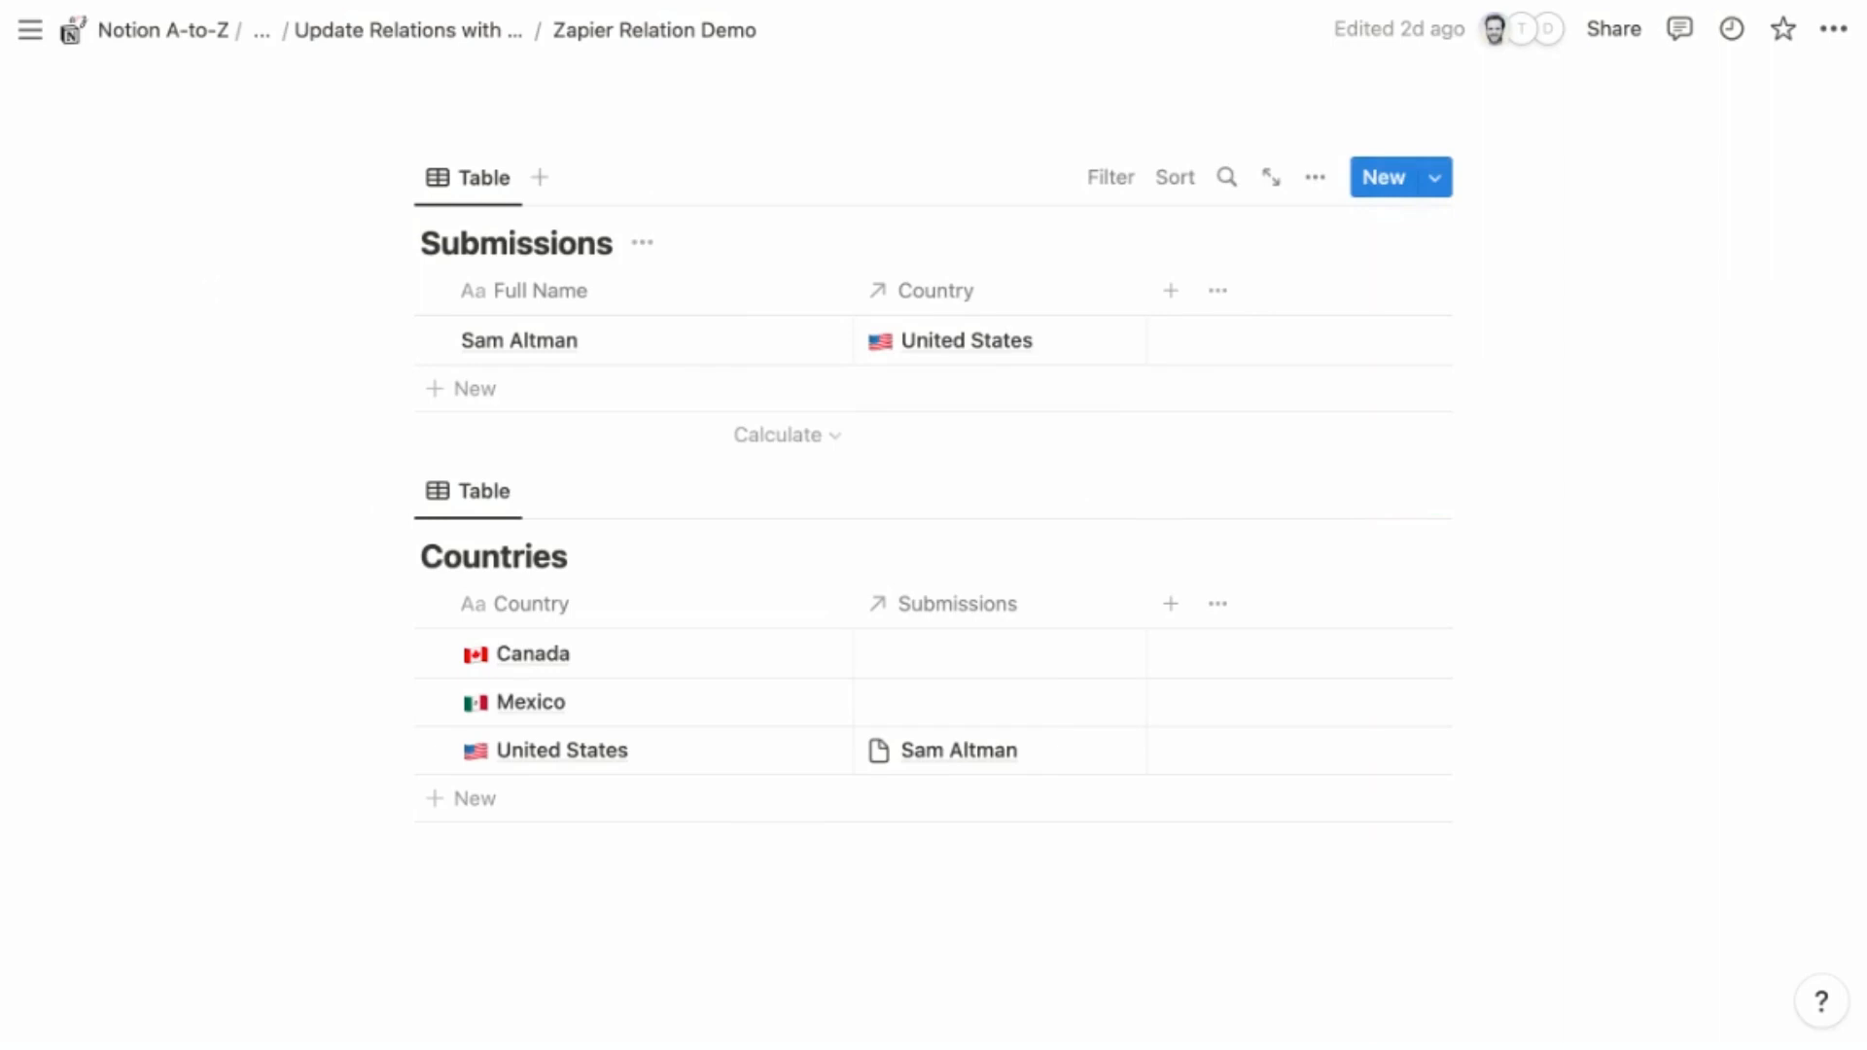
mouse_move(940, 342)
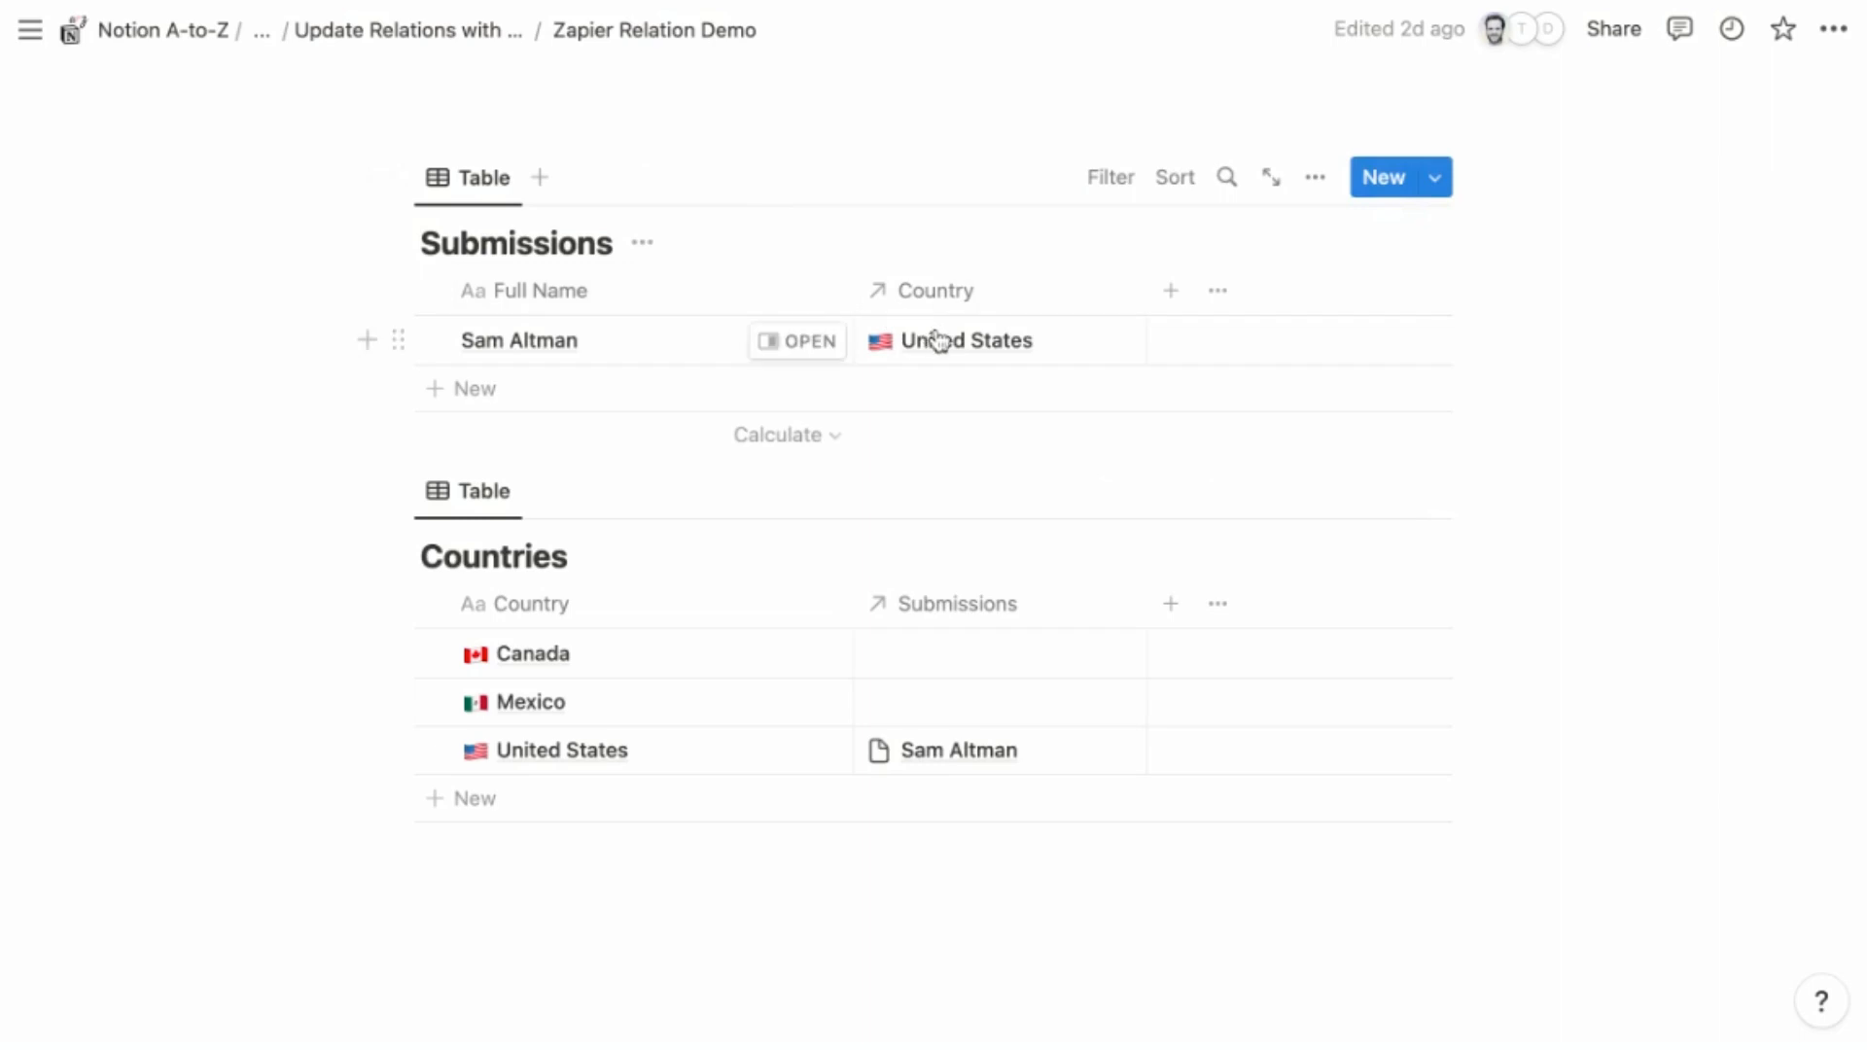
mouse_move(946, 342)
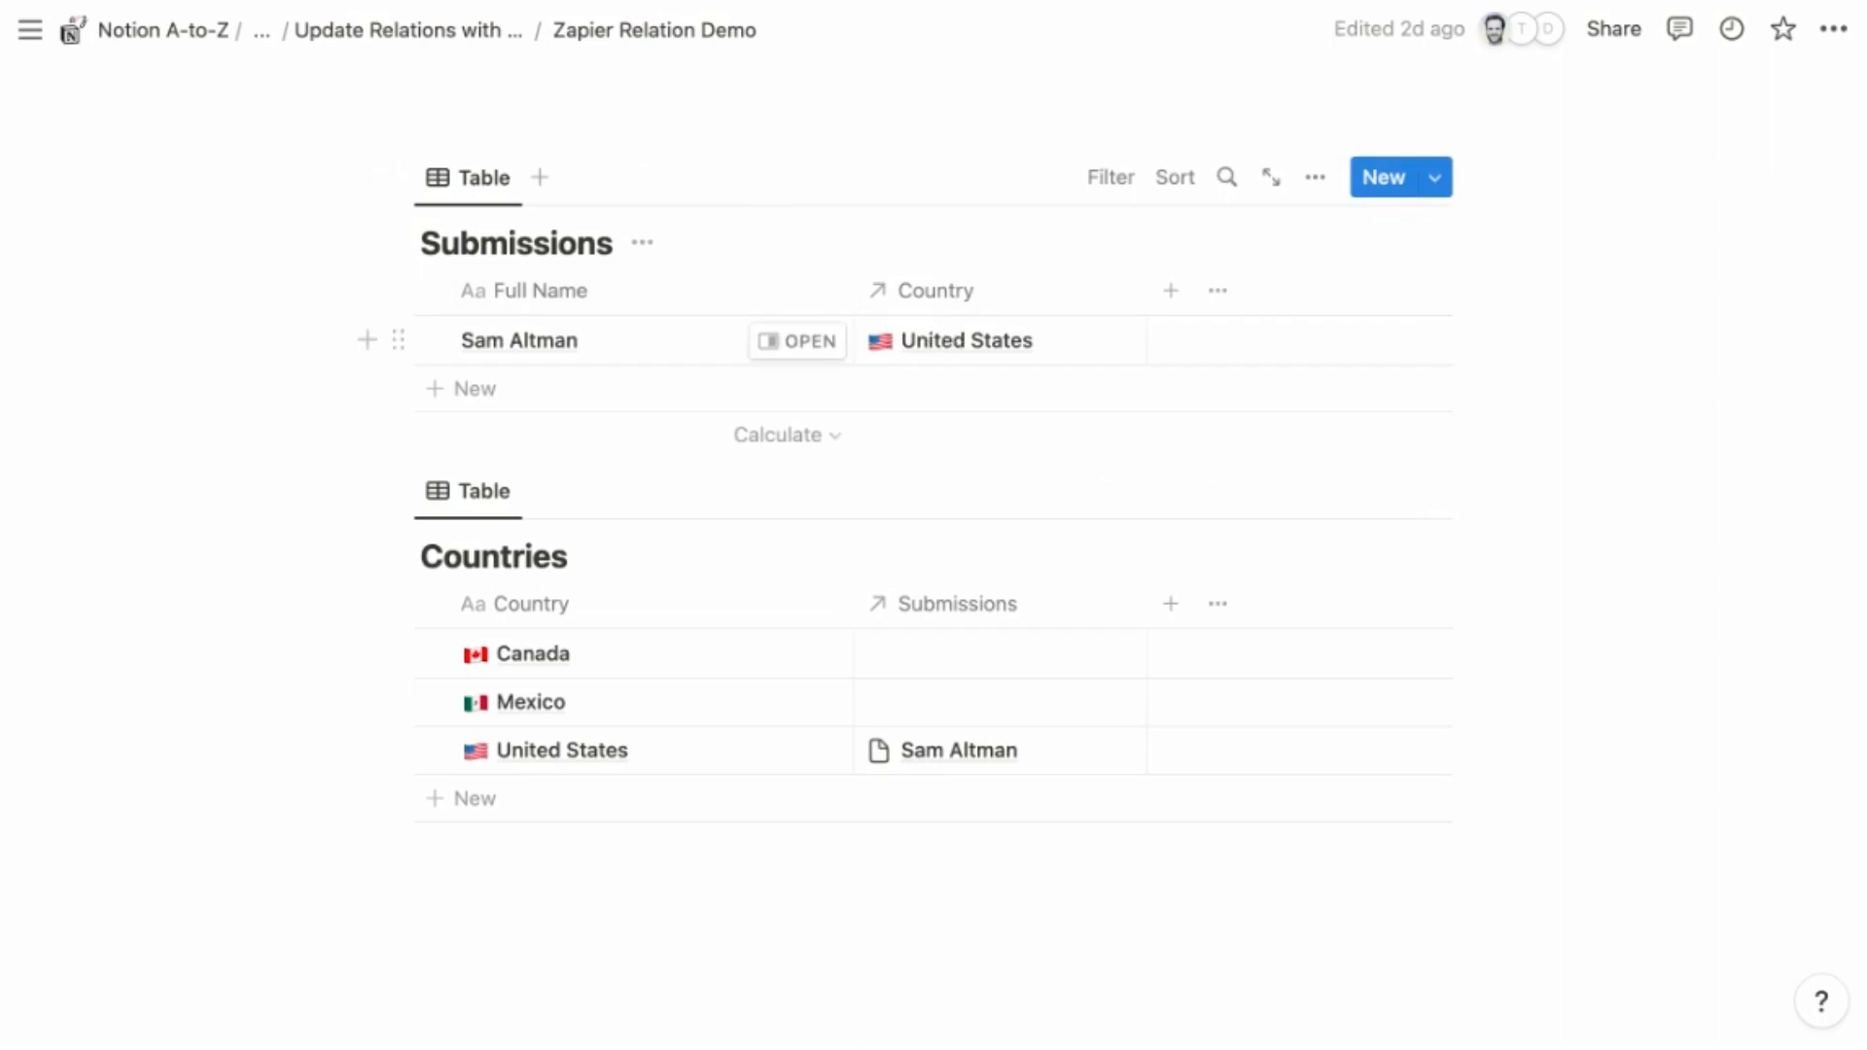
mouse_move(224, 226)
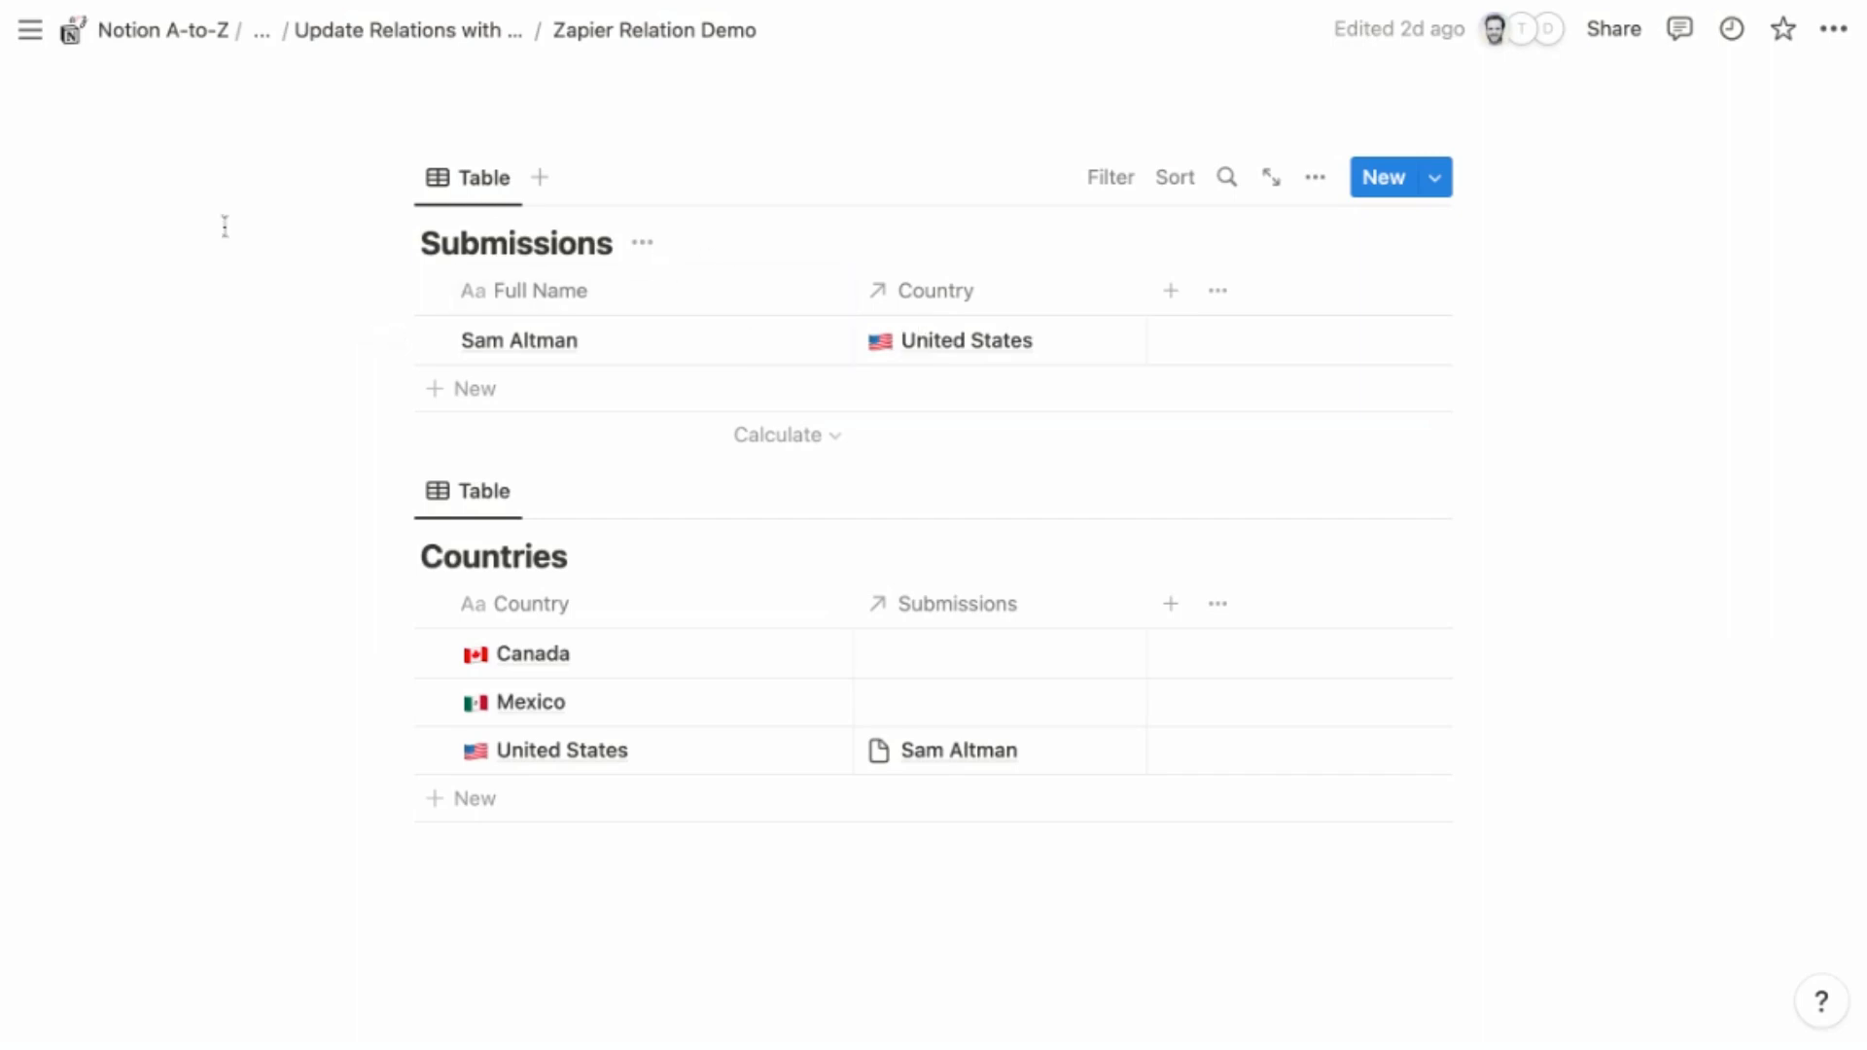
mouse_move(164, 232)
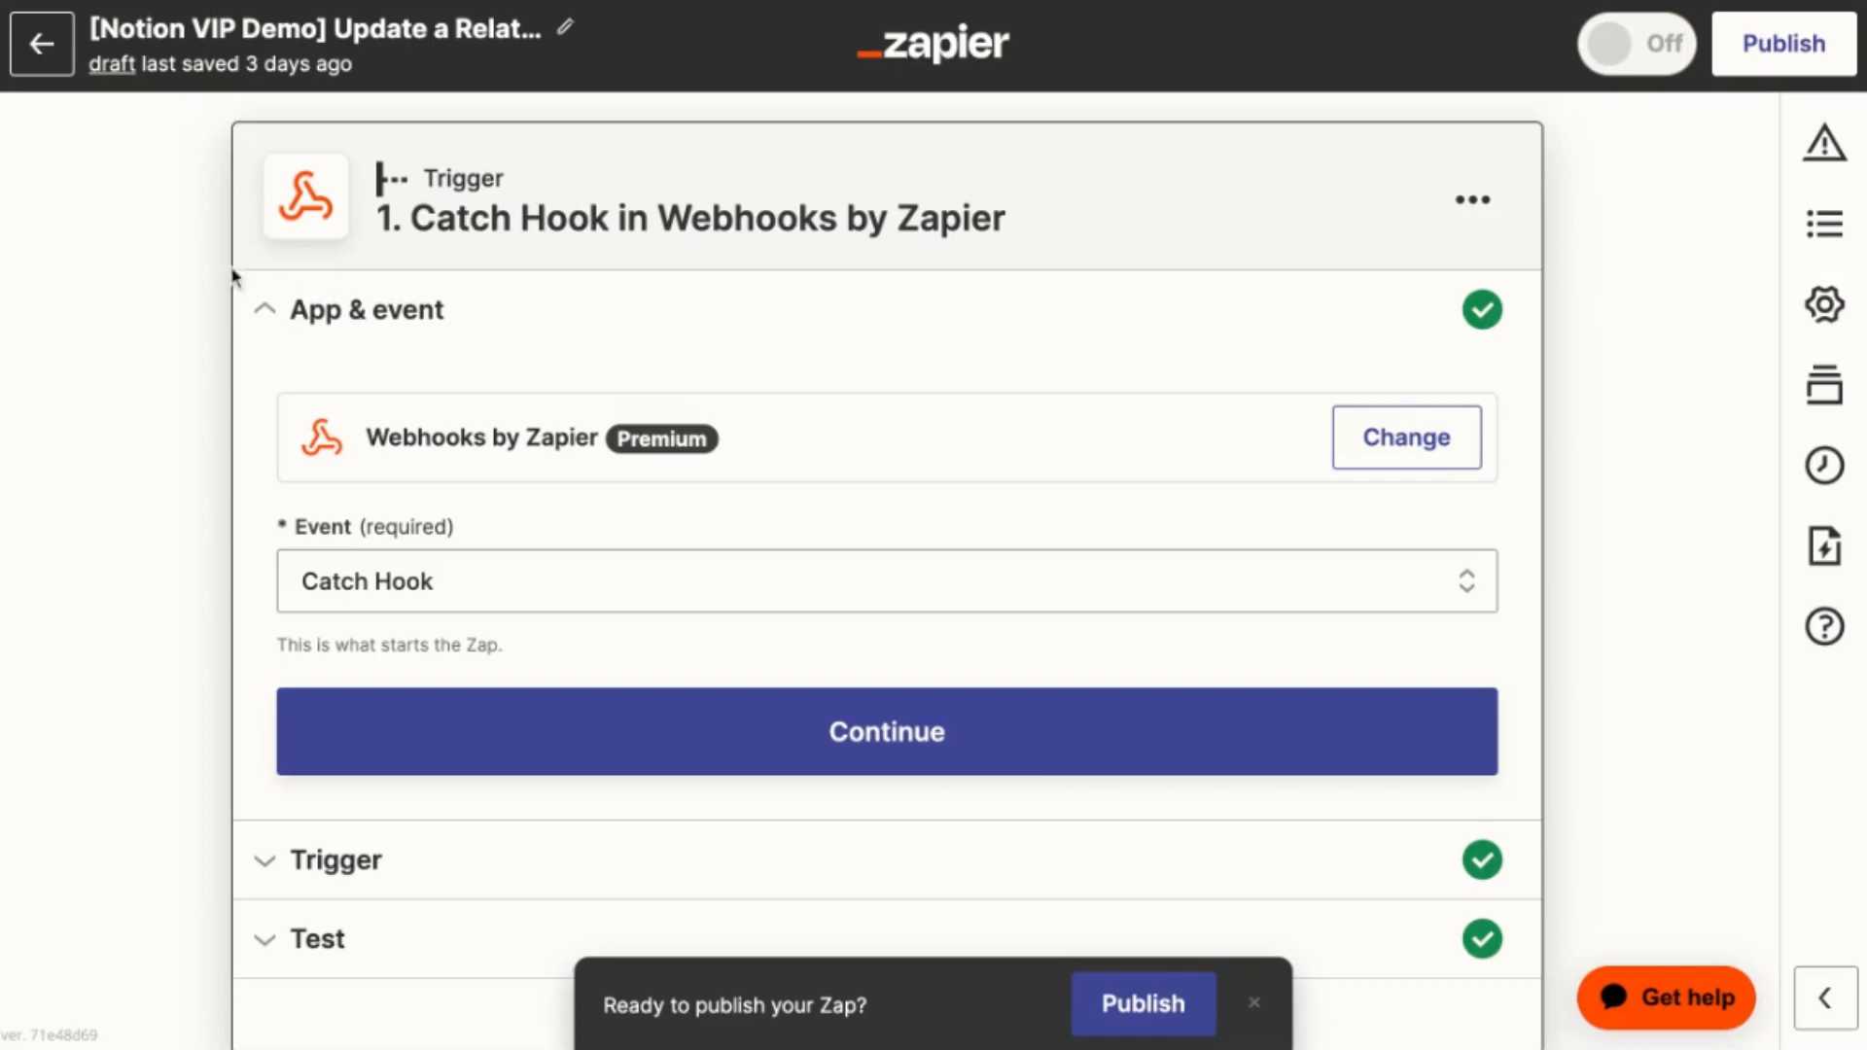
mouse_move(161, 297)
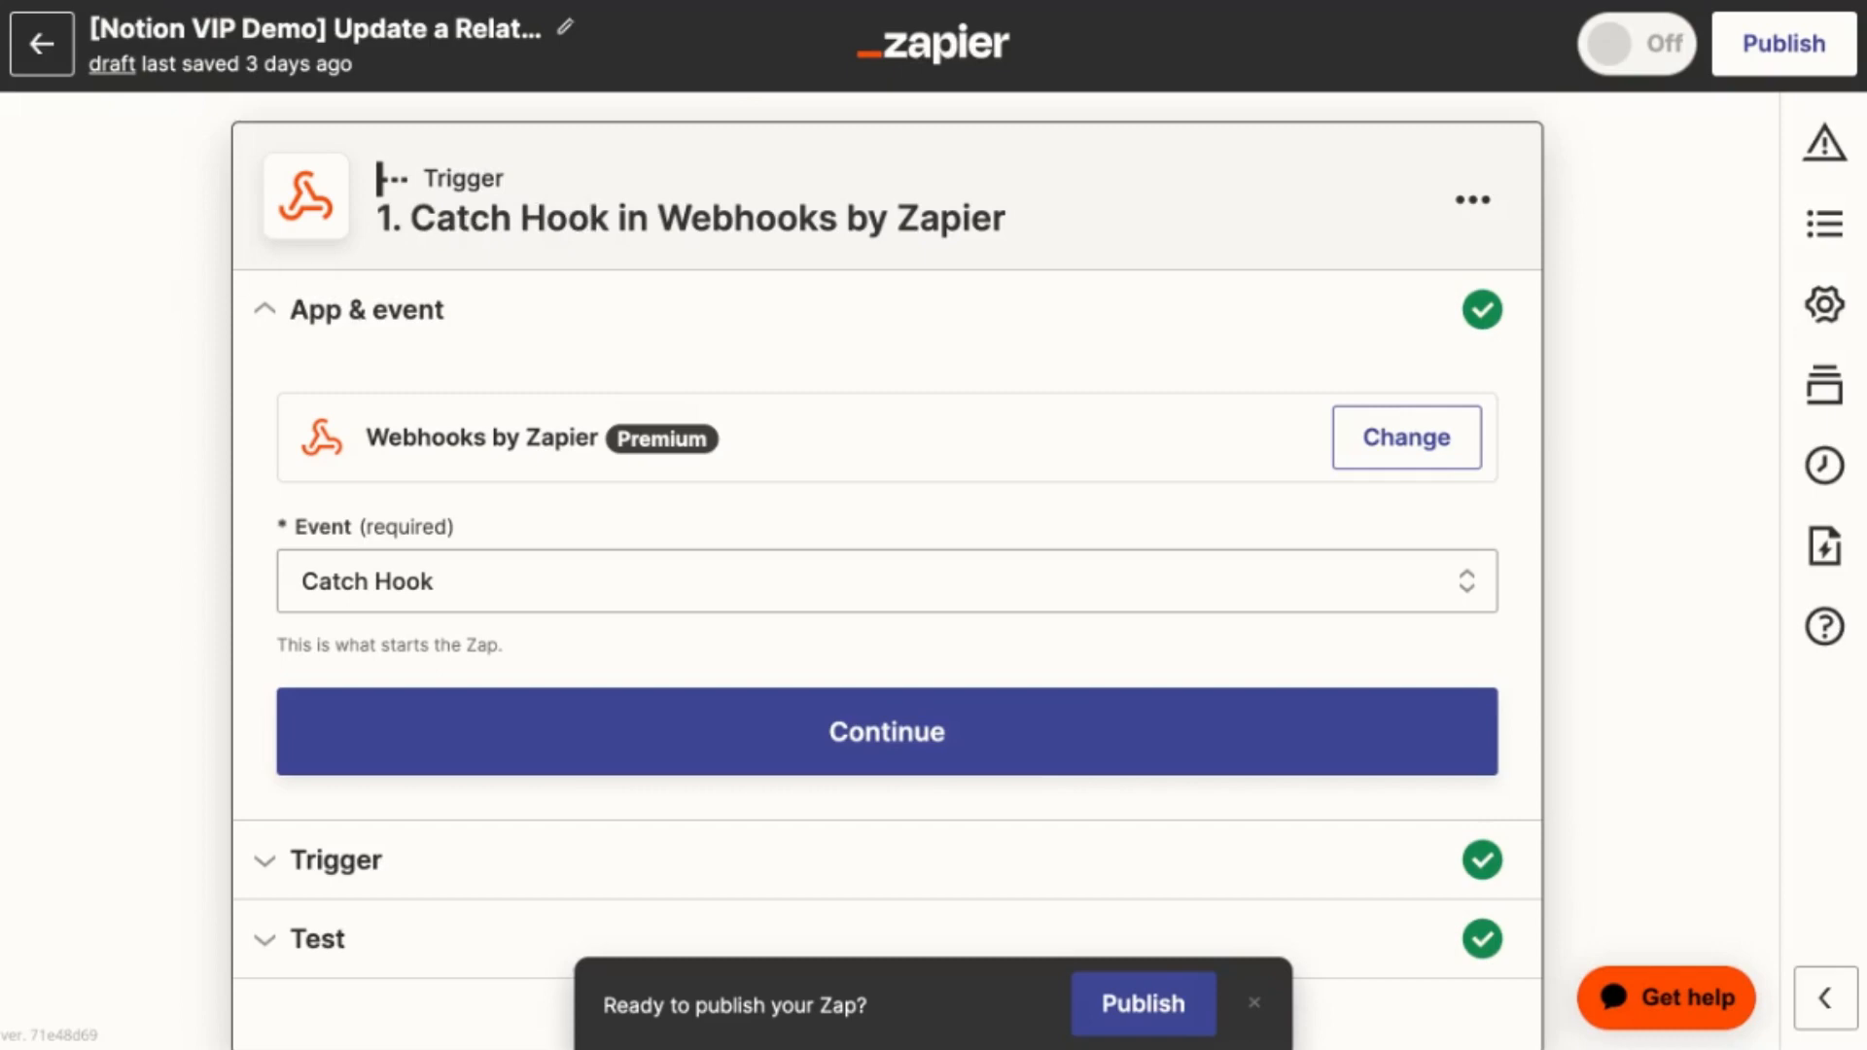
Expand the Notion Create Database Item step and review Submissions mapping Full Name through to Test
scroll("down", 3)
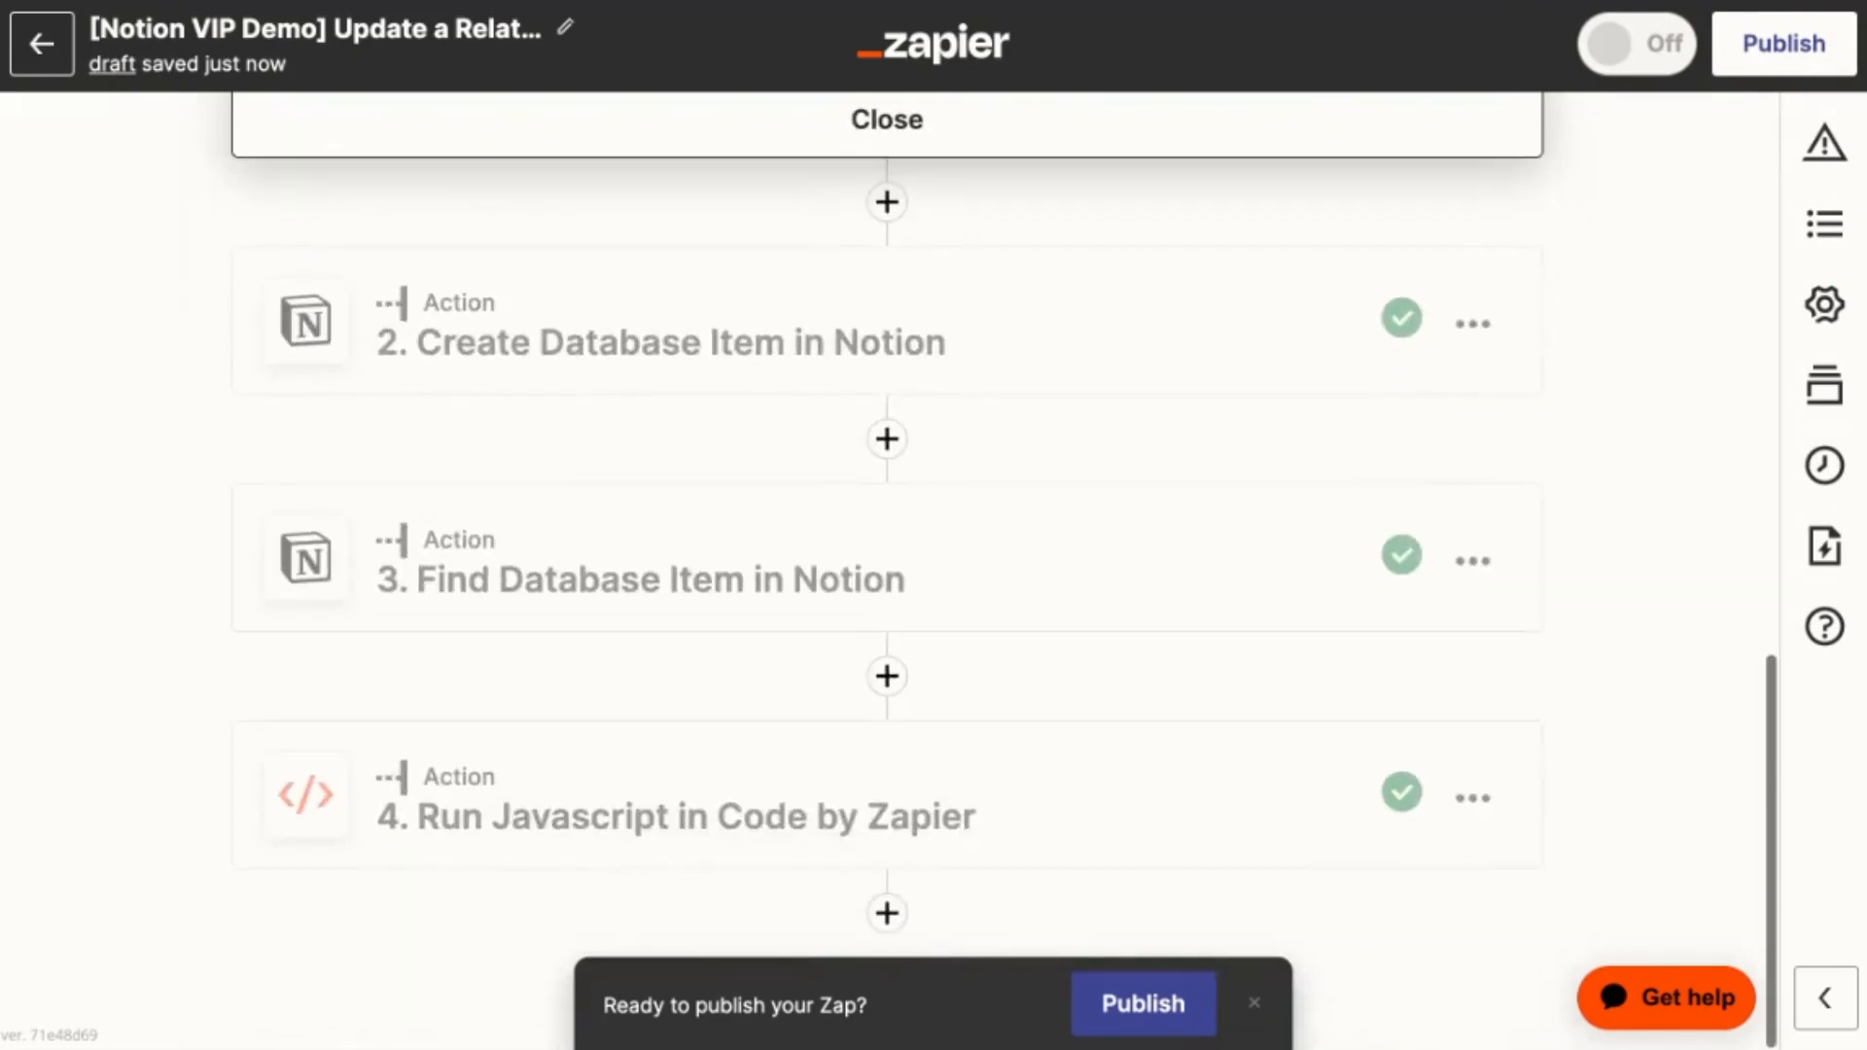
left_click(658, 341)
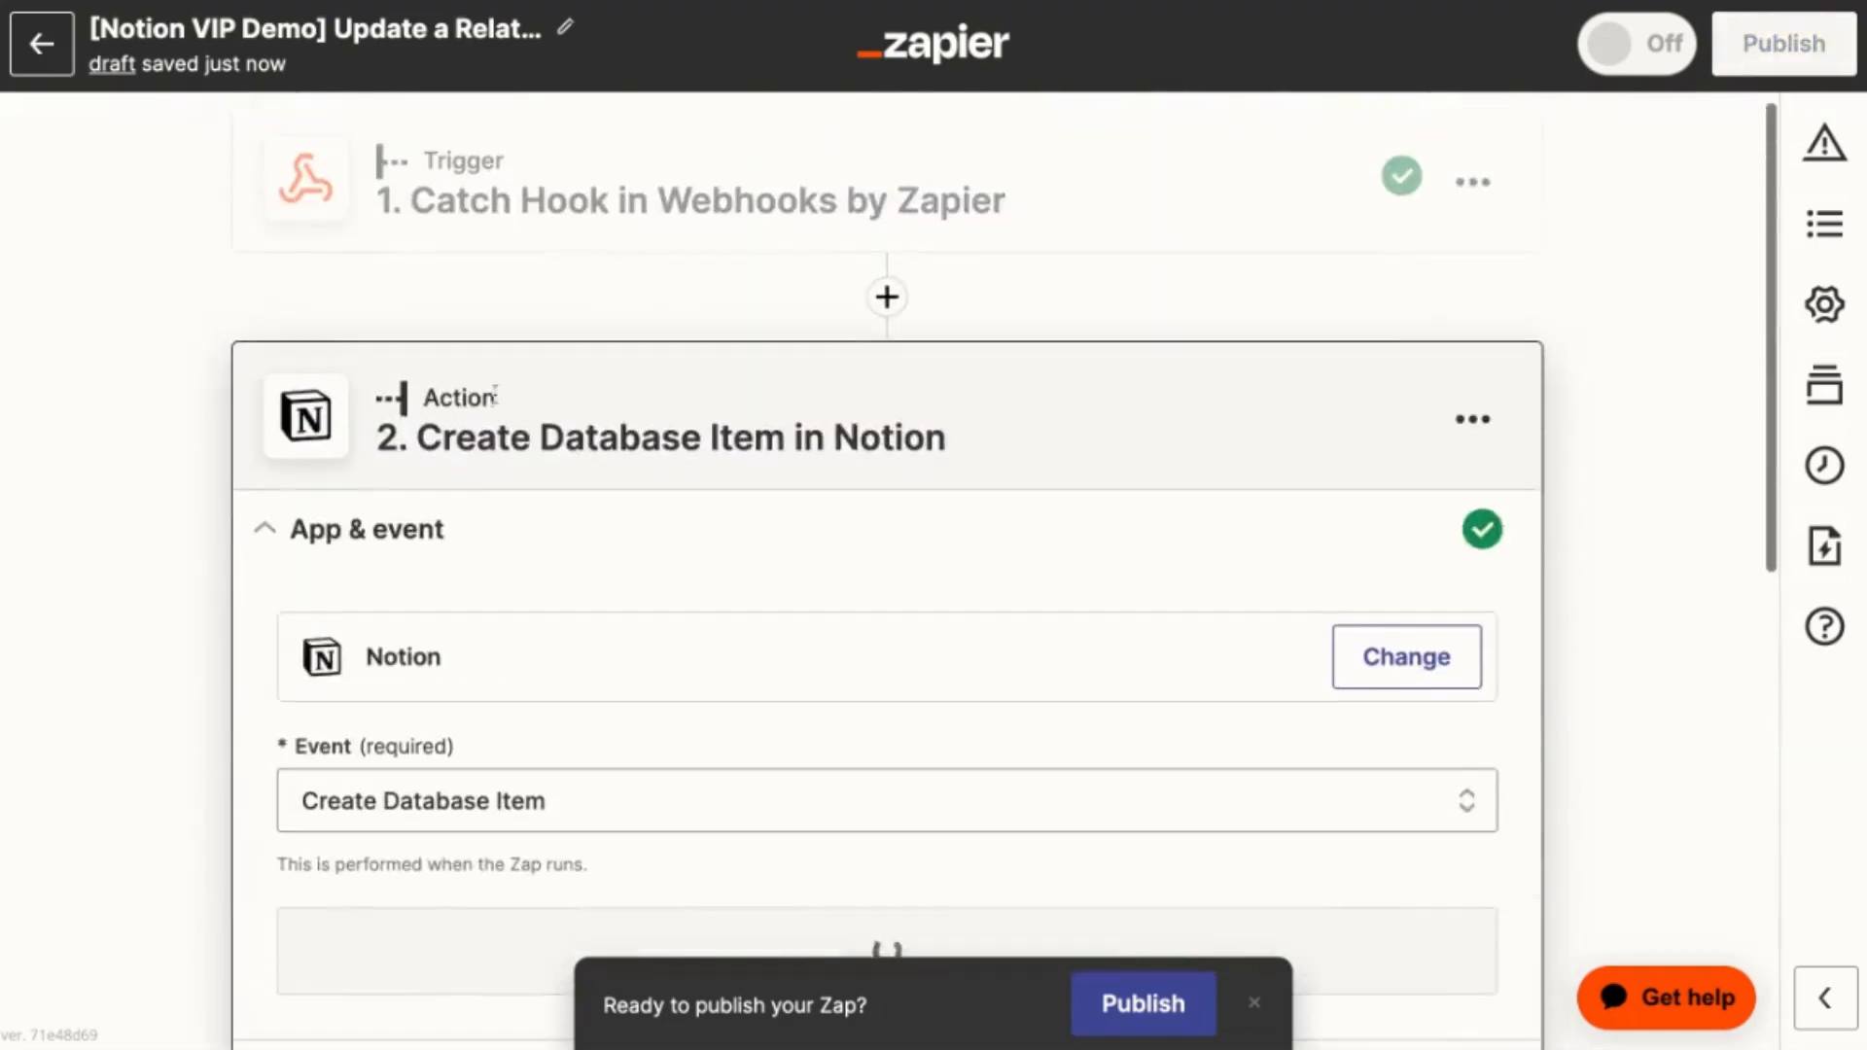
left_click(1253, 1003)
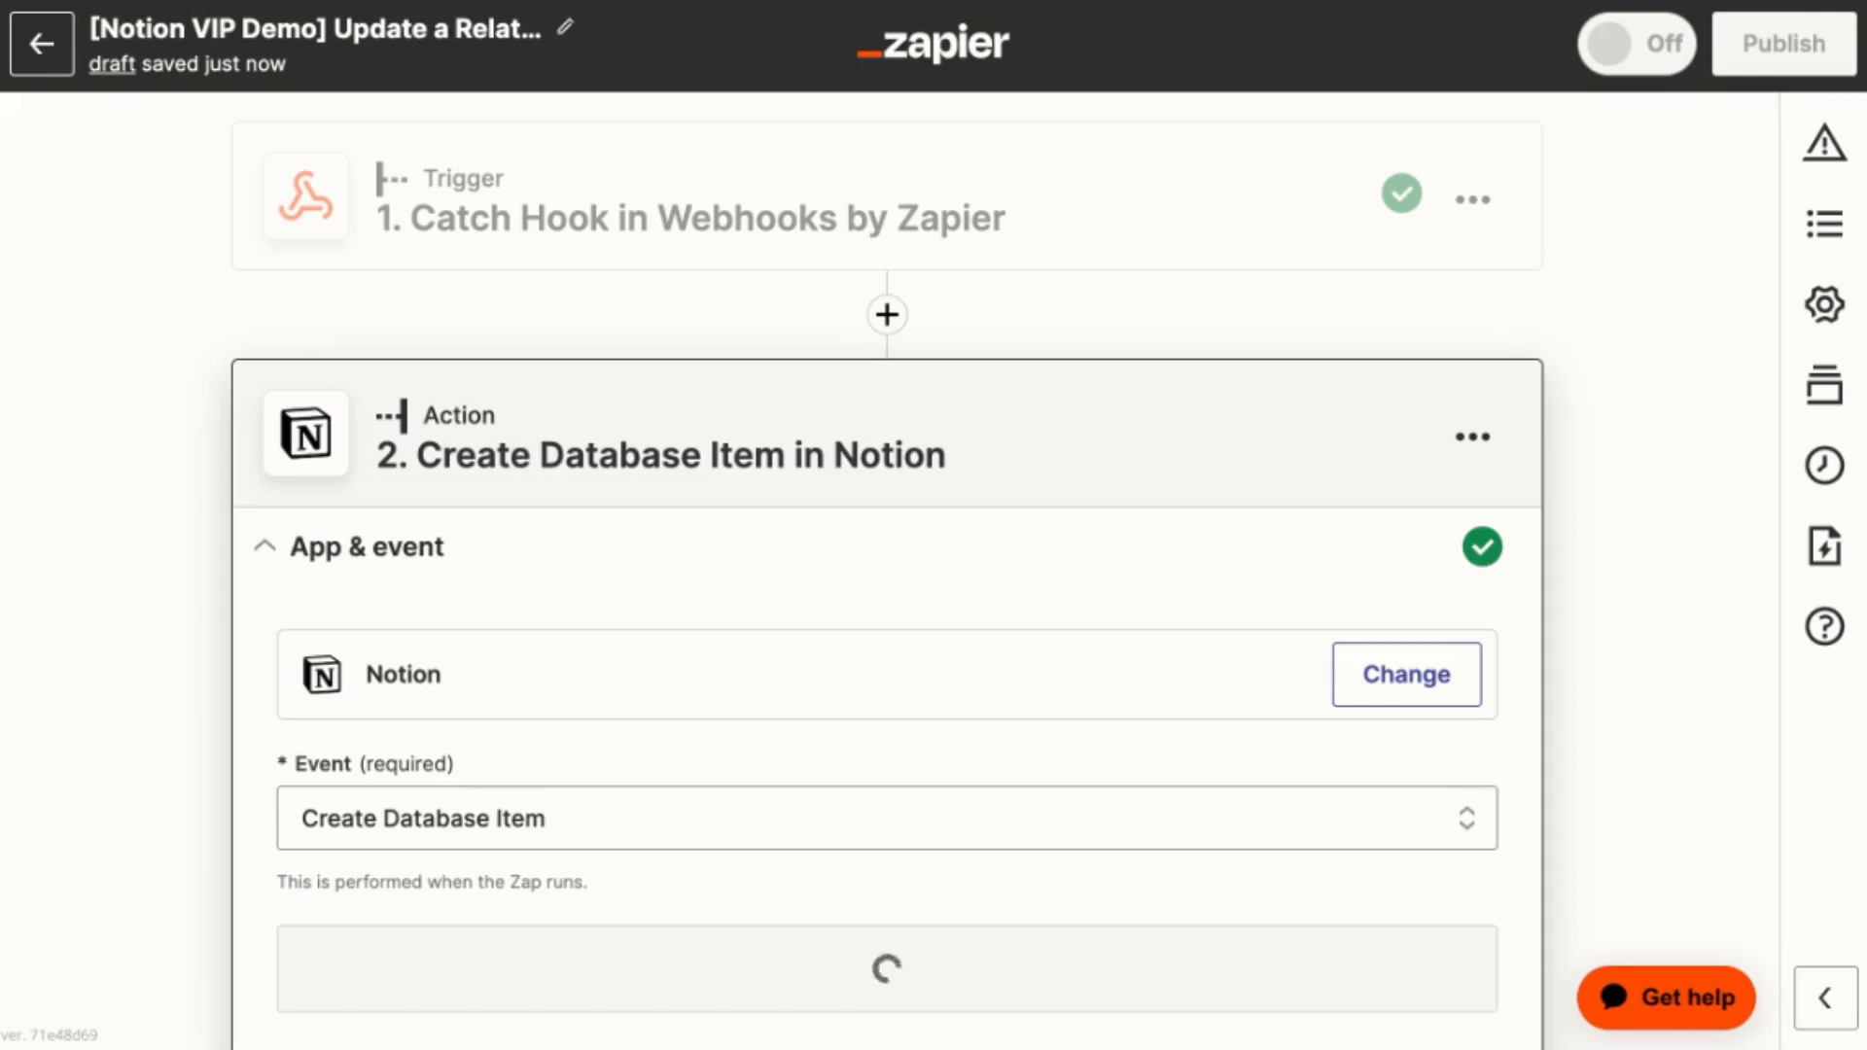
scroll("down", 3)
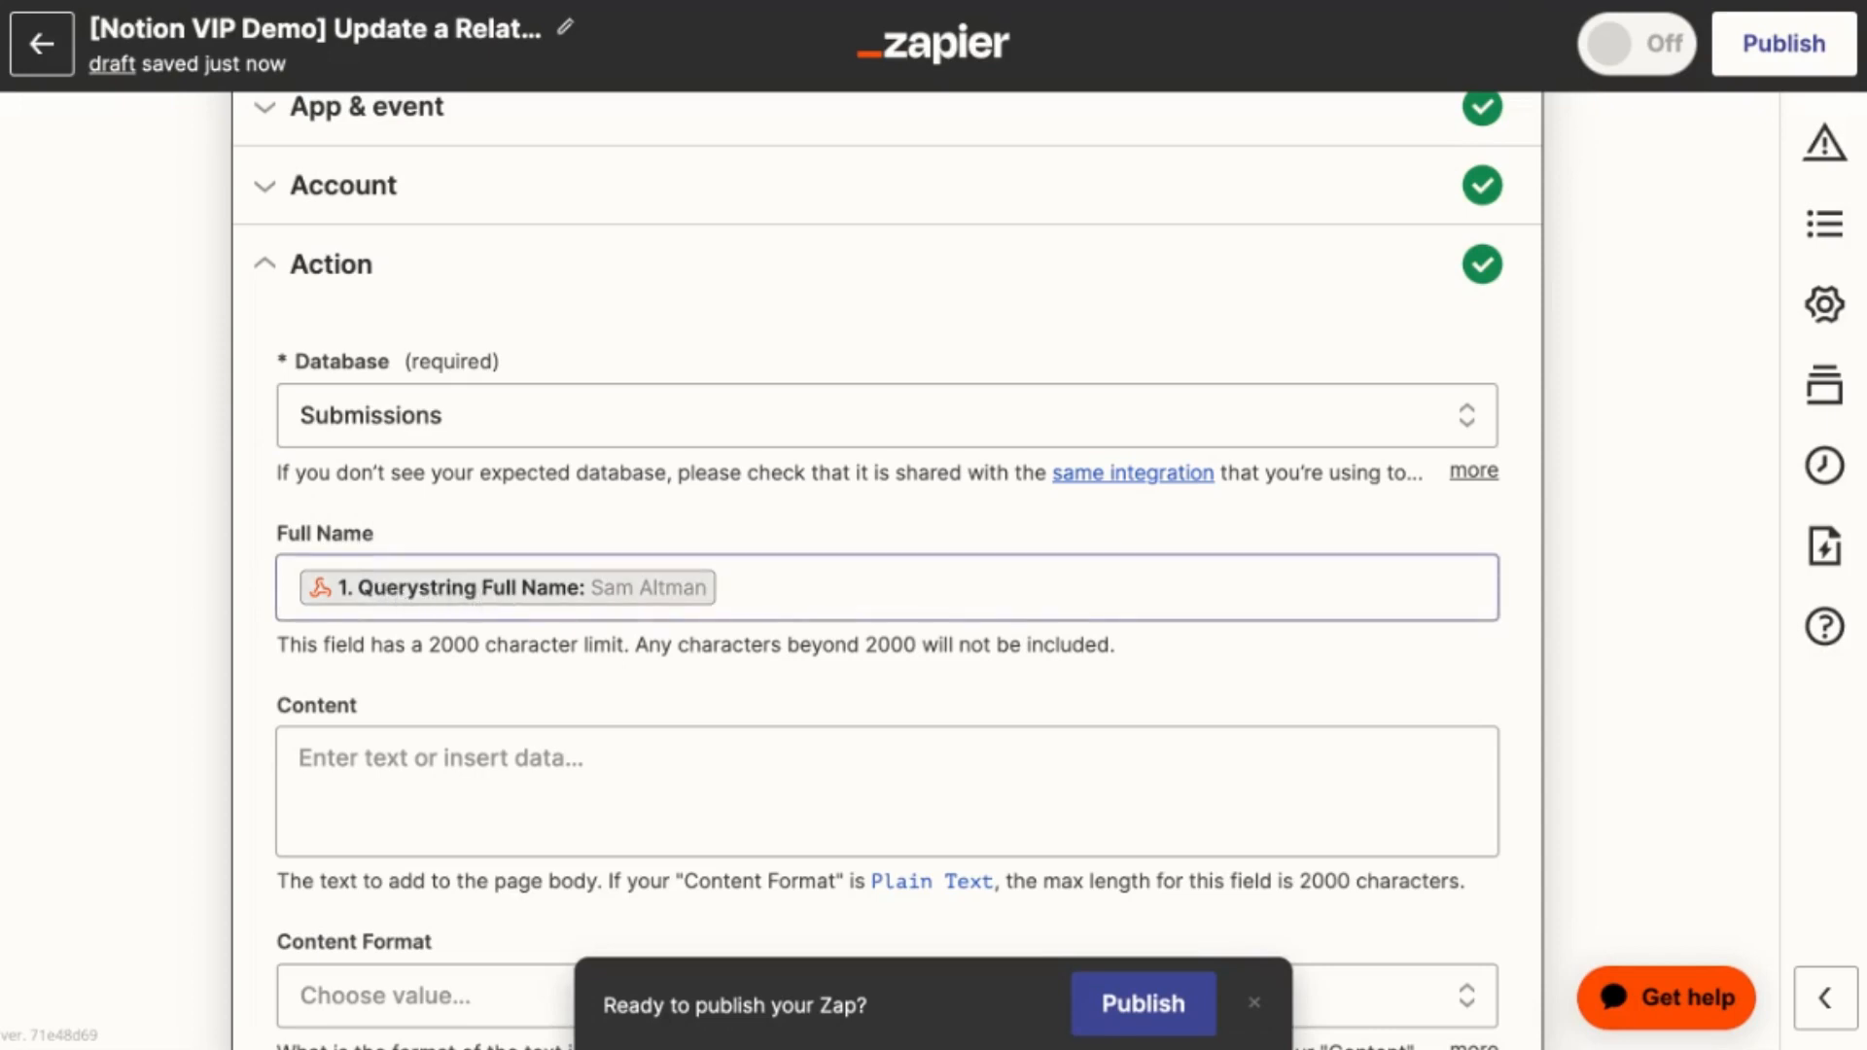
scroll("up", 3)
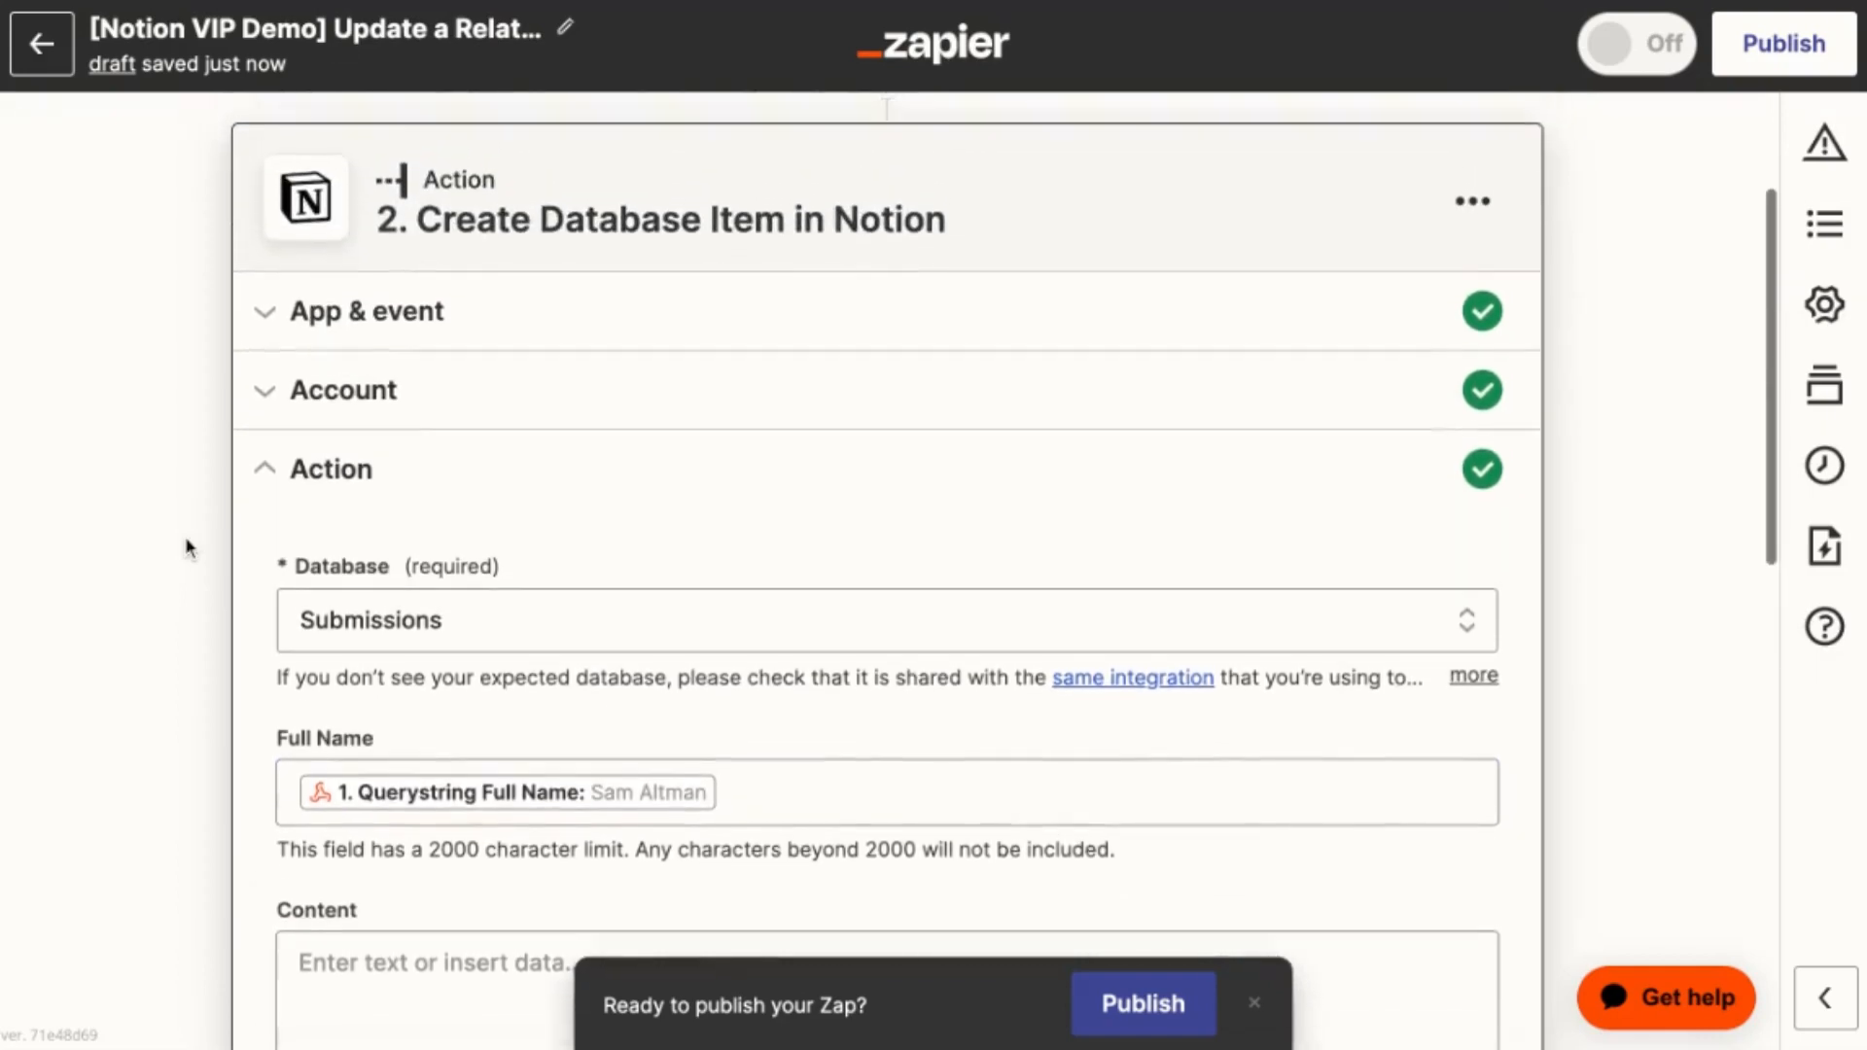
scroll("up", 3)
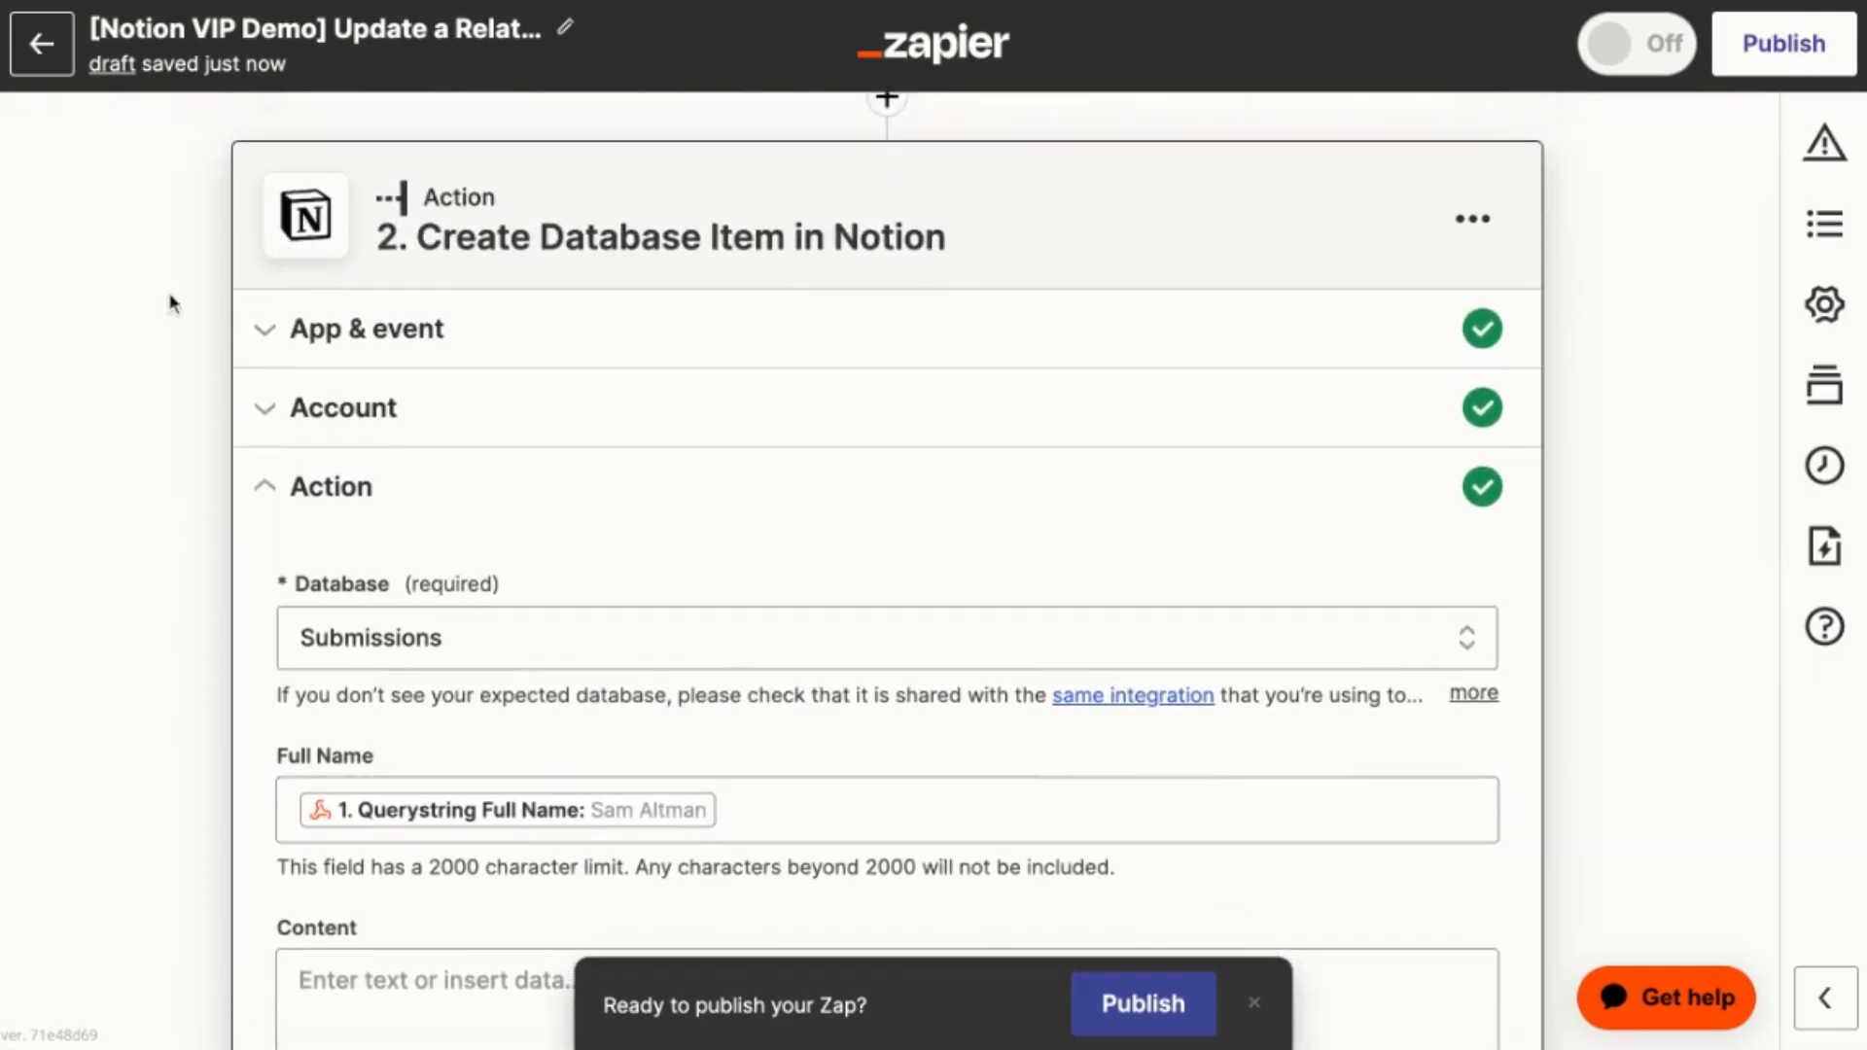
scroll("down", 3)
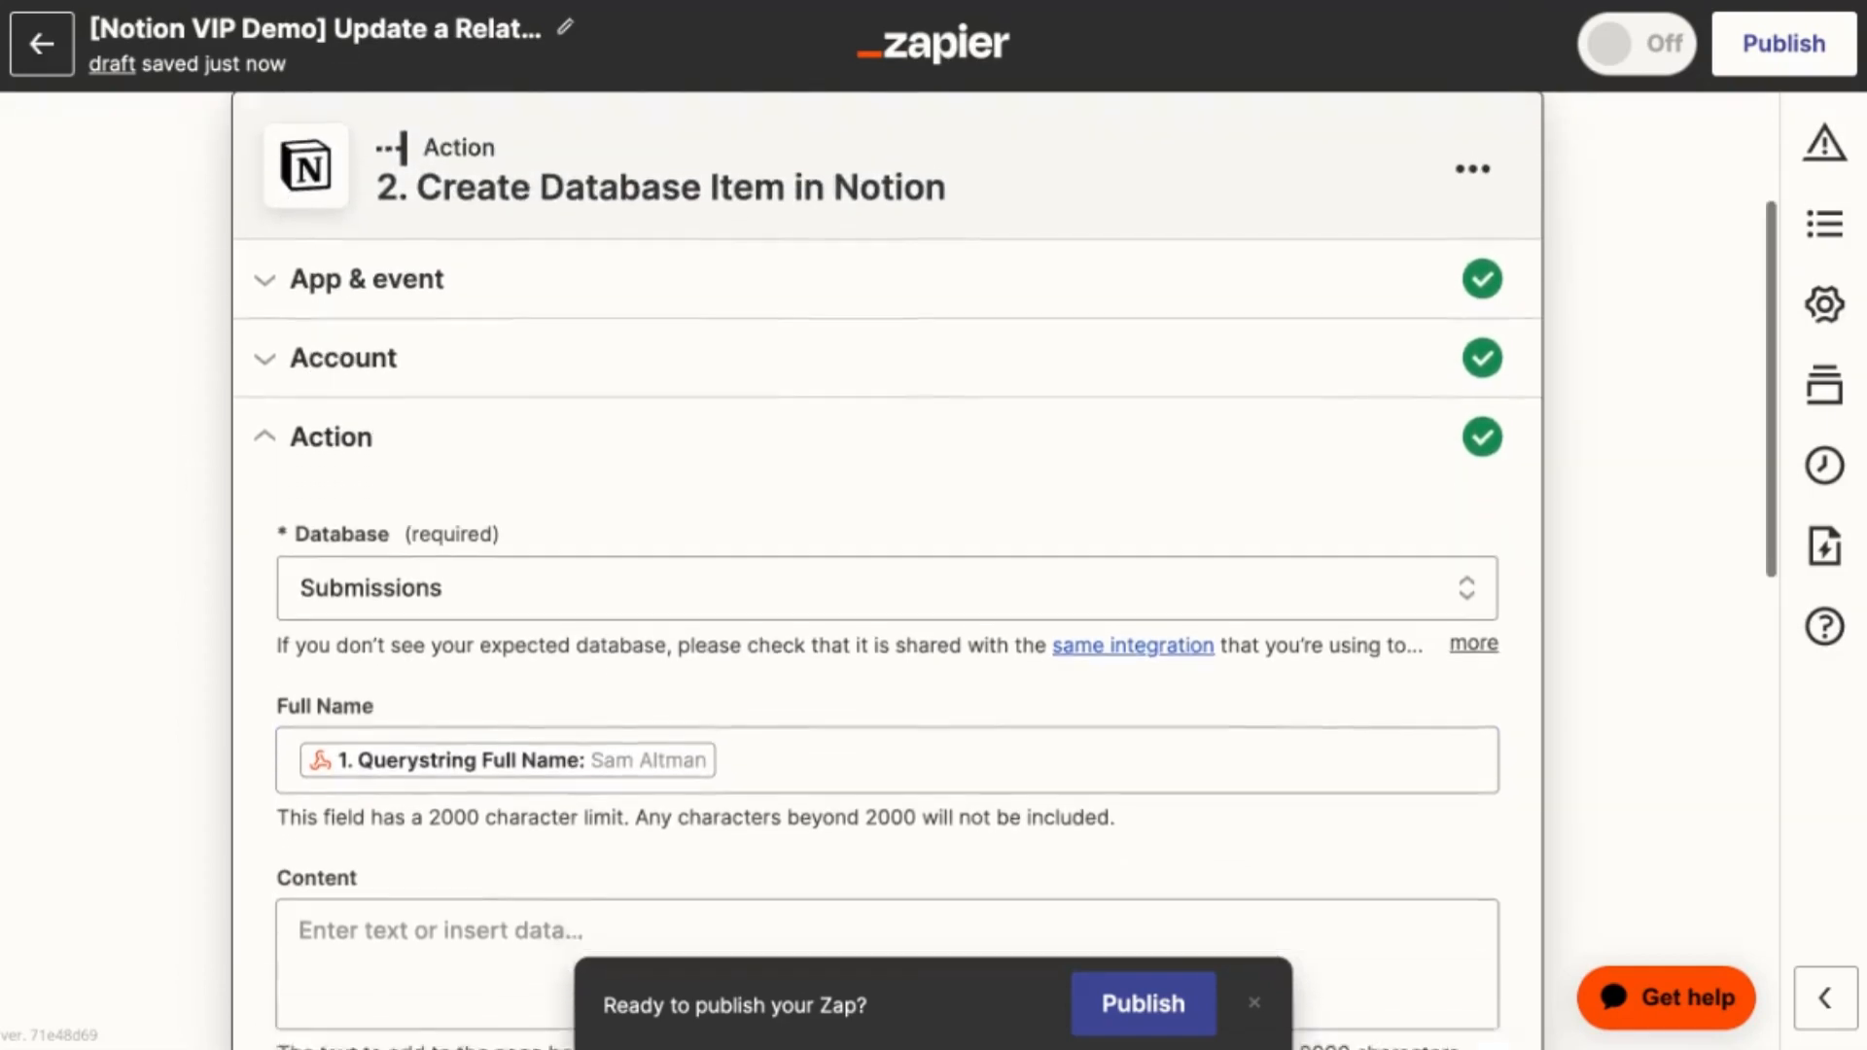
scroll("down", 3)
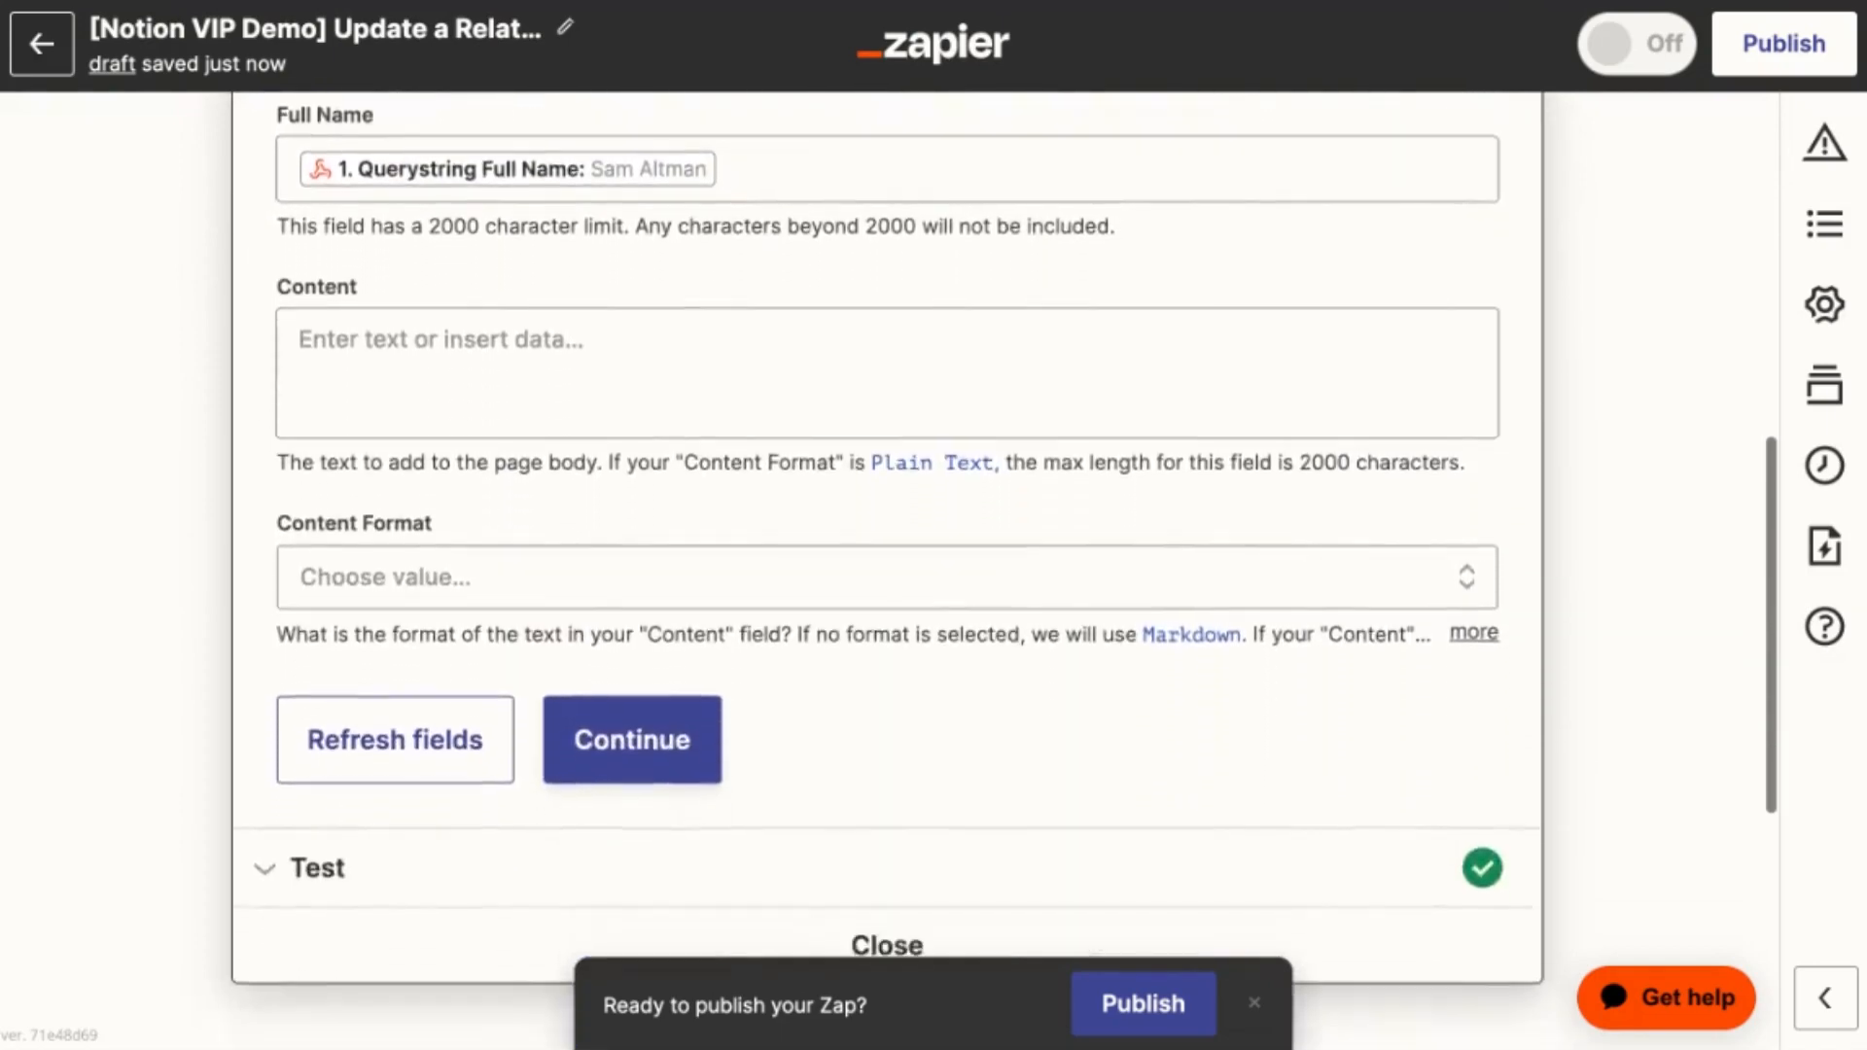
scroll("down", 3)
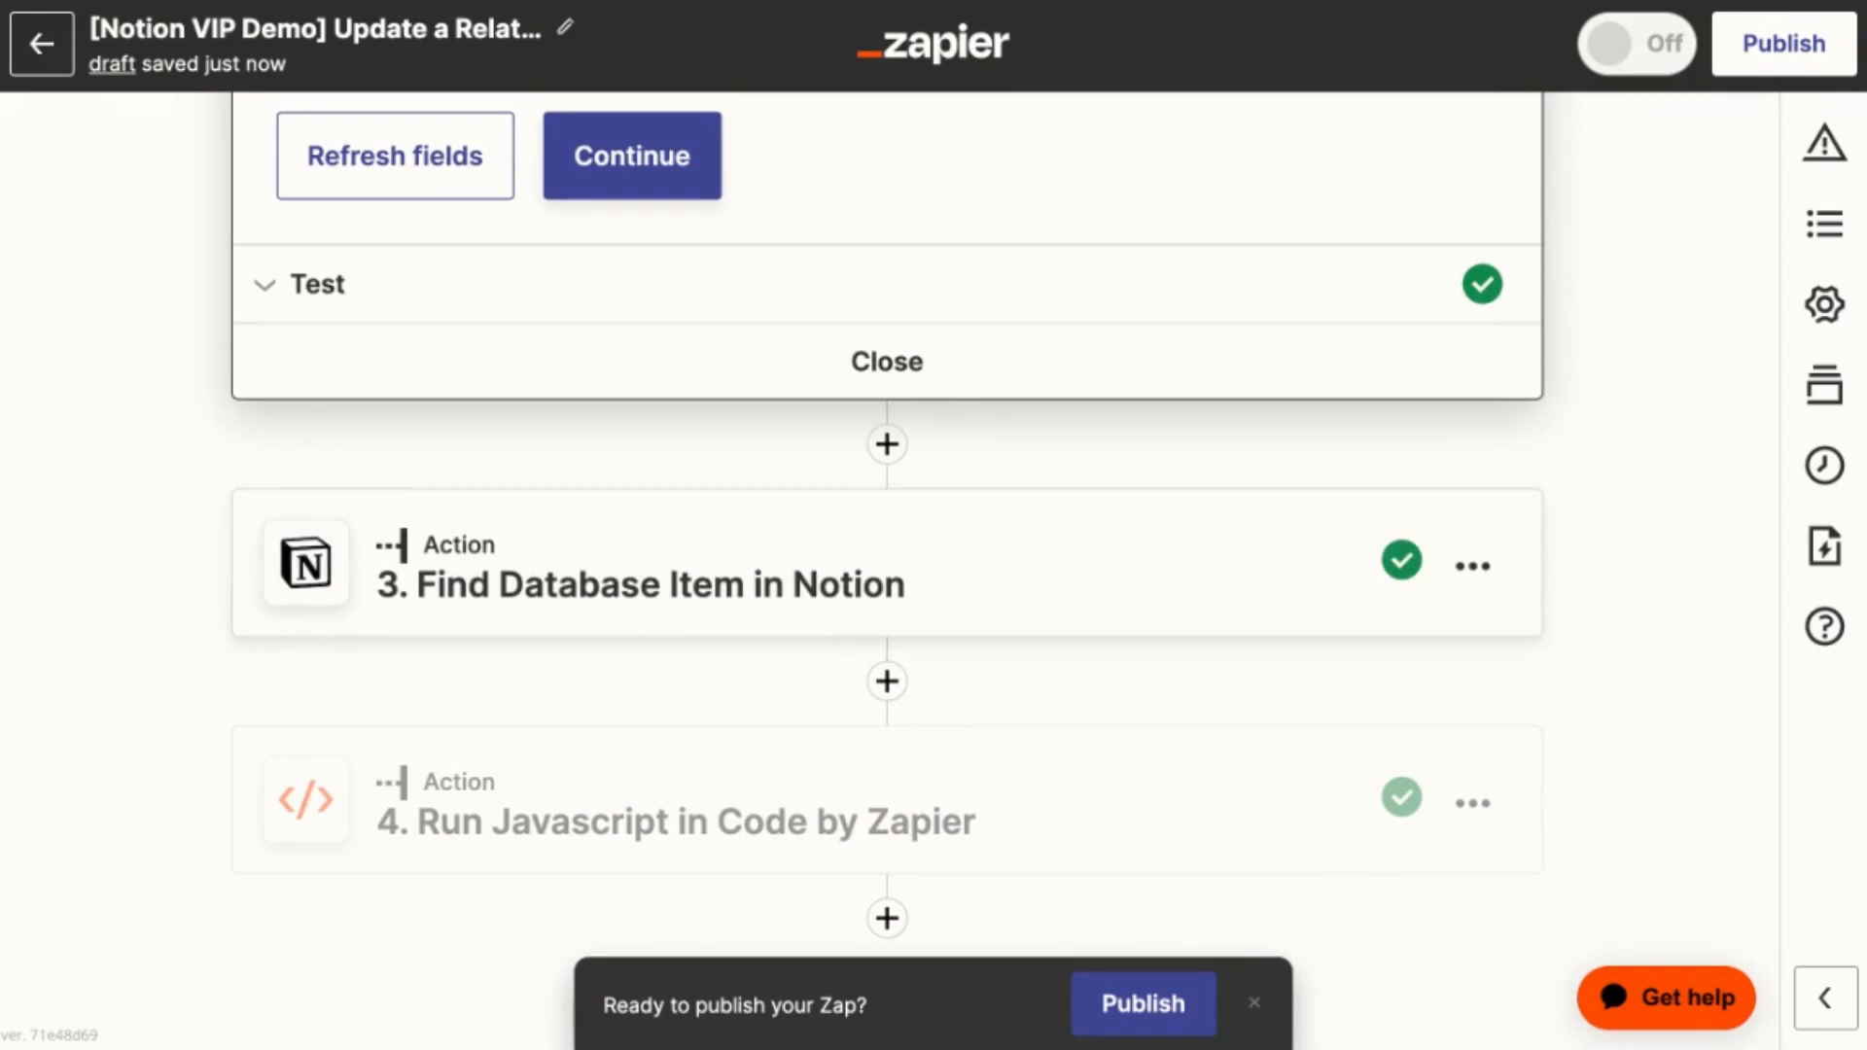
mouse_move(425, 532)
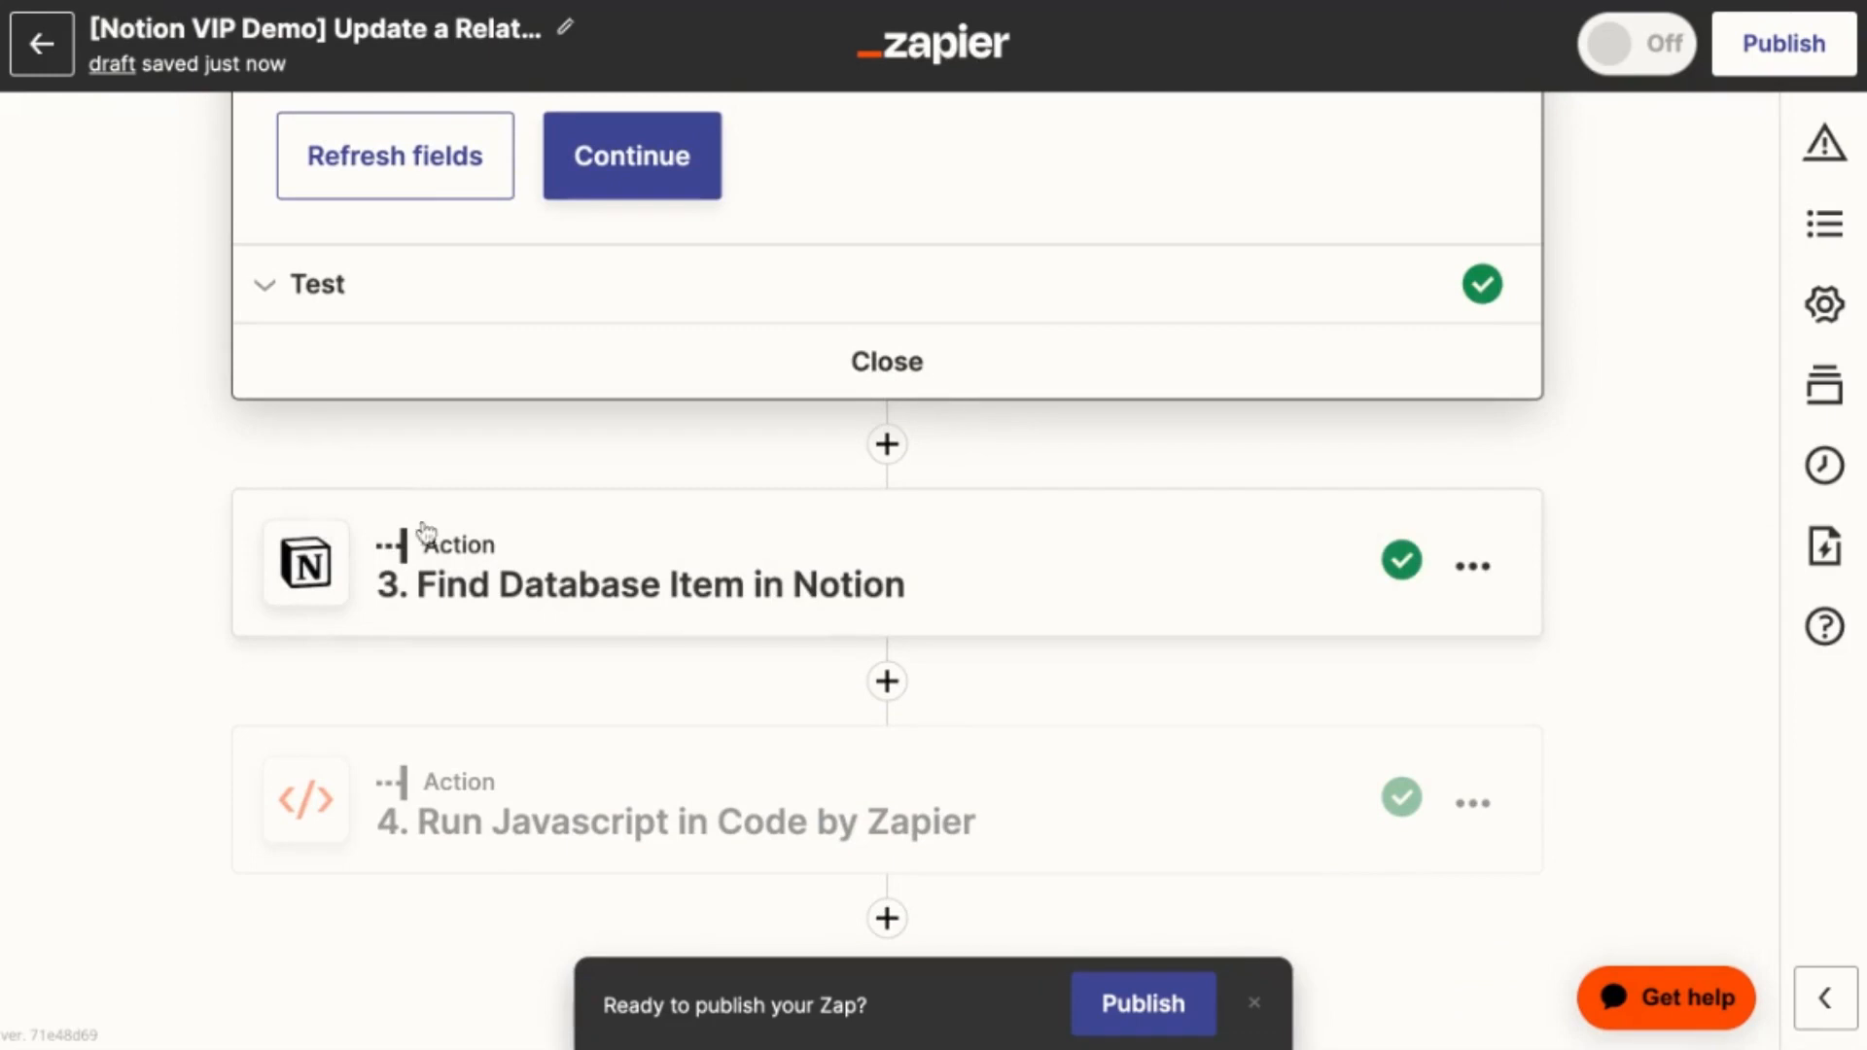
mouse_move(490, 538)
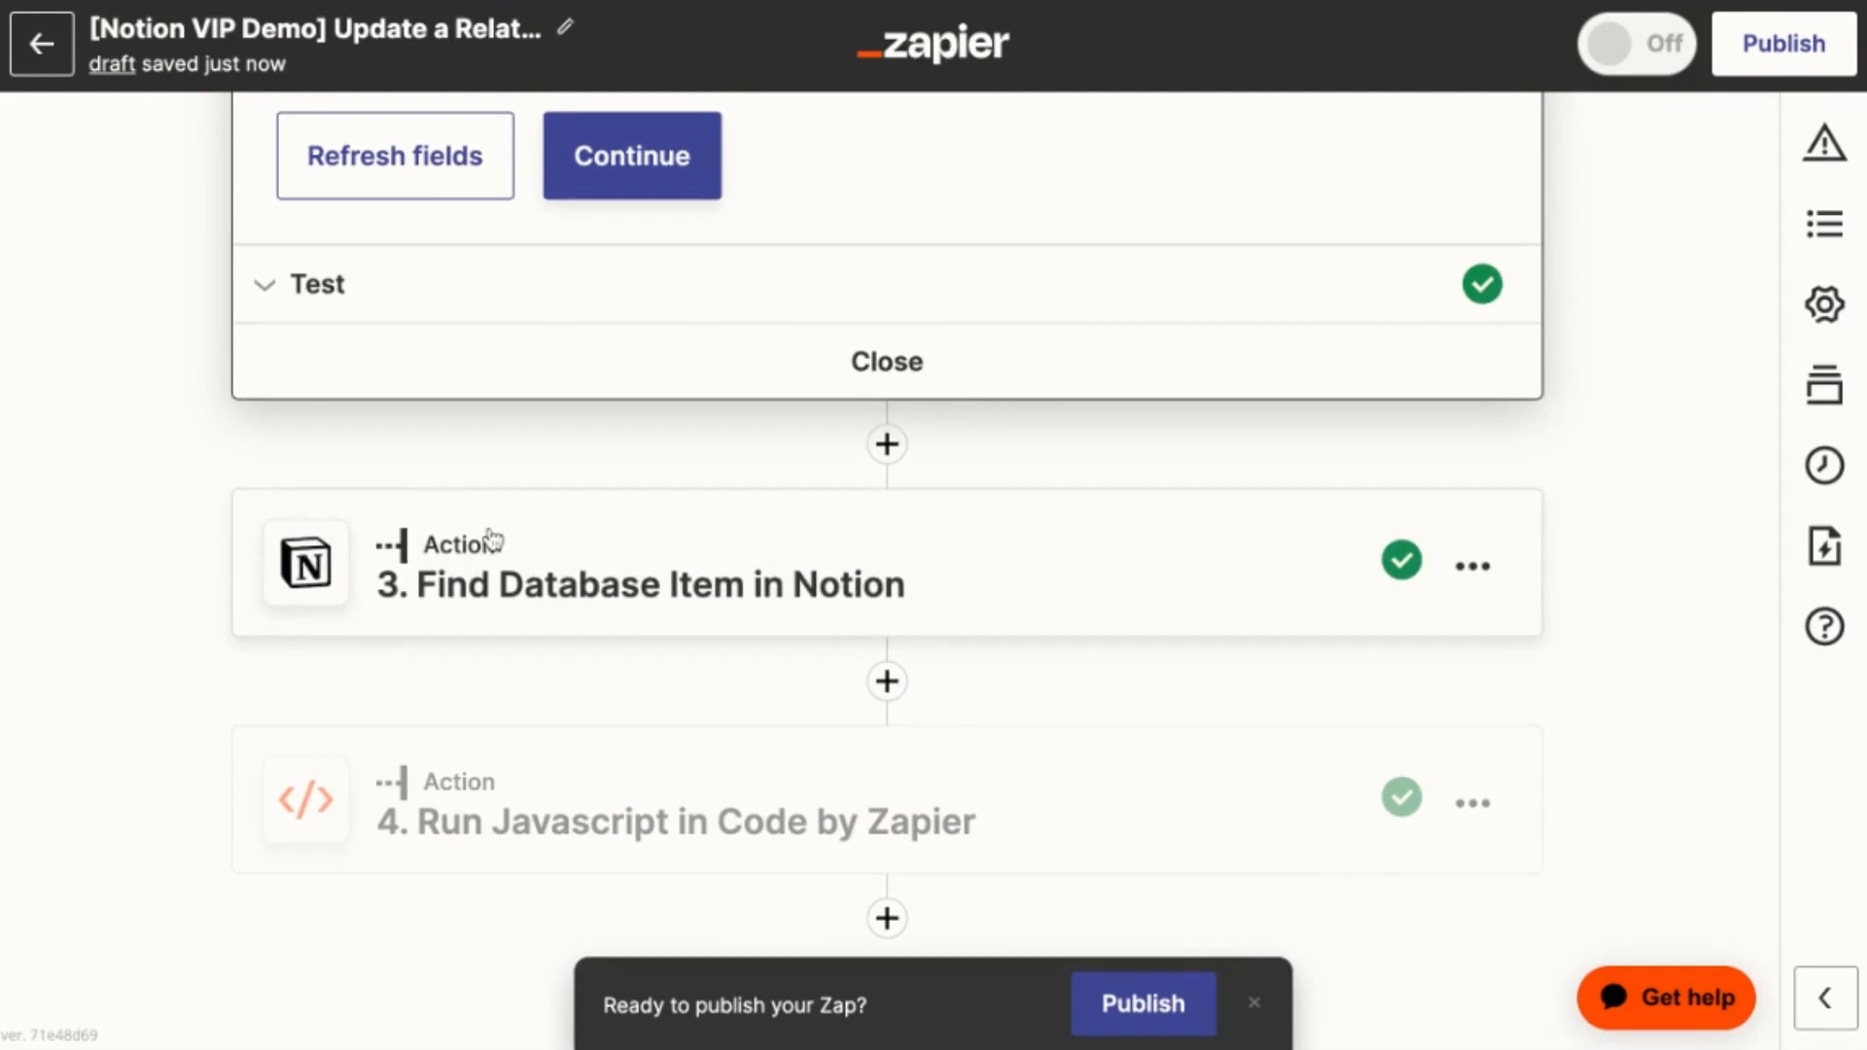
mouse_move(477, 541)
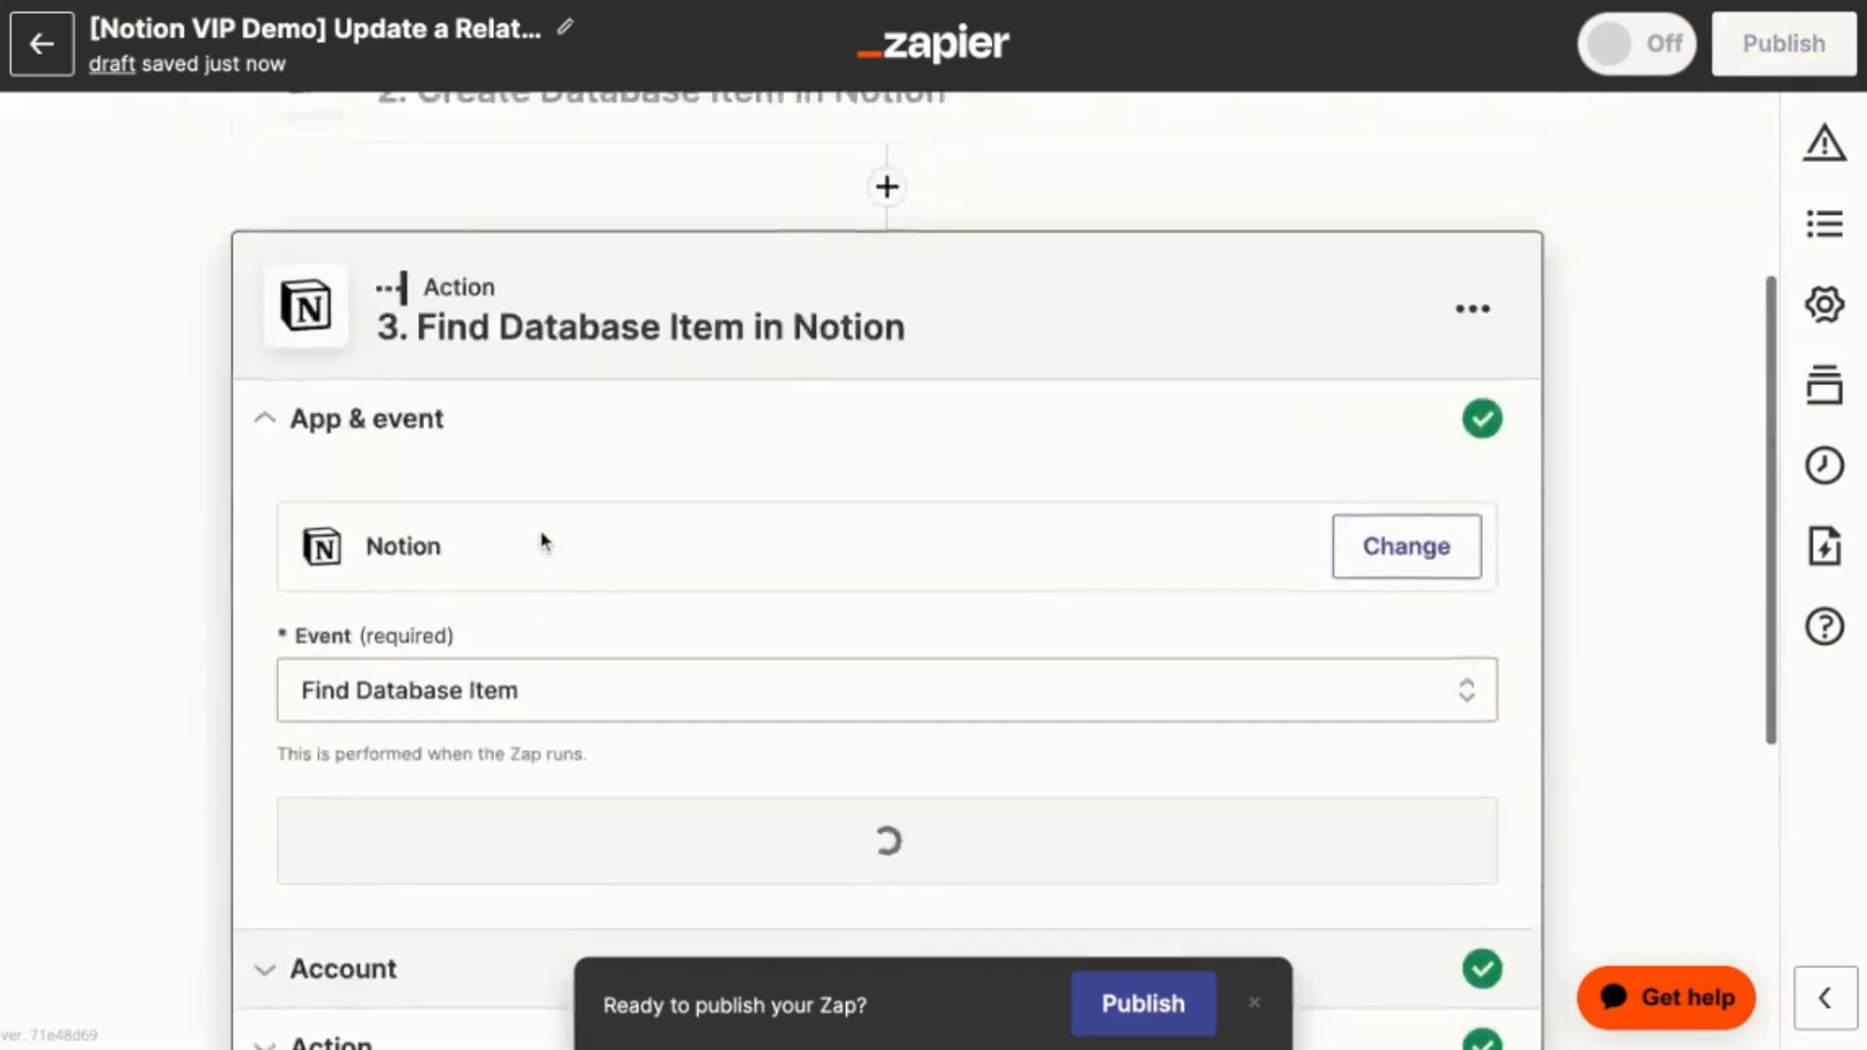
Review Find Database Item matching on querystring Country and its United States test result
scroll("down", 3)
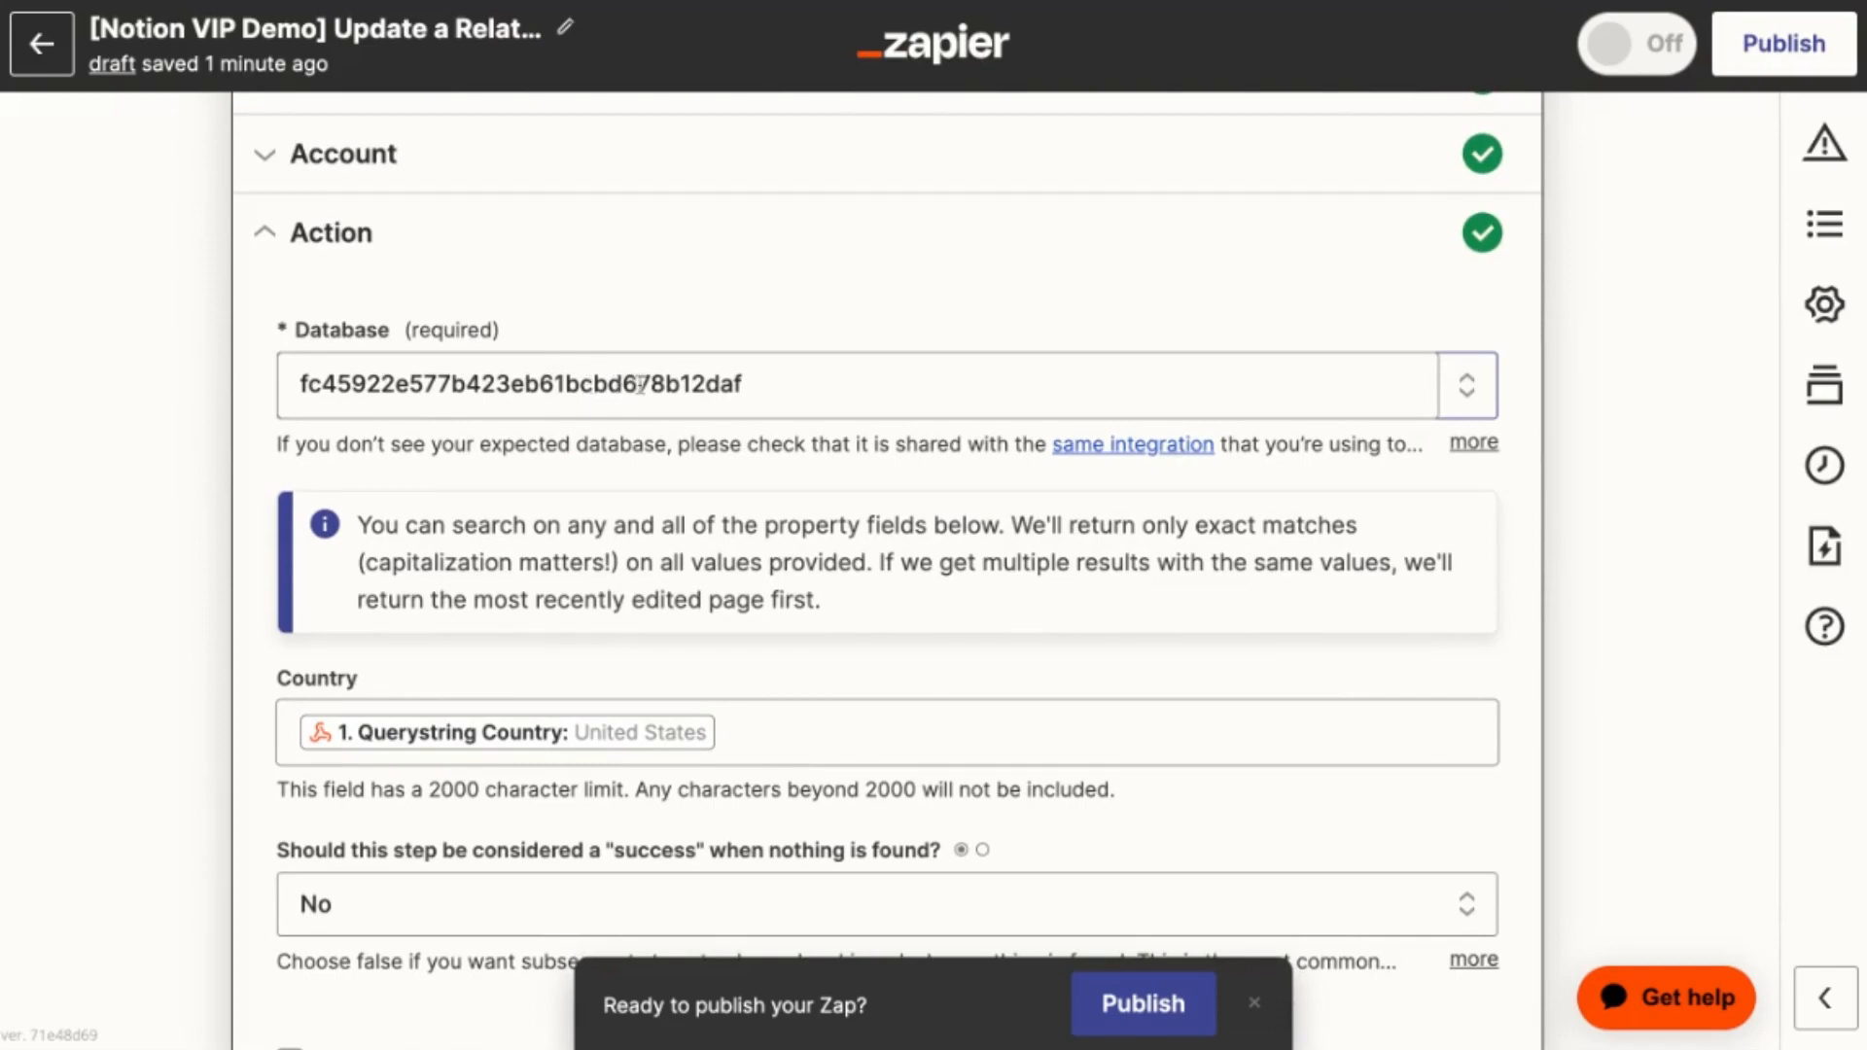
mouse_move(322, 685)
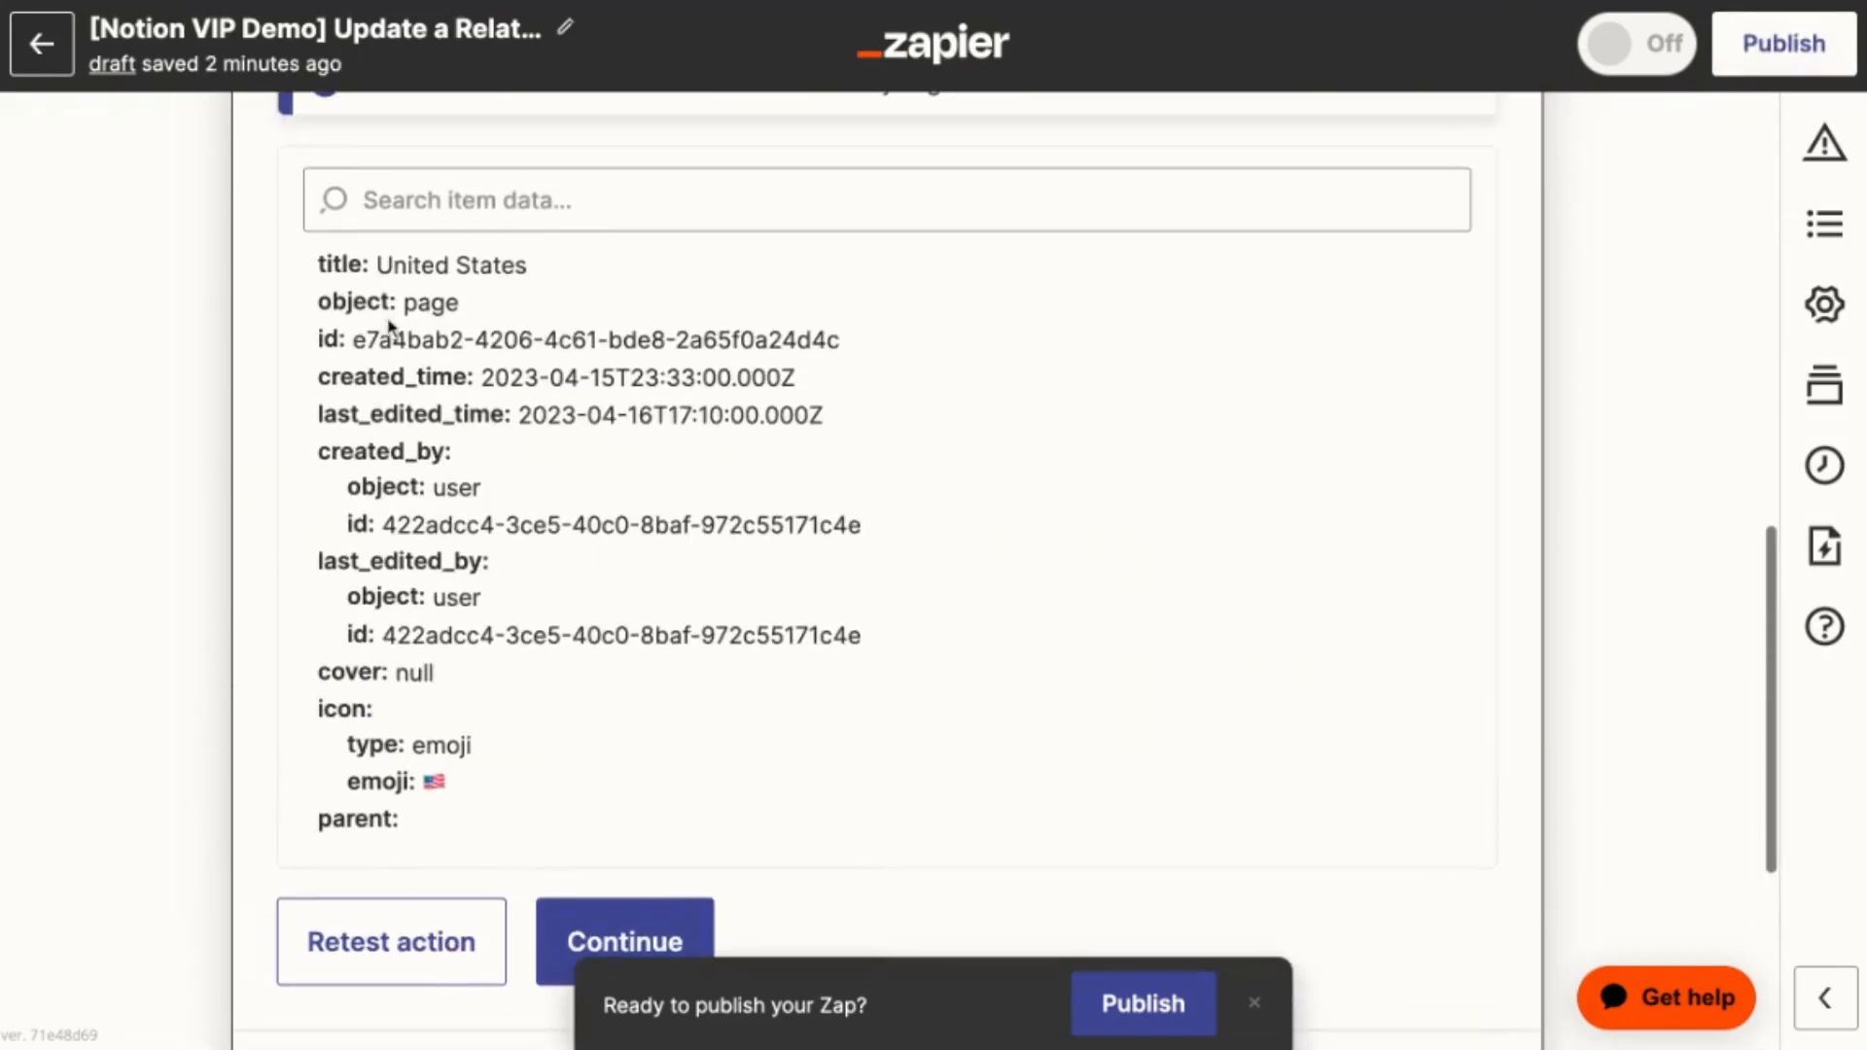
mouse_move(227, 449)
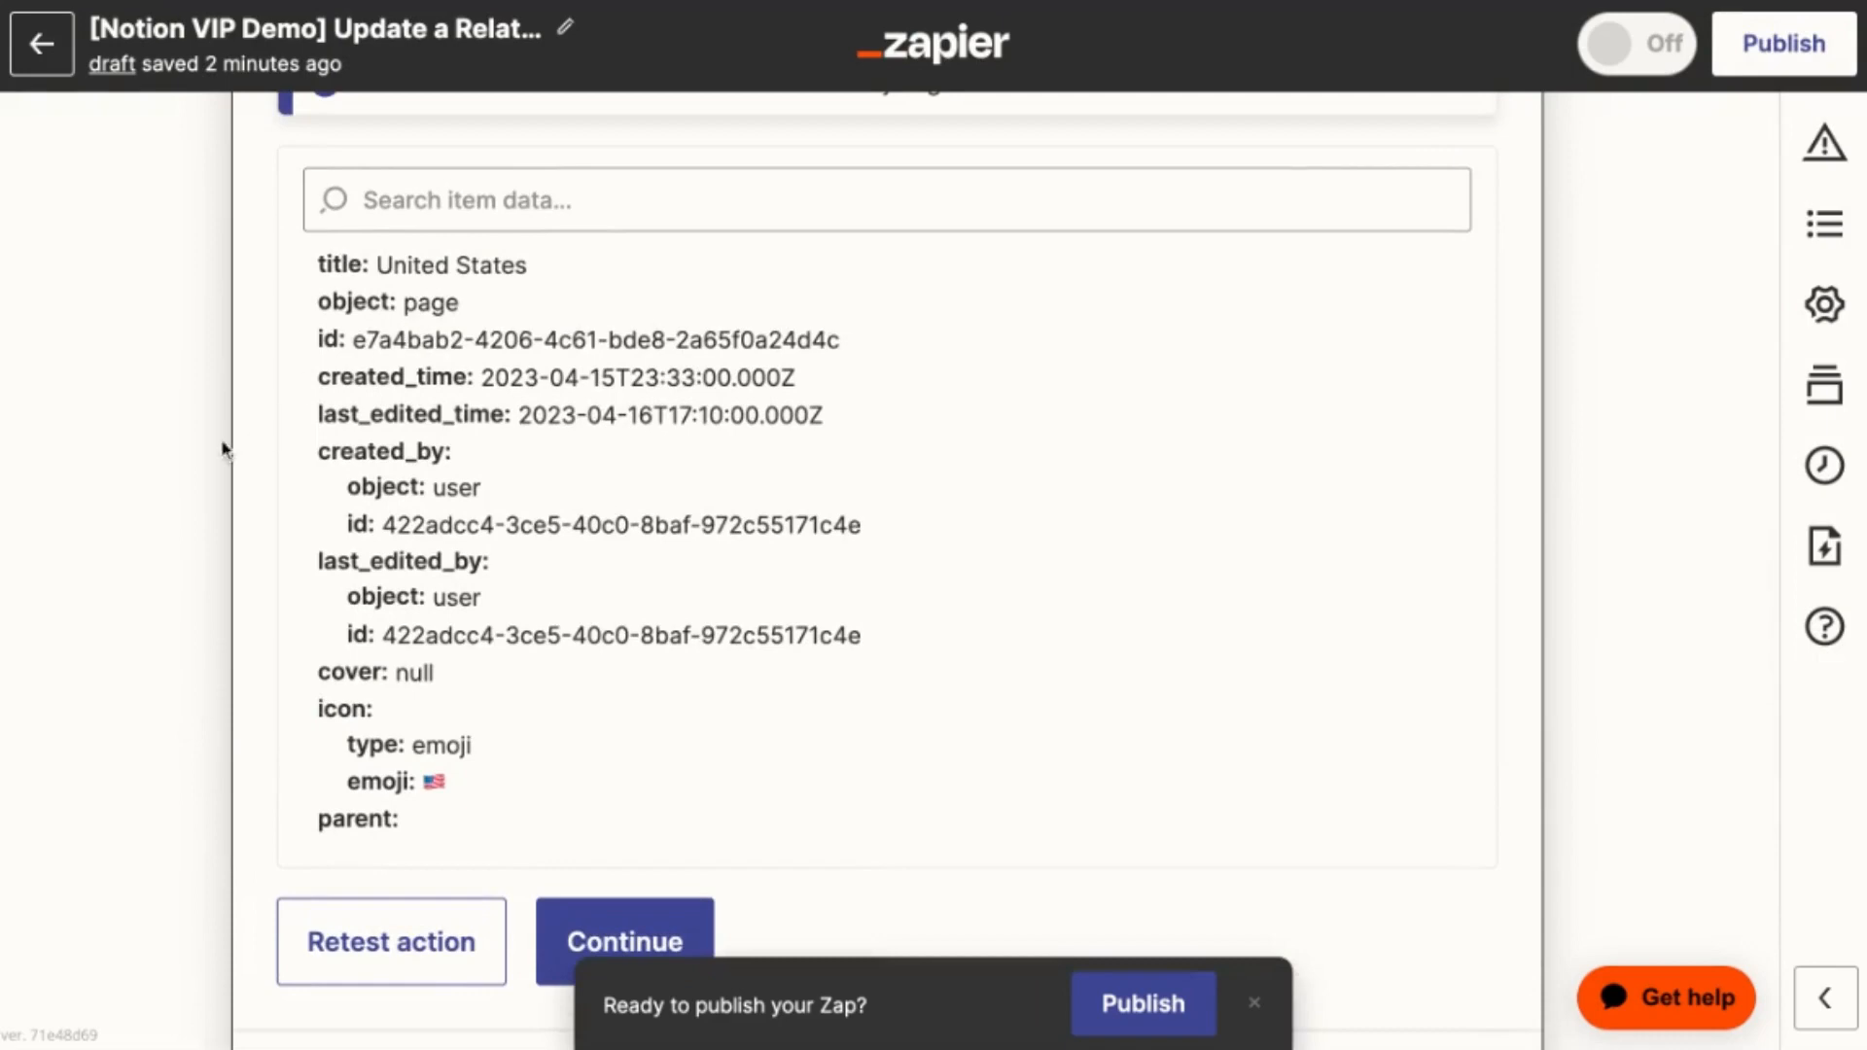
scroll("down", 3)
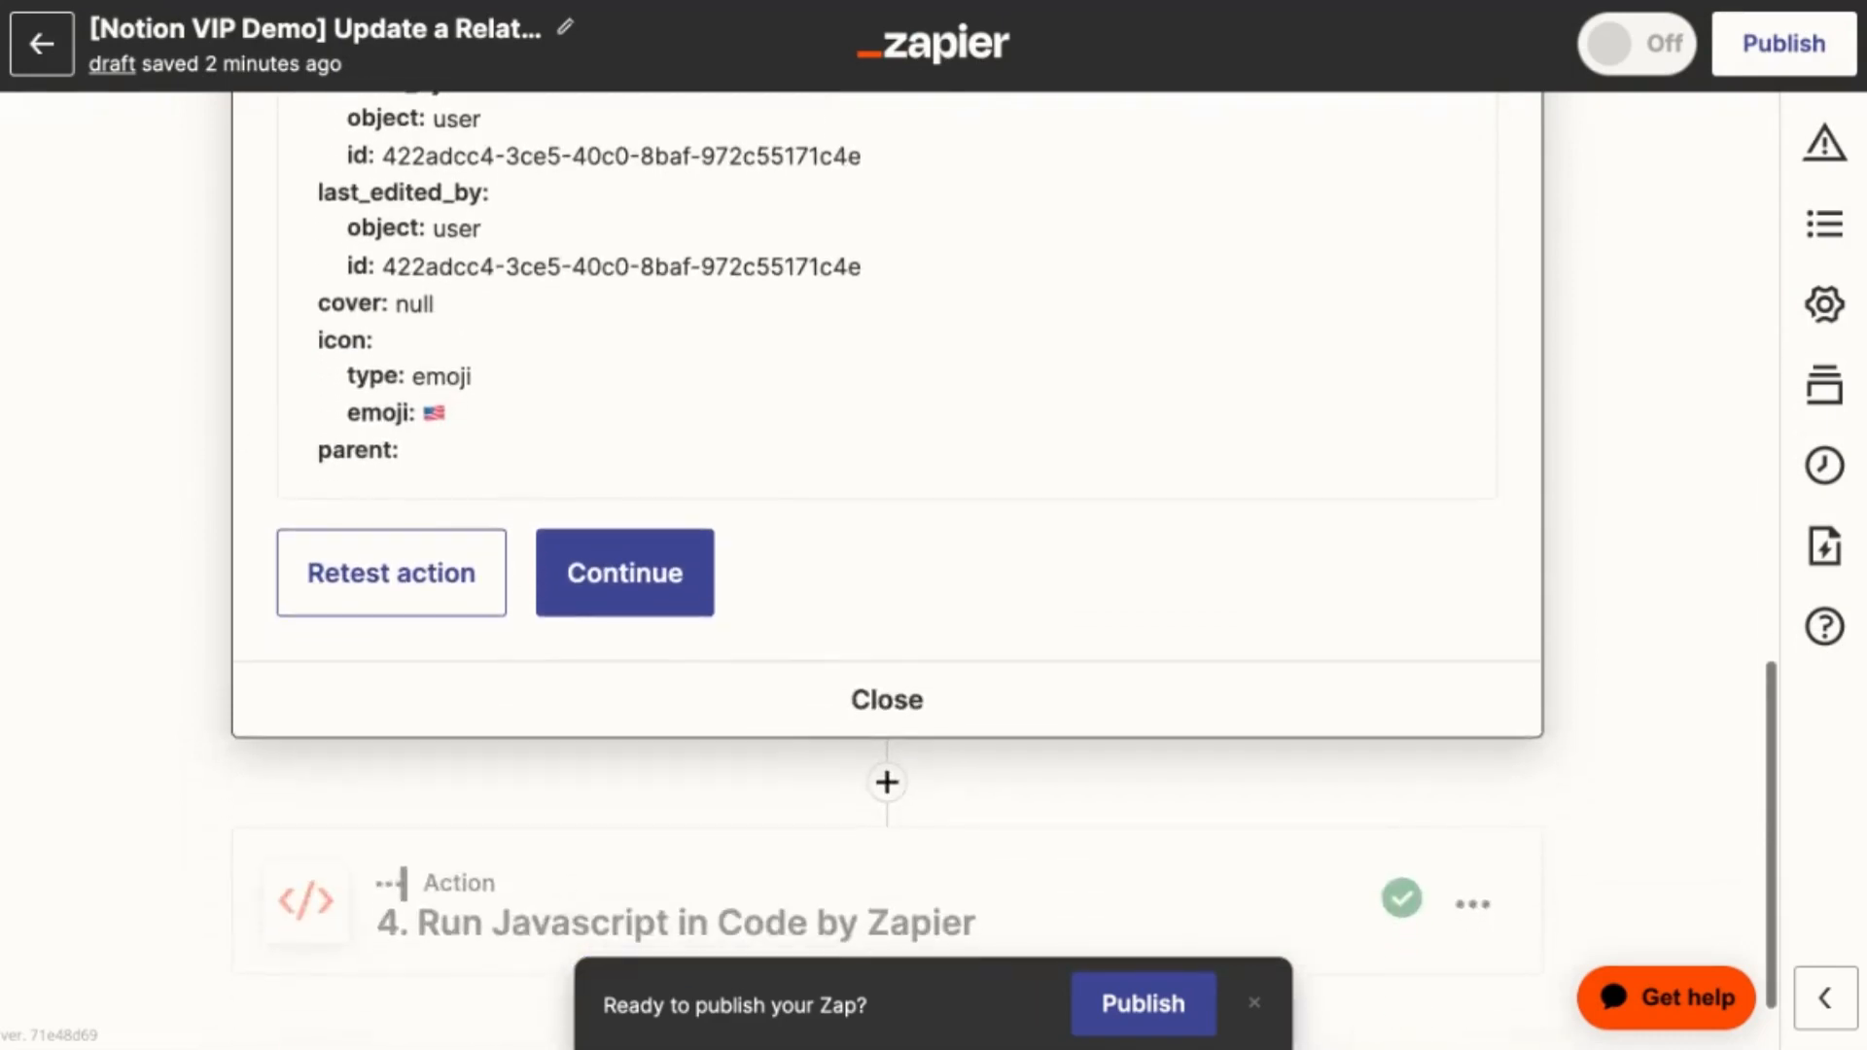
scroll("down", 3)
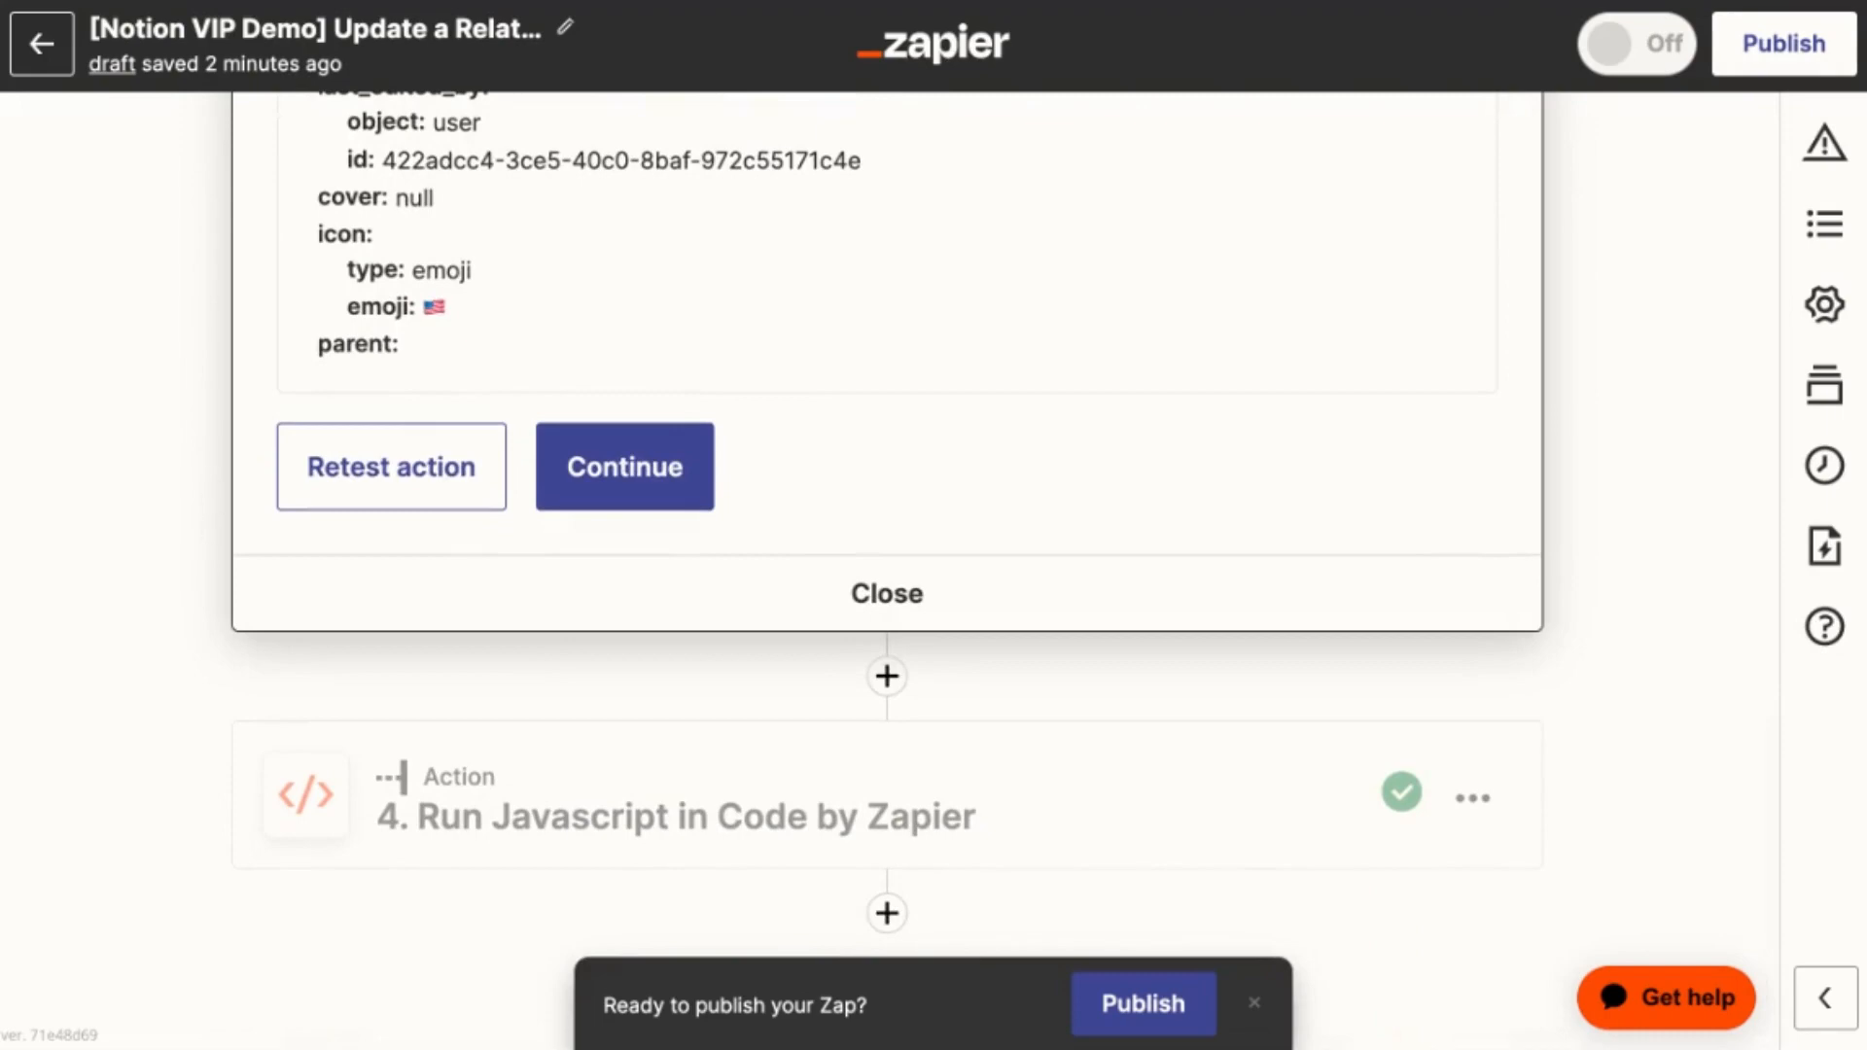
mouse_move(394, 732)
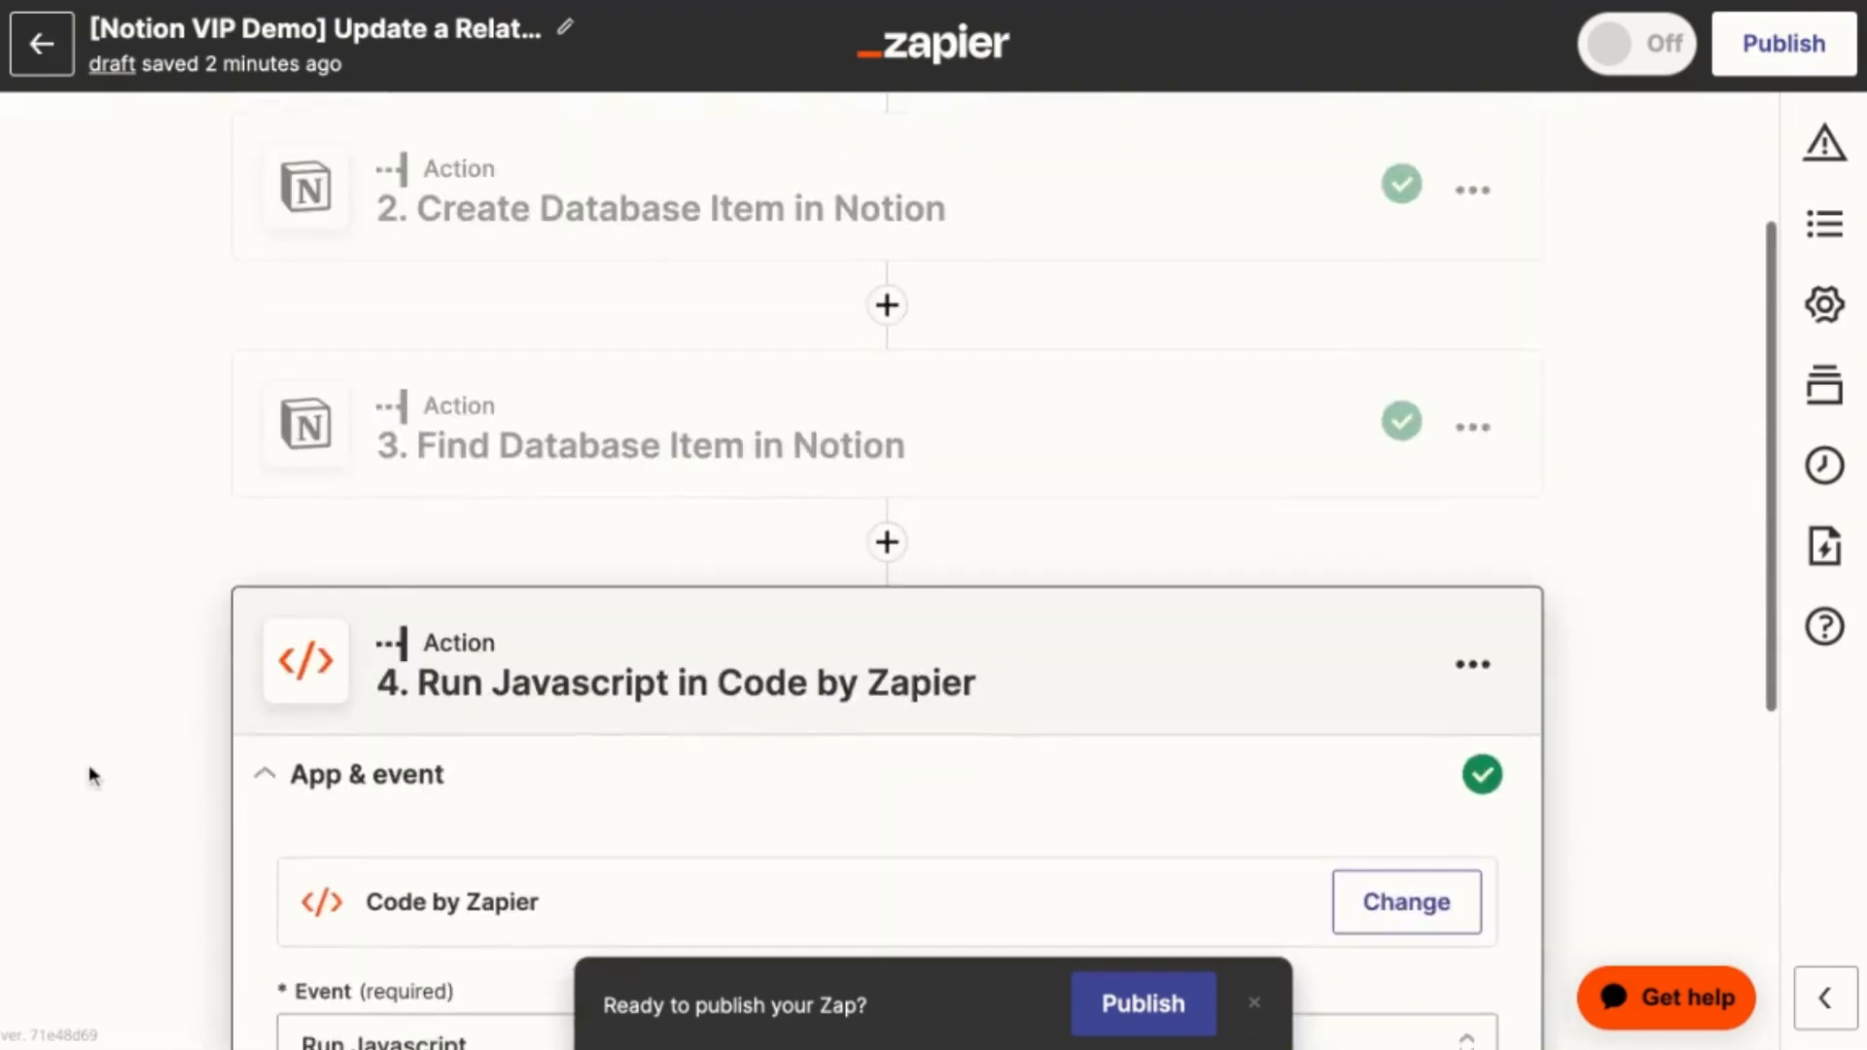
Scroll through the Run Javascript step to view Code by Zapier and its event
scroll("down", 3)
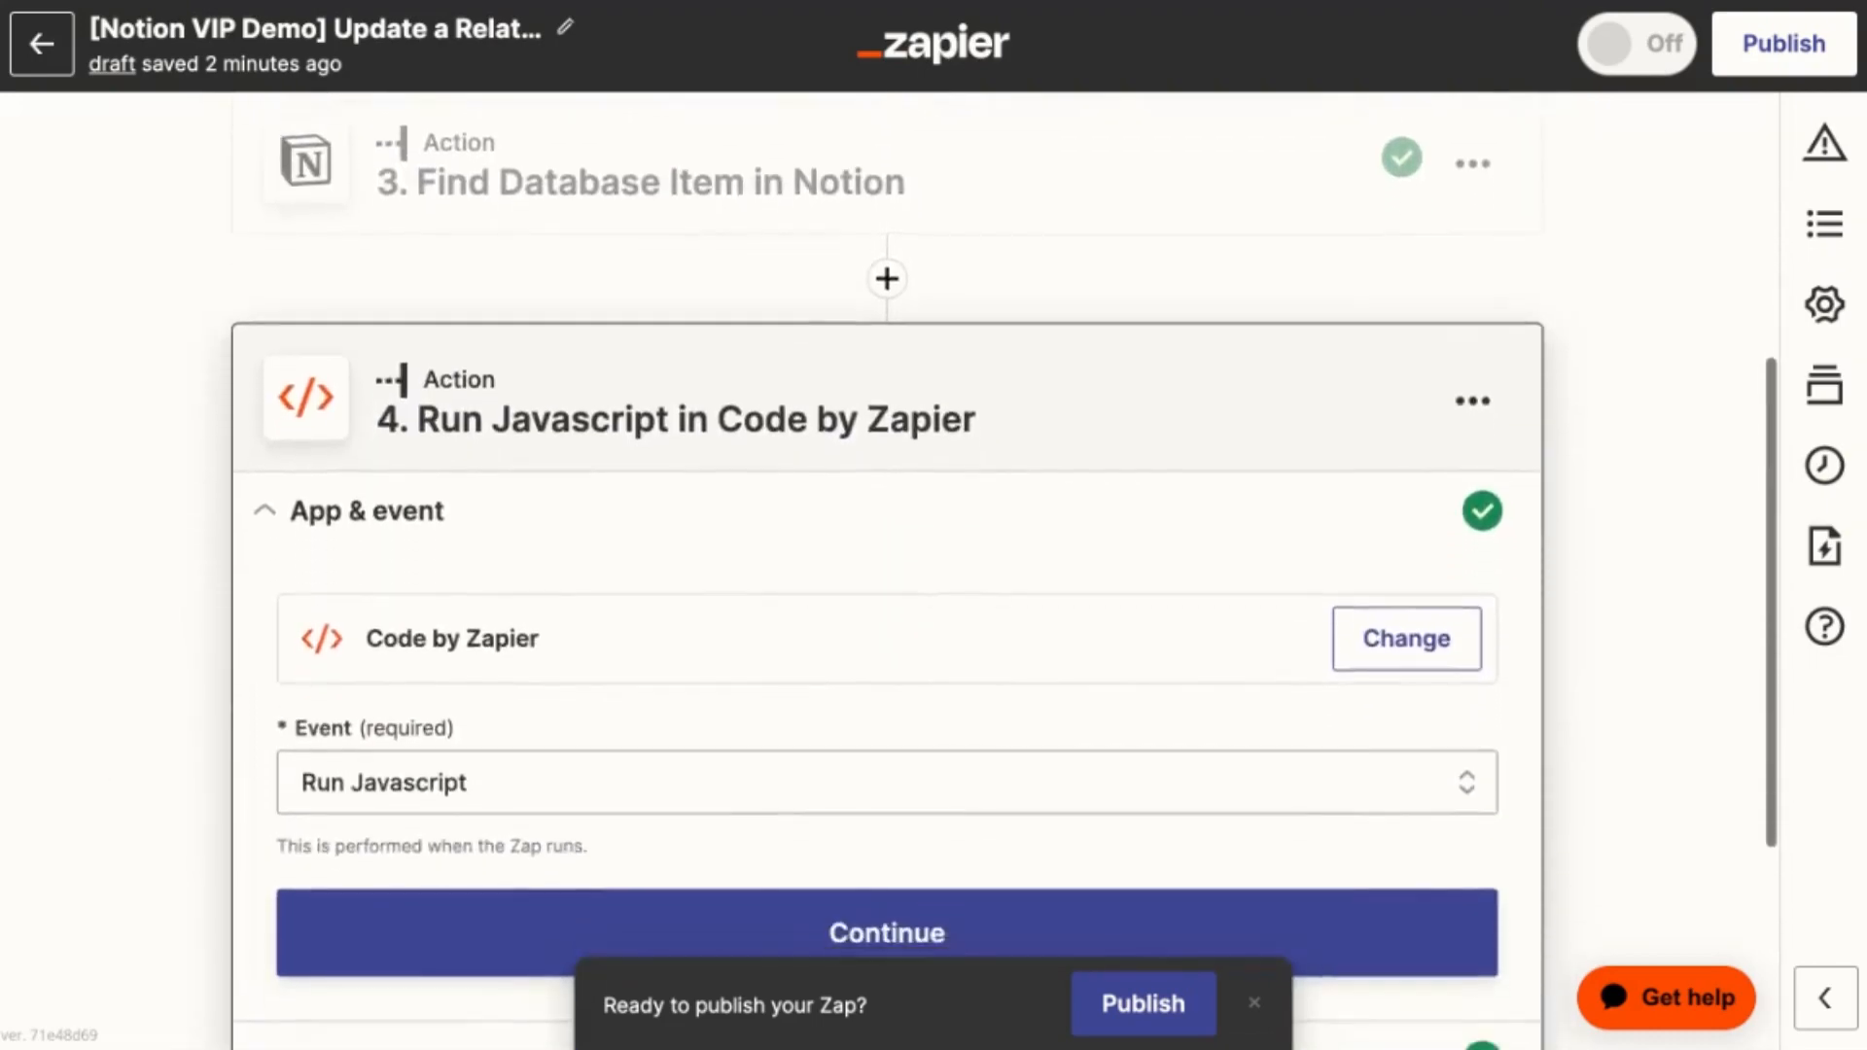
scroll("down", 3)
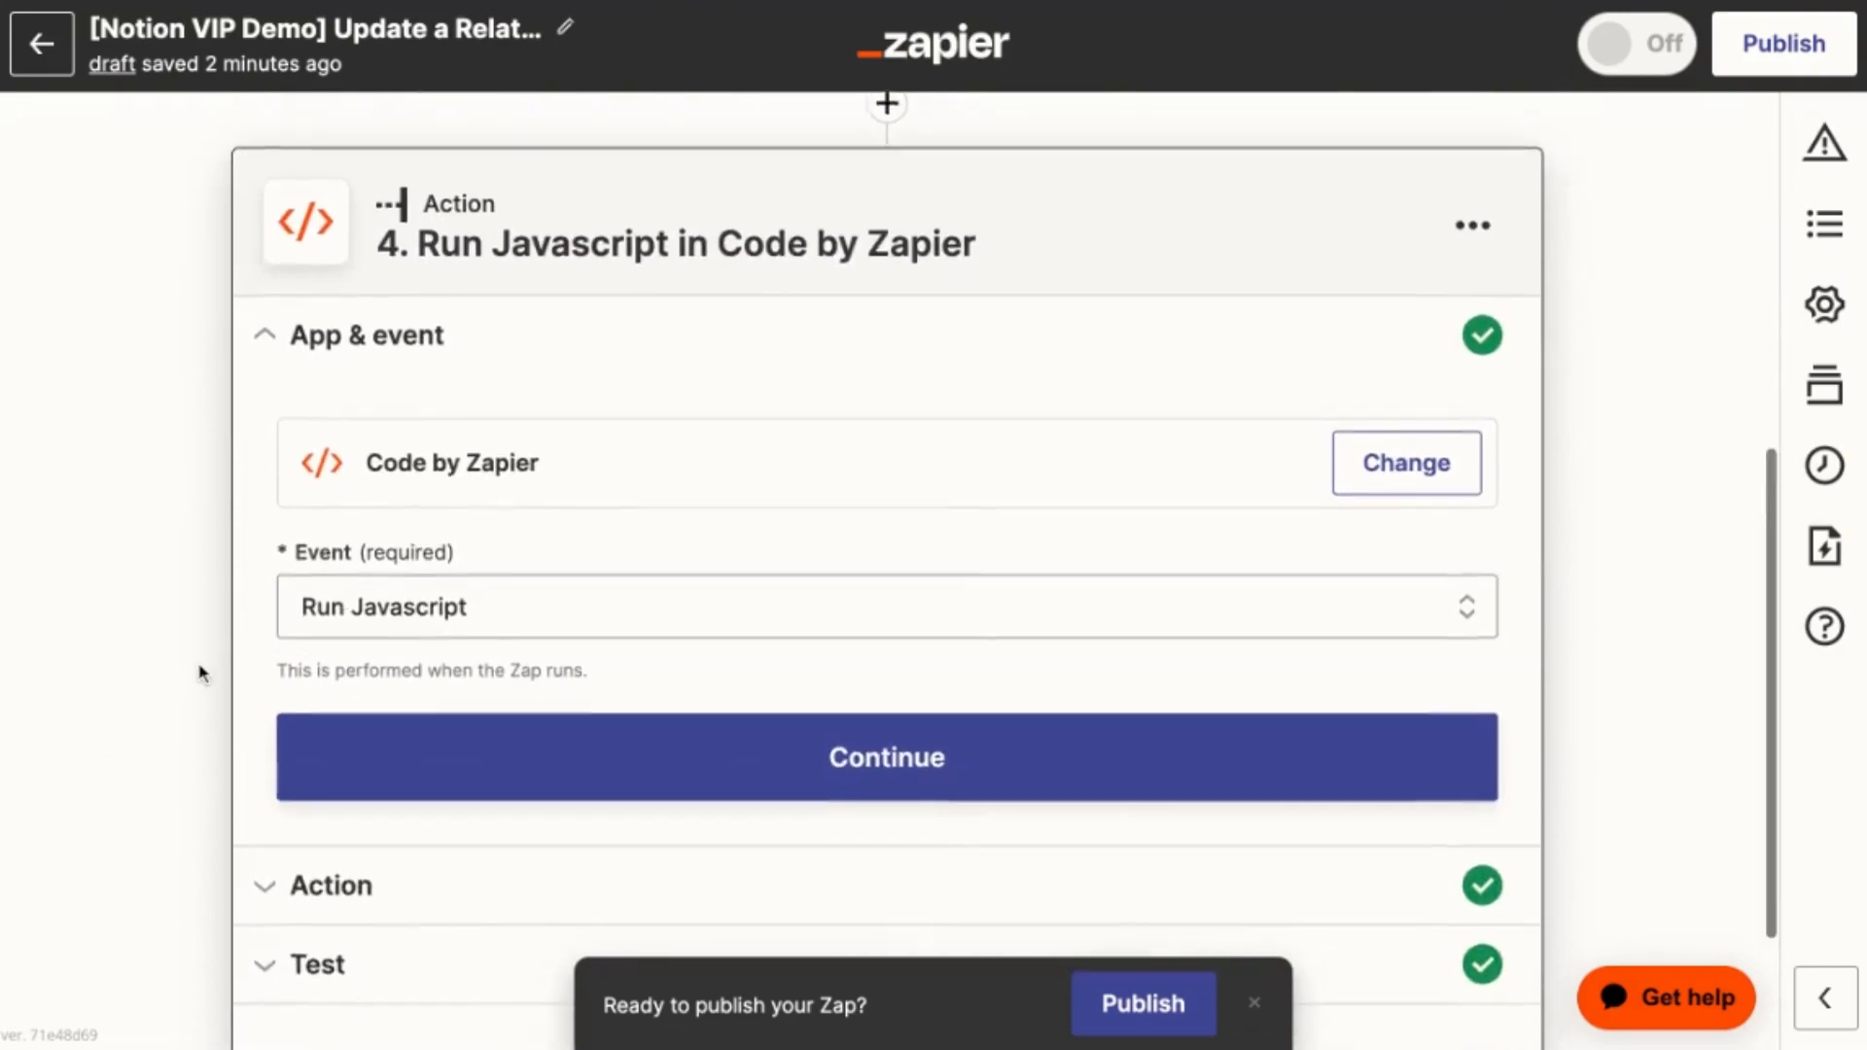
scroll("down", 3)
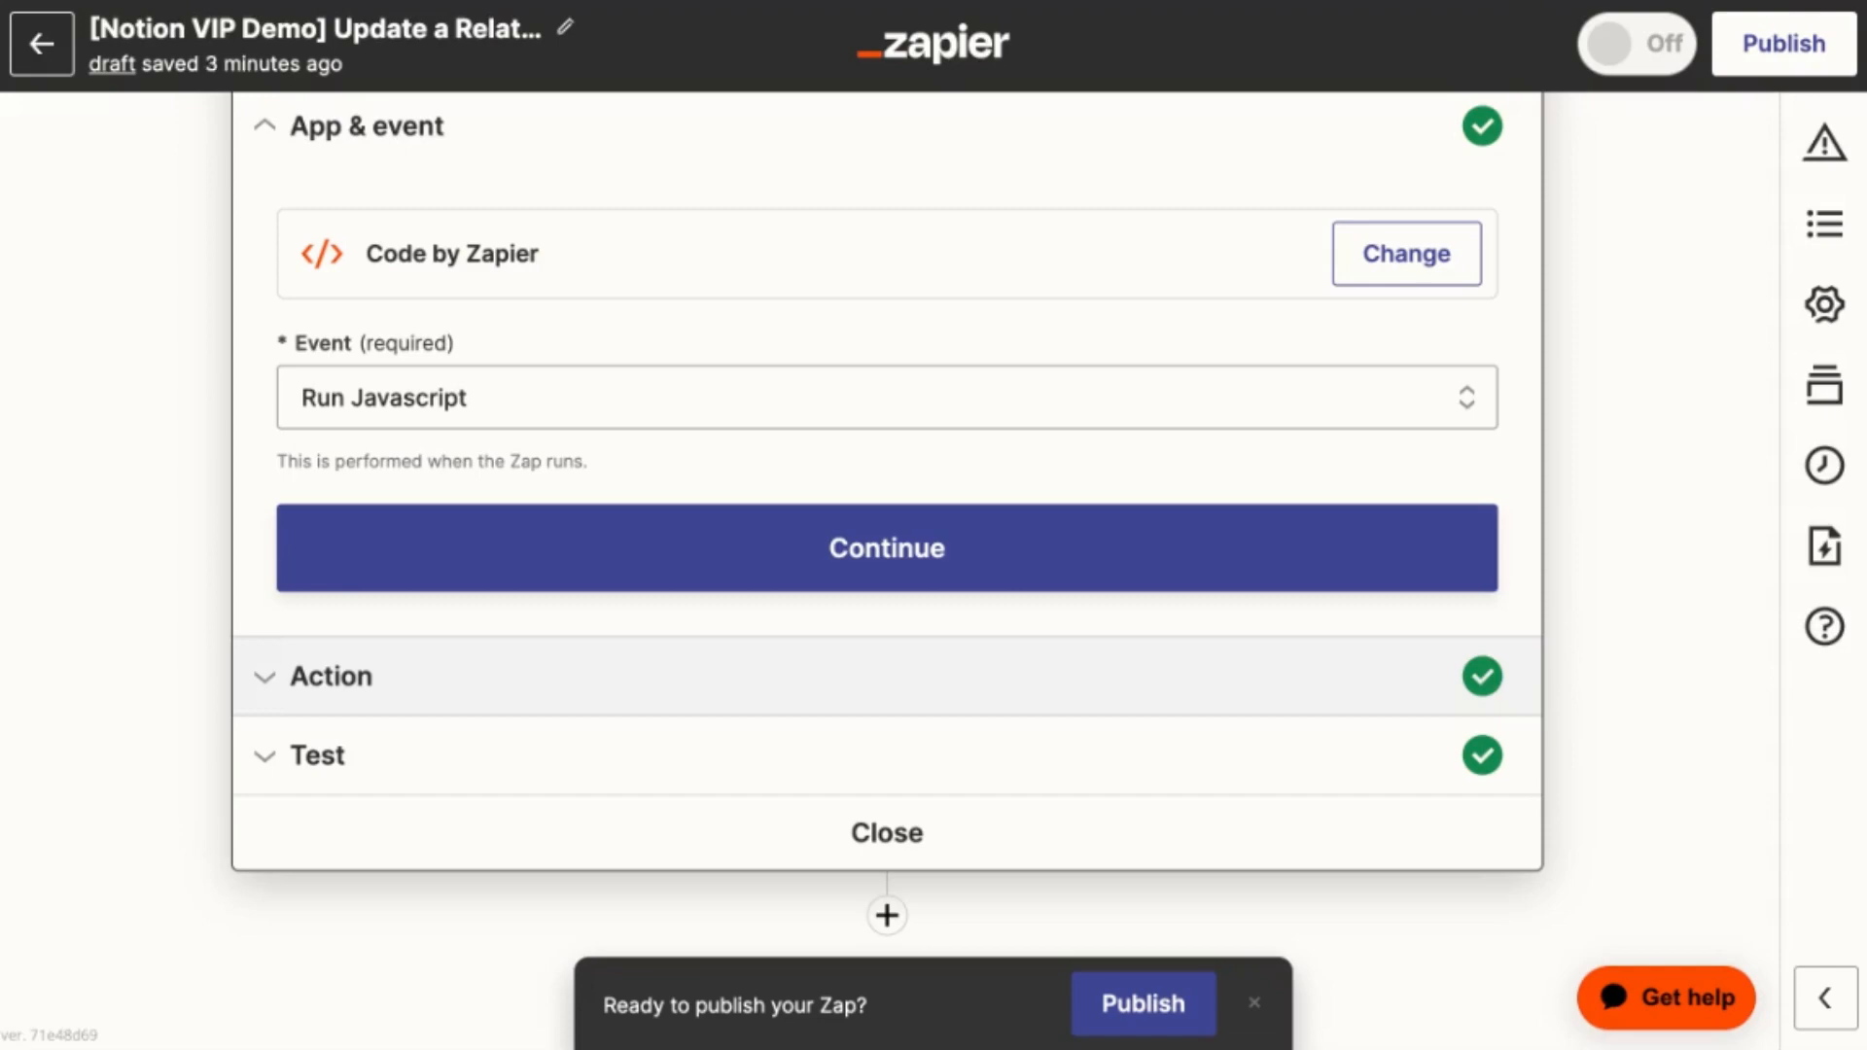
mouse_move(397, 694)
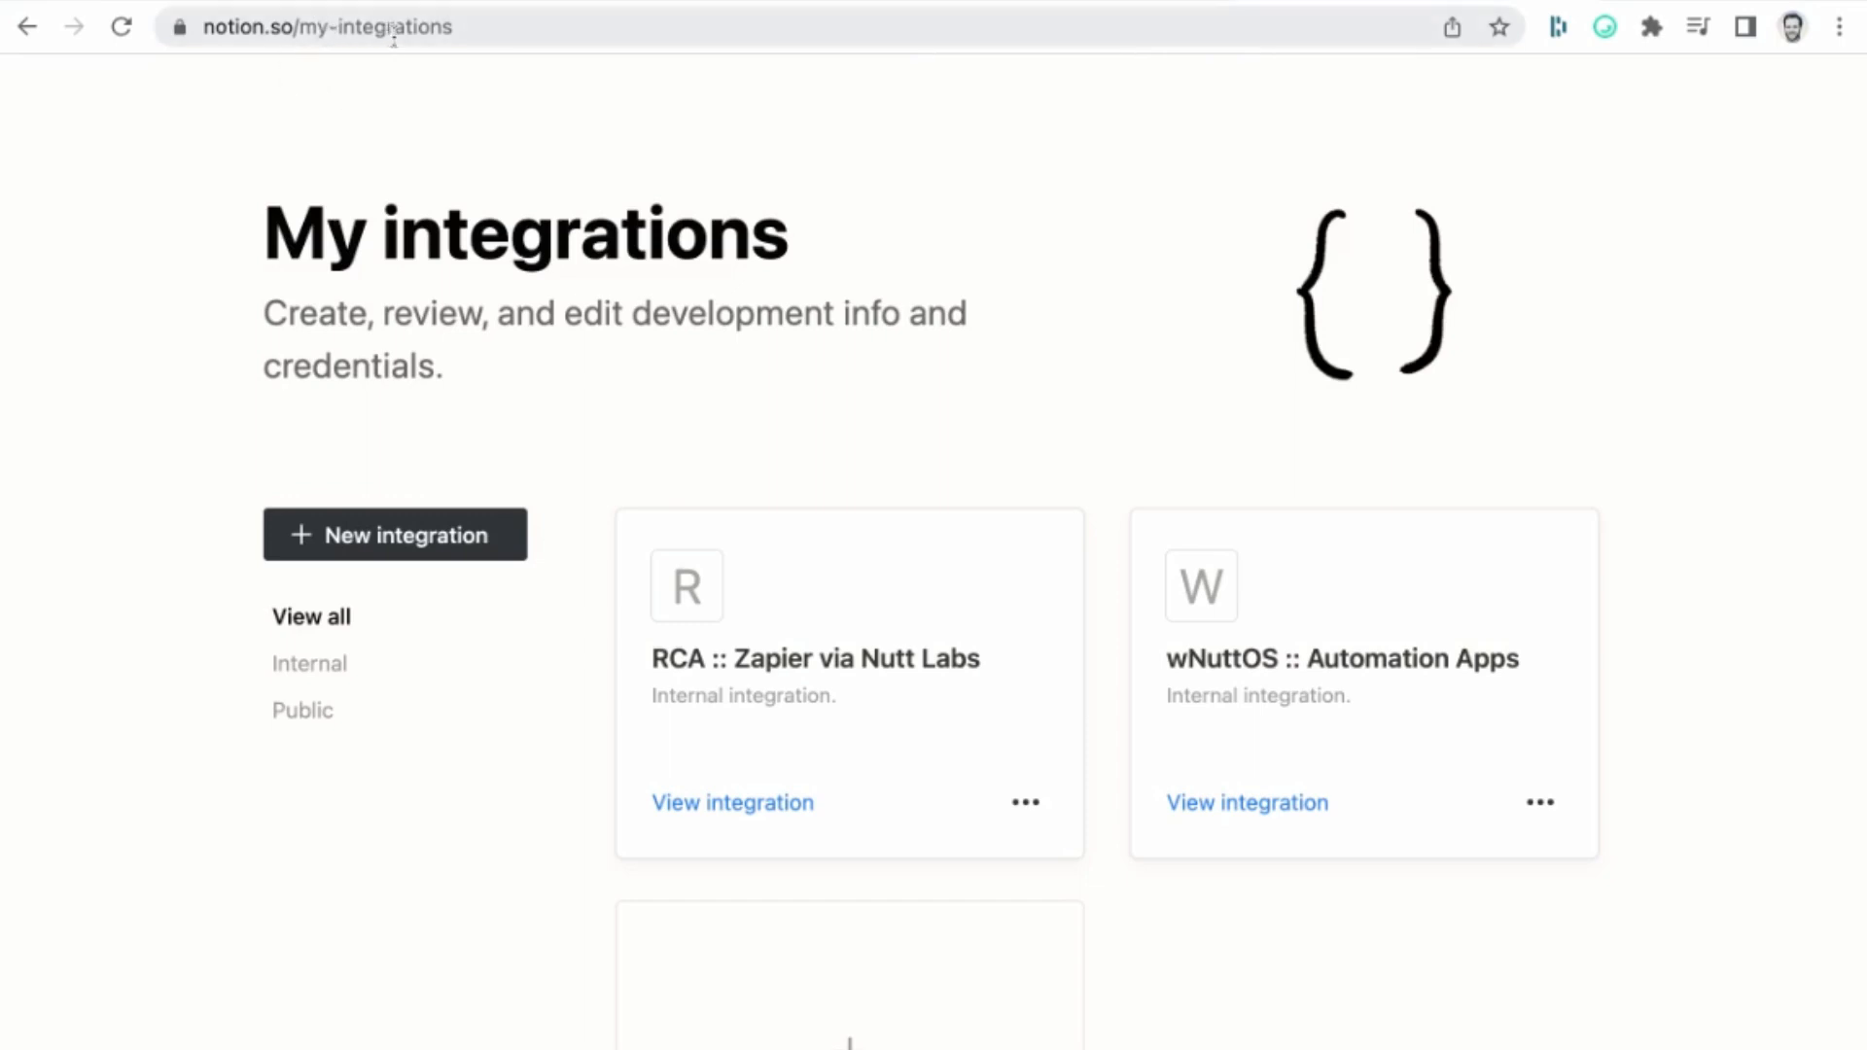
mouse_move(410, 95)
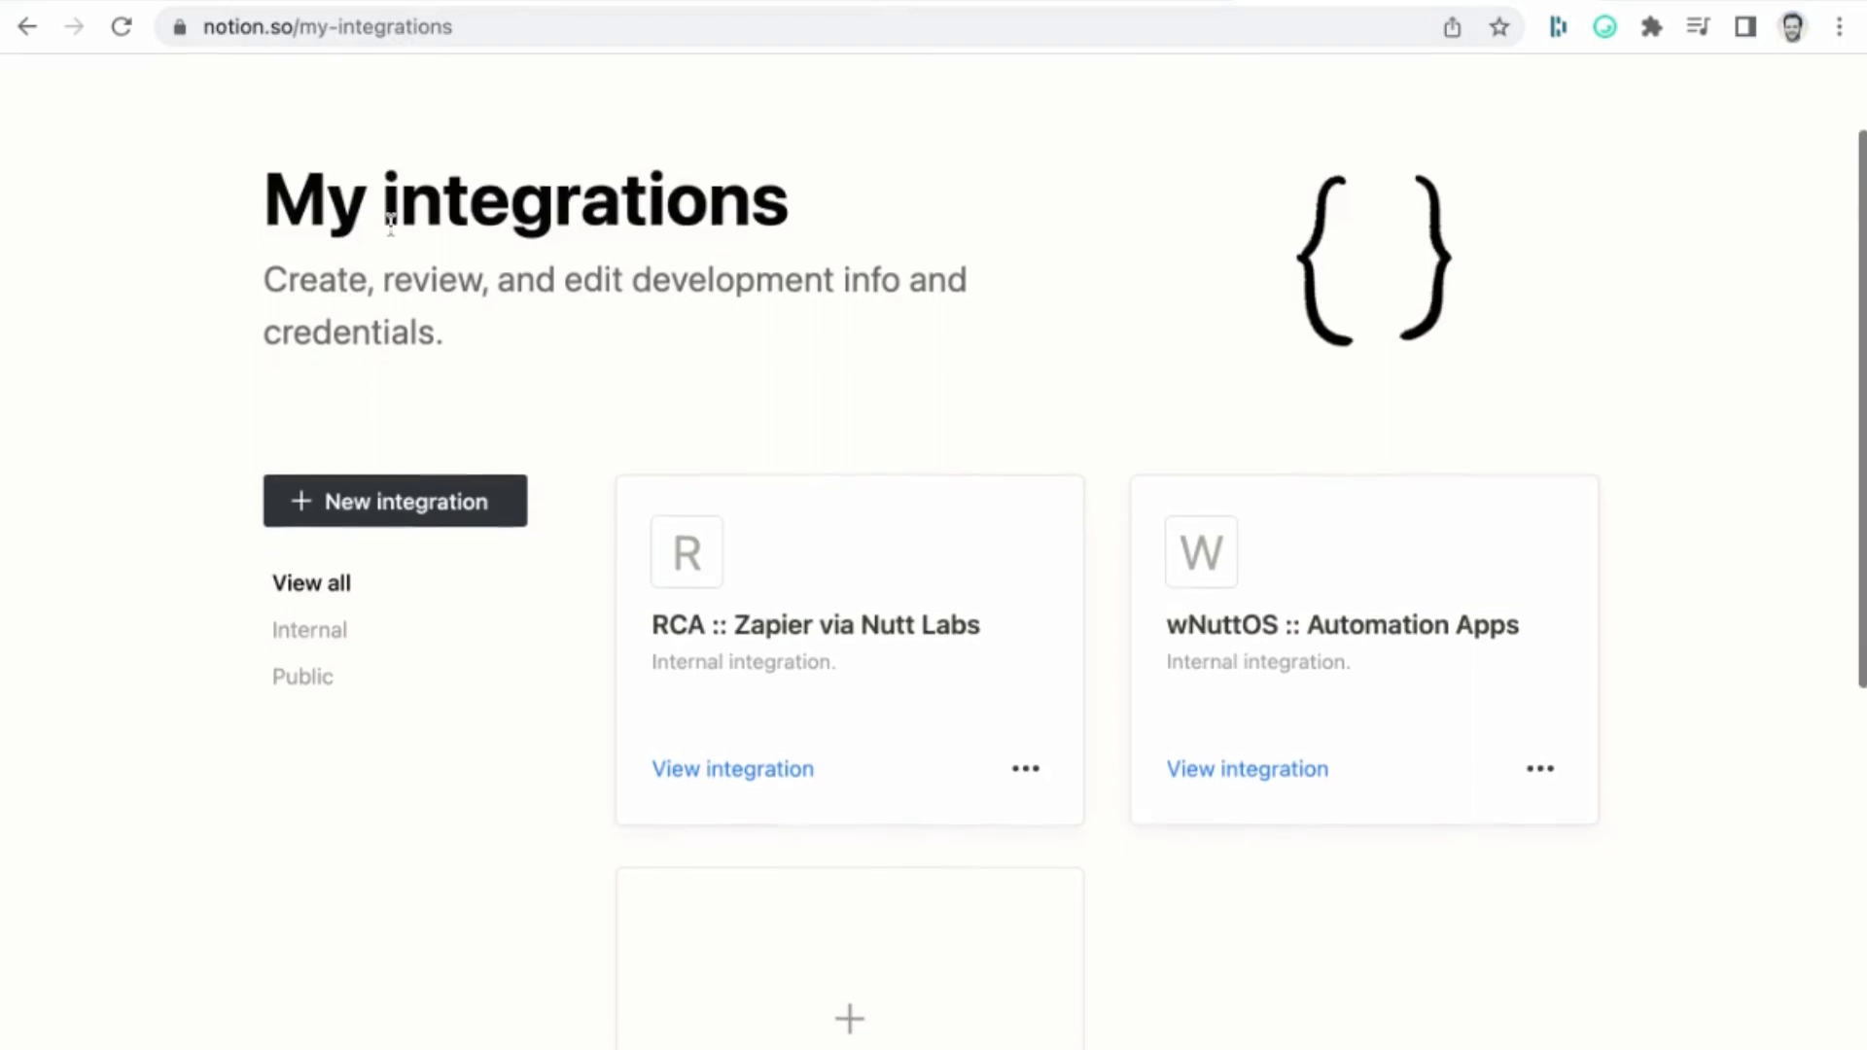
Start a new integration from the Notion My integrations page
scroll("down", 3)
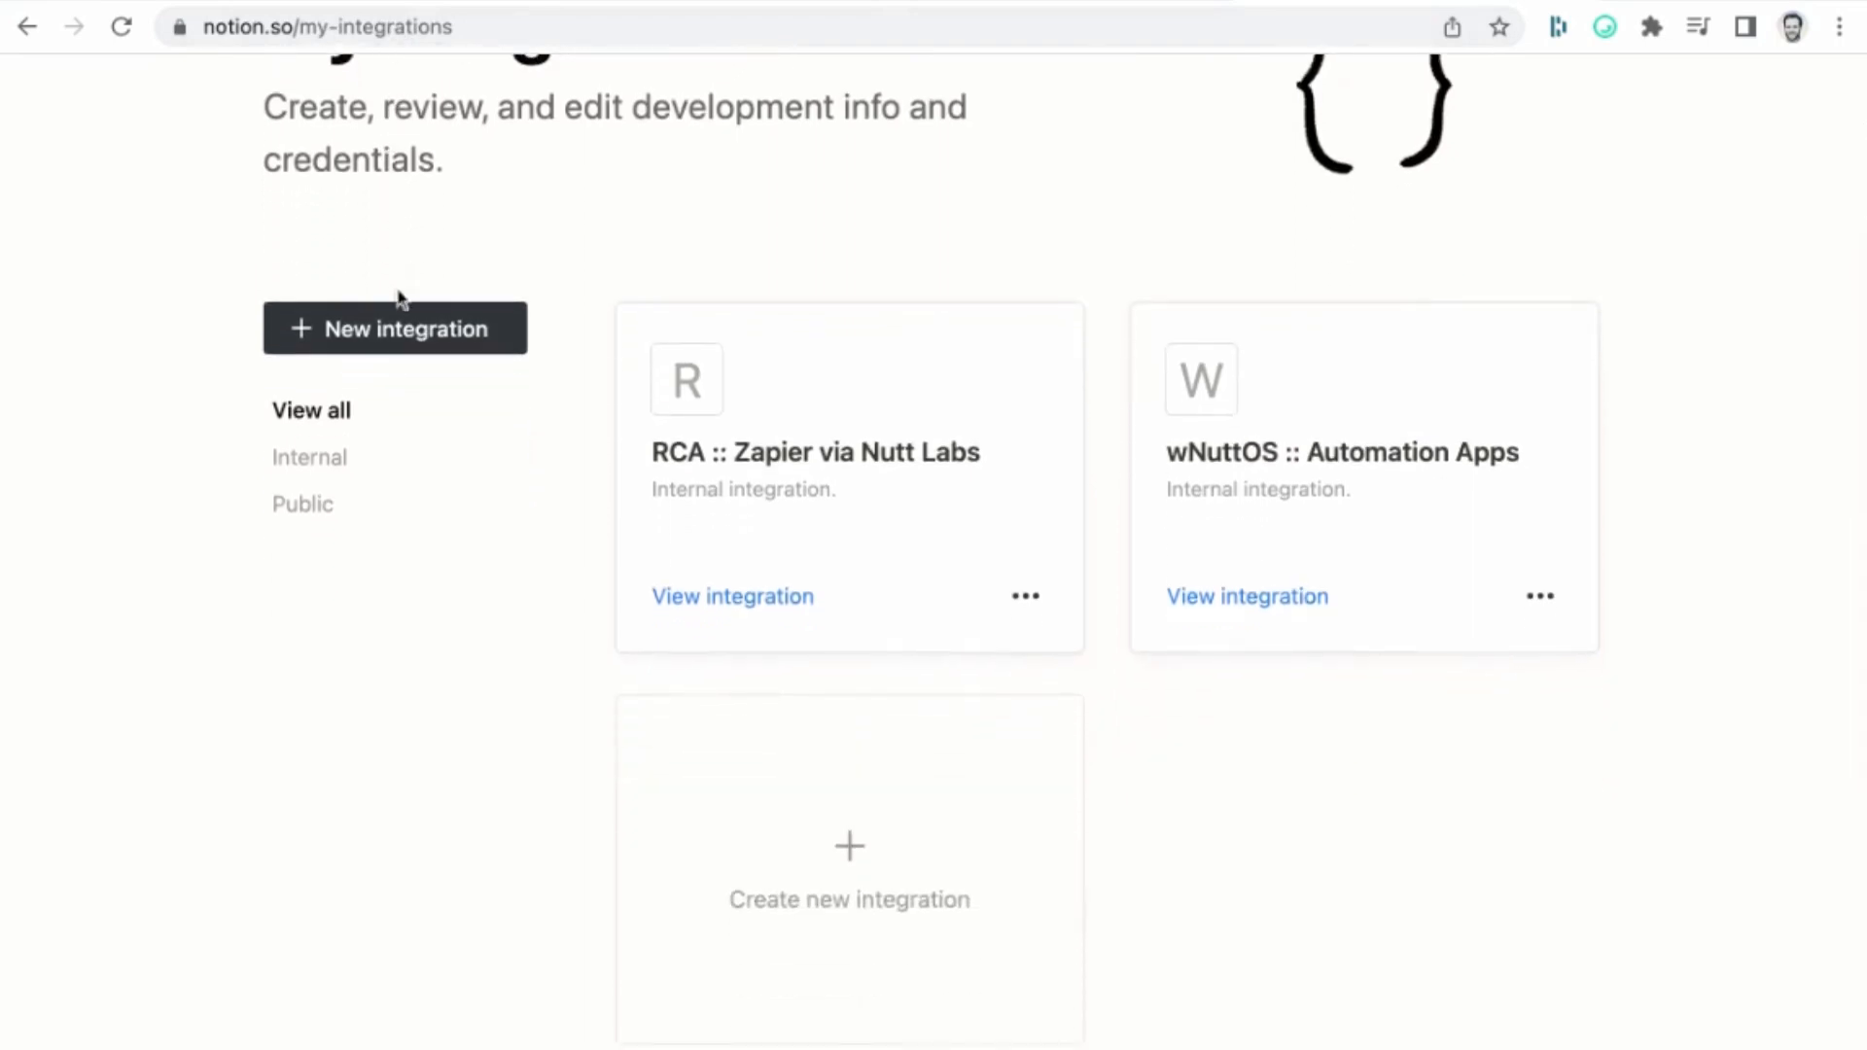
left_click(394, 329)
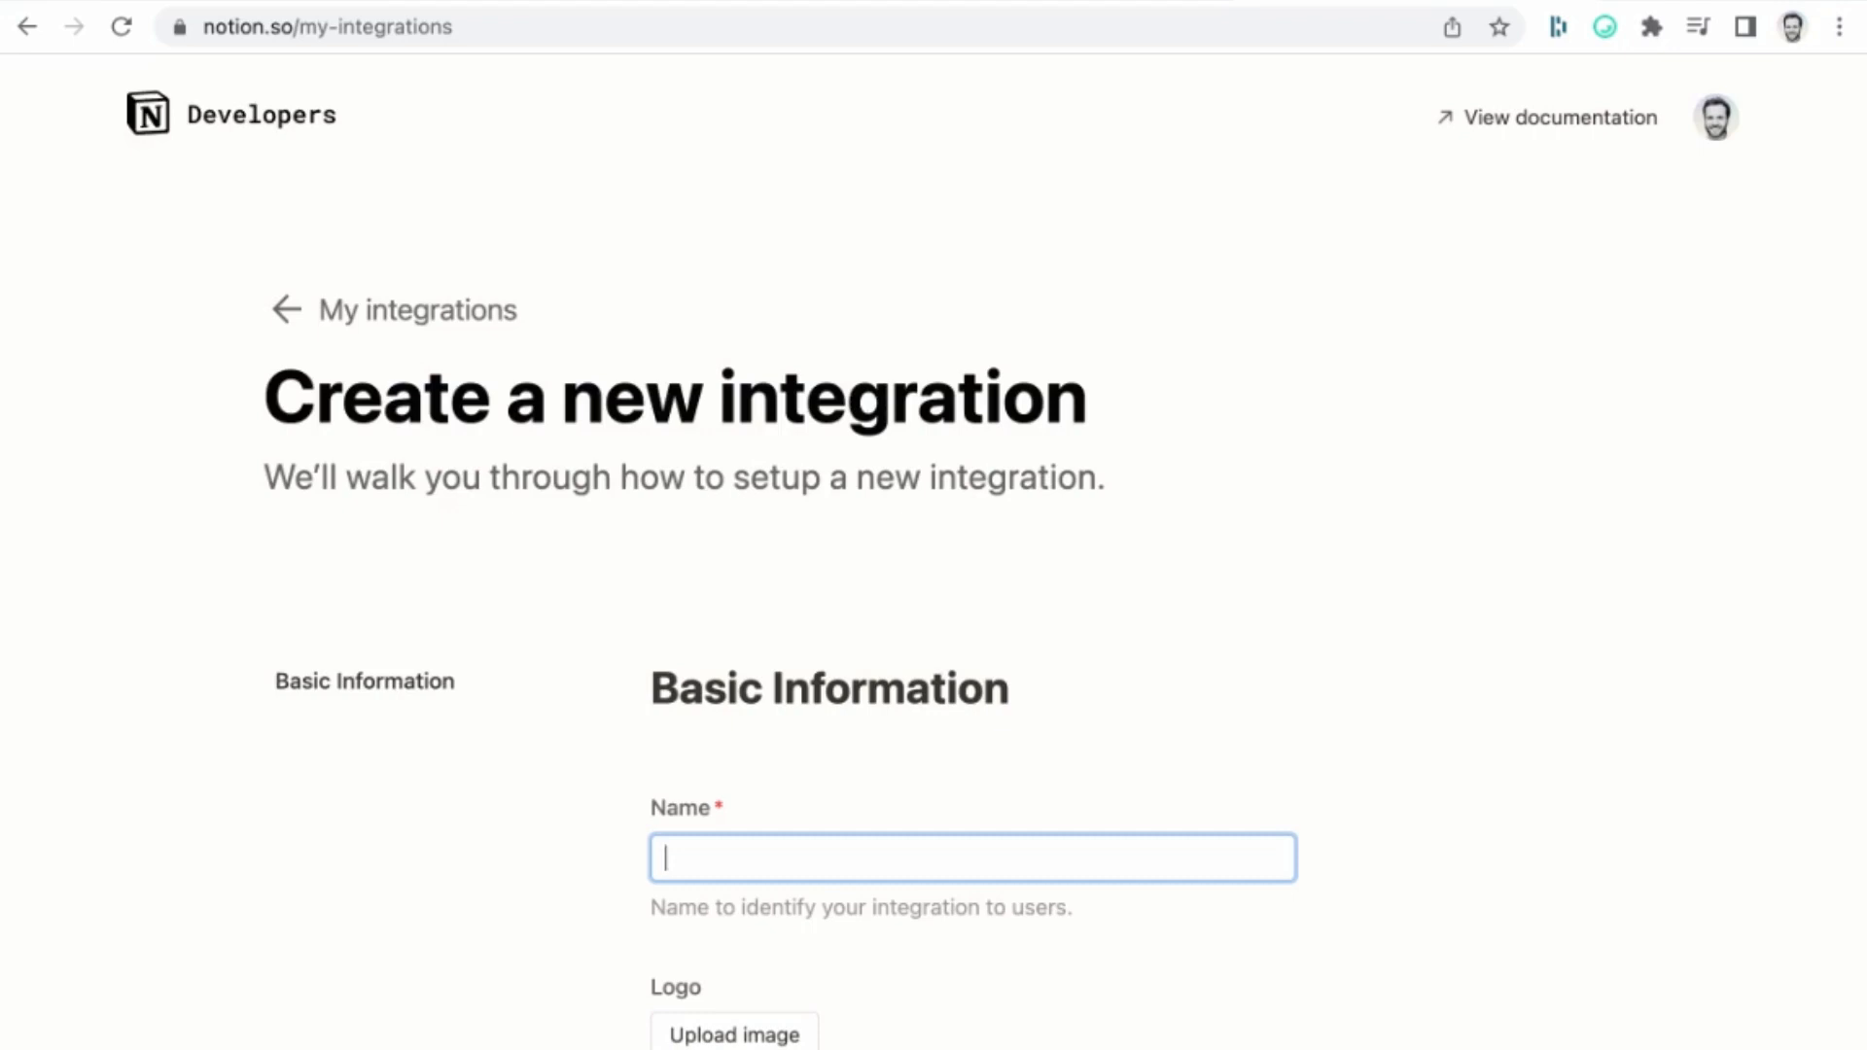
Name the integration 'wNuttOS :: Extend Zapier' under the wNutt OS workspace
type("w")
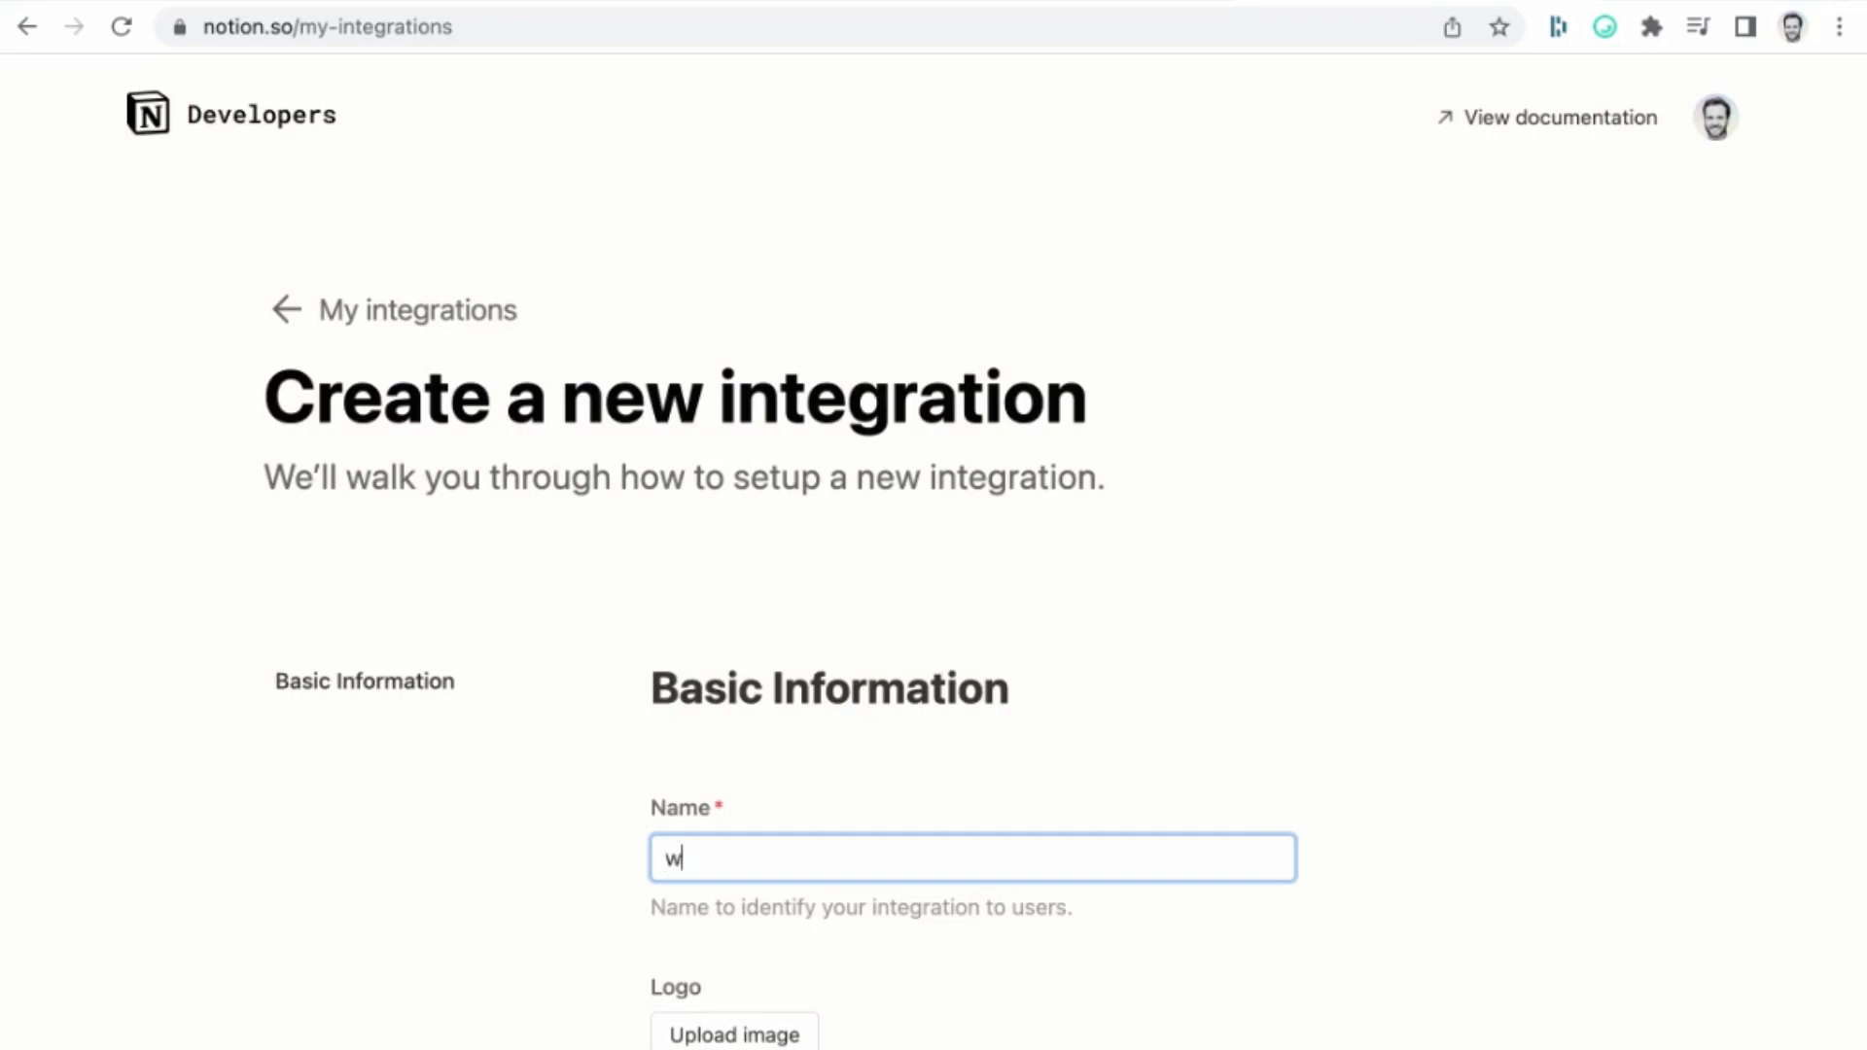
type("NuttOS ::")
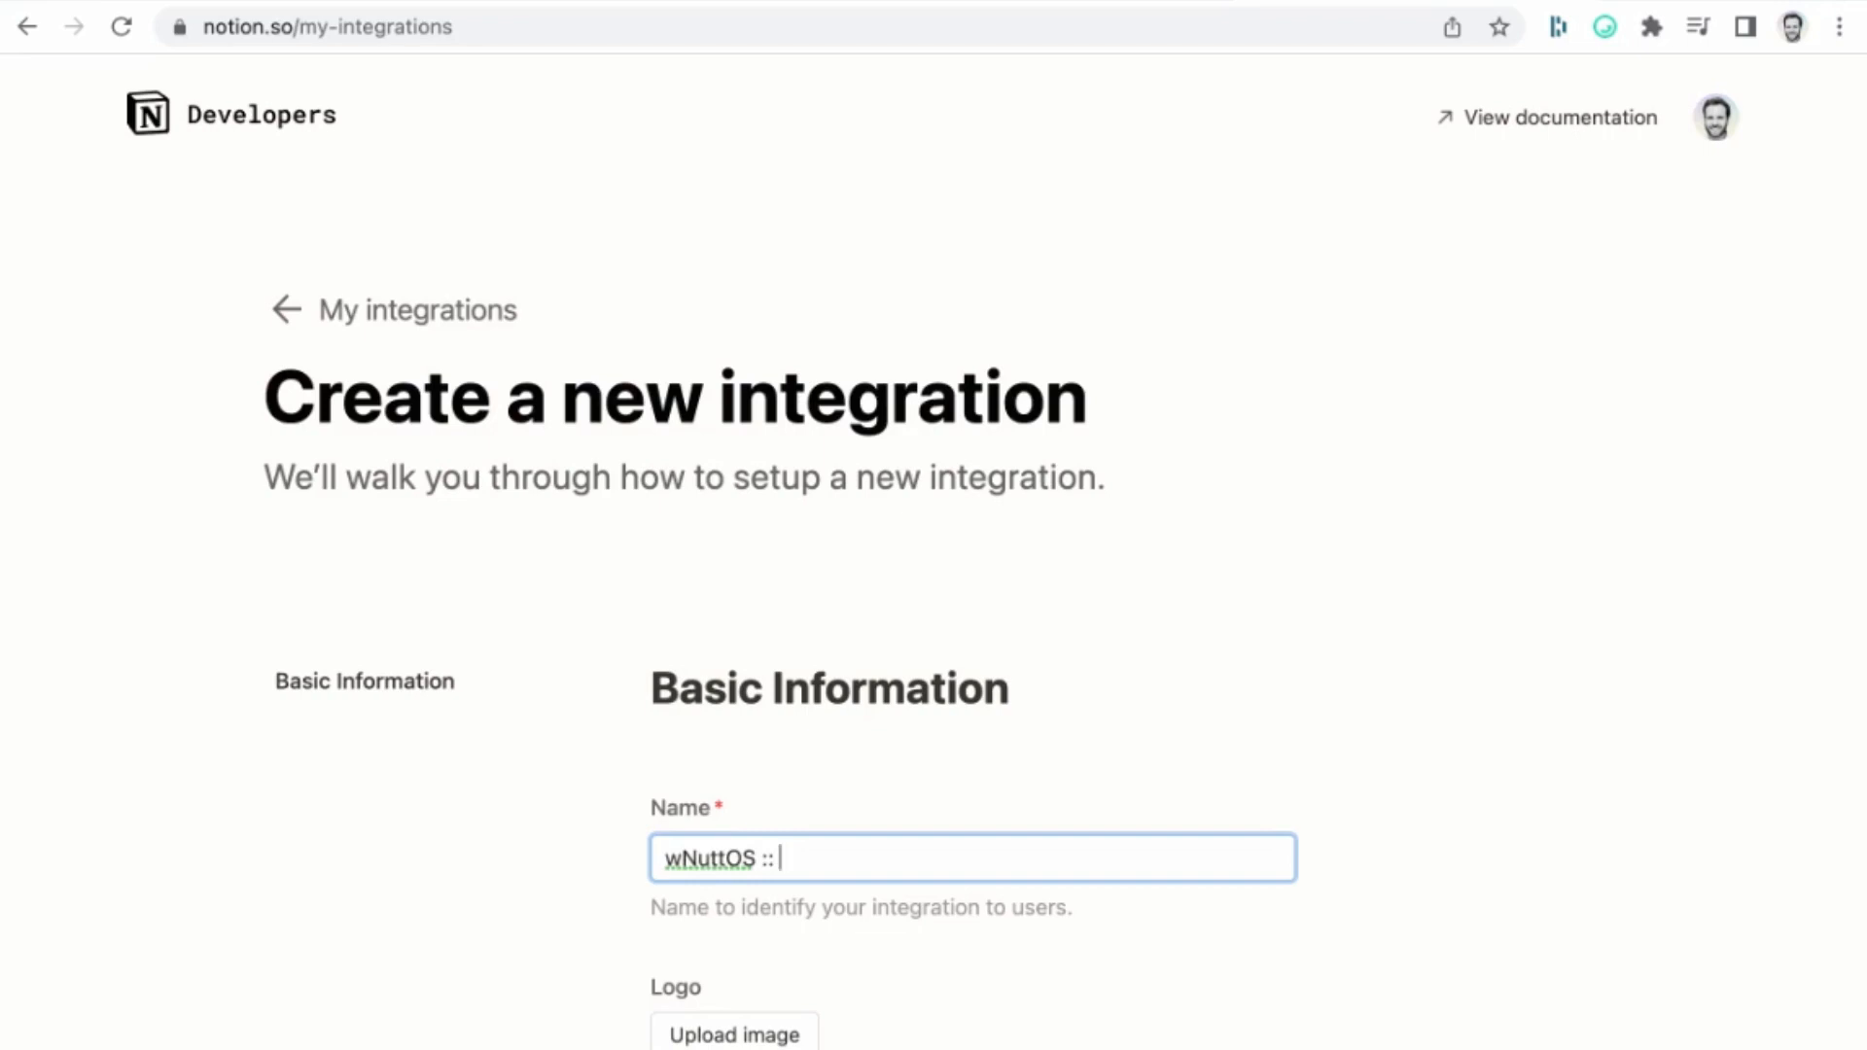
type("Extend Z")
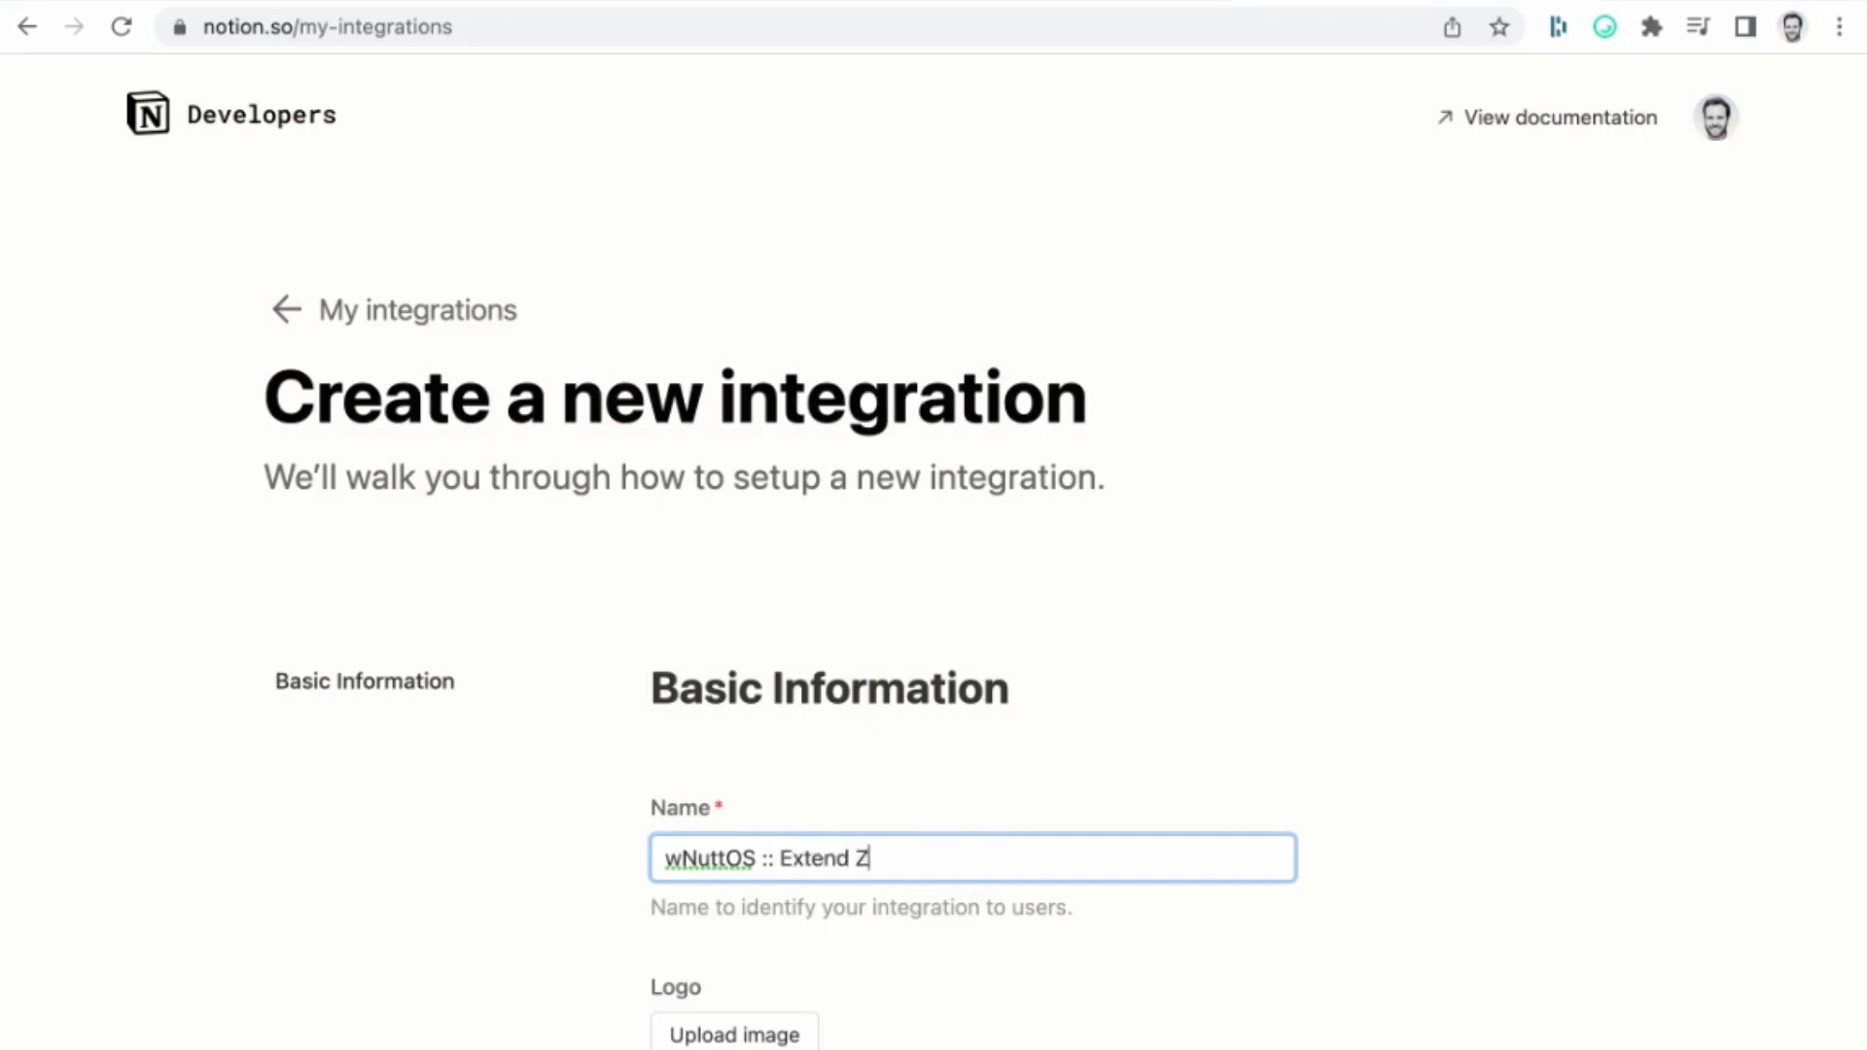
type("apier")
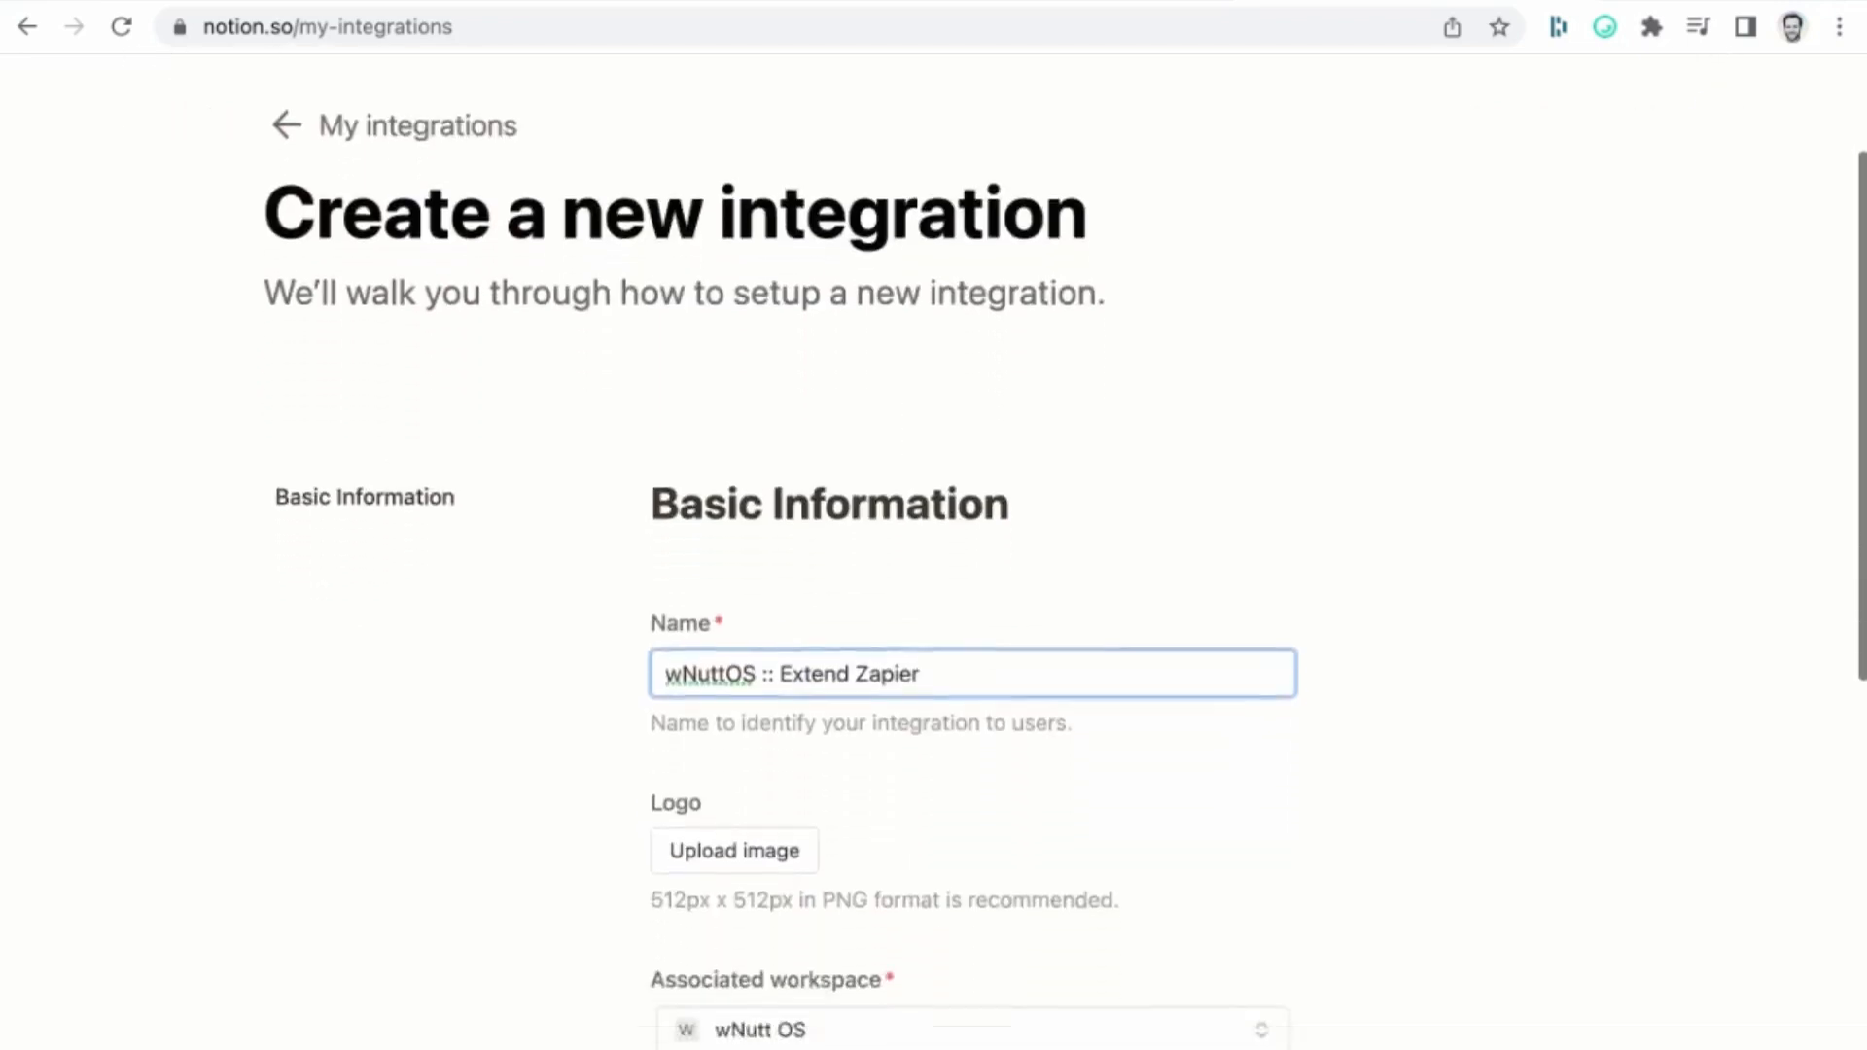
scroll("down", 3)
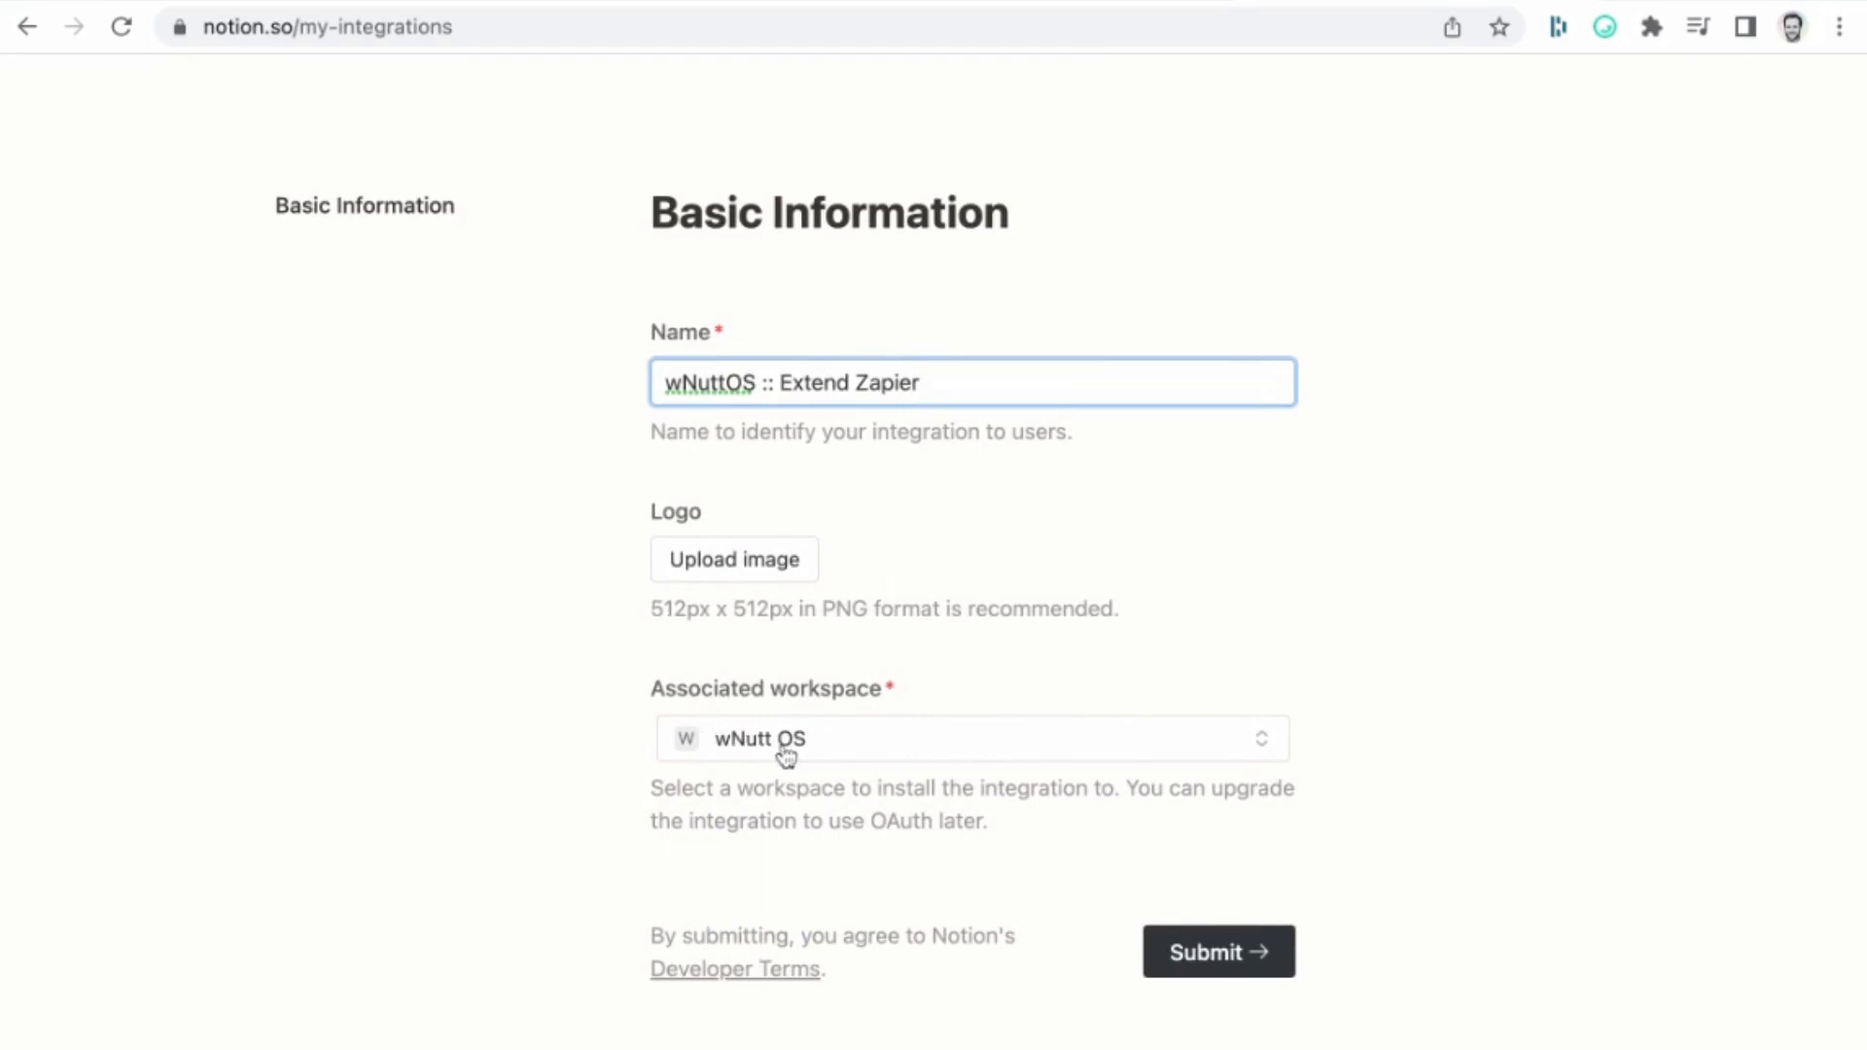
mouse_move(810, 756)
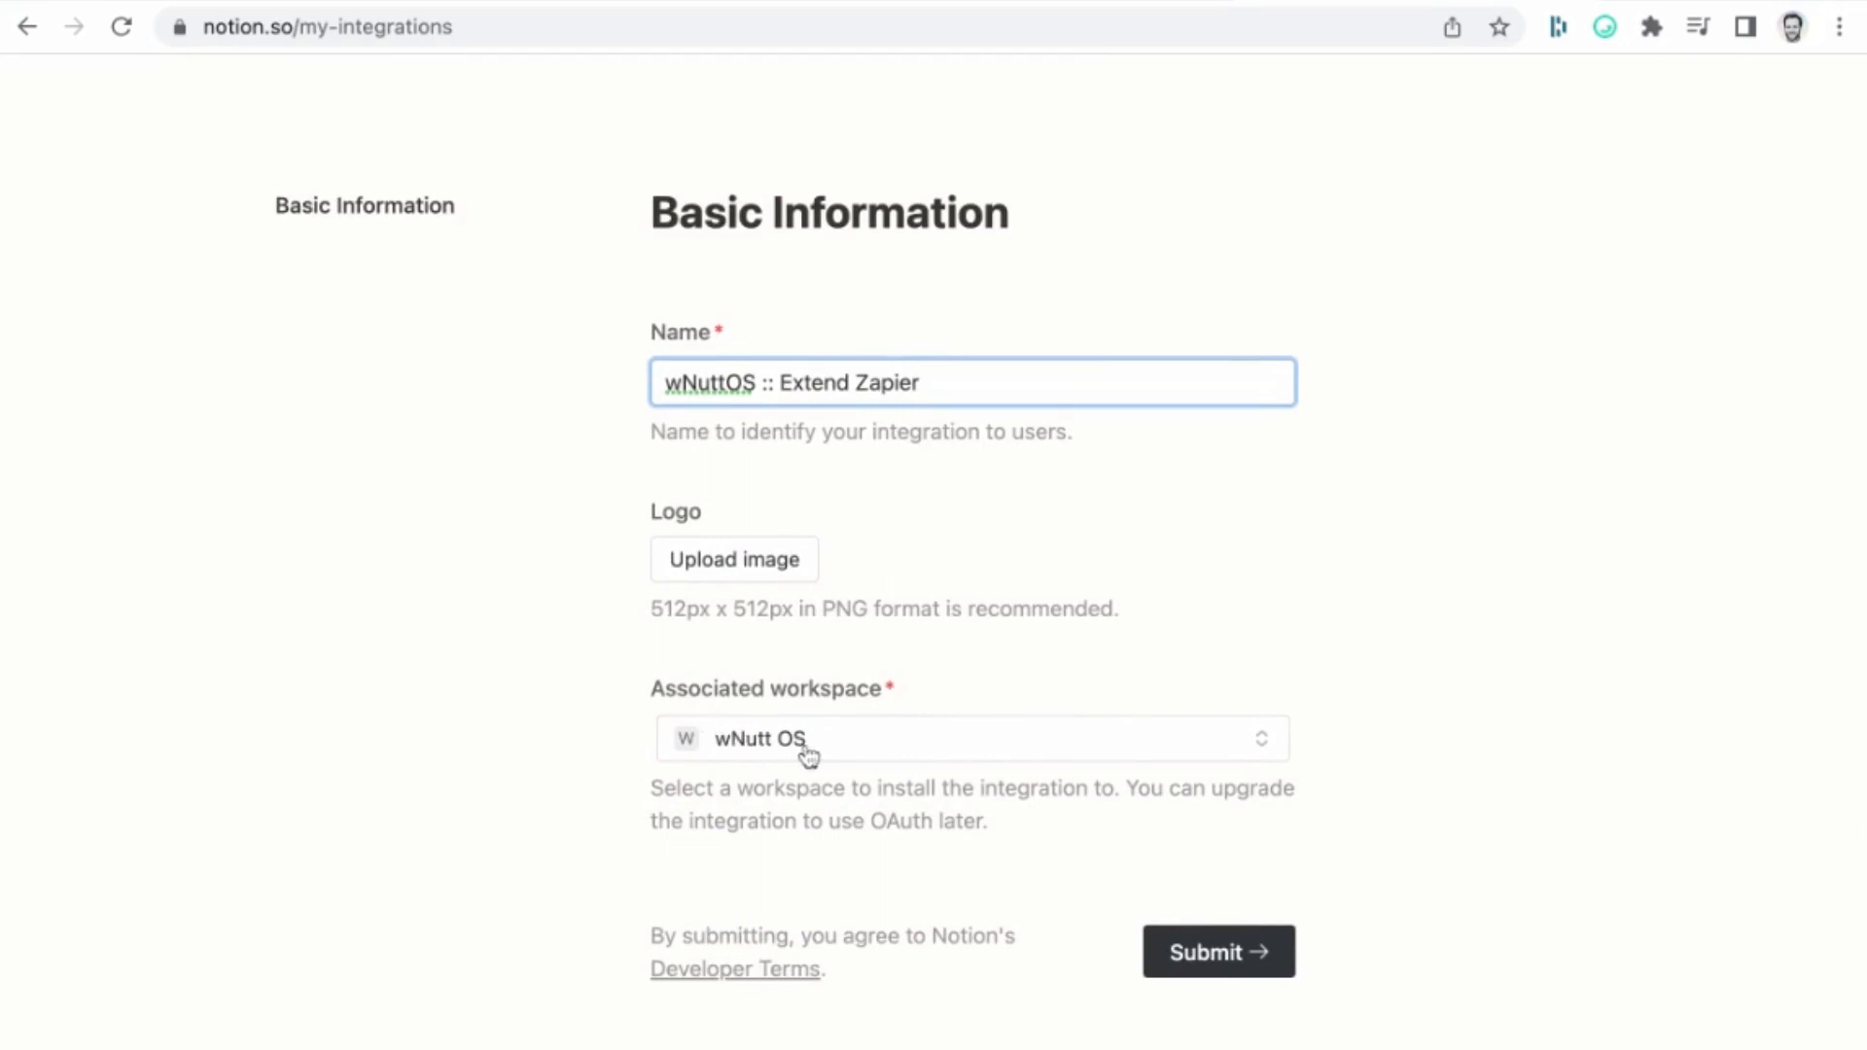
mouse_move(808, 755)
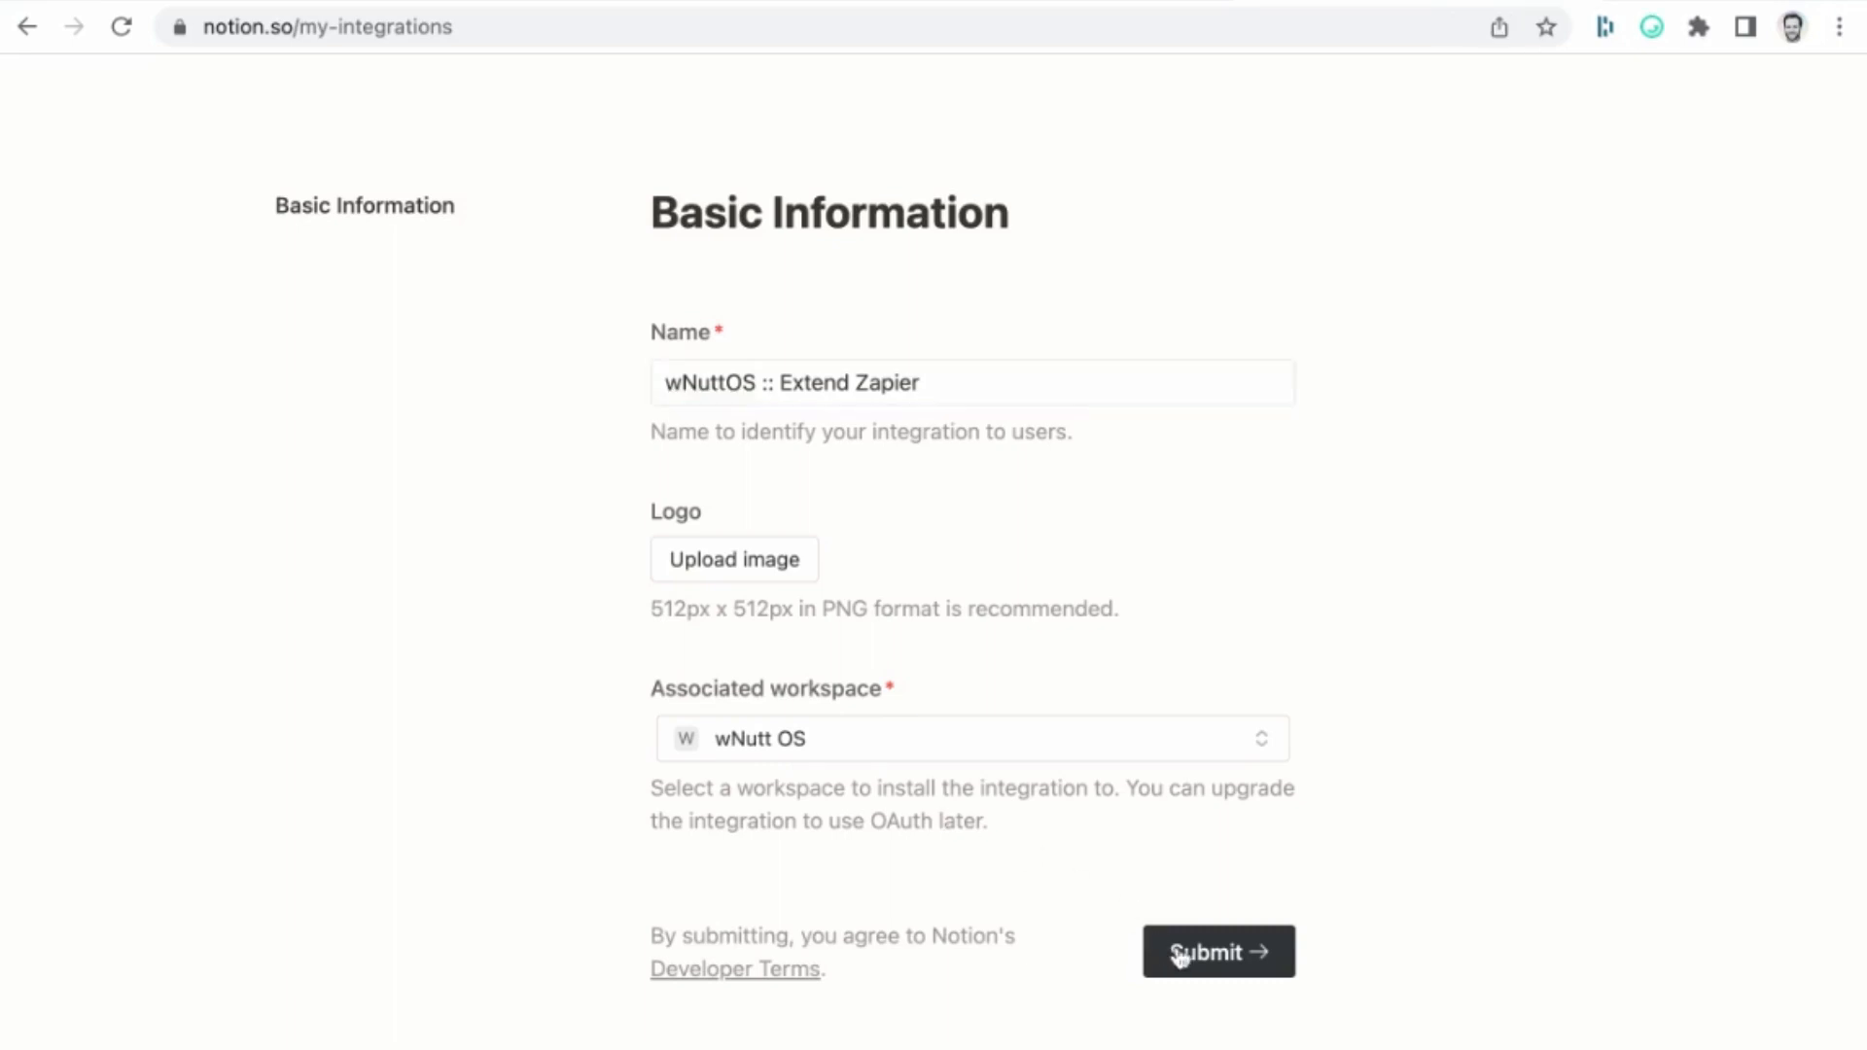
Reveal and copy the integration's Internal Integration Token
left_click(1216, 951)
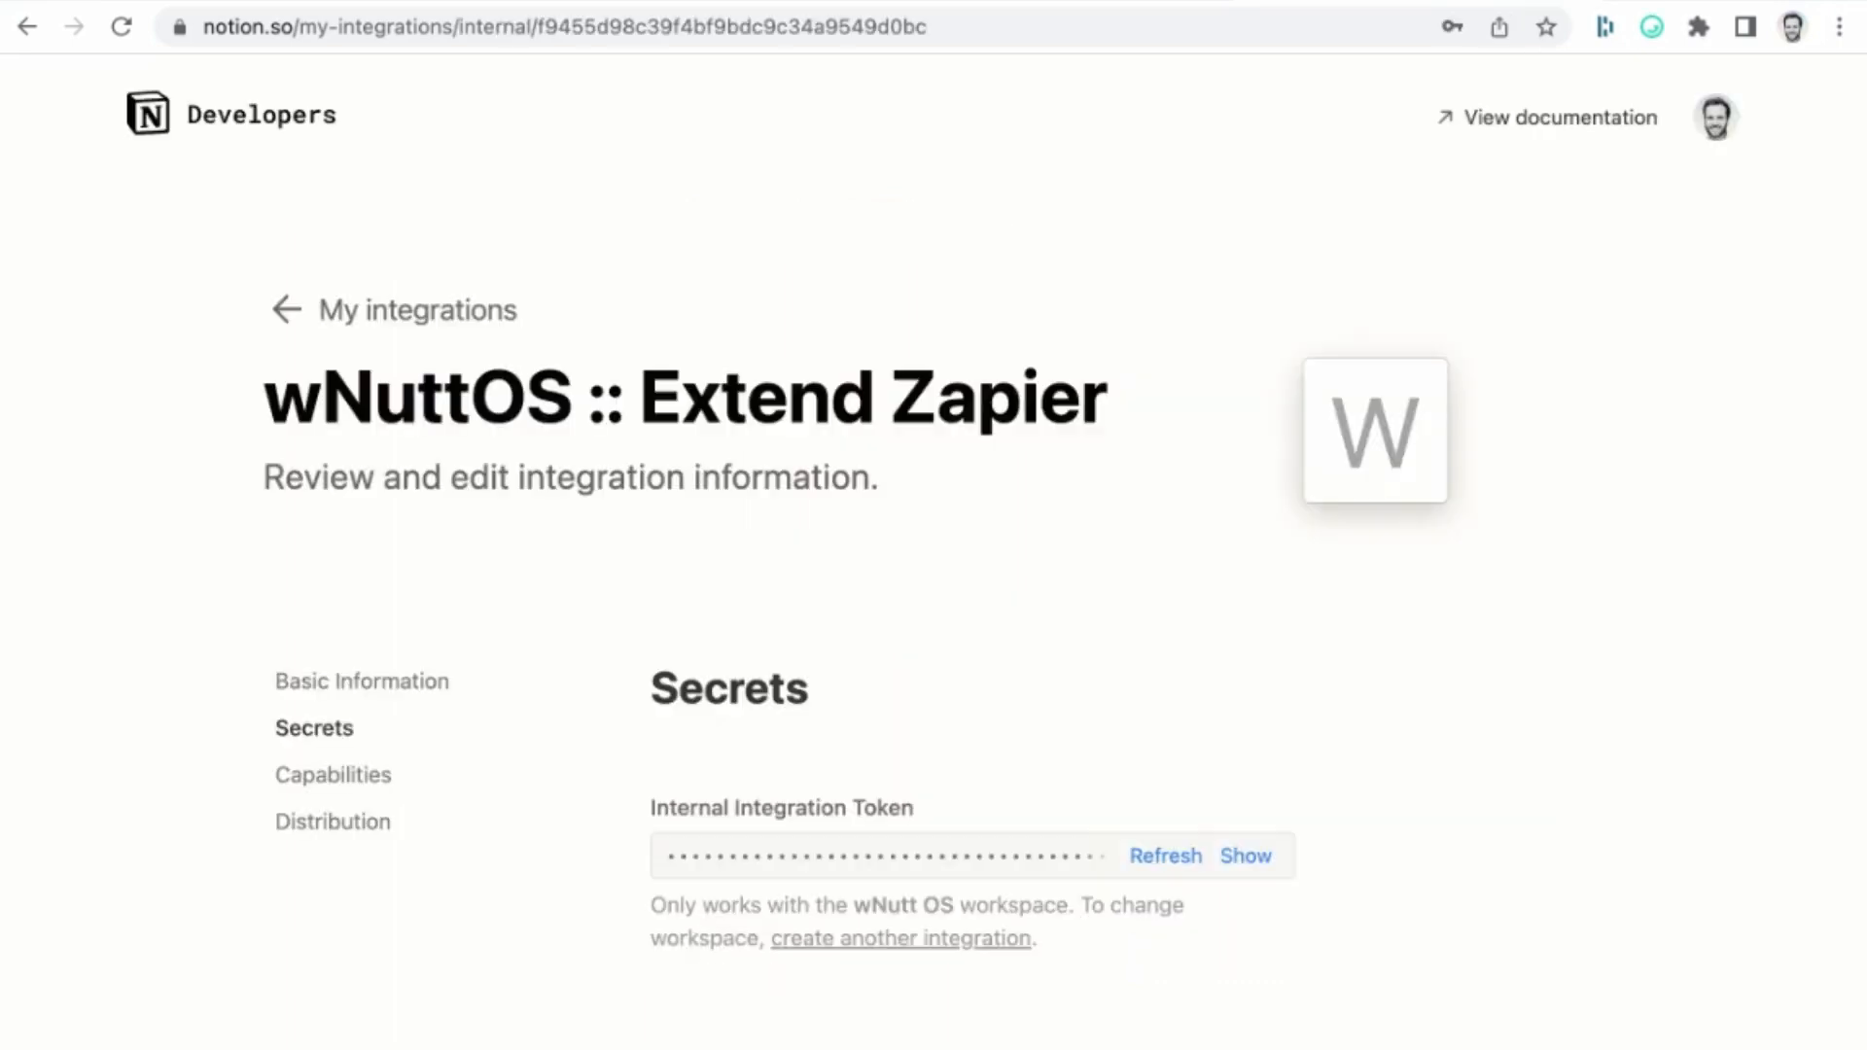
mouse_move(1204, 929)
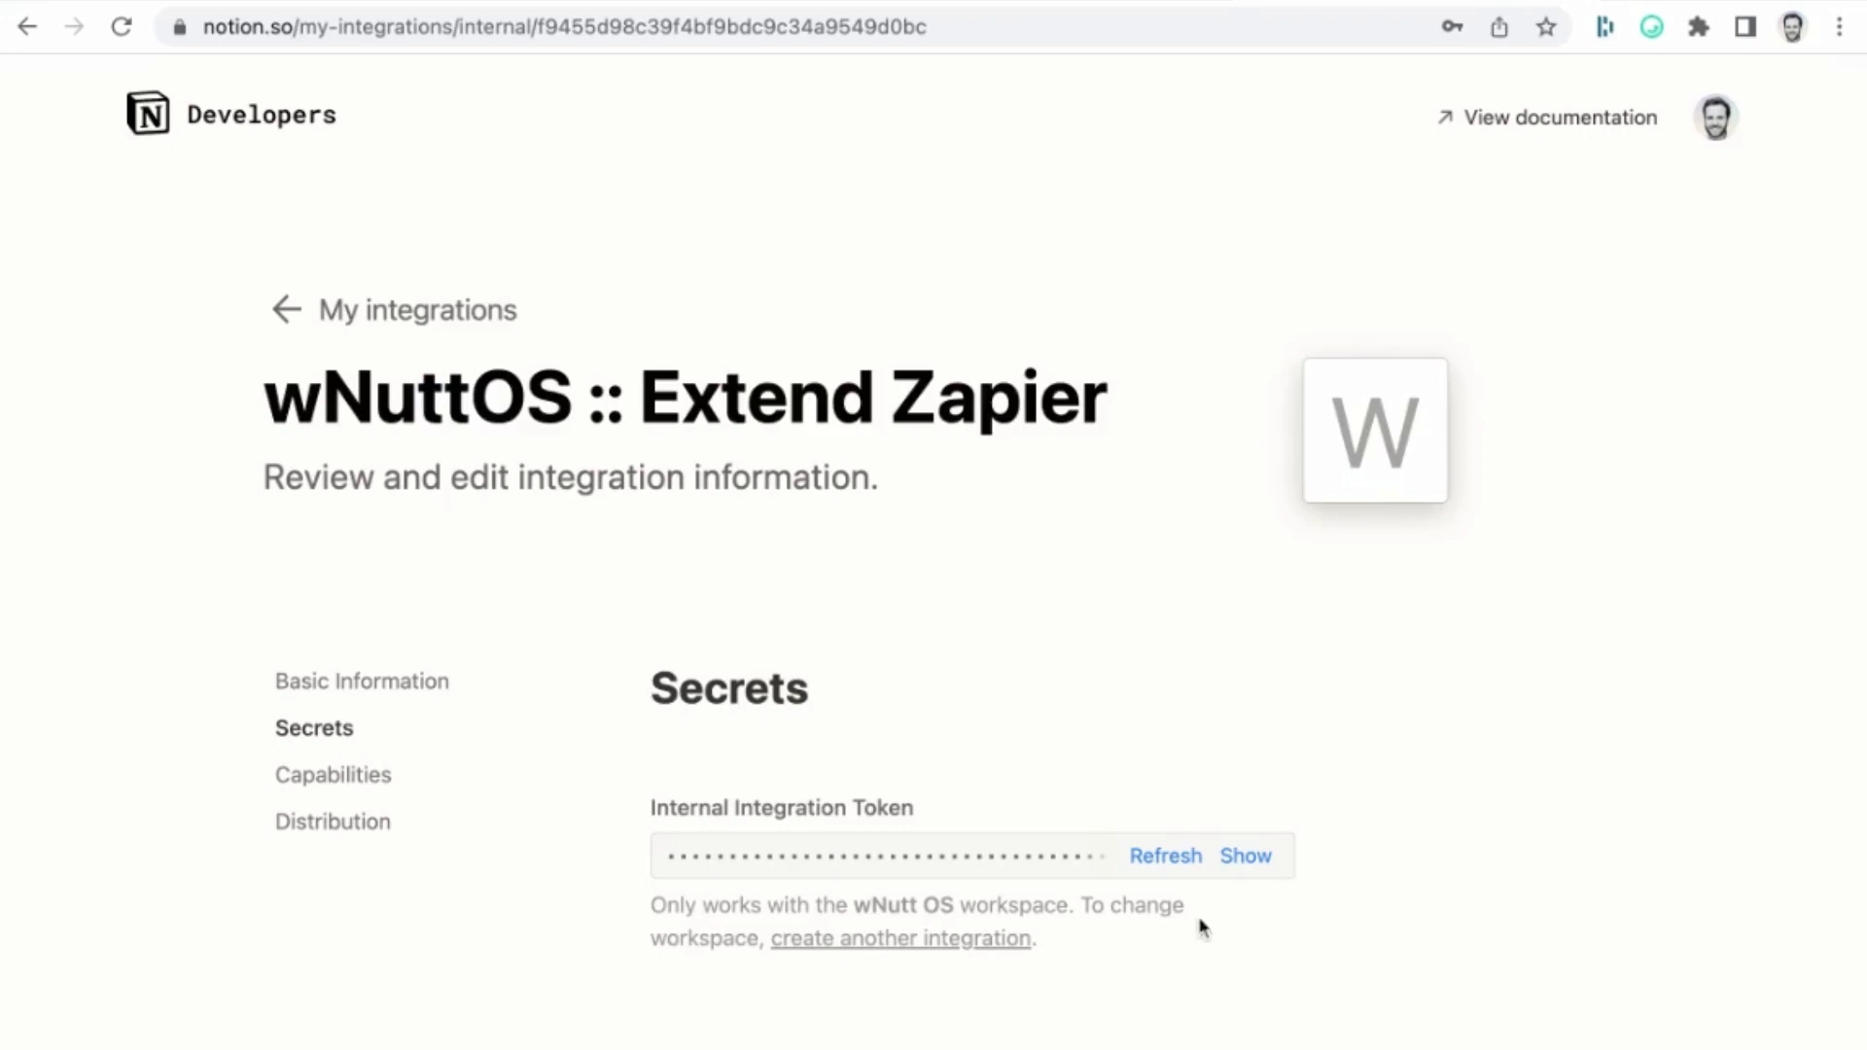
left_click(1245, 855)
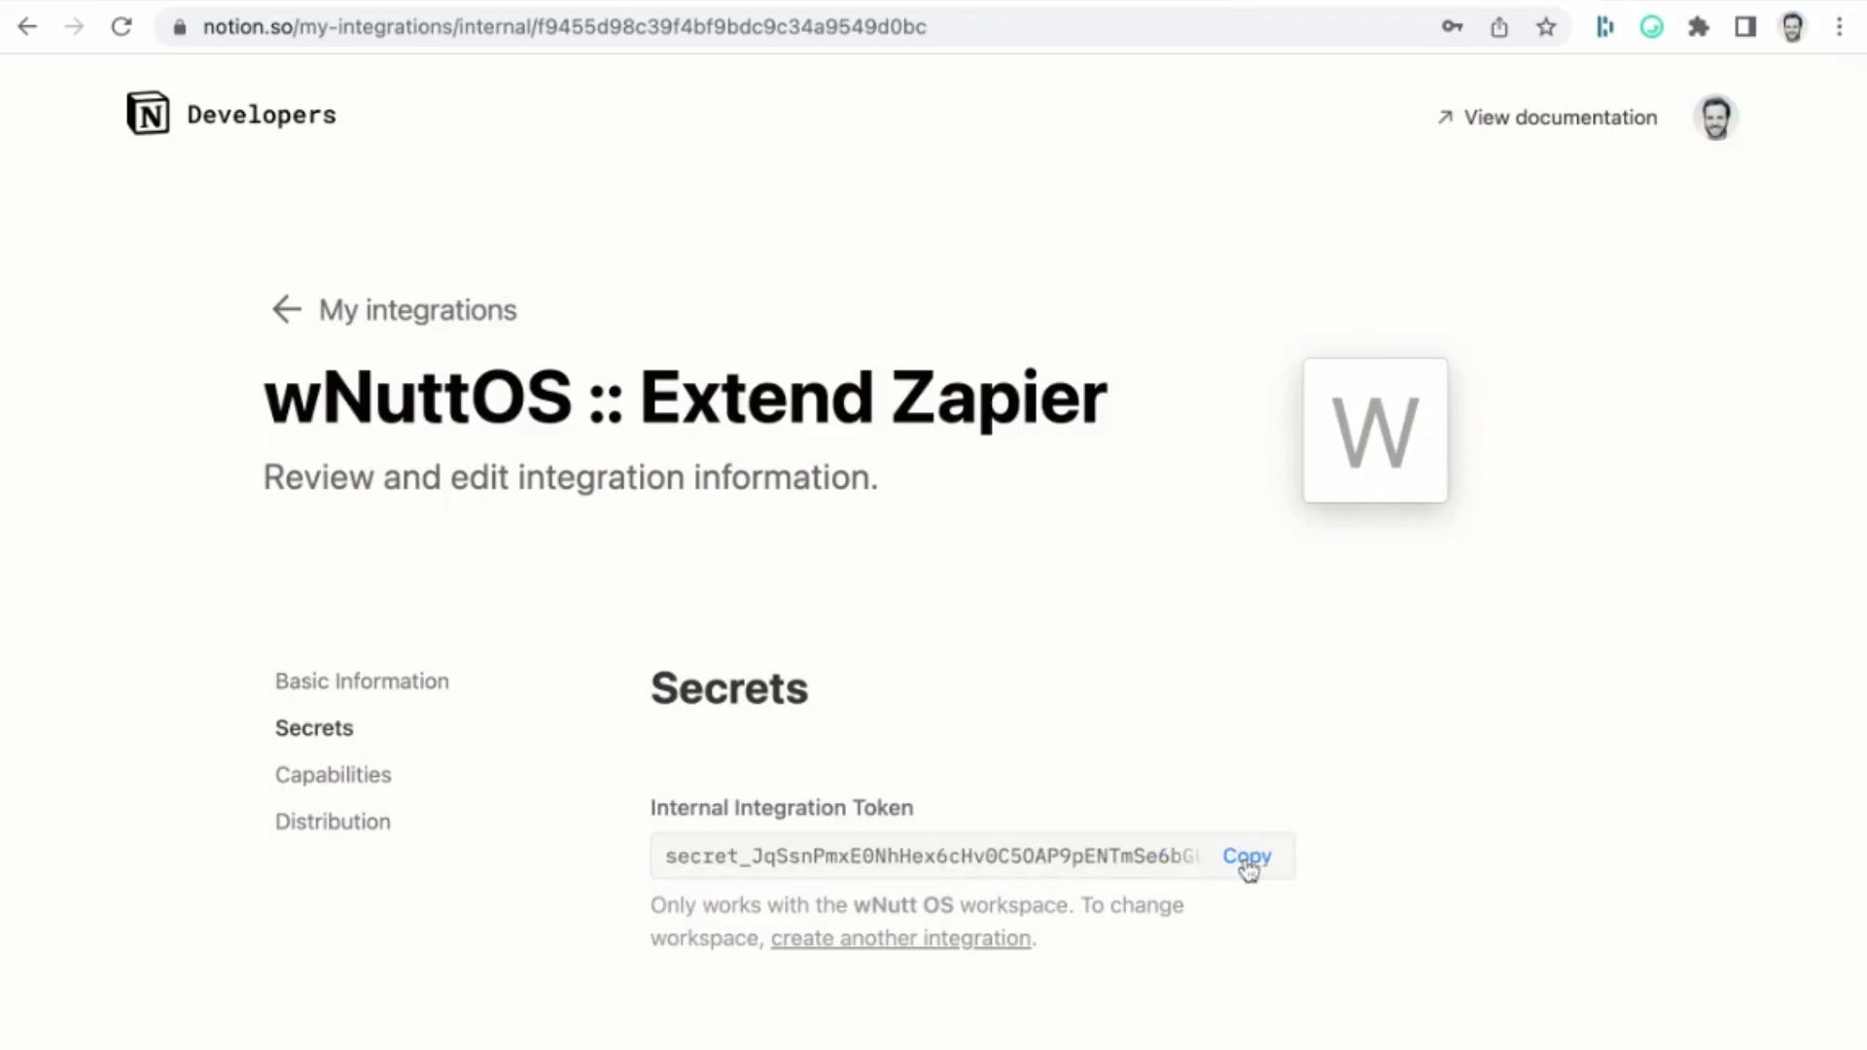
left_click(1247, 855)
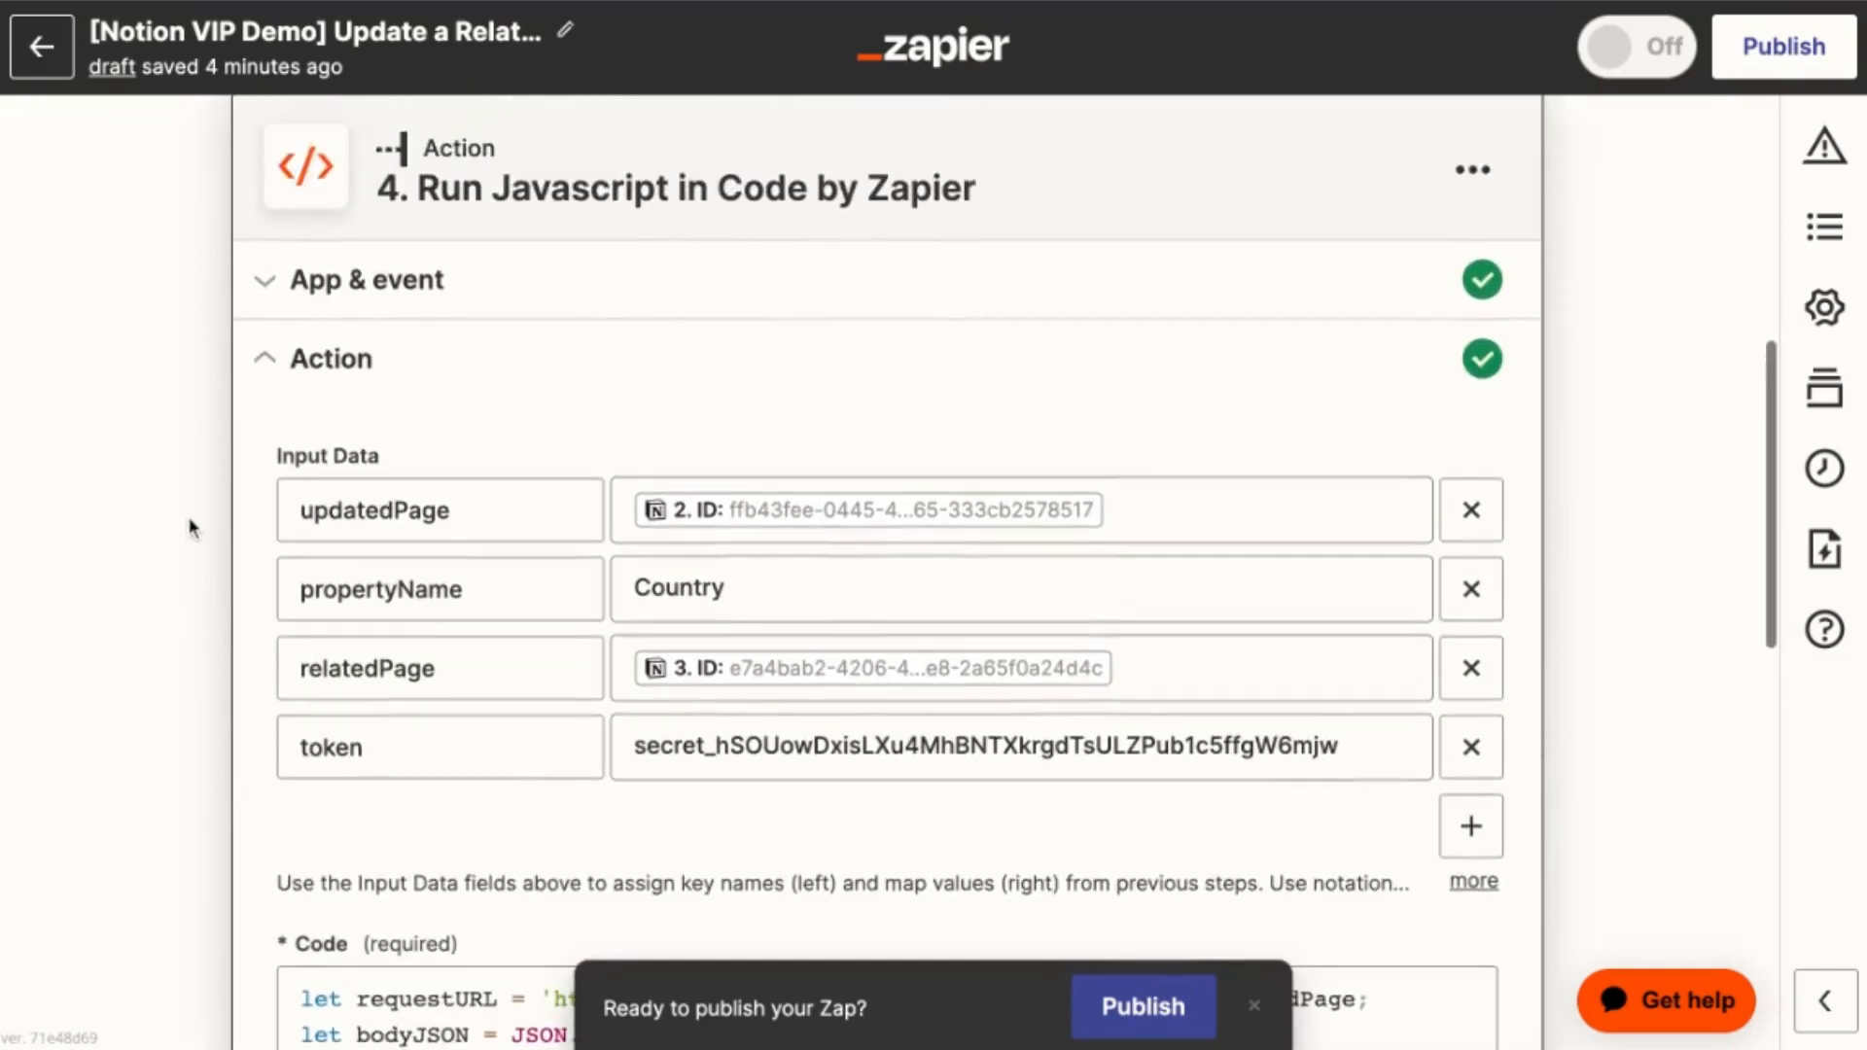
mouse_move(330, 462)
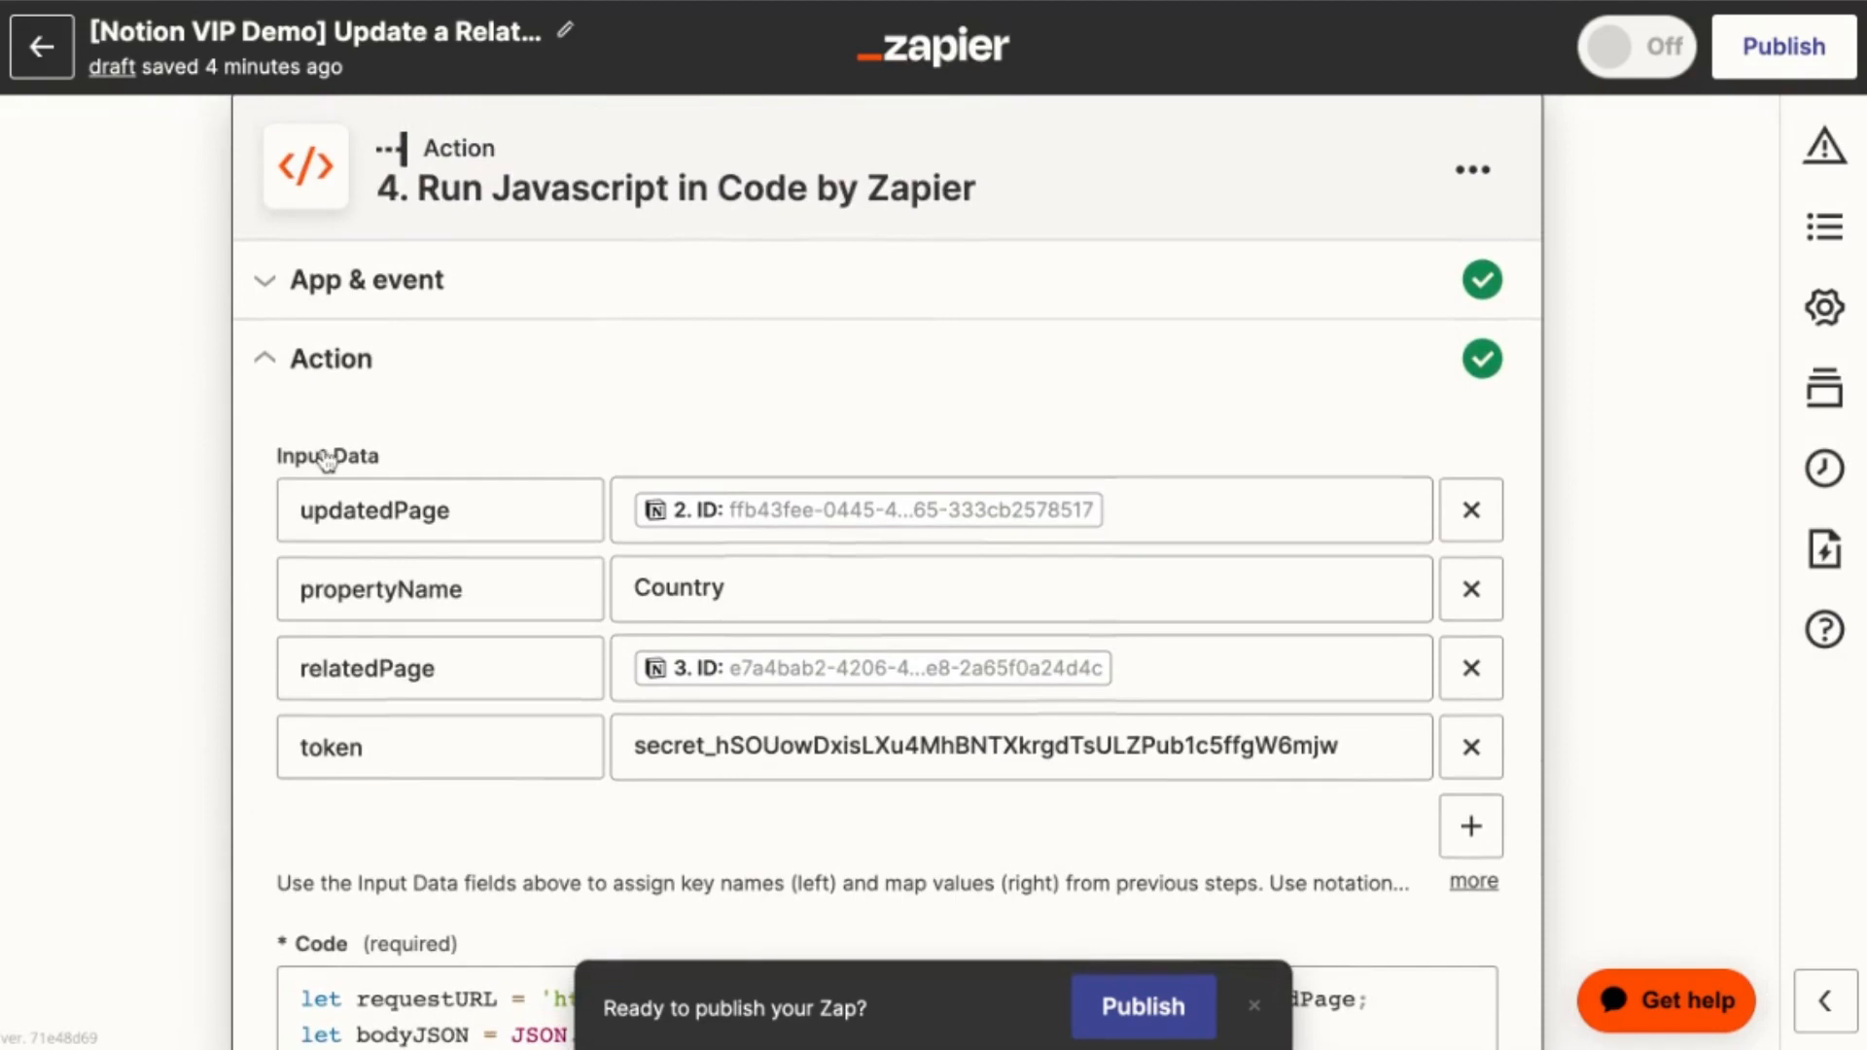
mouse_move(315, 440)
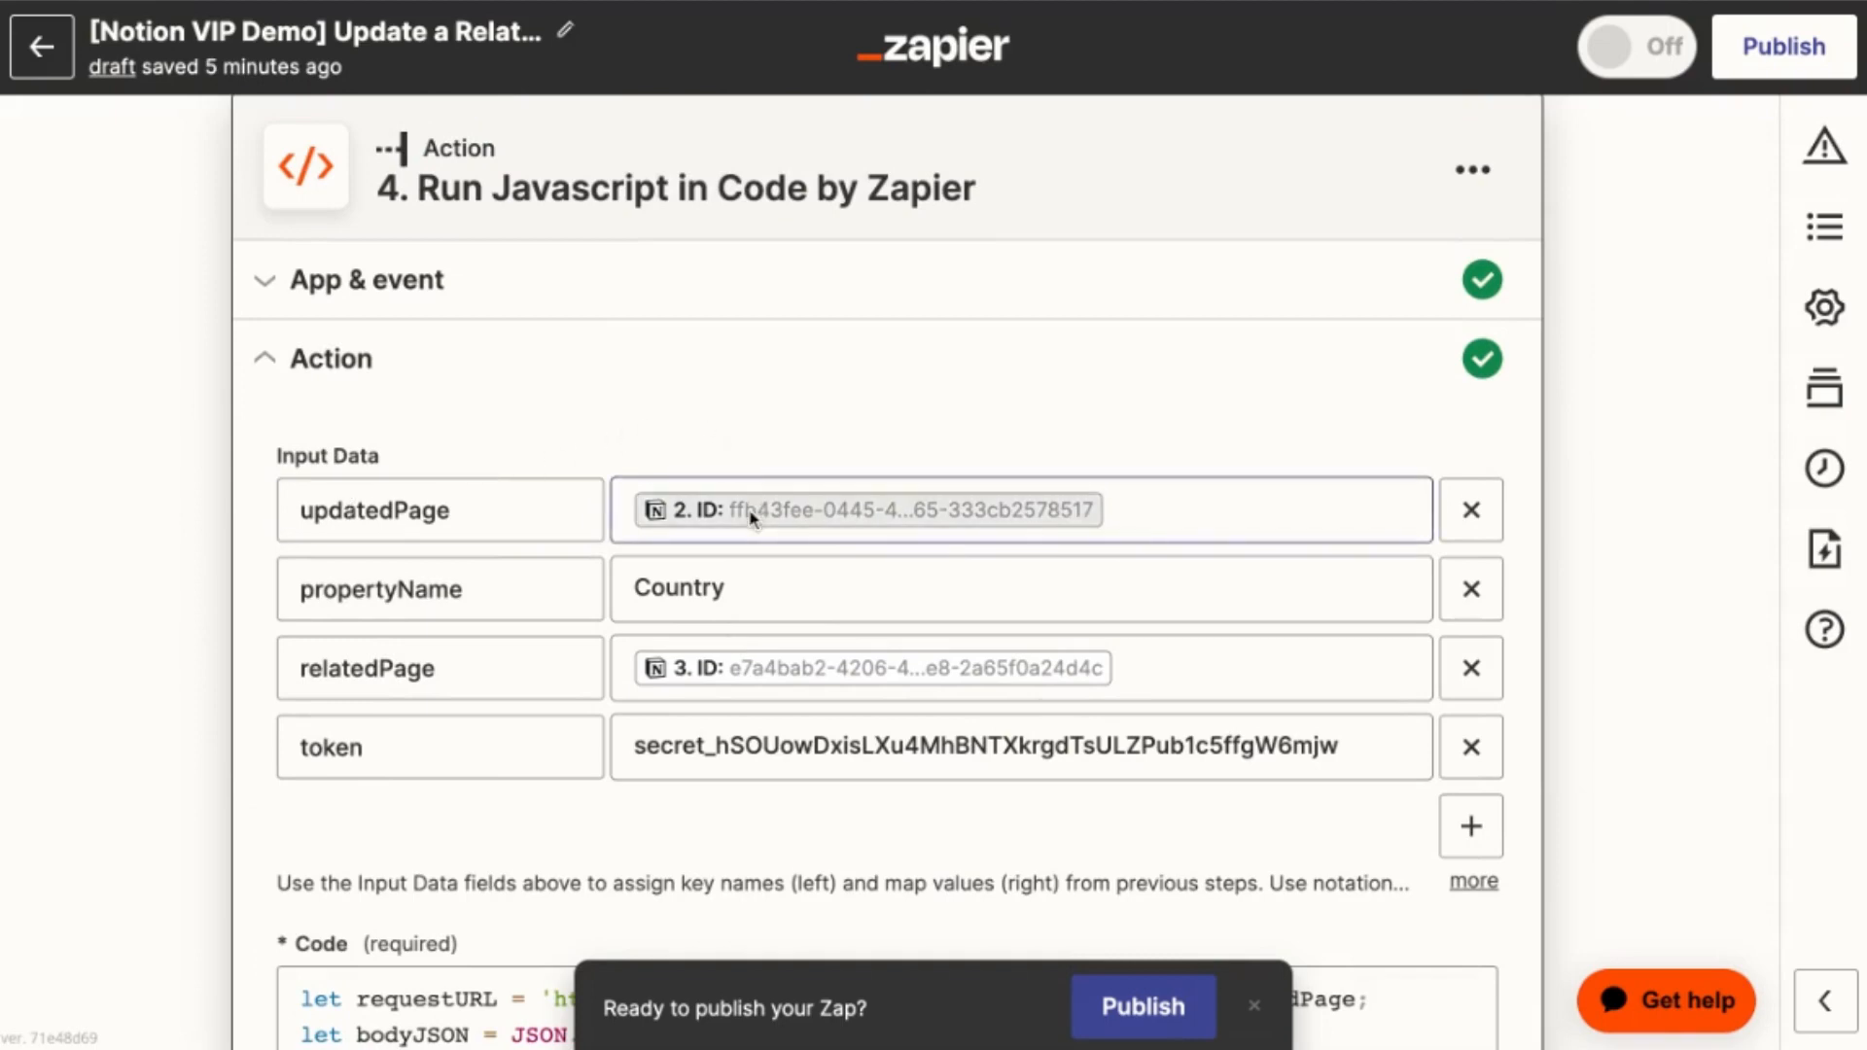
left_click(439, 510)
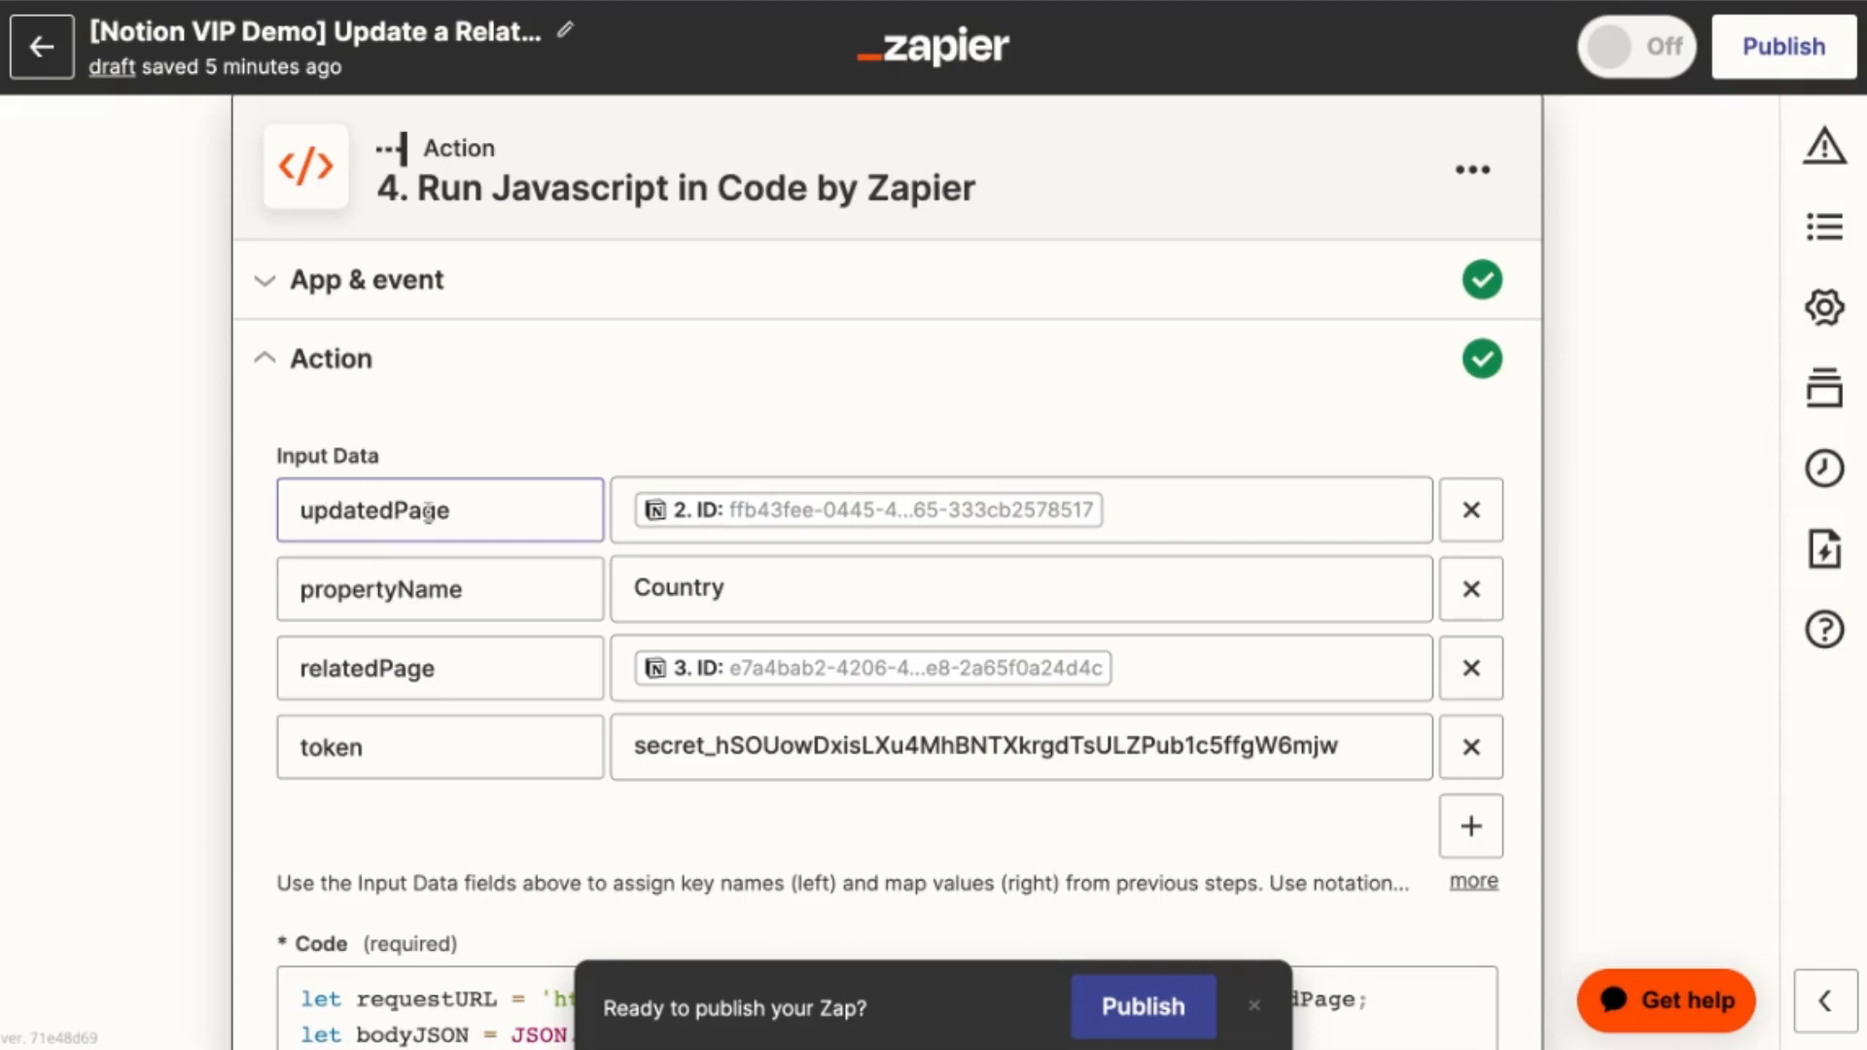
mouse_move(757, 450)
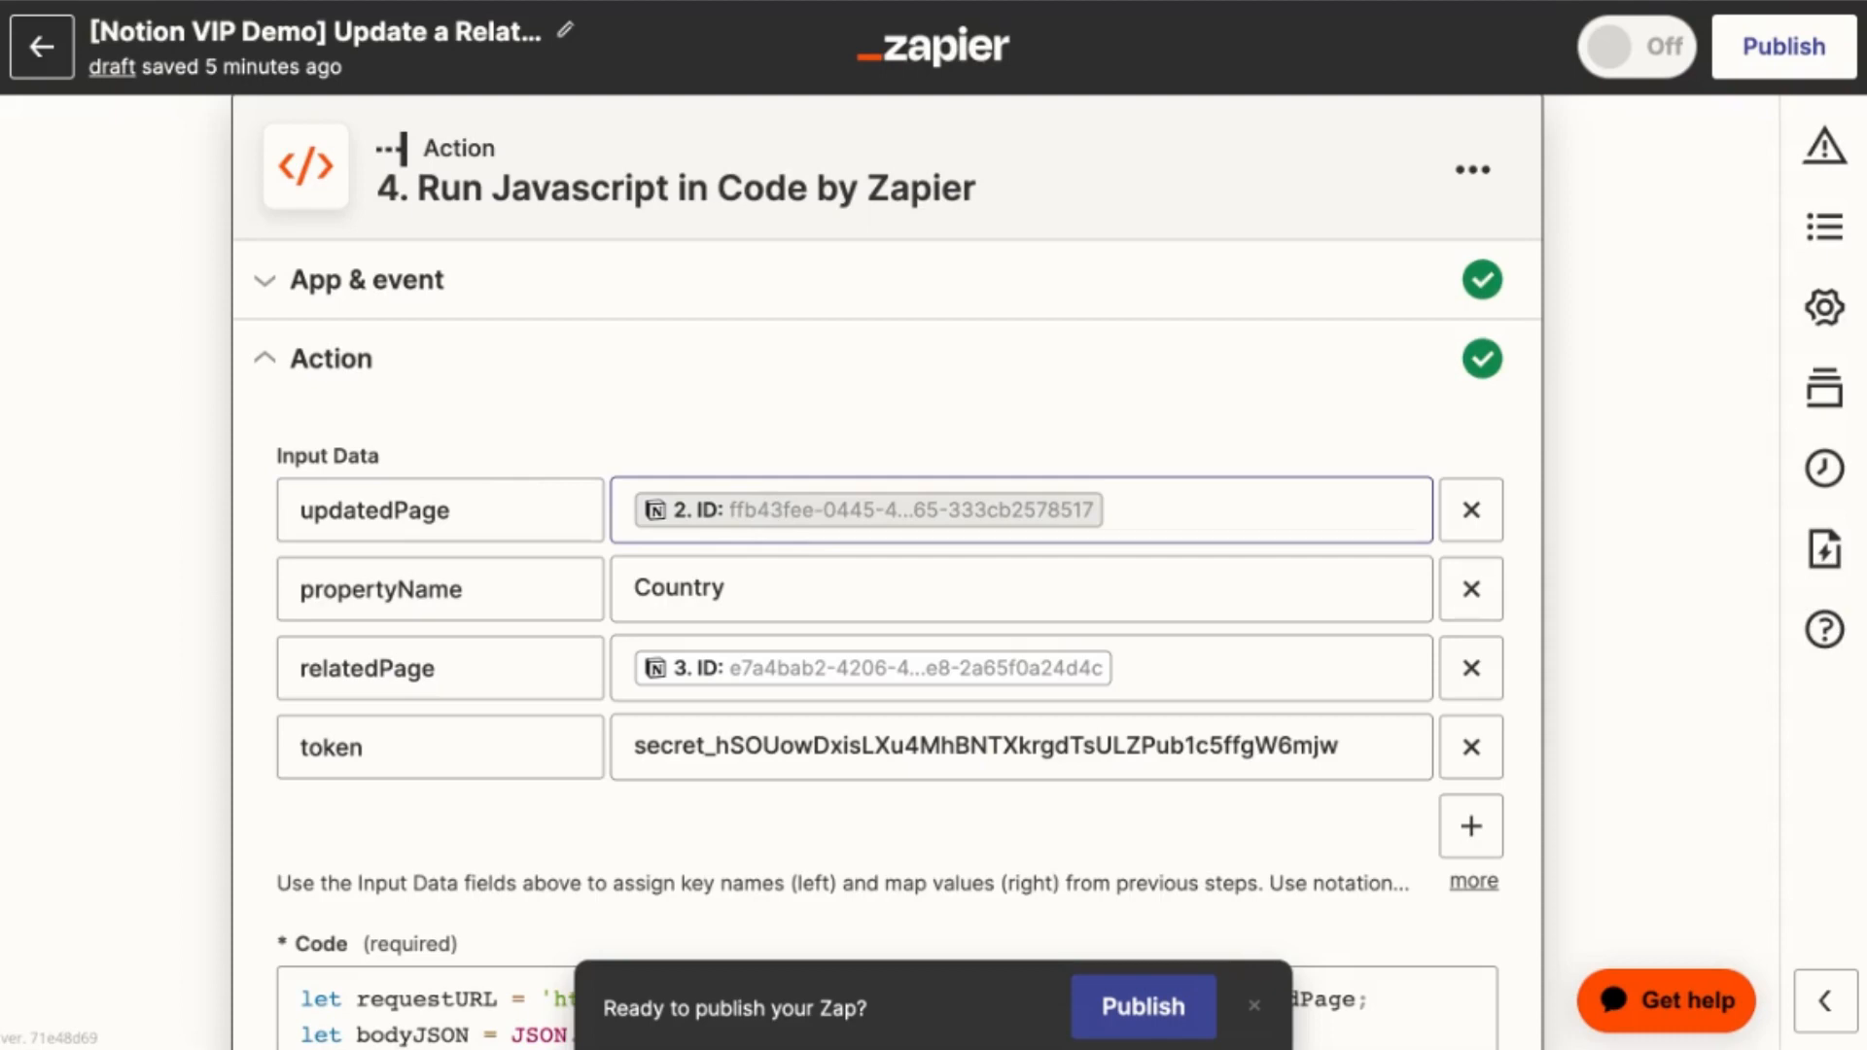
left_click(439, 589)
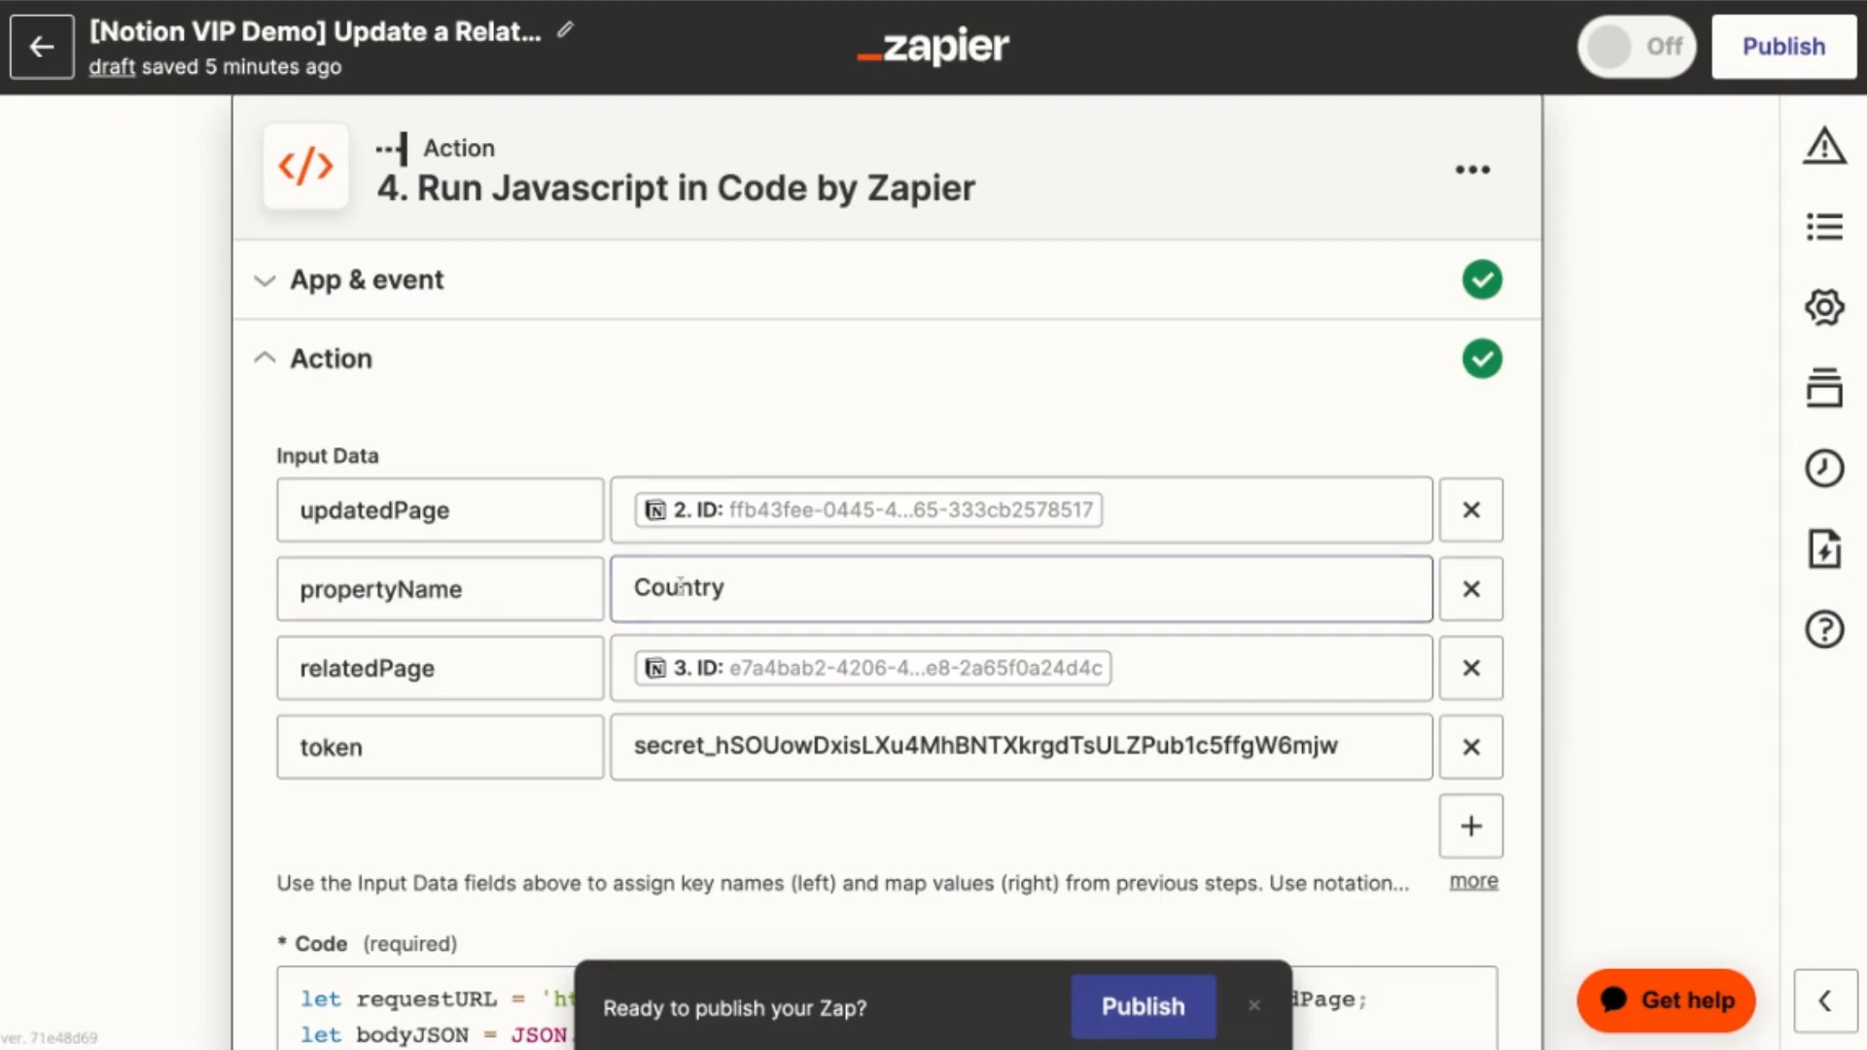
left_click(439, 668)
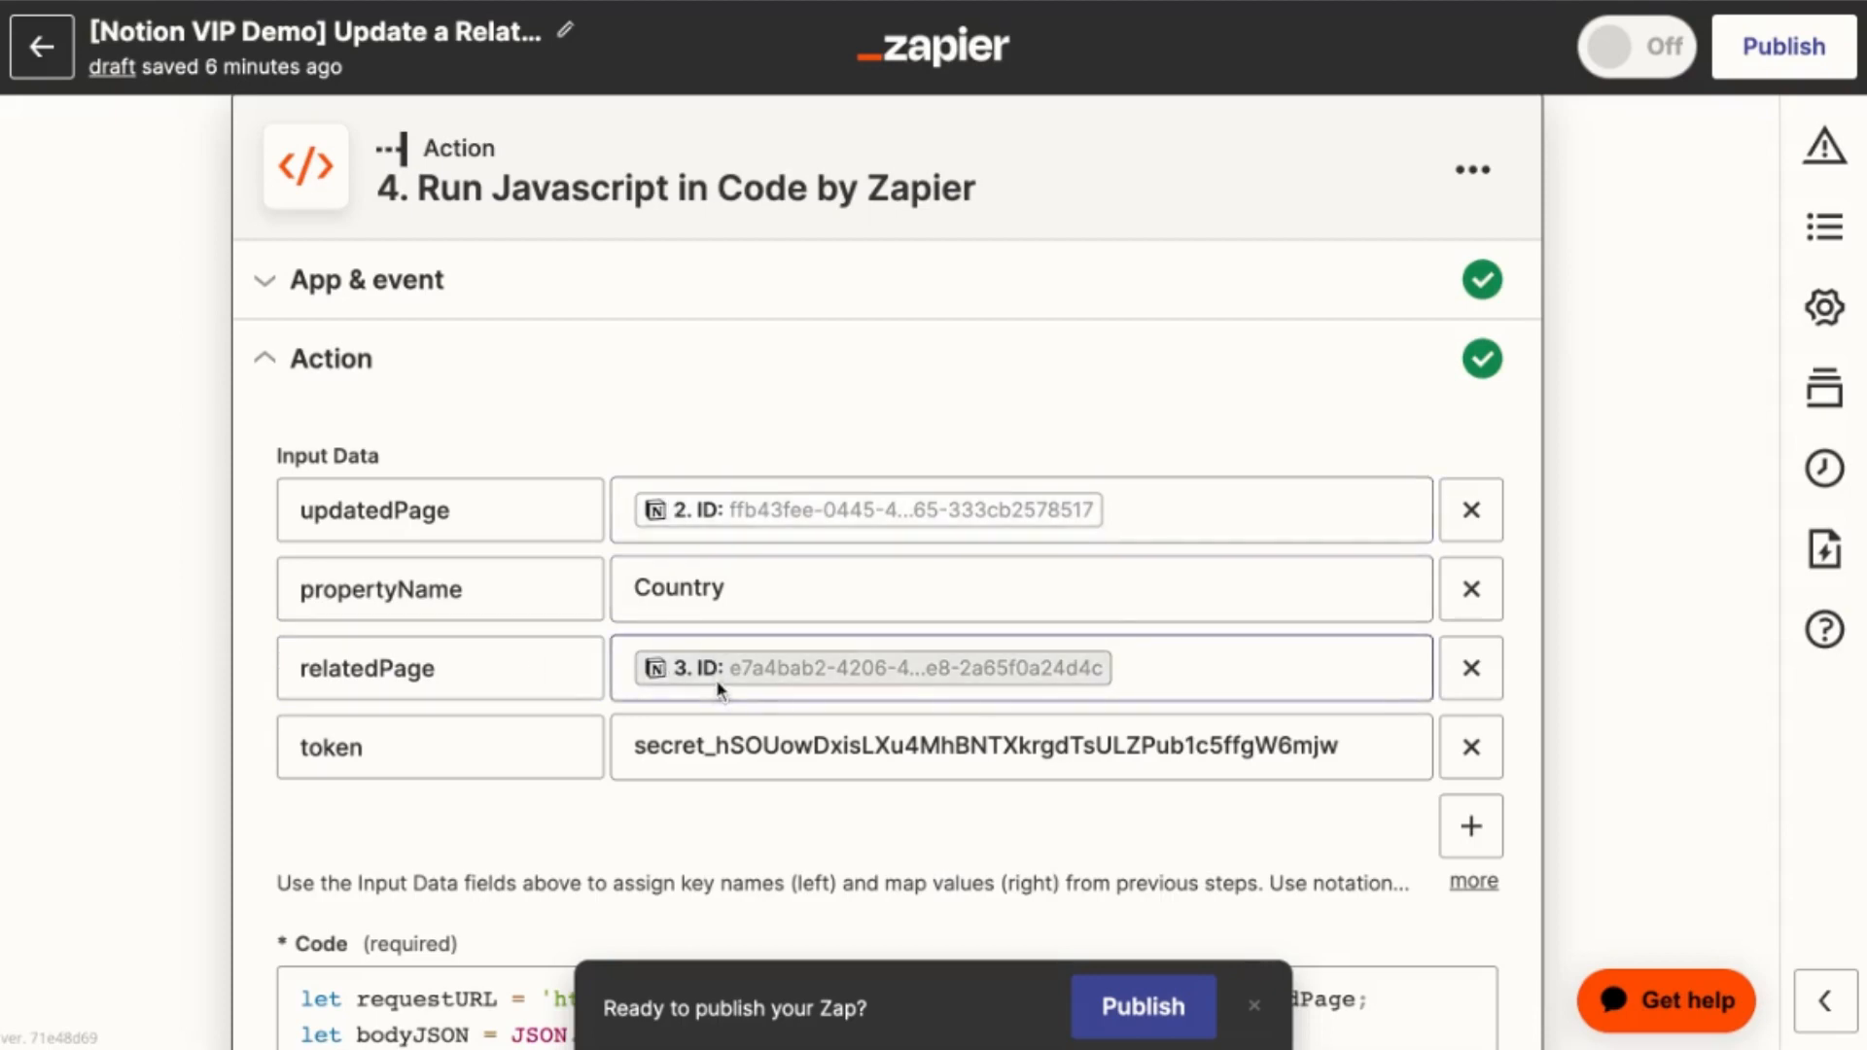
scroll("up", 3)
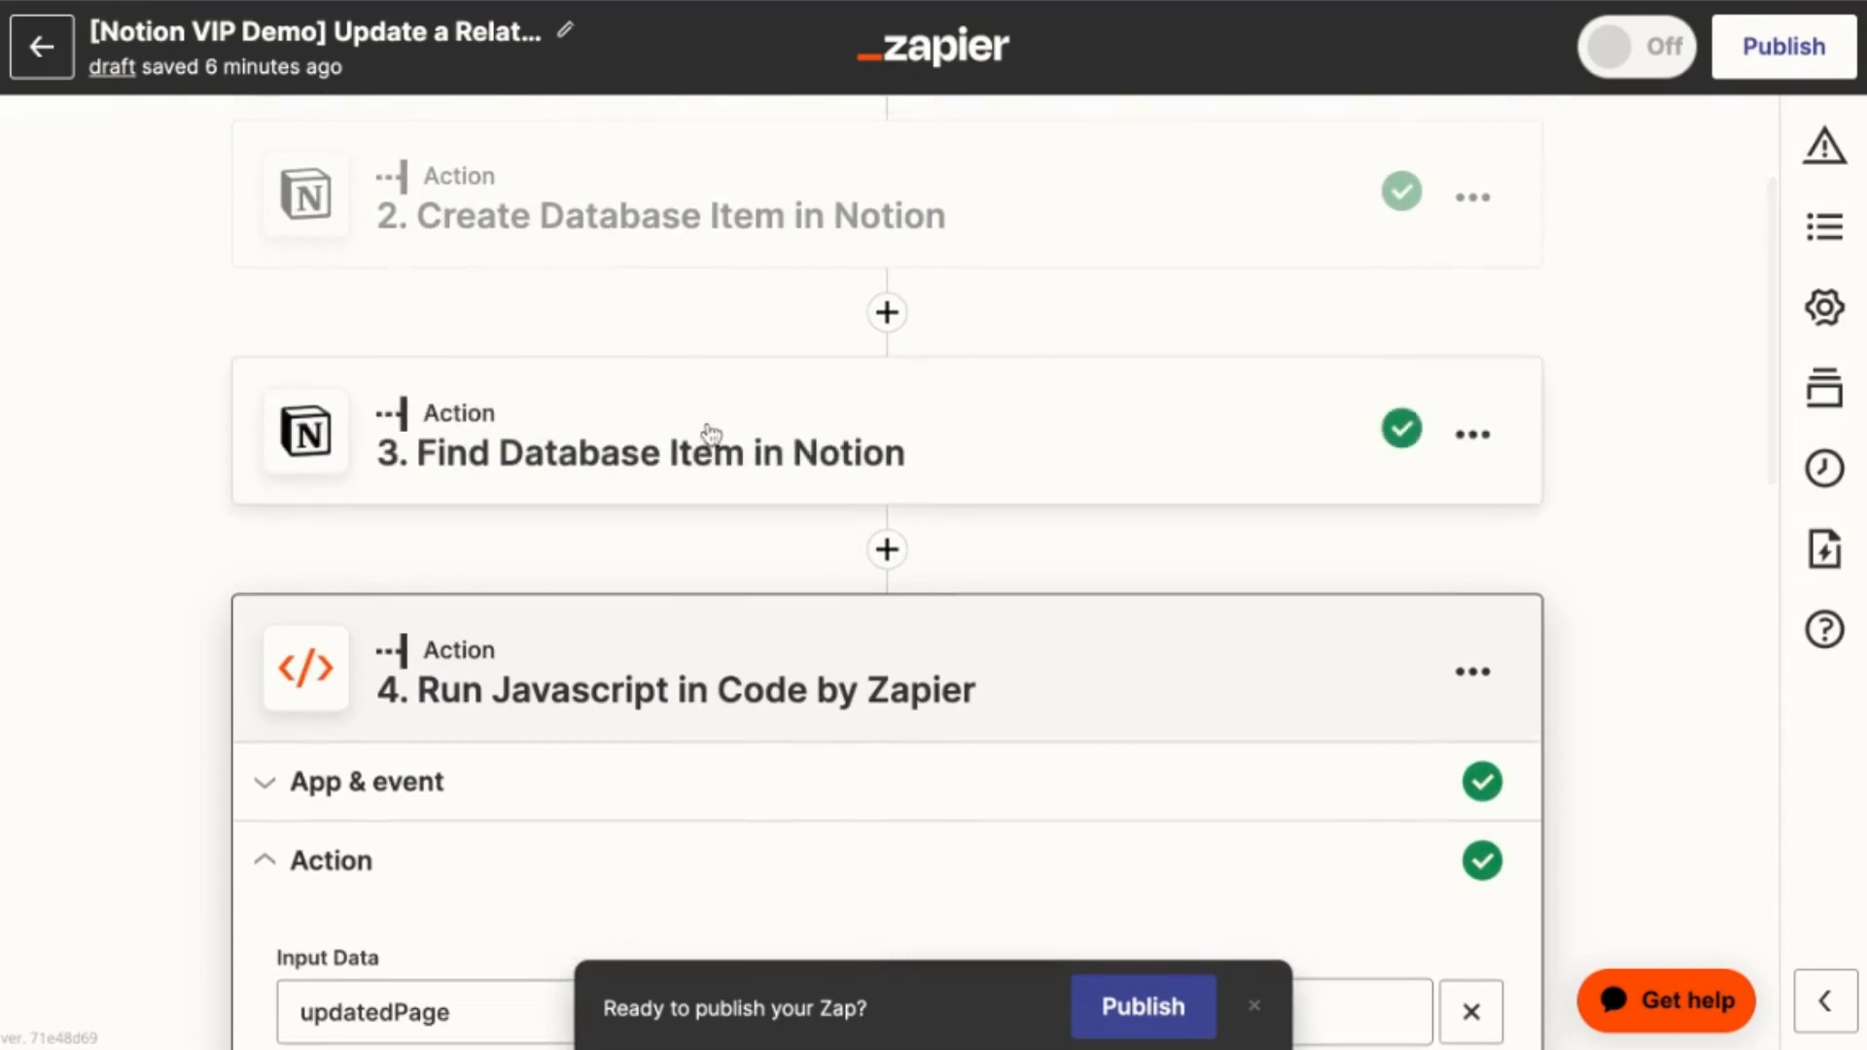
scroll("down", 3)
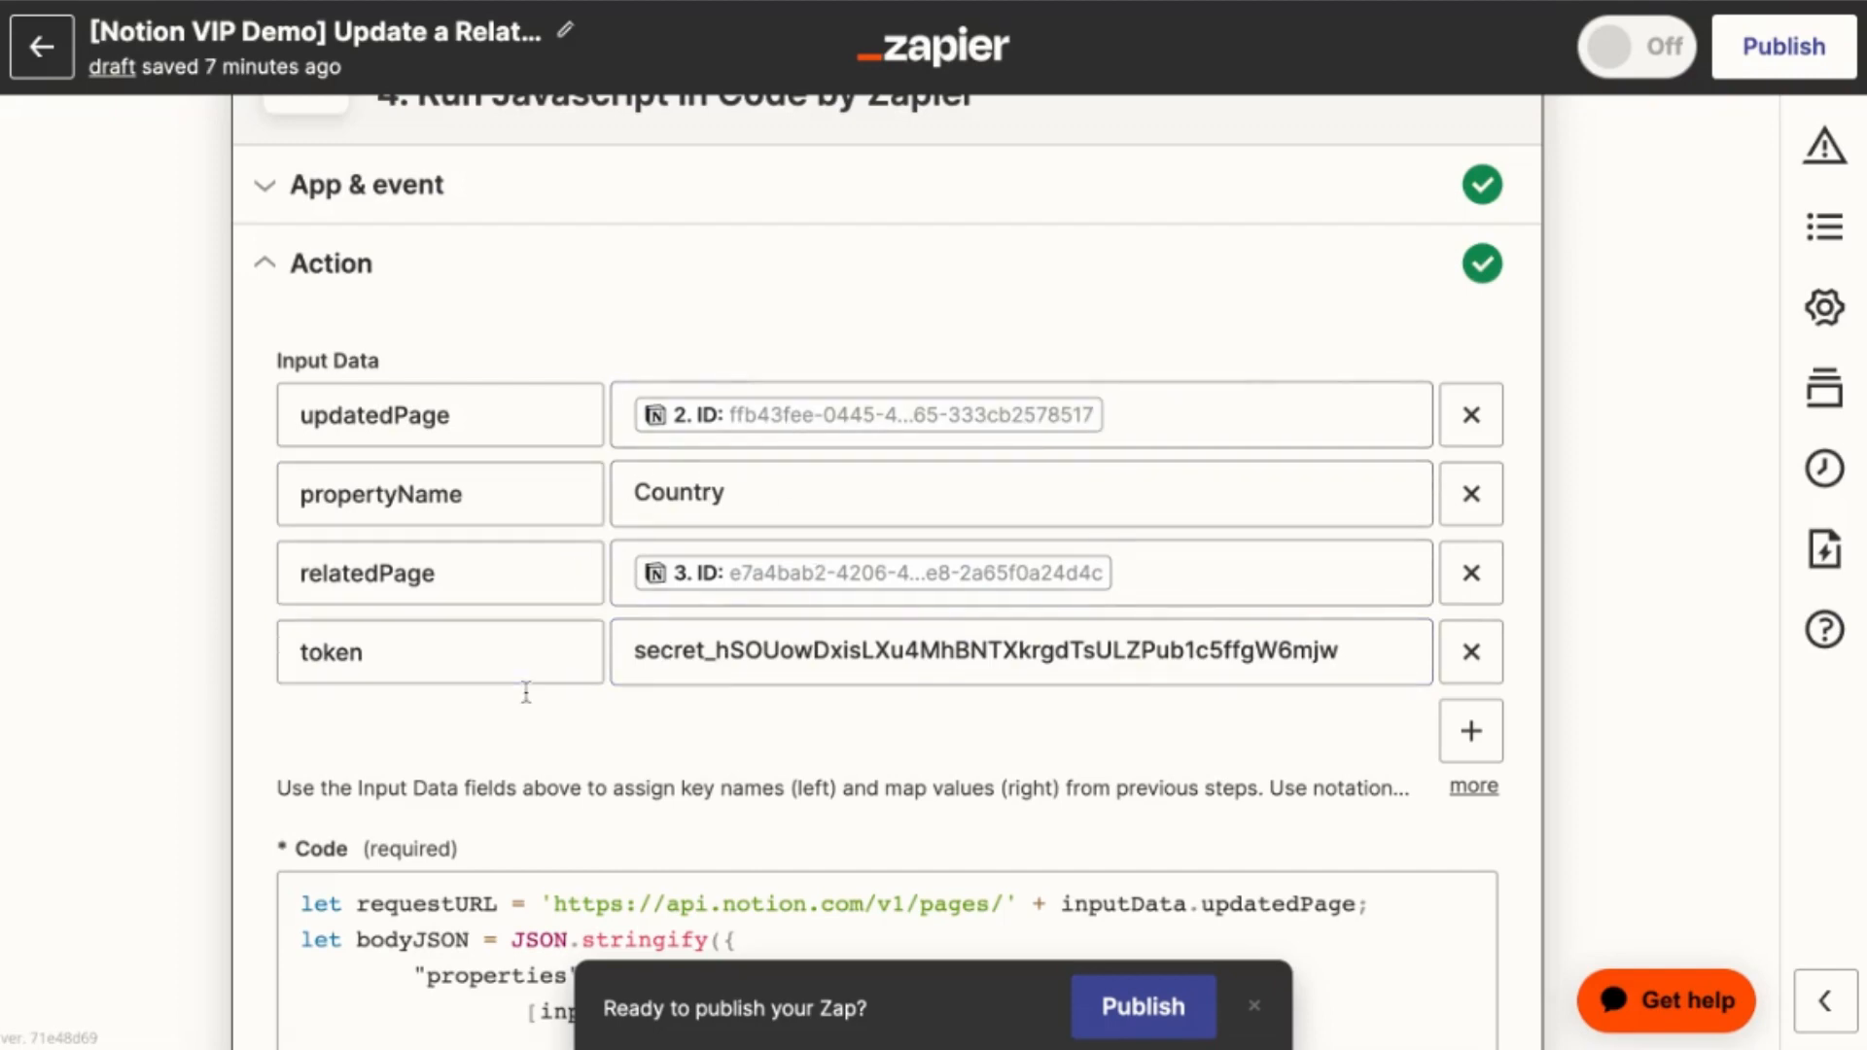
scroll("down", 3)
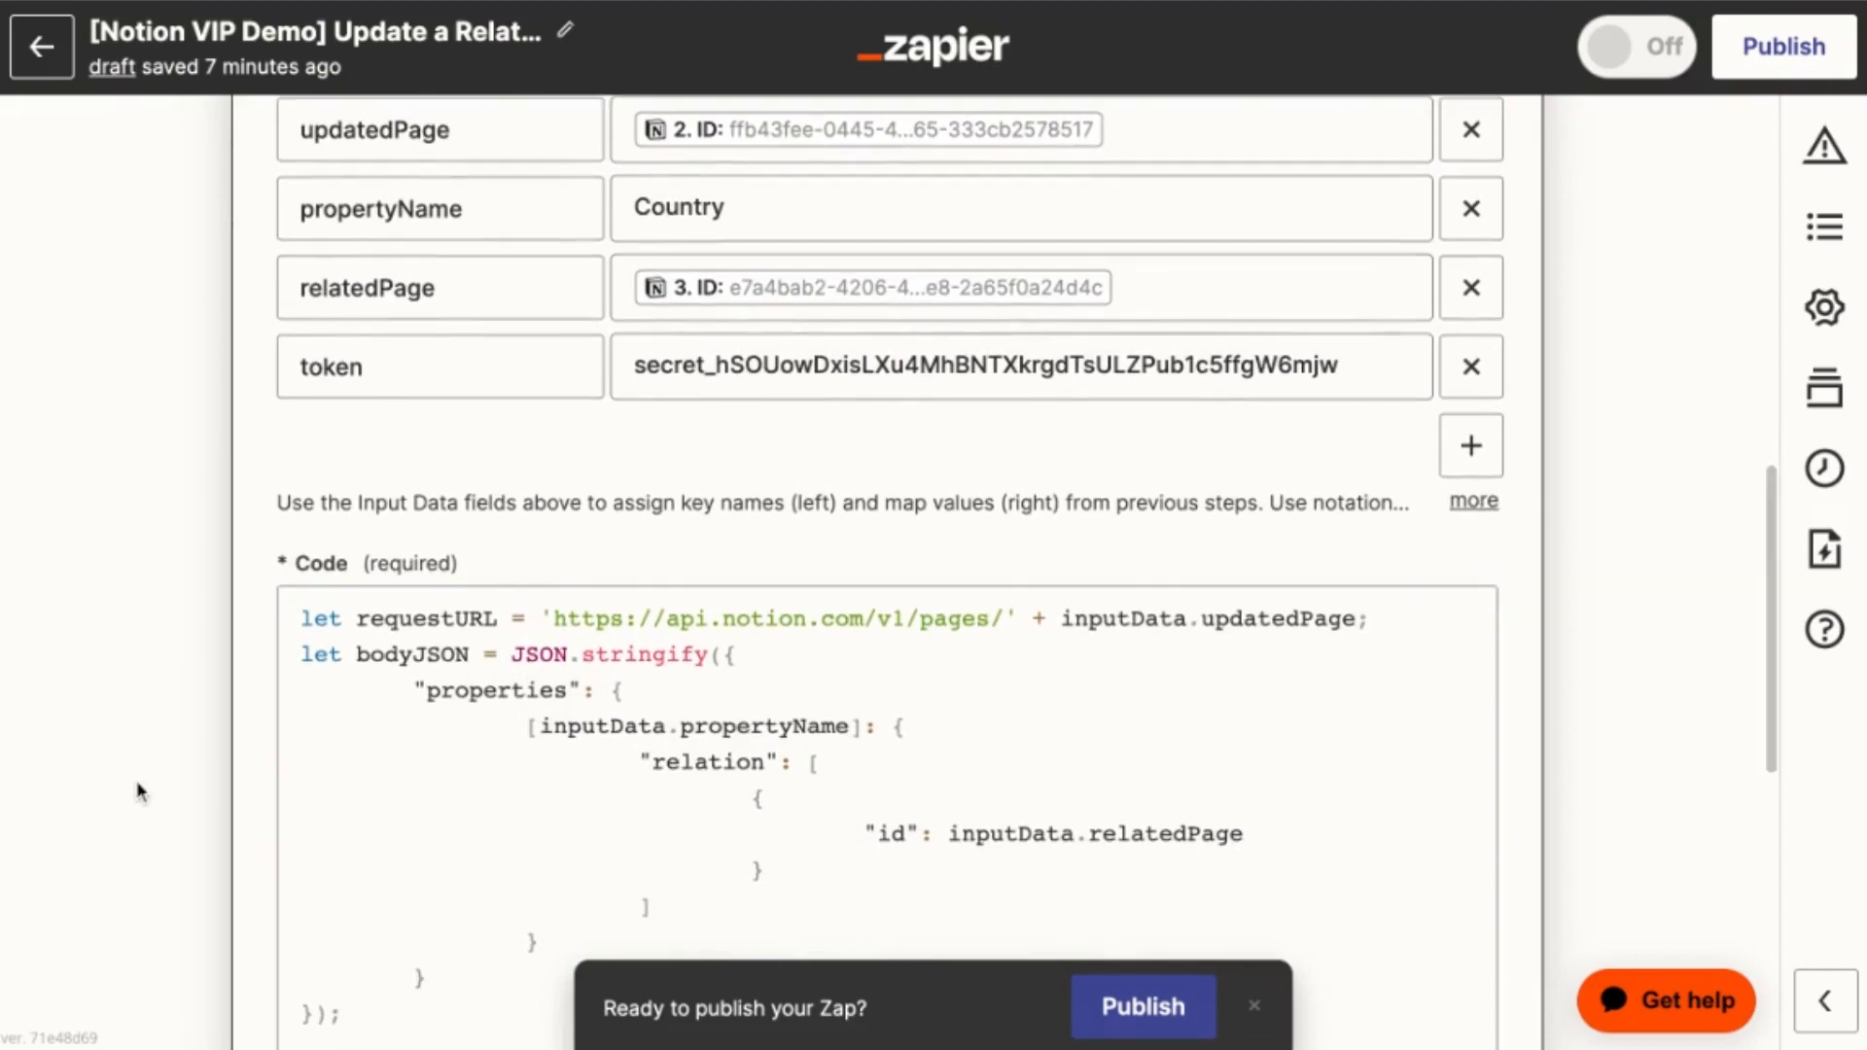
scroll("down", 3)
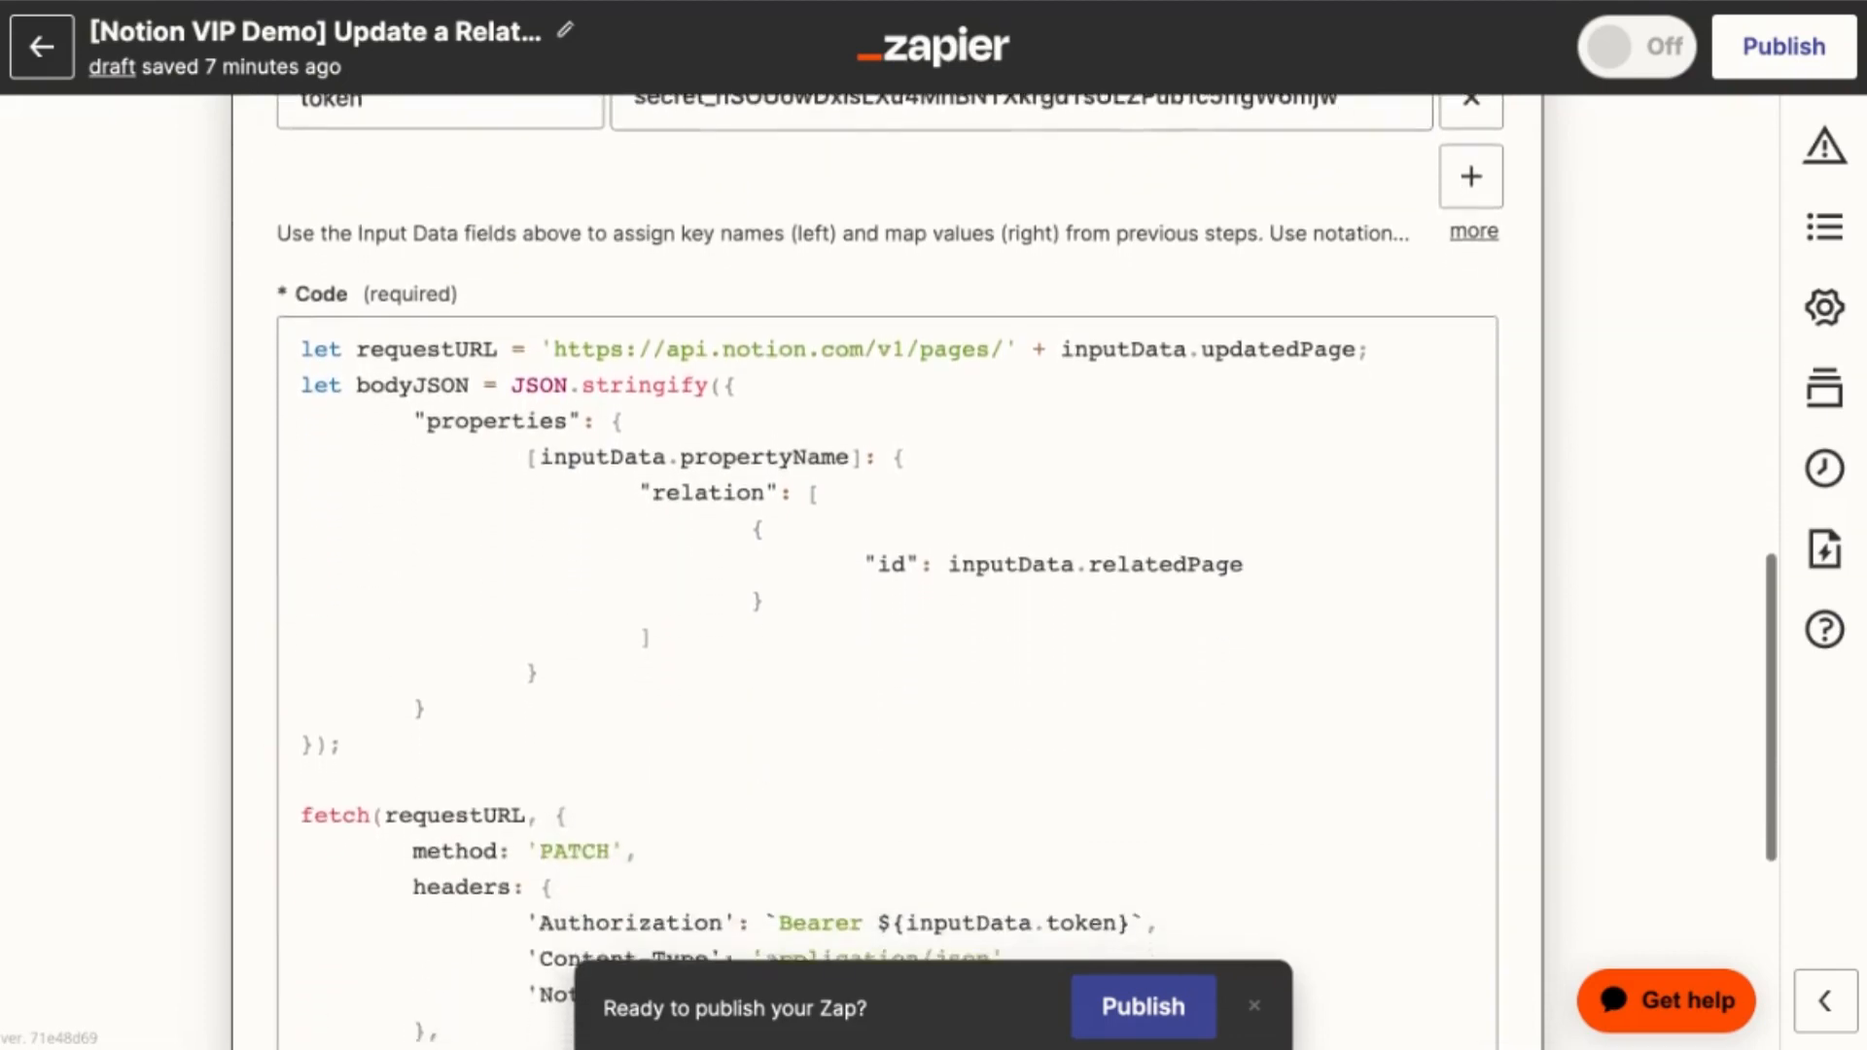
scroll("up", 3)
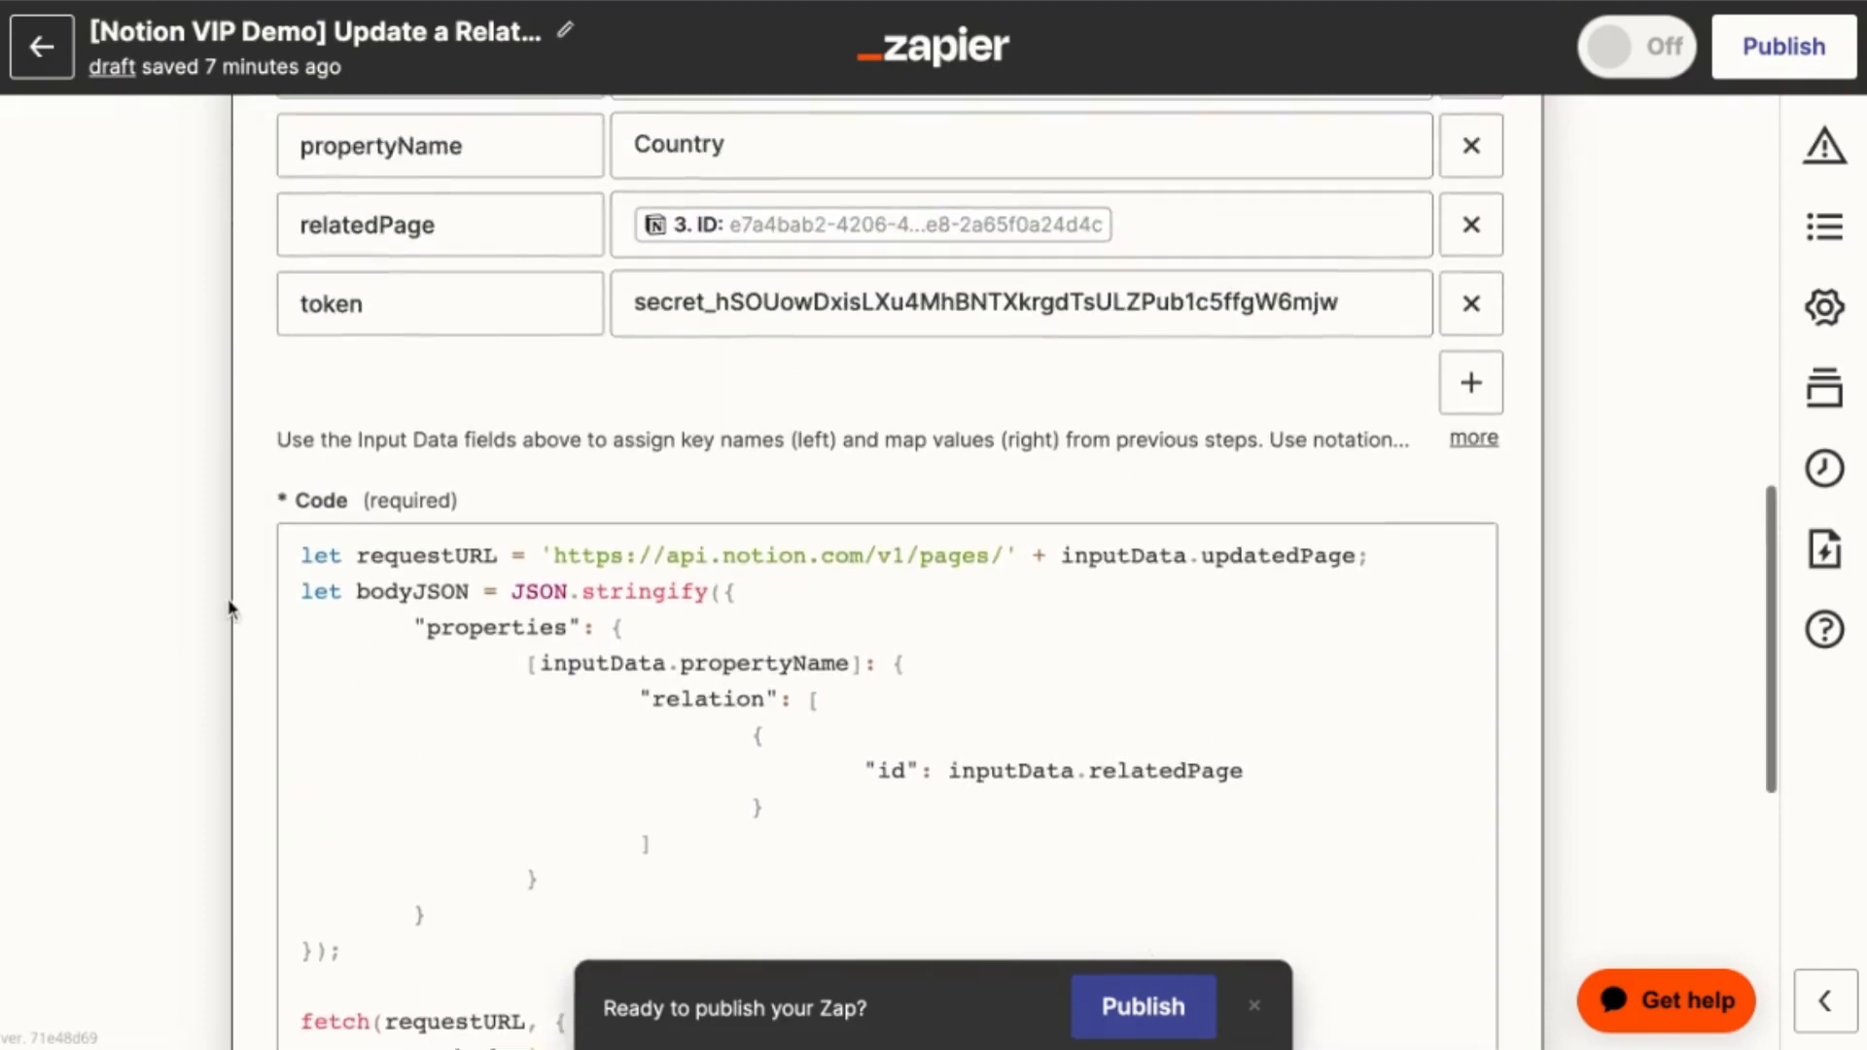
scroll("down", 3)
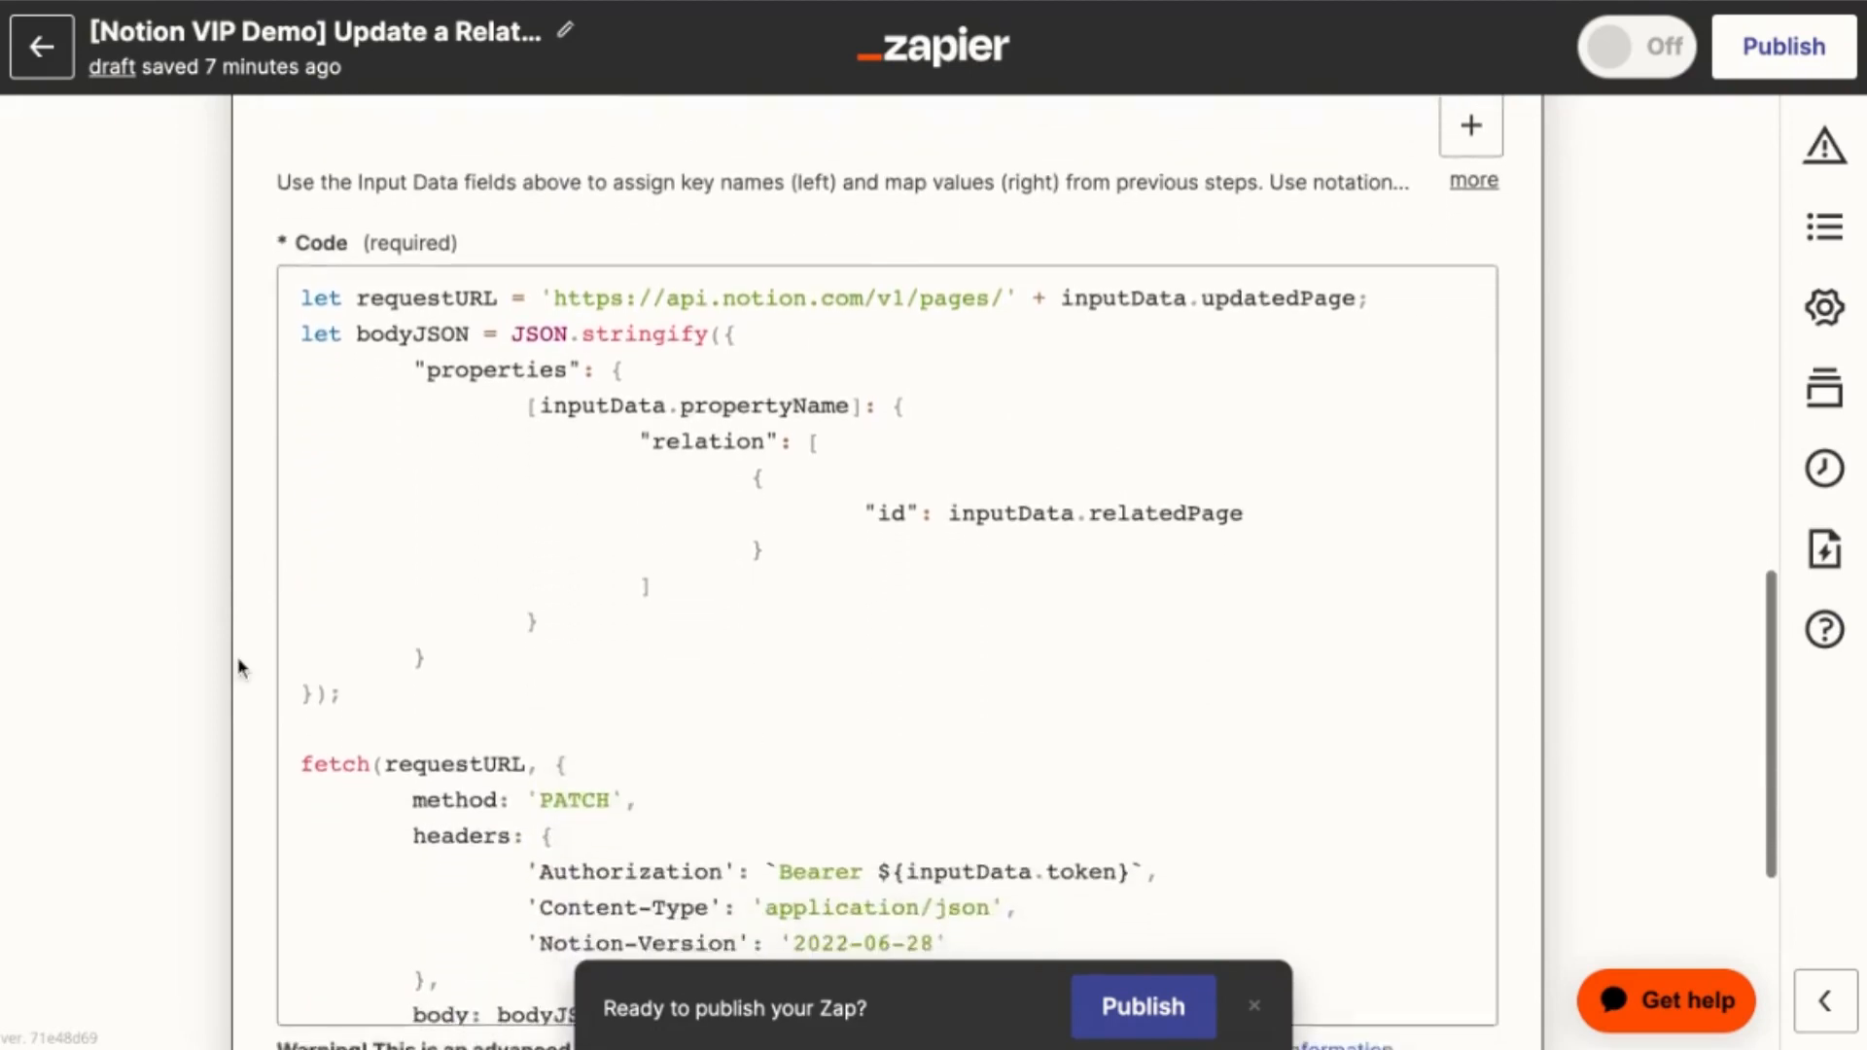
scroll("up", 3)
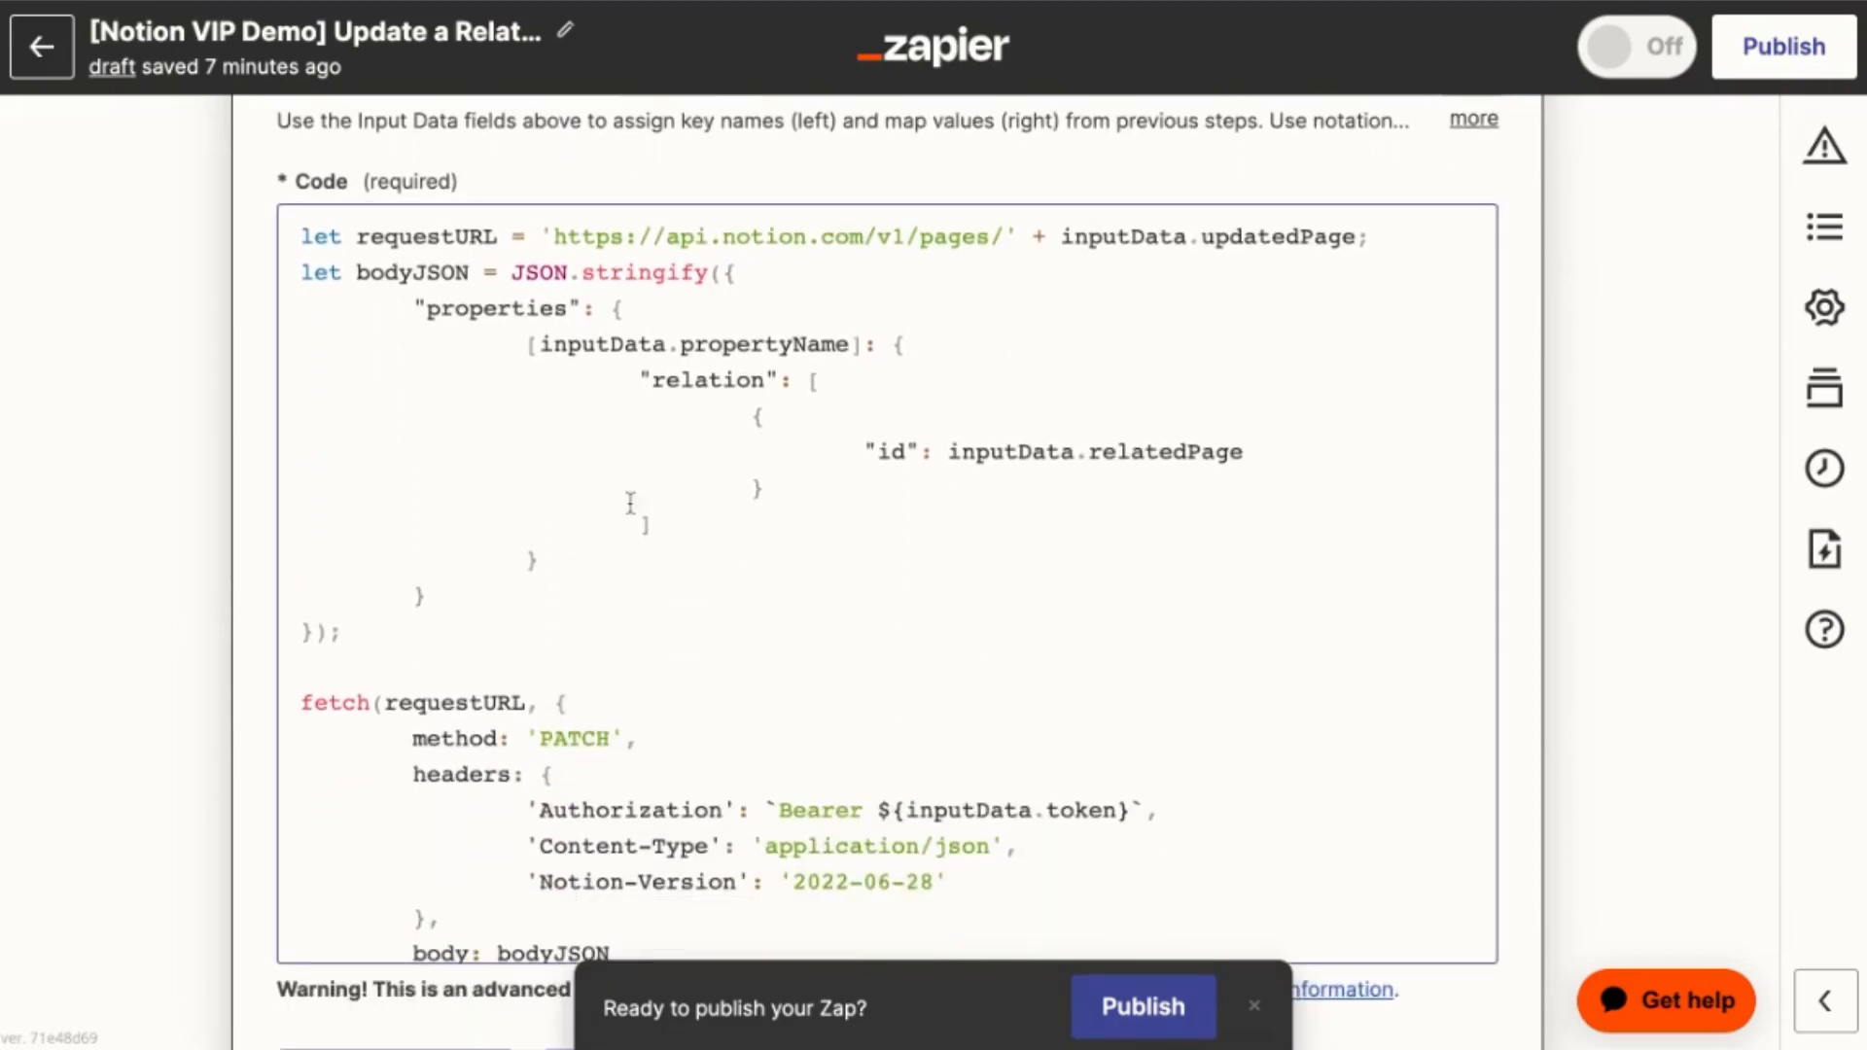
mouse_move(722, 474)
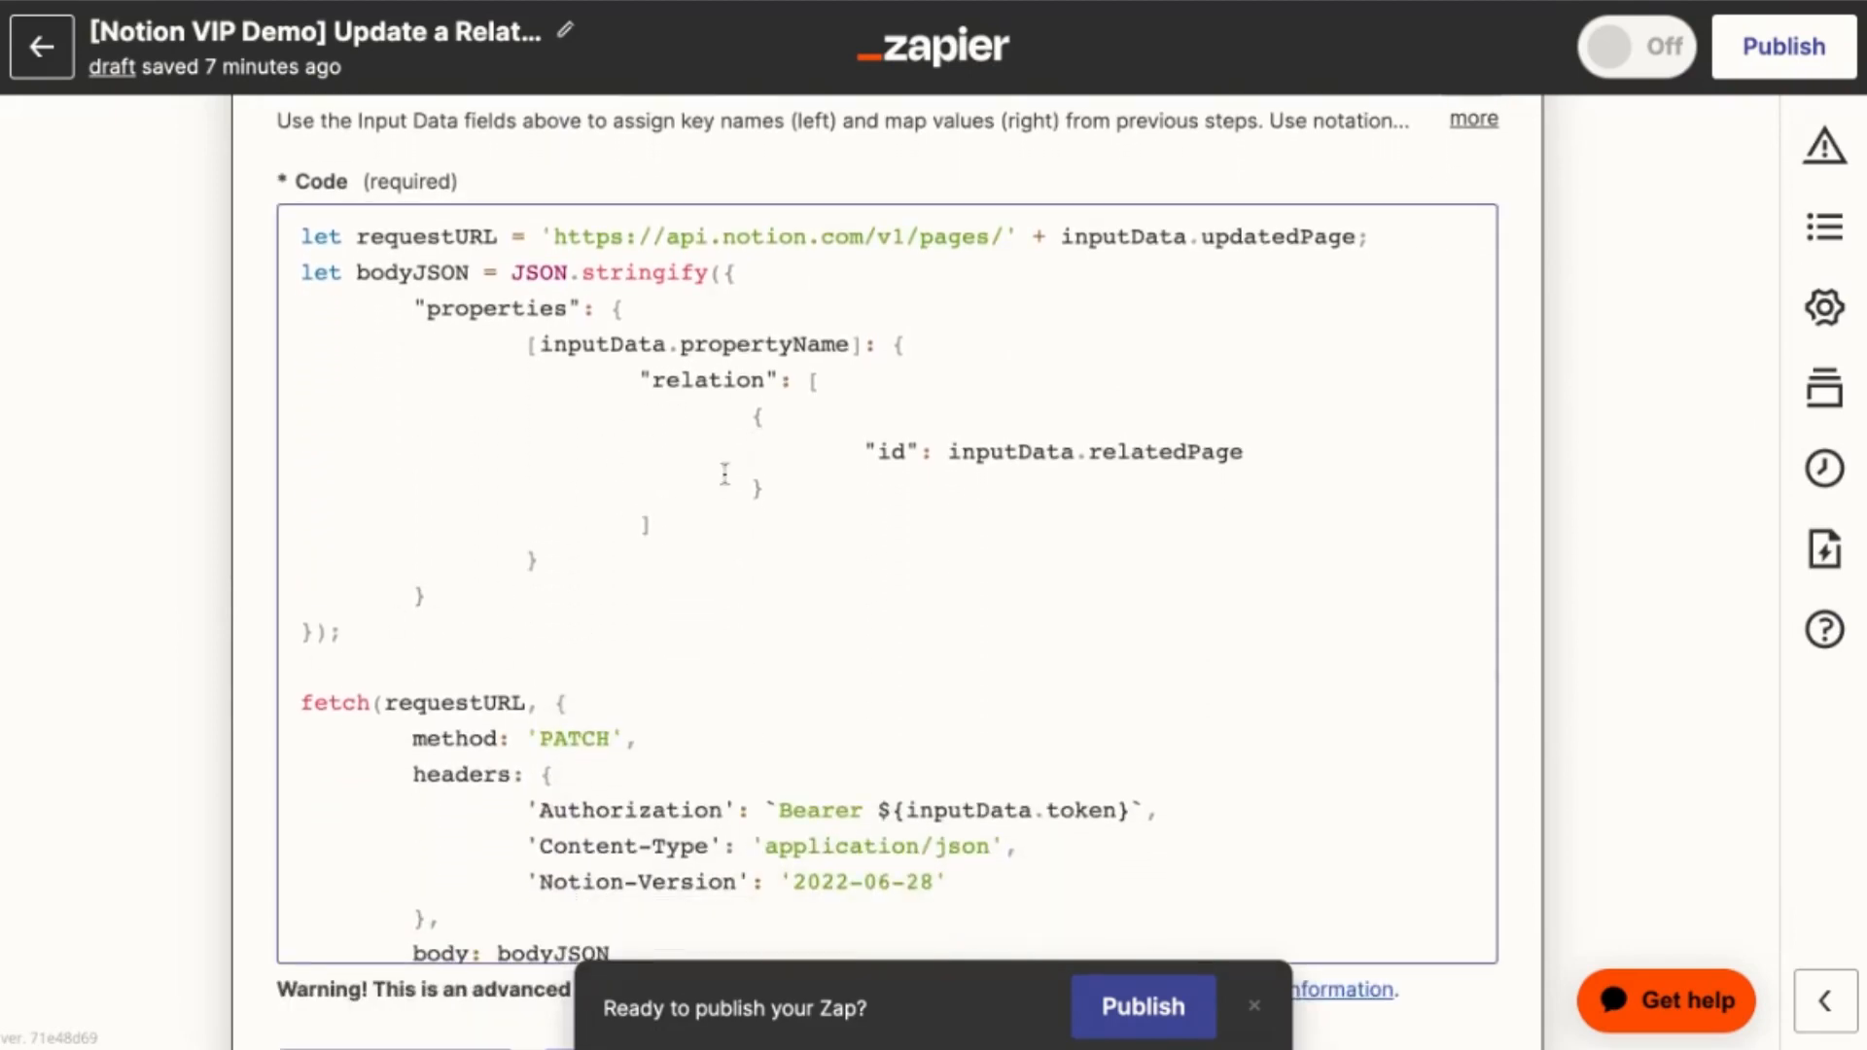
scroll("down", 3)
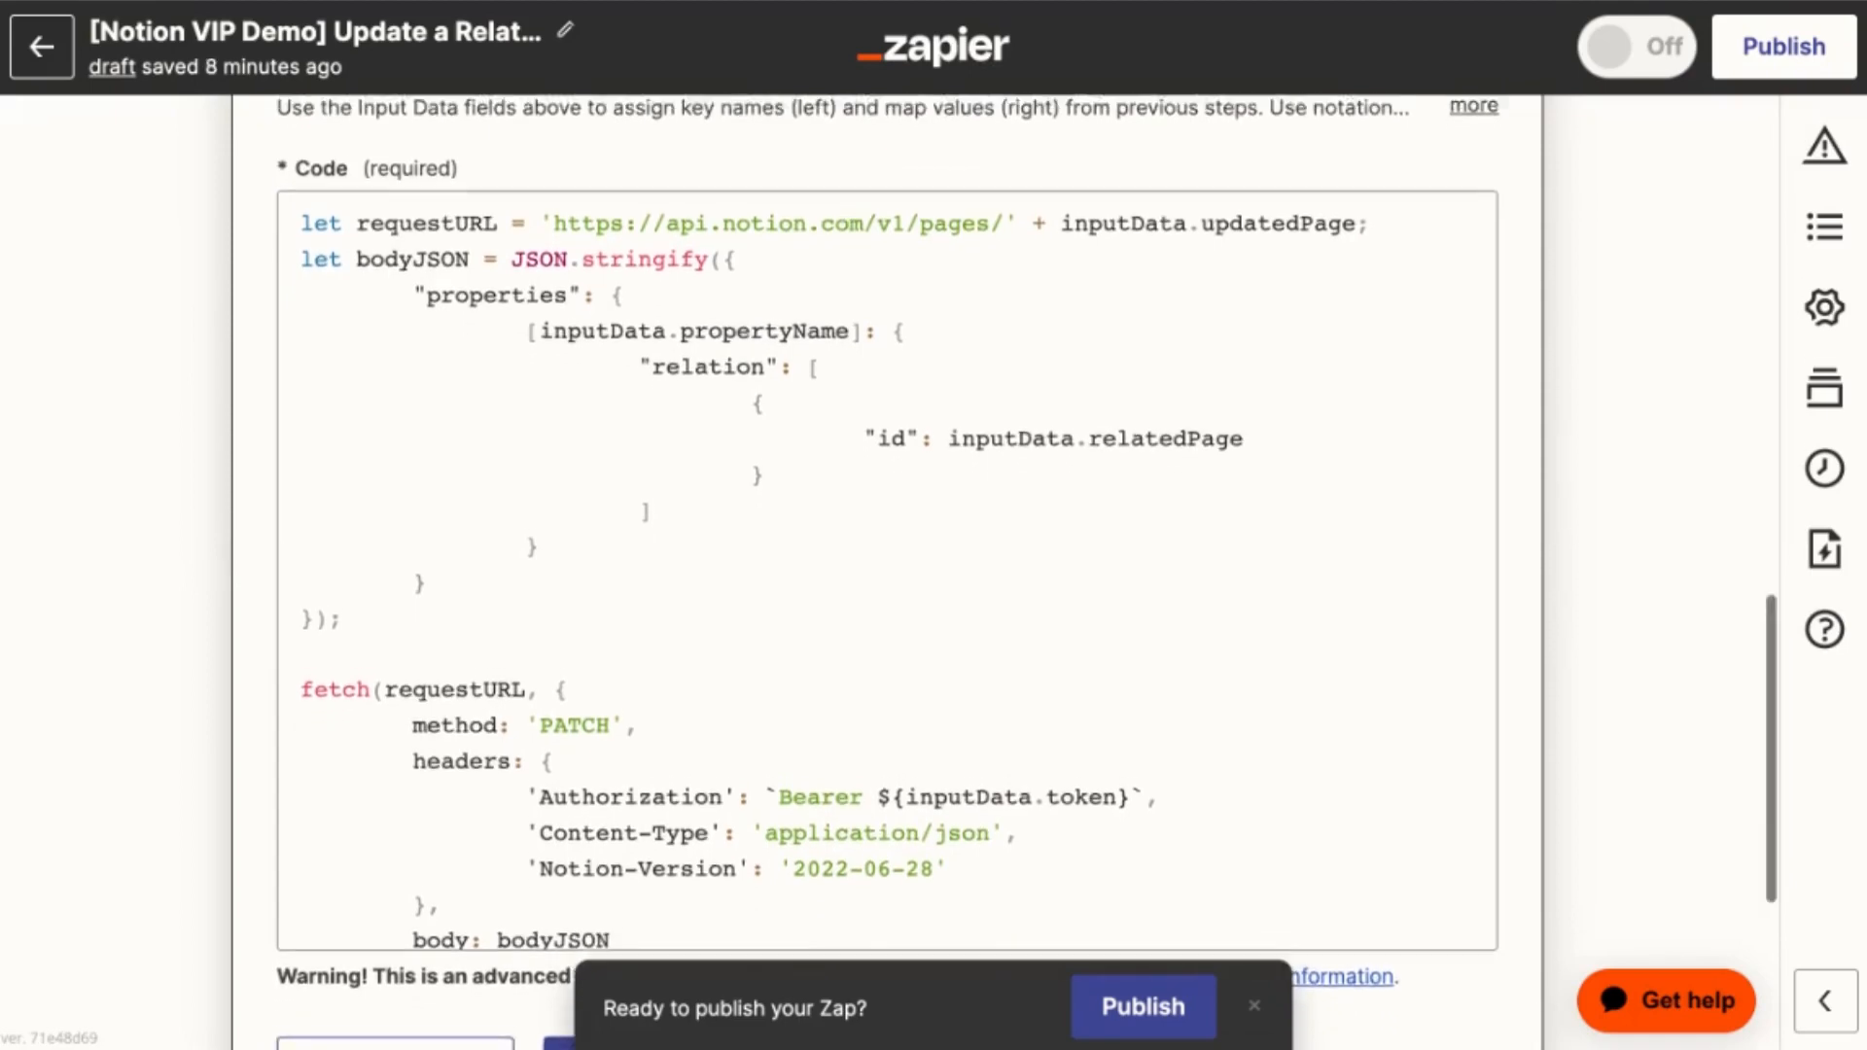
scroll("up", 3)
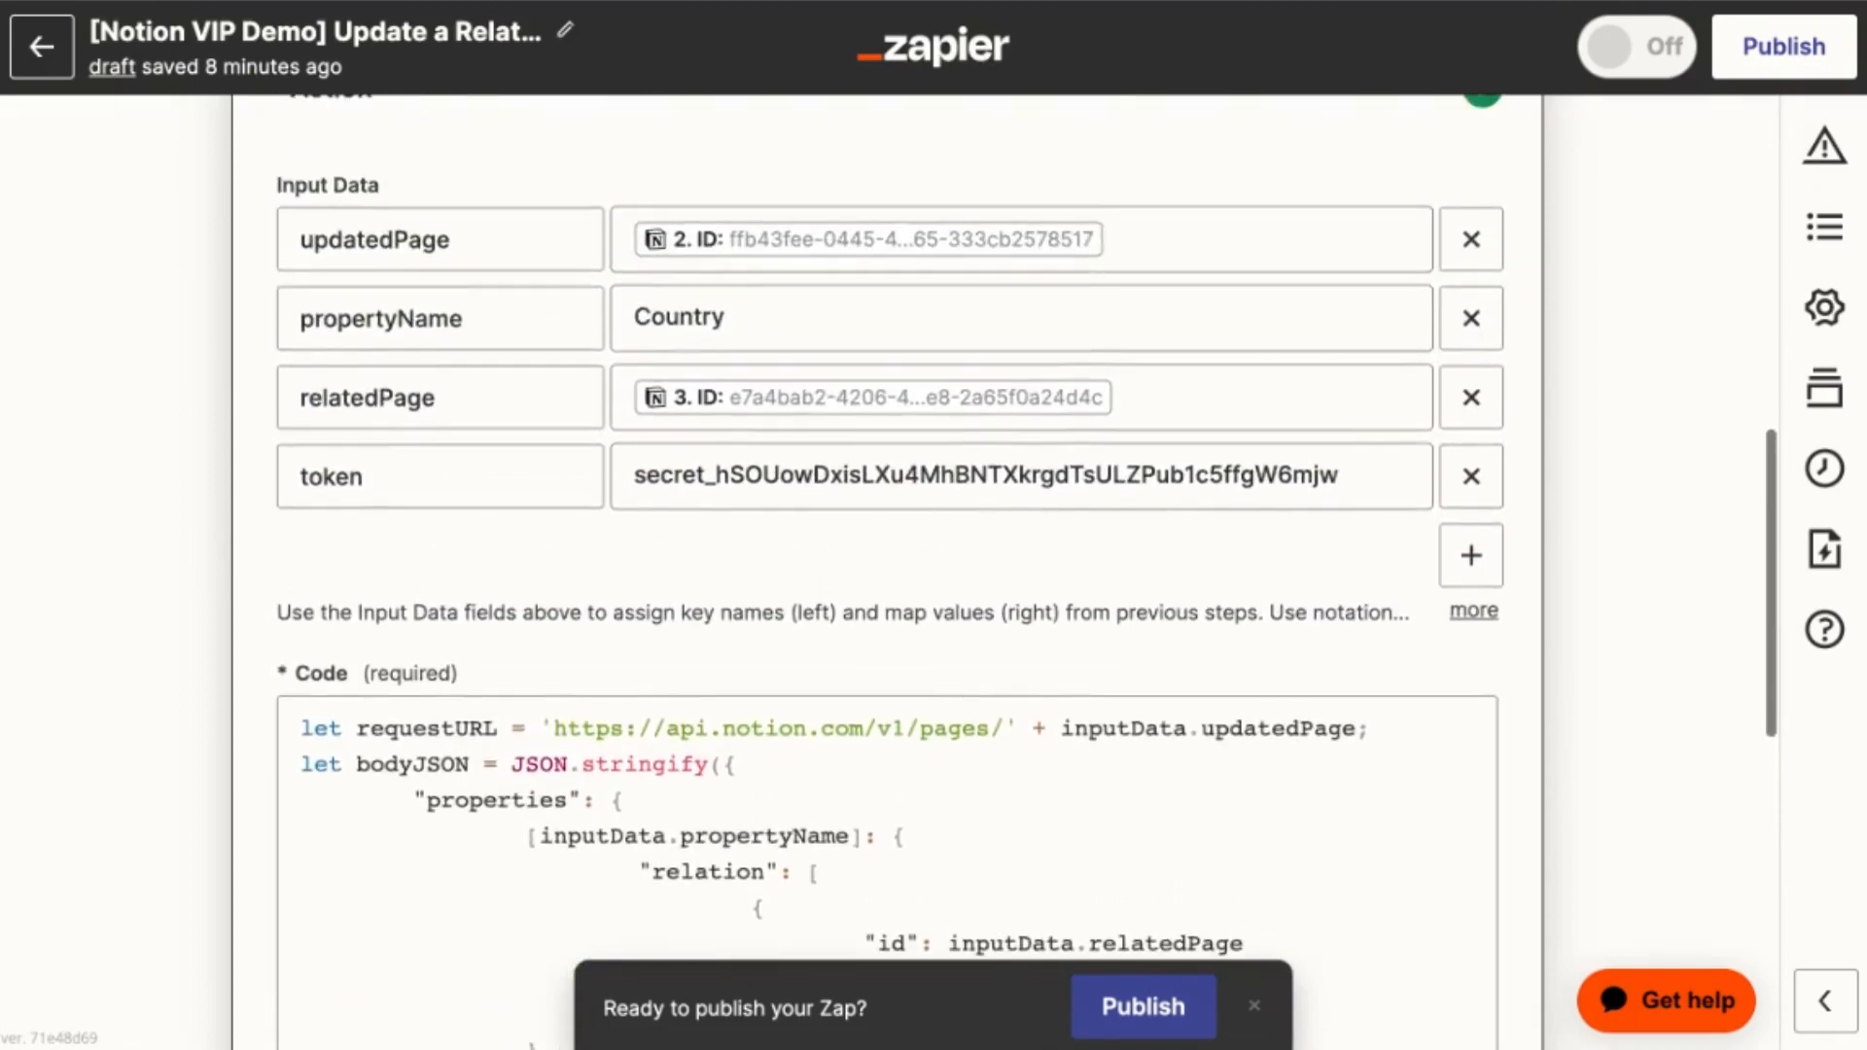
scroll("down", 3)
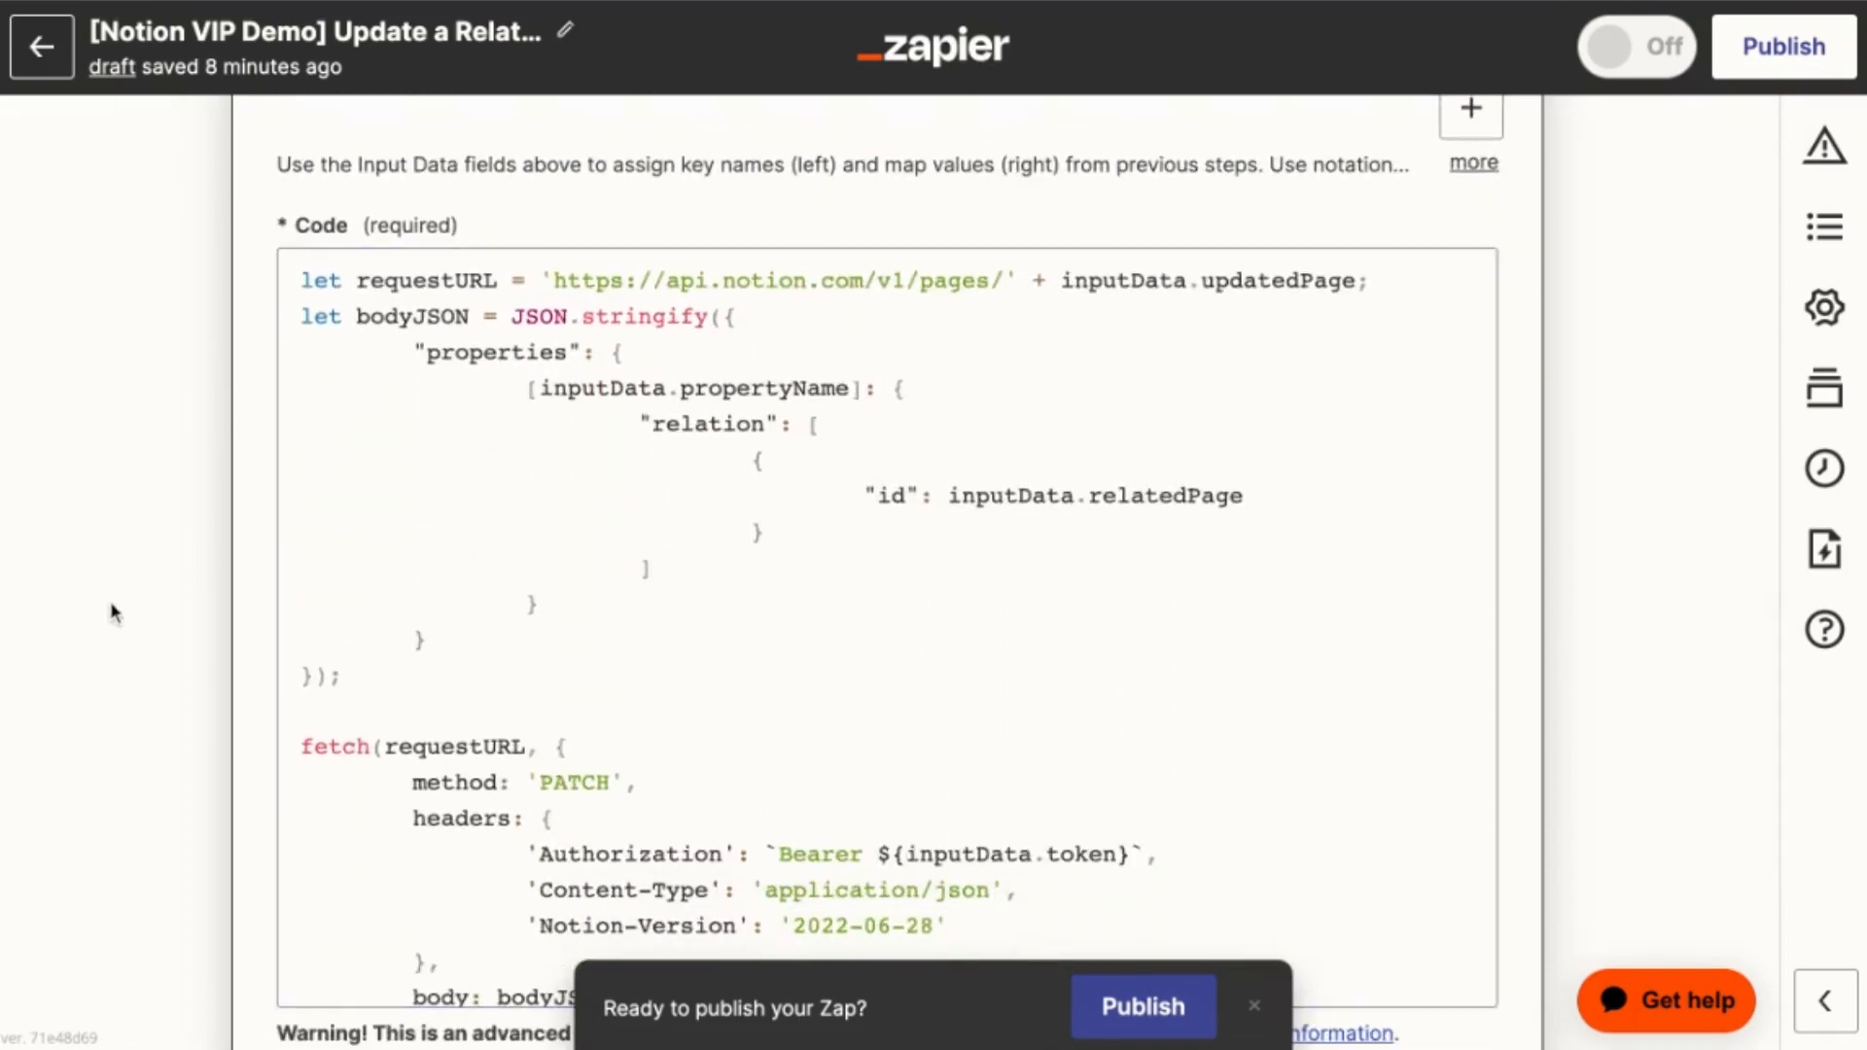
scroll("down", 3)
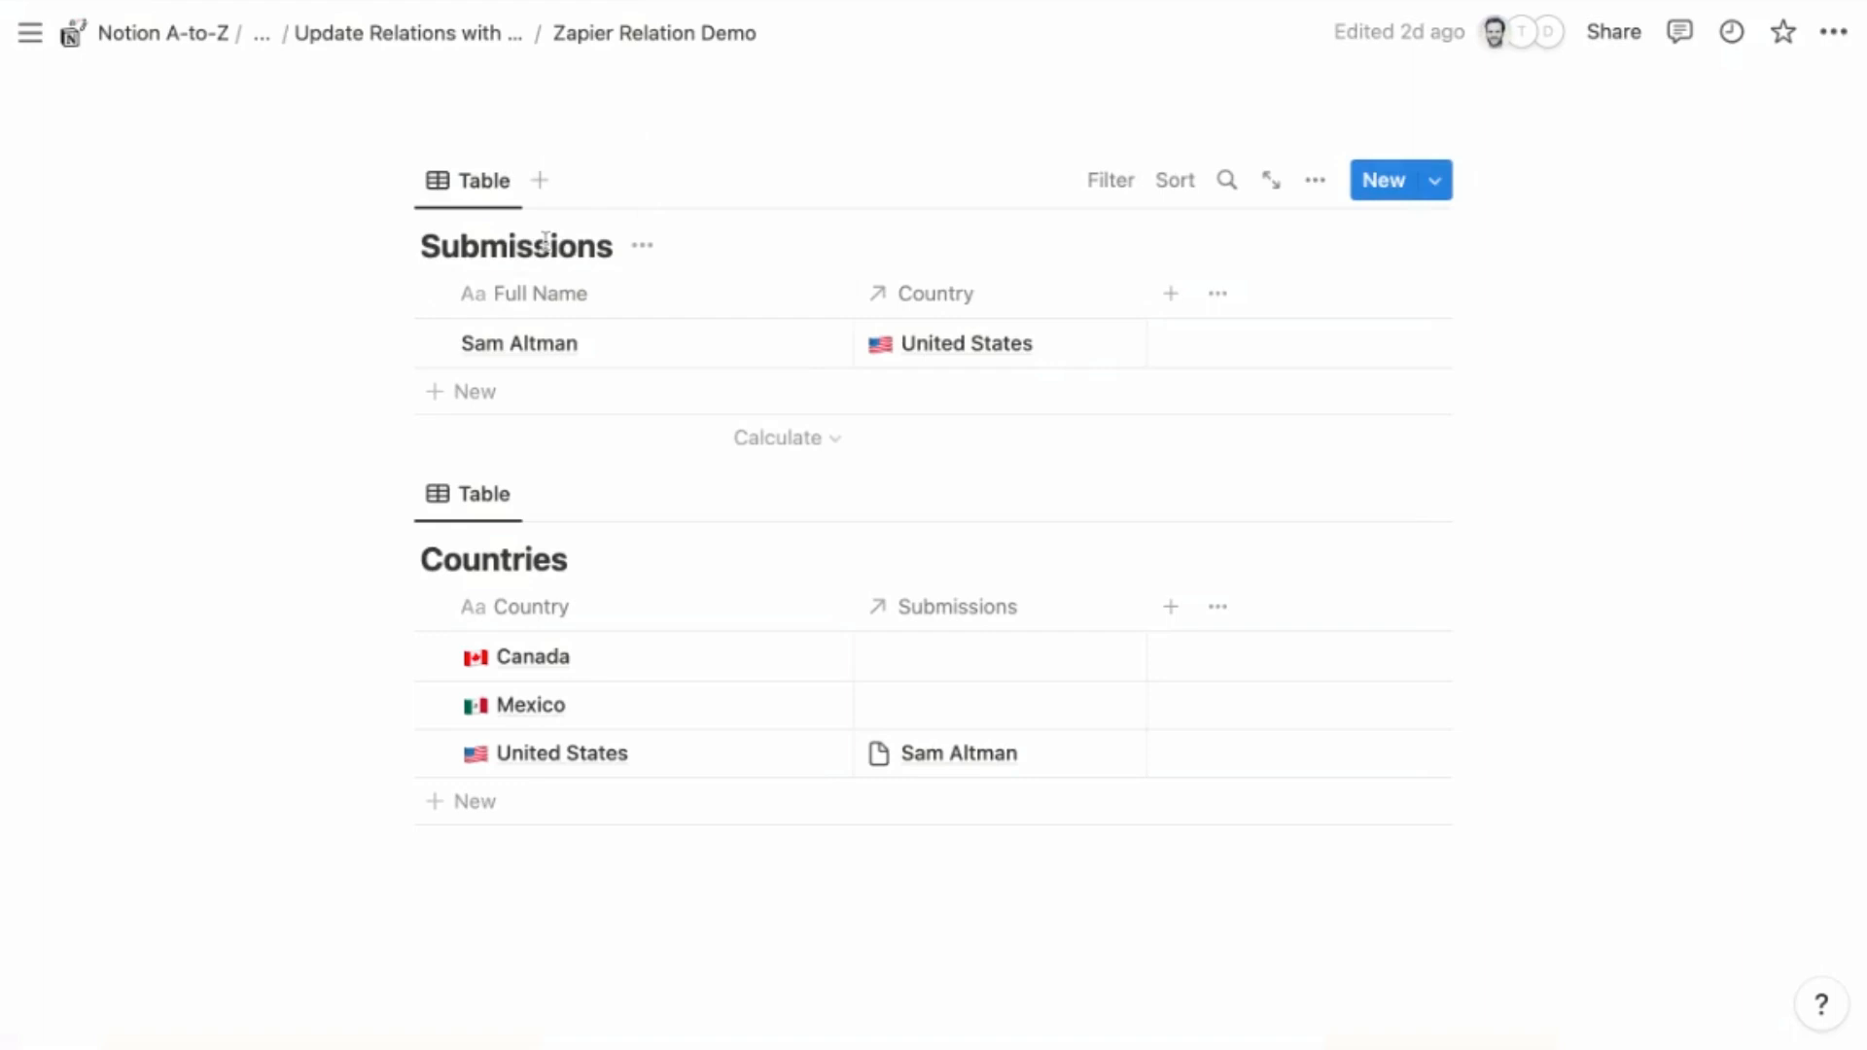
mouse_move(518, 344)
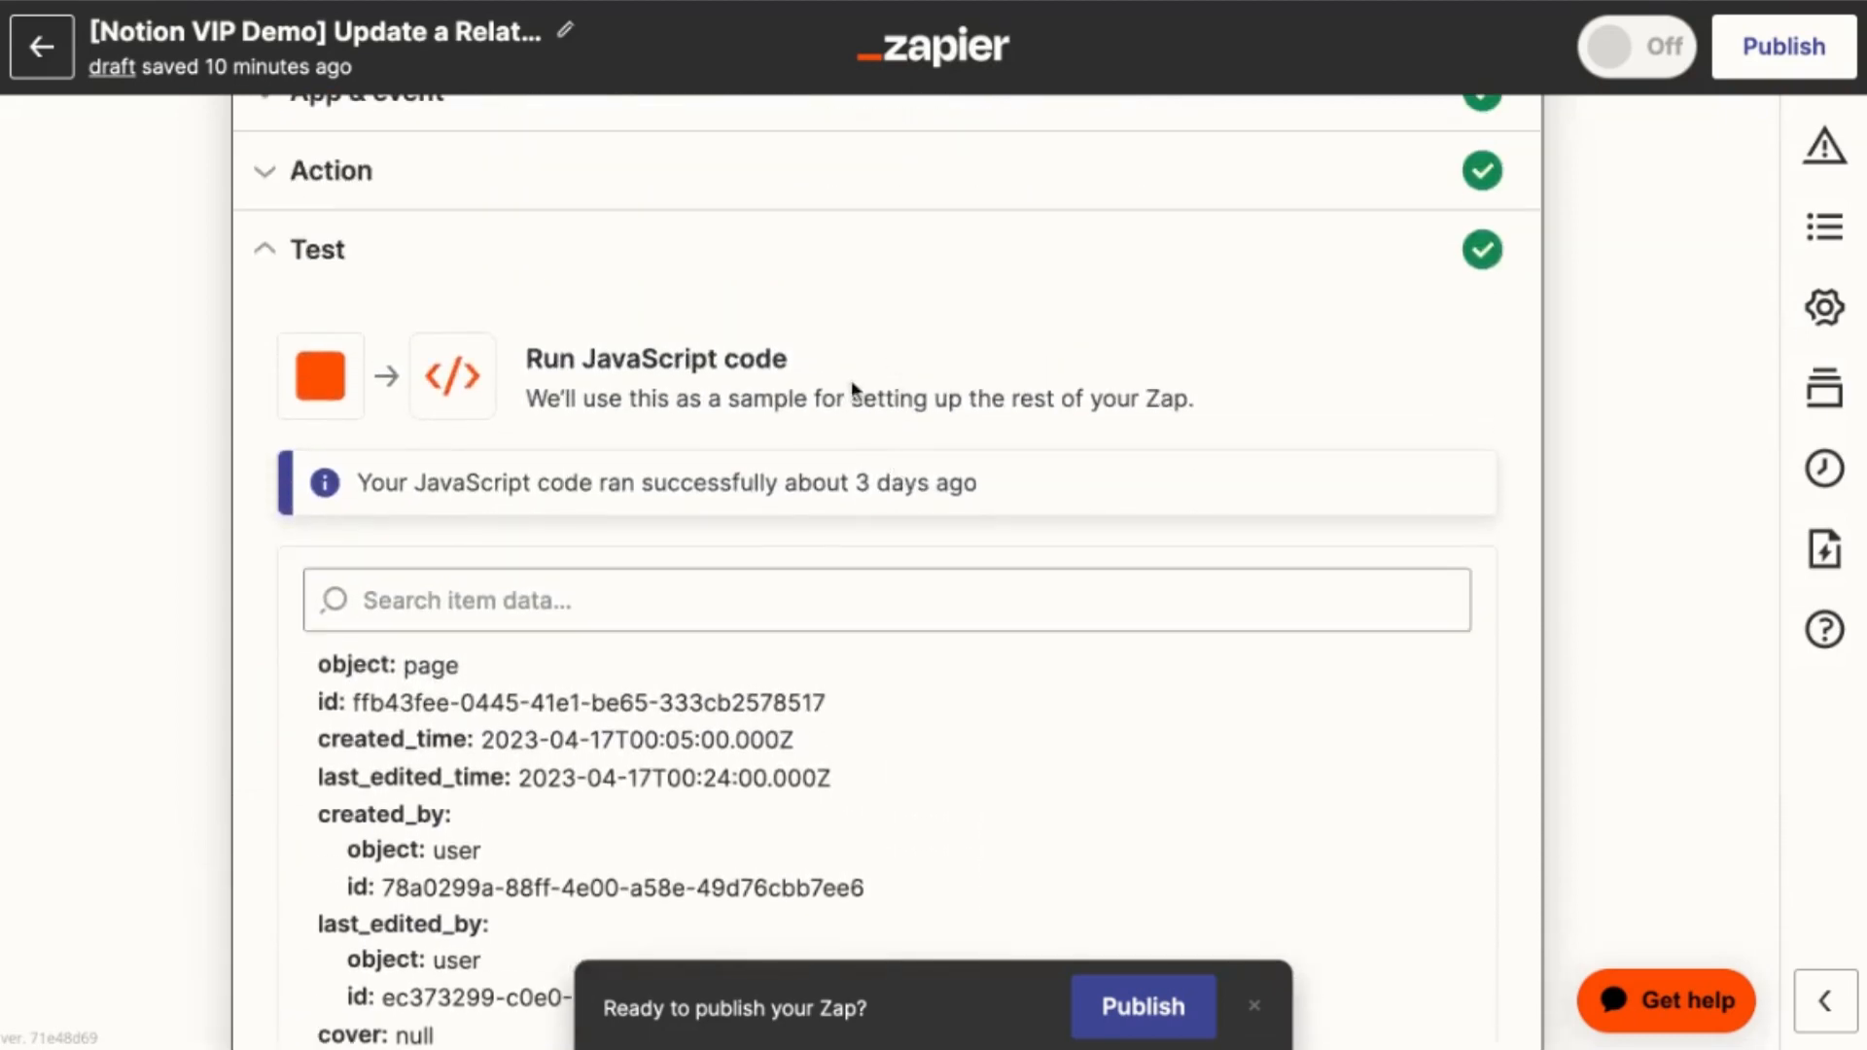
mouse_move(858, 393)
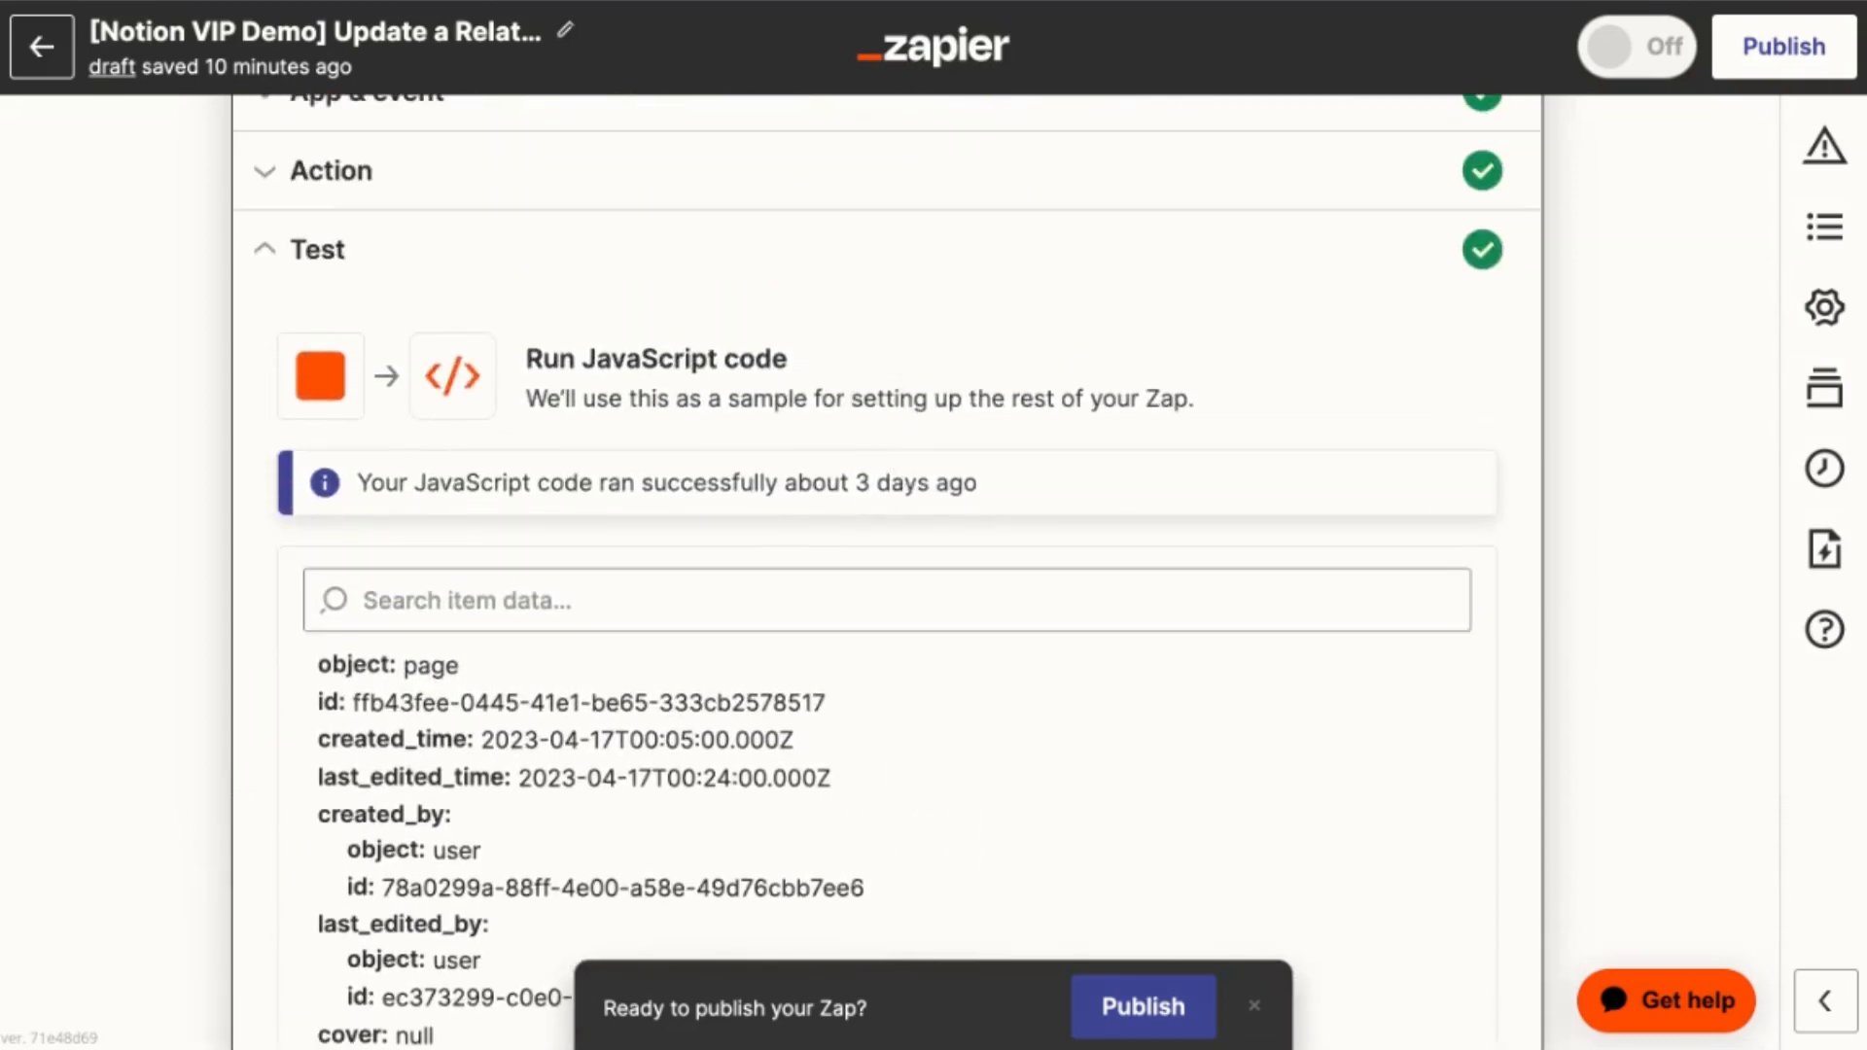